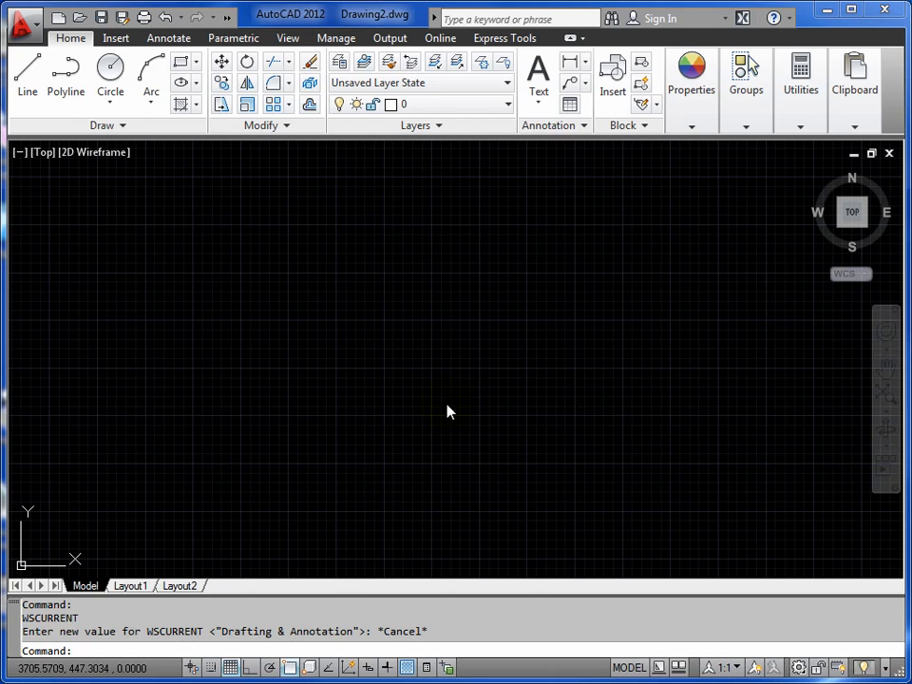
pyautogui.moveTo(401, 414)
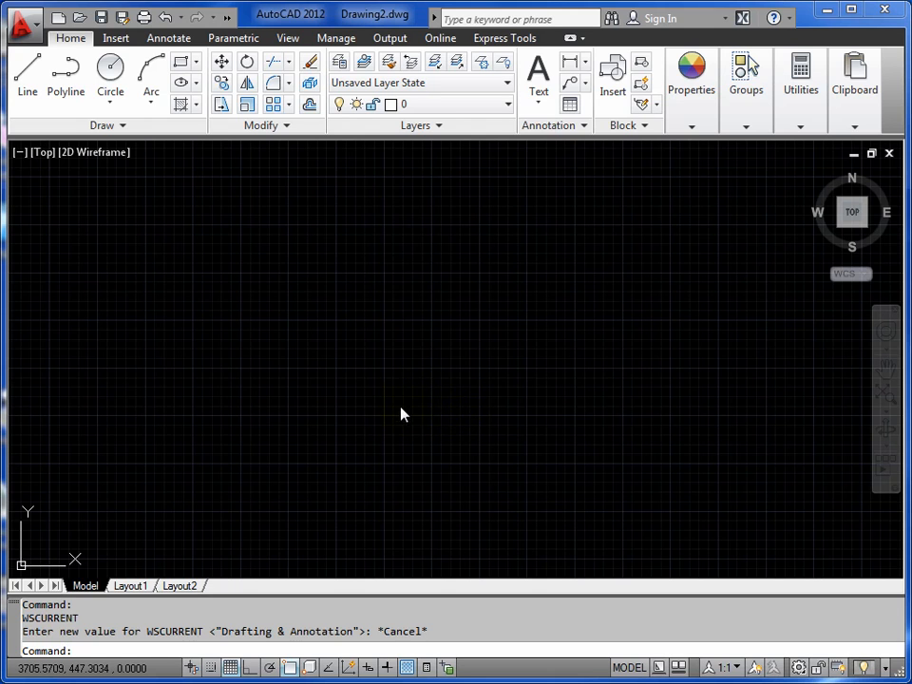
pyautogui.moveTo(164, 293)
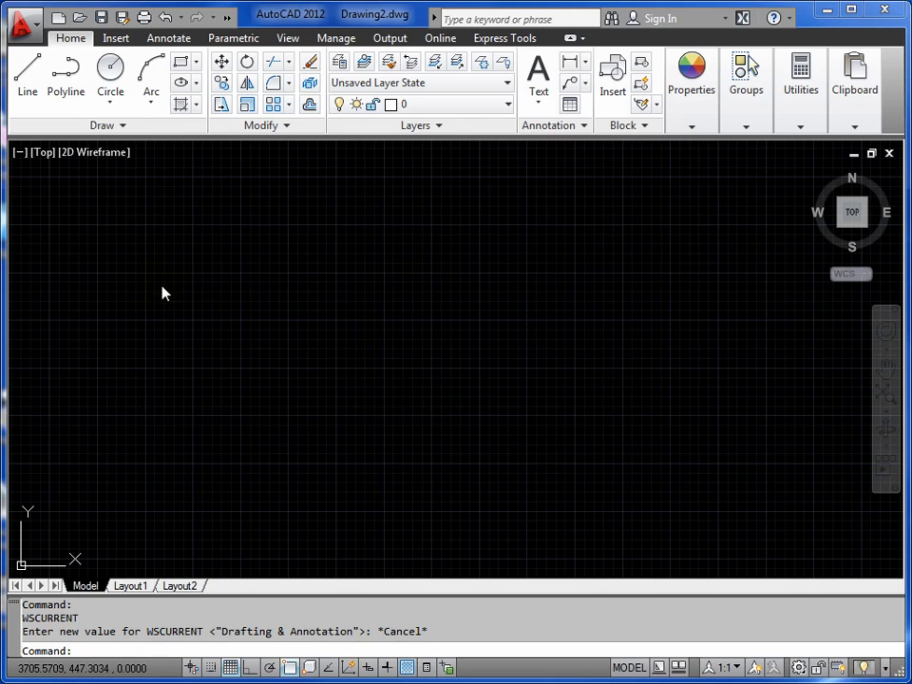
pyautogui.moveTo(289, 422)
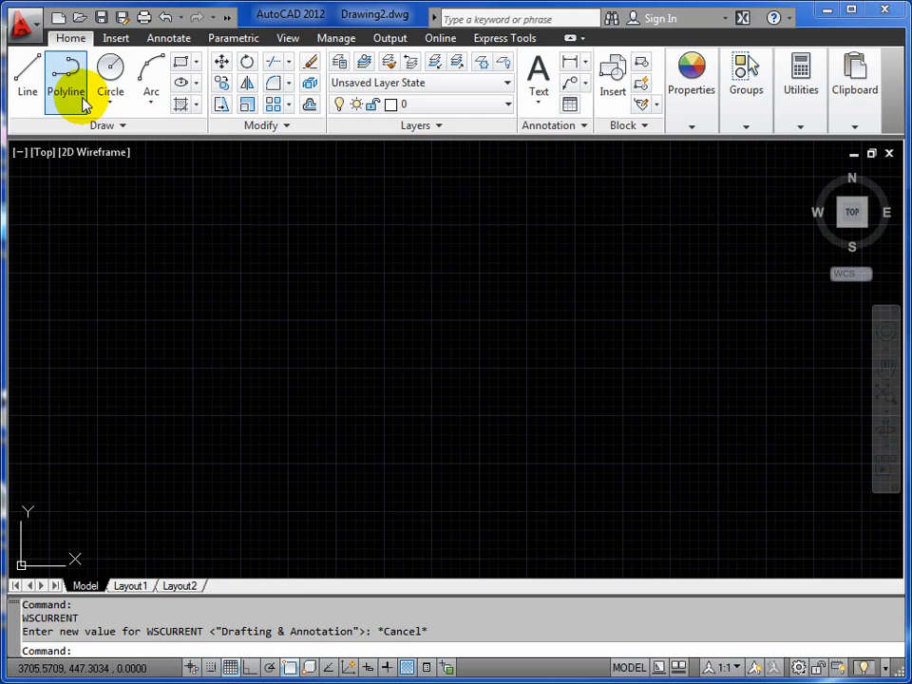
pyautogui.moveTo(262, 125)
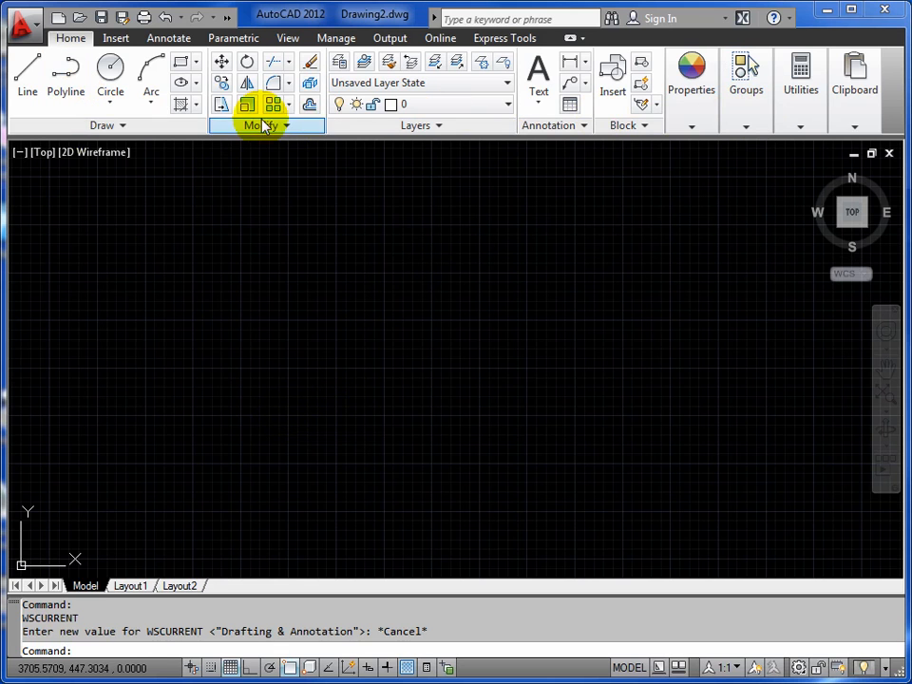
pyautogui.moveTo(148, 195)
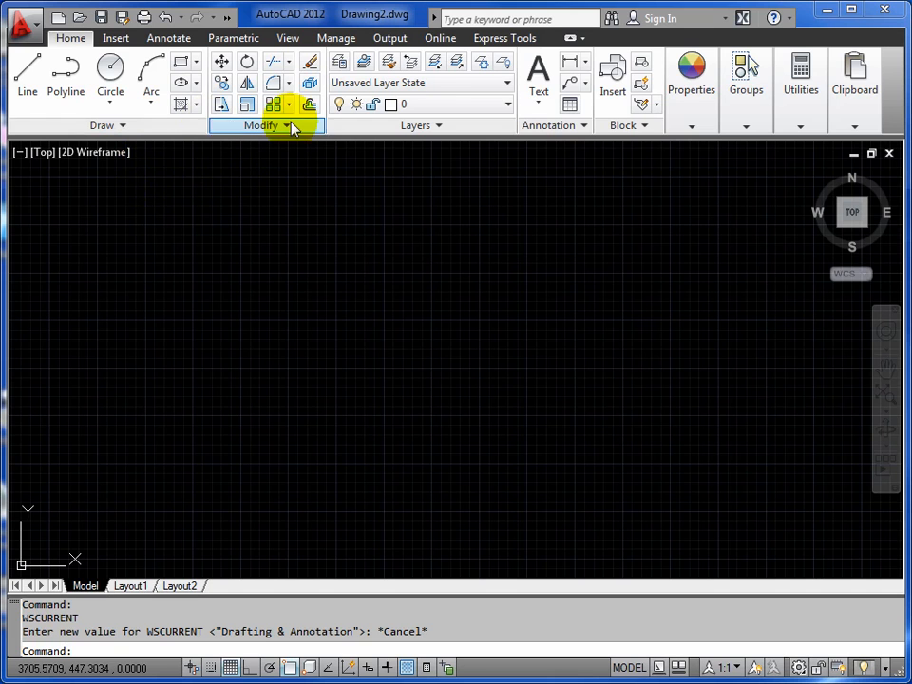
pyautogui.moveTo(427, 209)
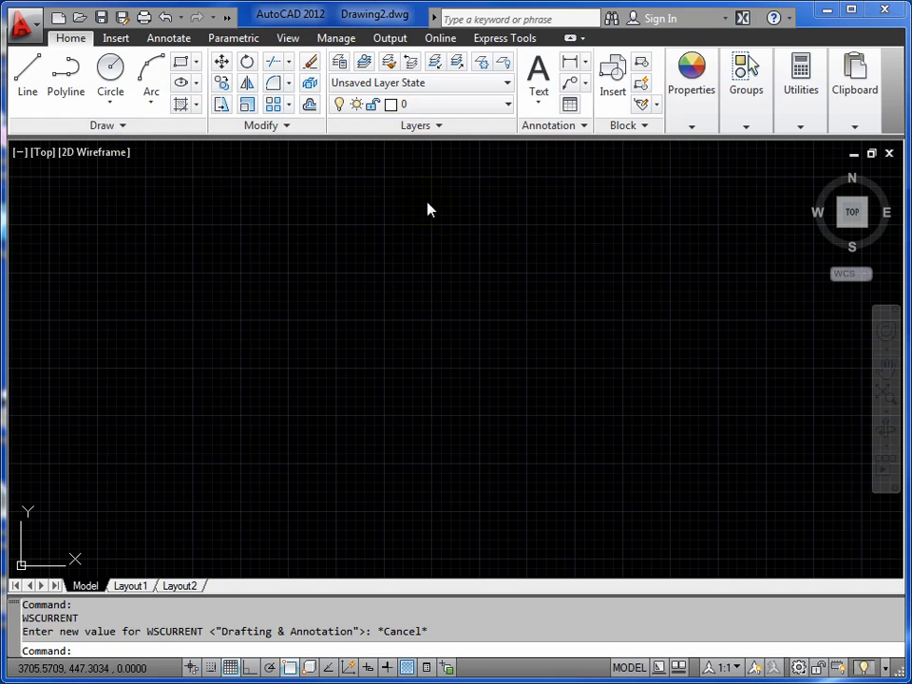
pyautogui.moveTo(532, 281)
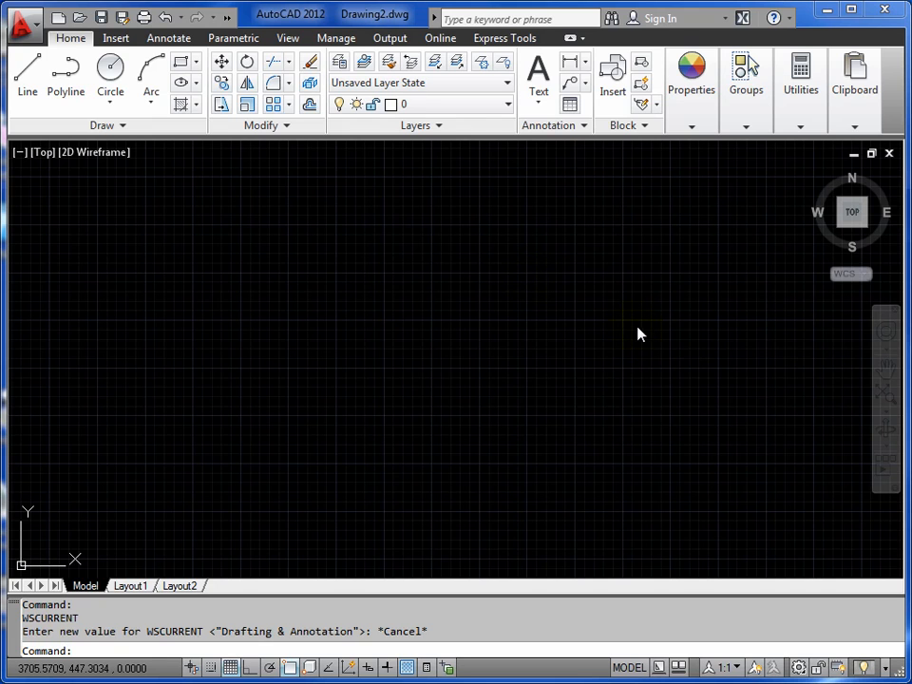
pyautogui.moveTo(714, 509)
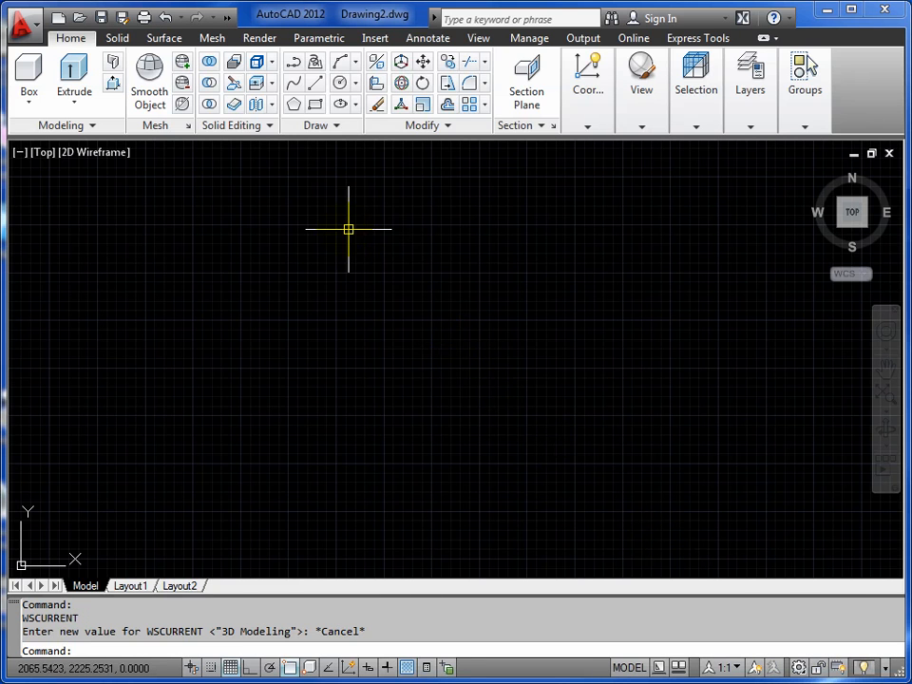
pyautogui.moveTo(93, 121)
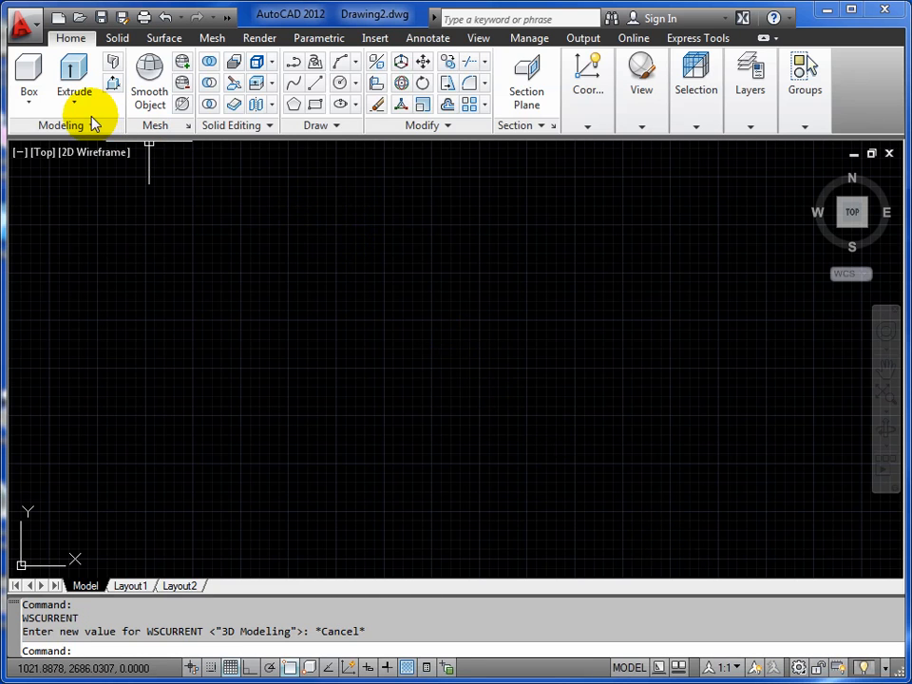
pyautogui.moveTo(319, 38)
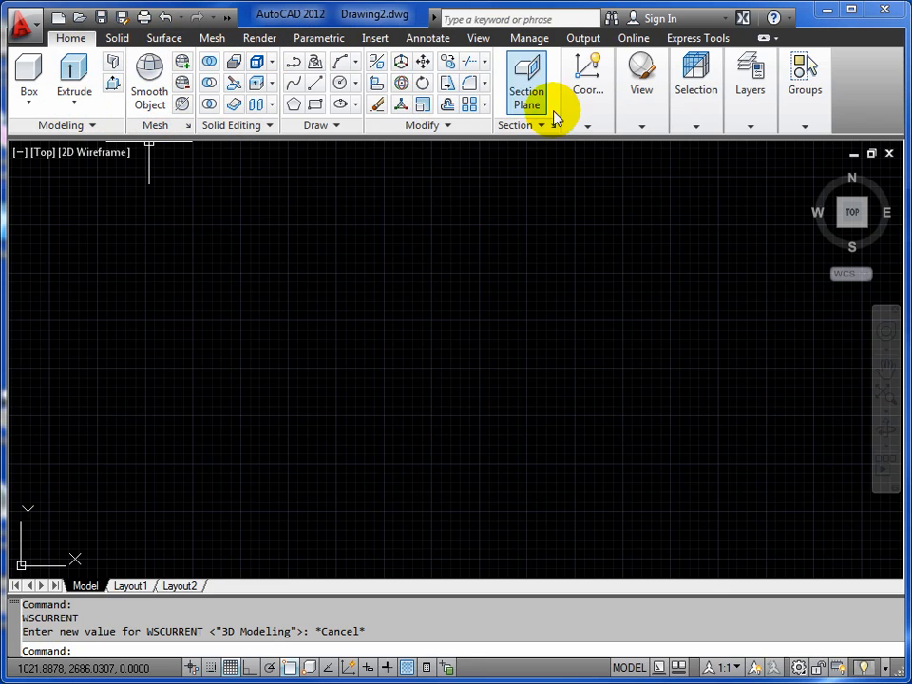
# Start the RECTANG command with the REC alias after checking the ribbon
pyautogui.click(521, 125)
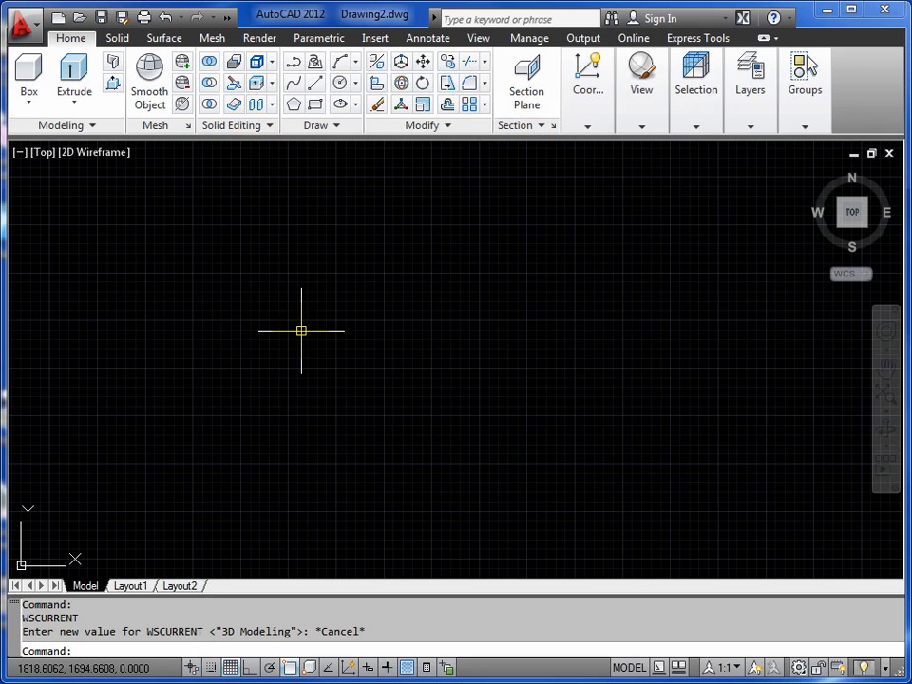
pyautogui.moveTo(233, 387)
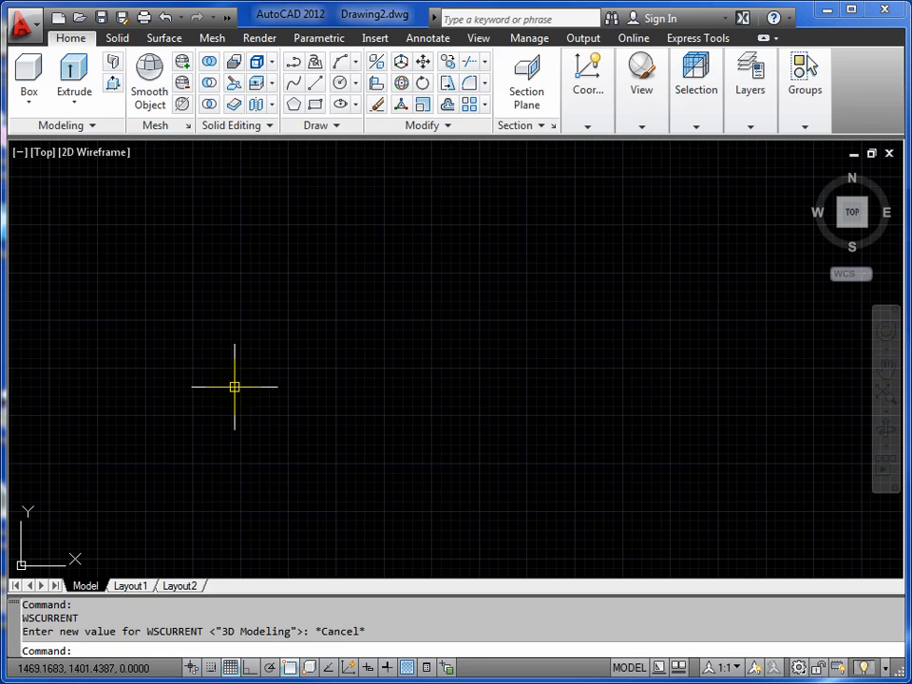
pyautogui.write('REC')
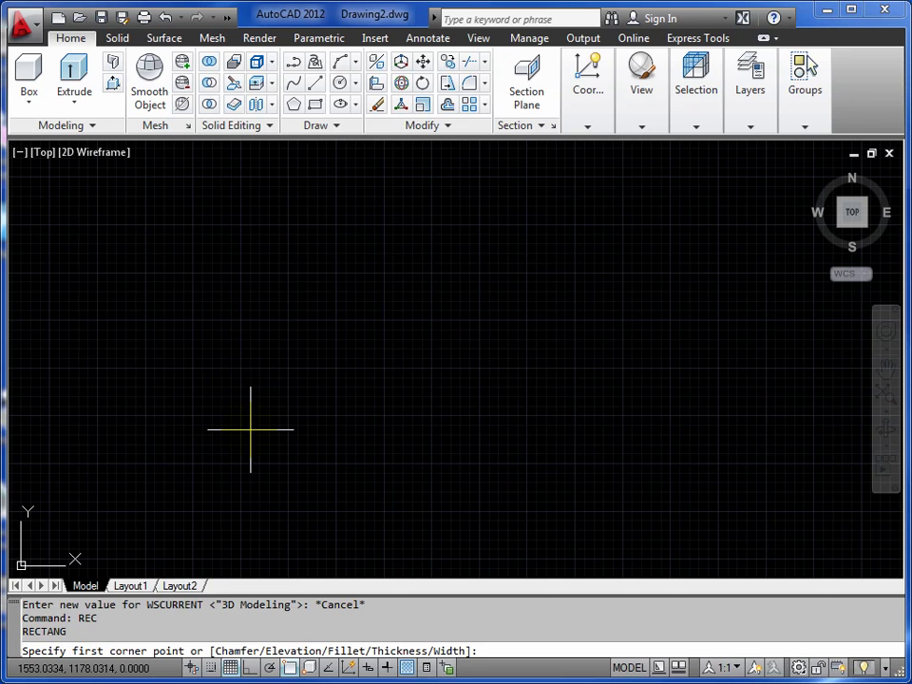
pyautogui.moveTo(213, 479)
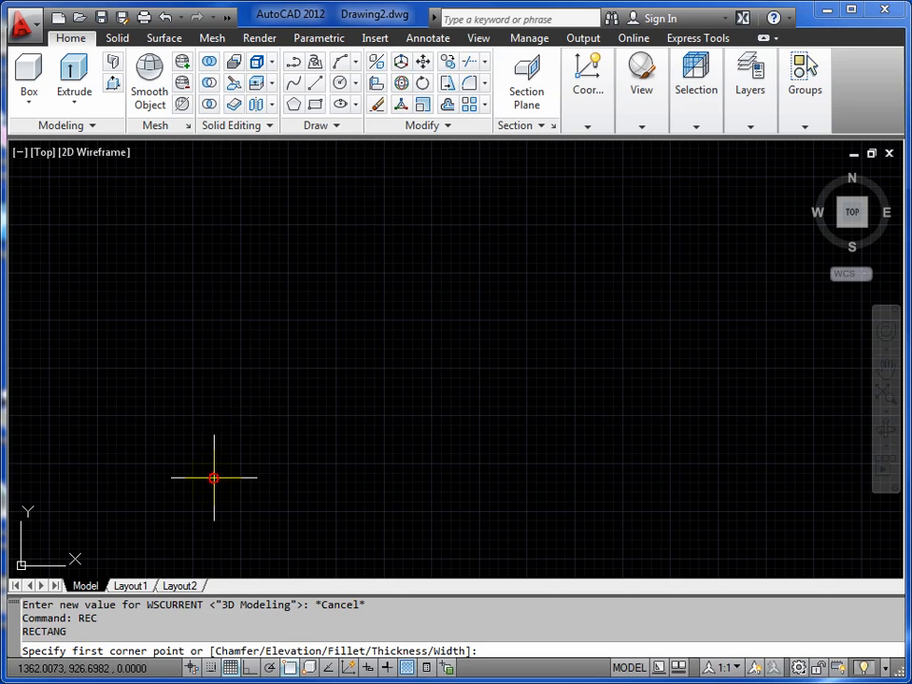
pyautogui.click(213, 479)
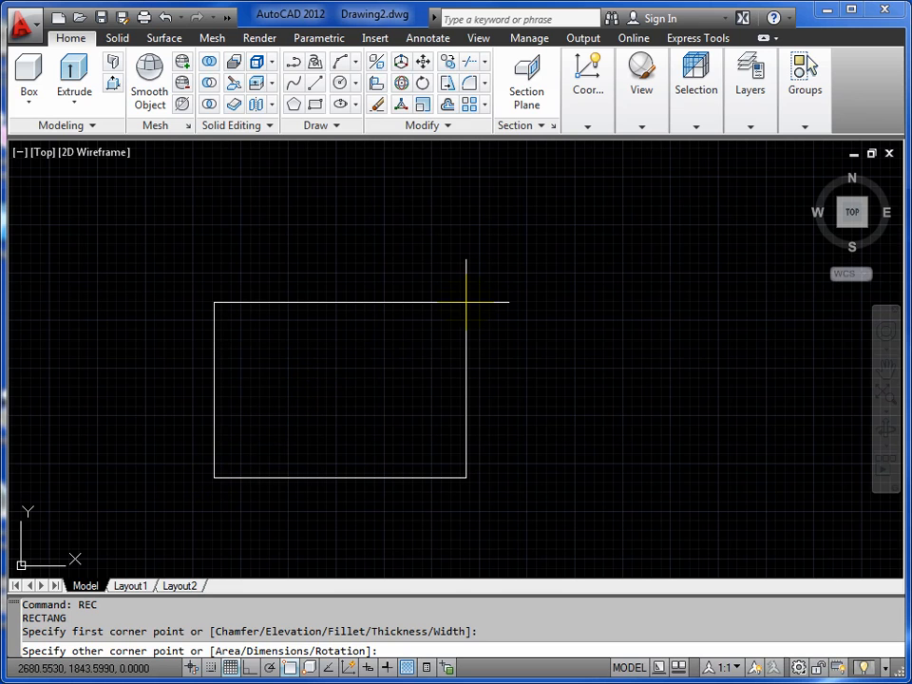
pyautogui.write('@')
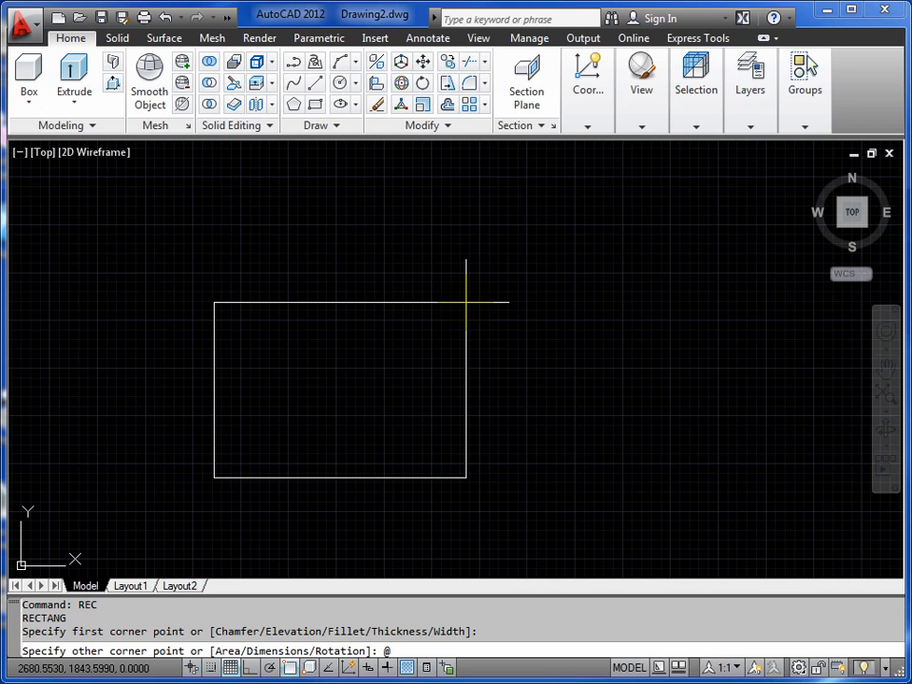
pyautogui.write('6000,')
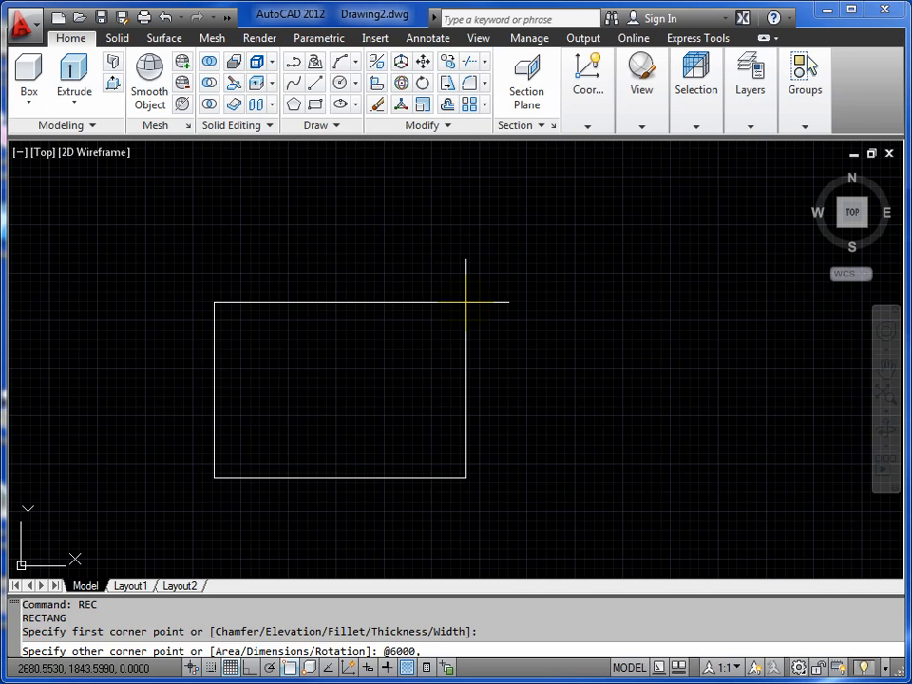
pyautogui.write('4000')
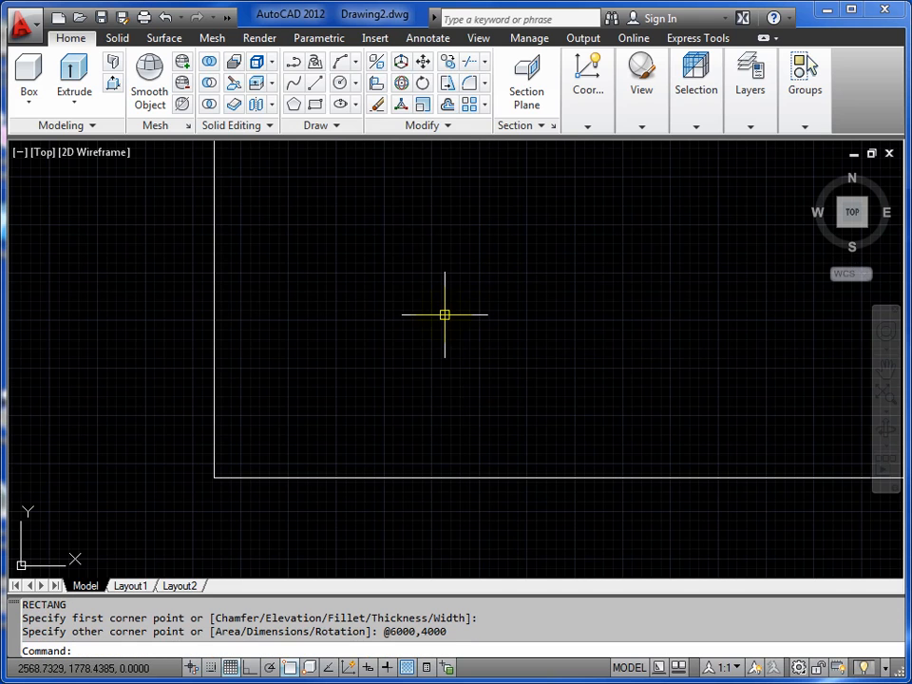
pyautogui.moveTo(541, 334)
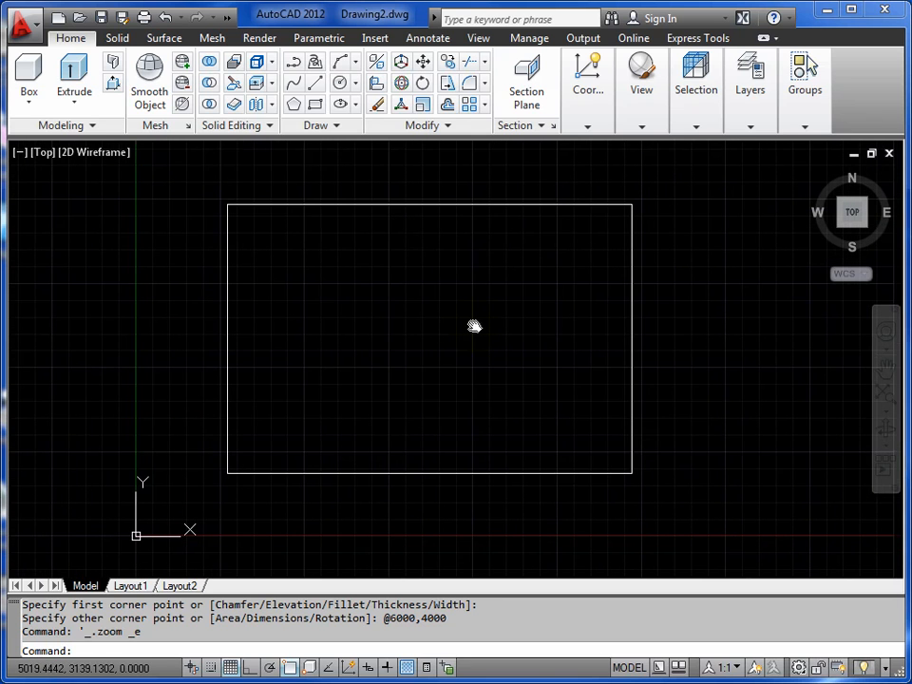
pyautogui.moveTo(446, 402)
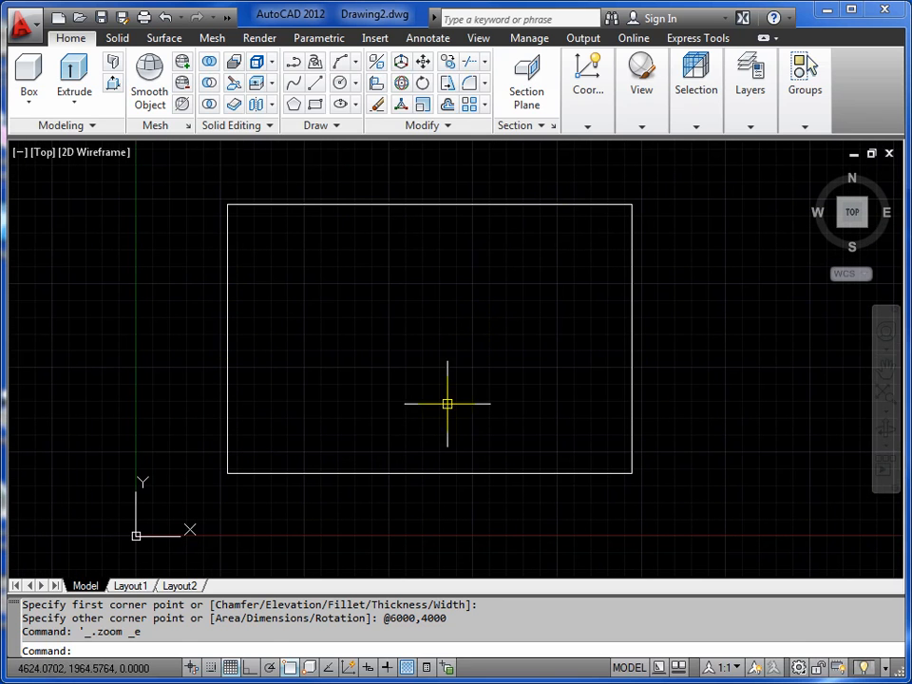
pyautogui.moveTo(745, 426)
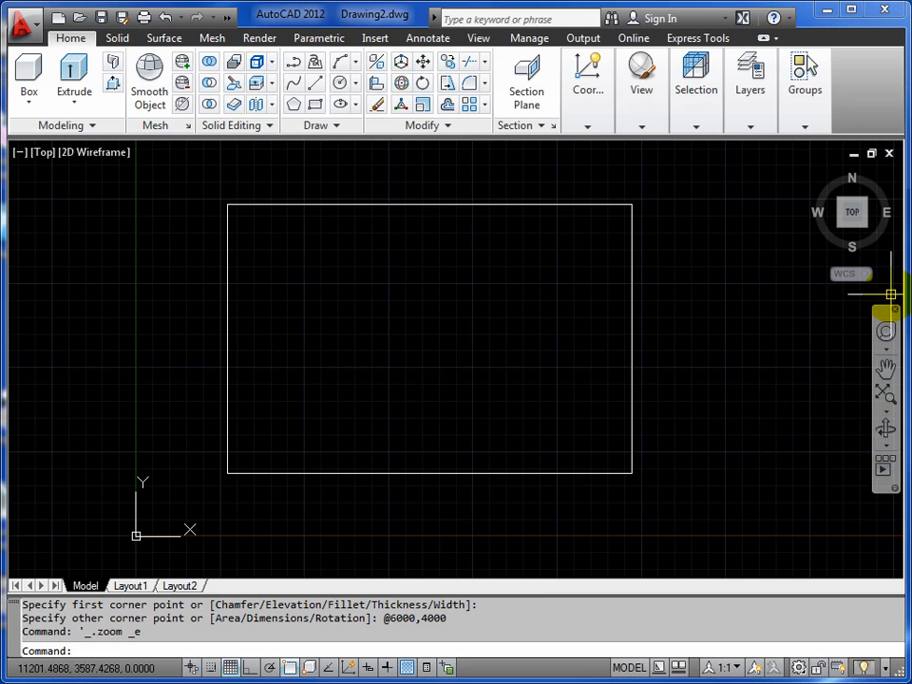
pyautogui.moveTo(883, 464)
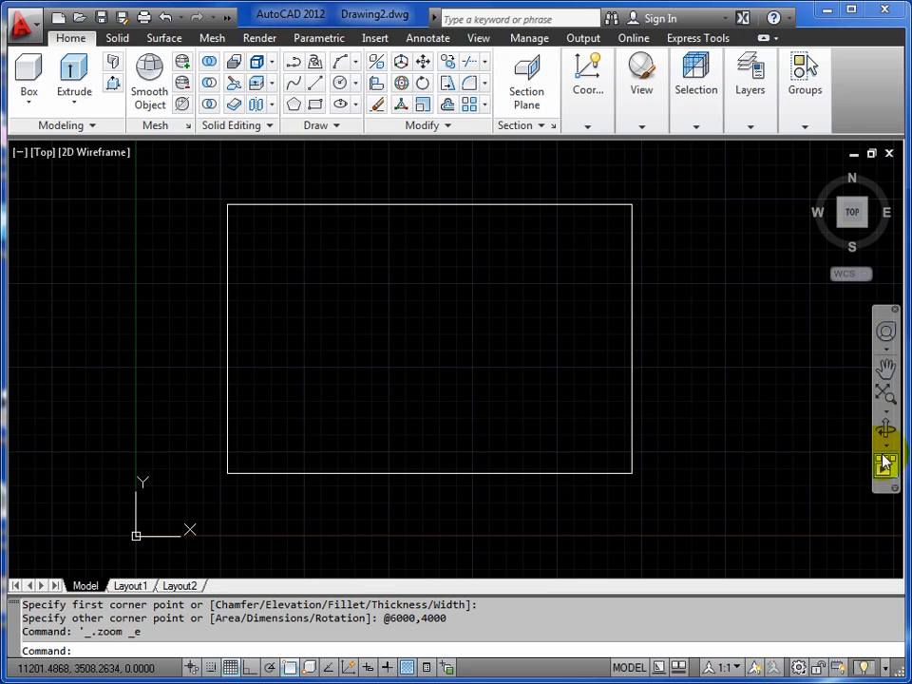
pyautogui.moveTo(885, 429)
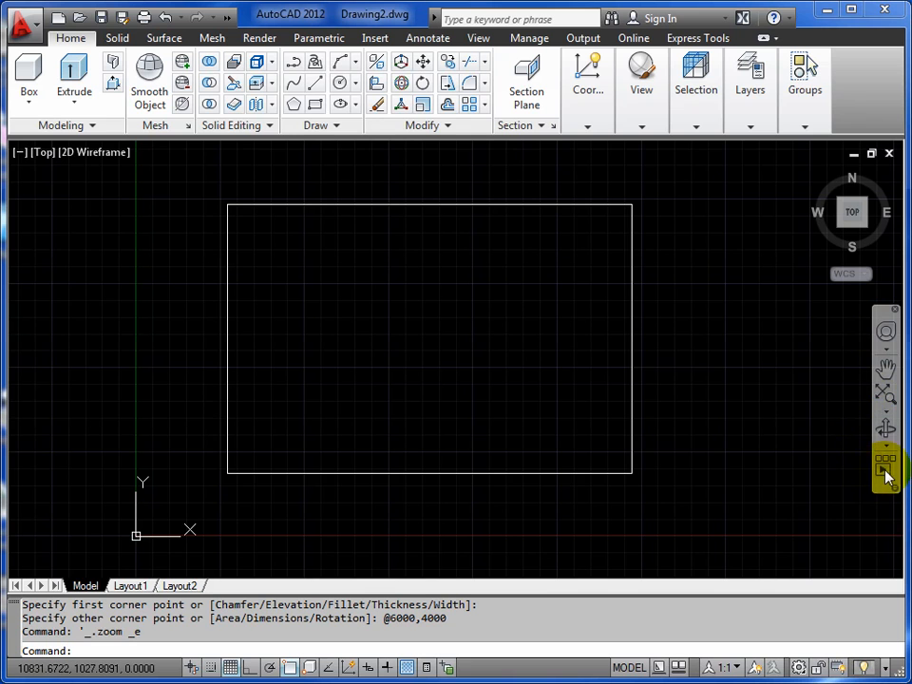
pyautogui.moveTo(885, 429)
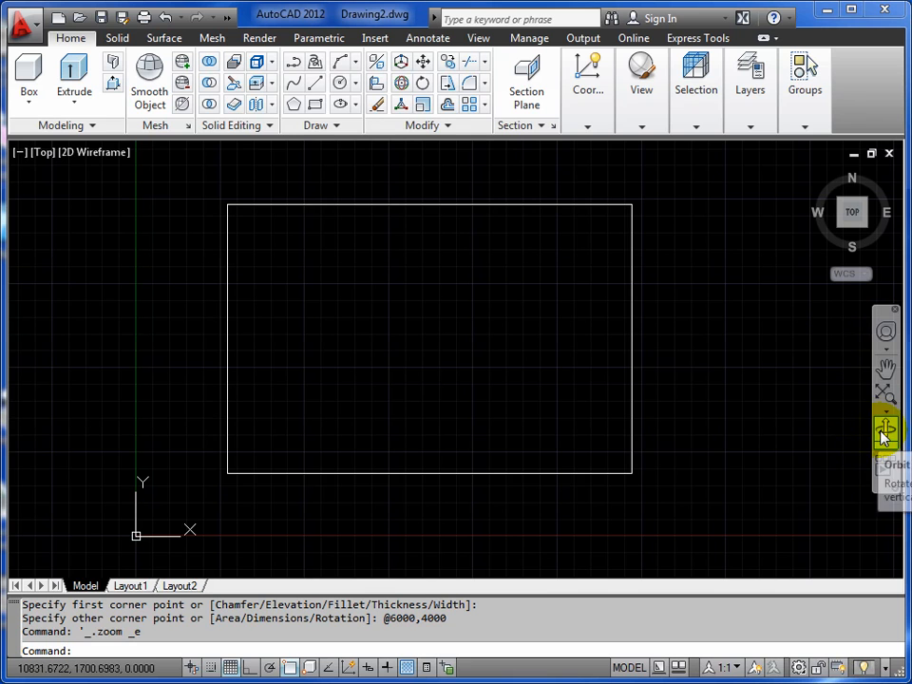
pyautogui.moveTo(885, 433)
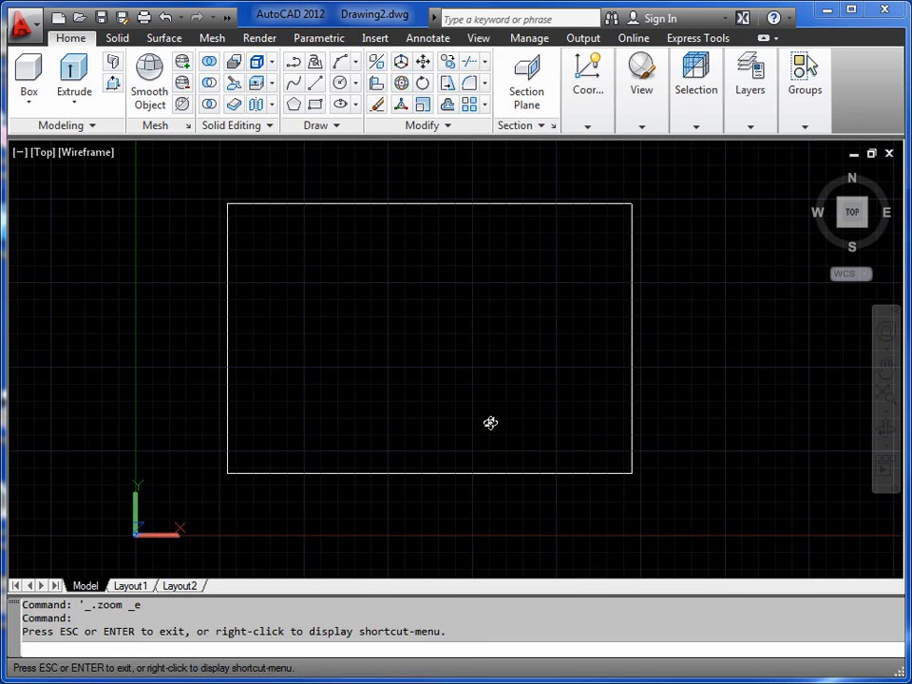
pyautogui.moveTo(441, 350)
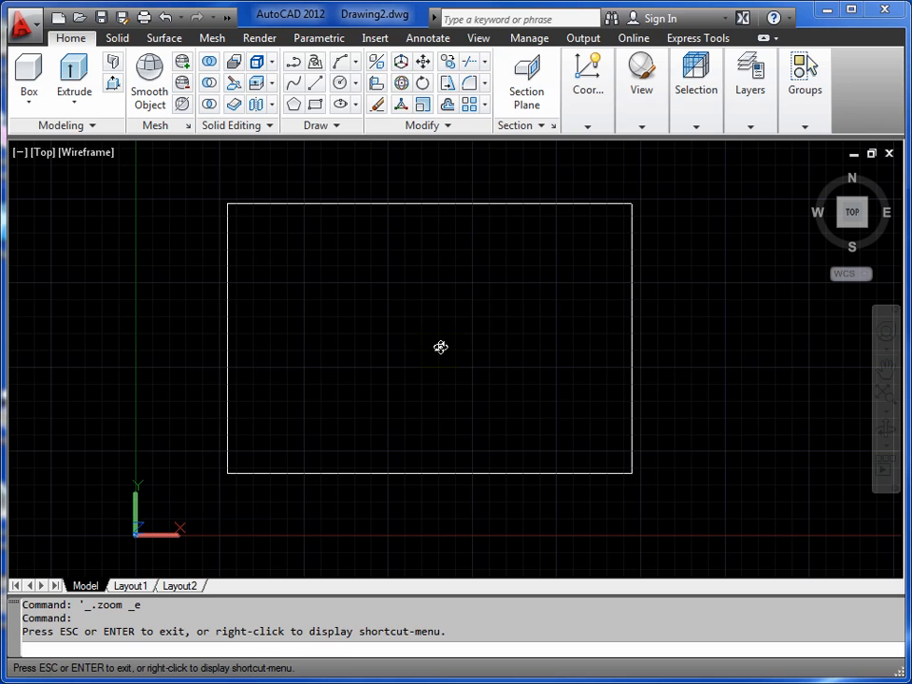
pyautogui.moveTo(441, 359)
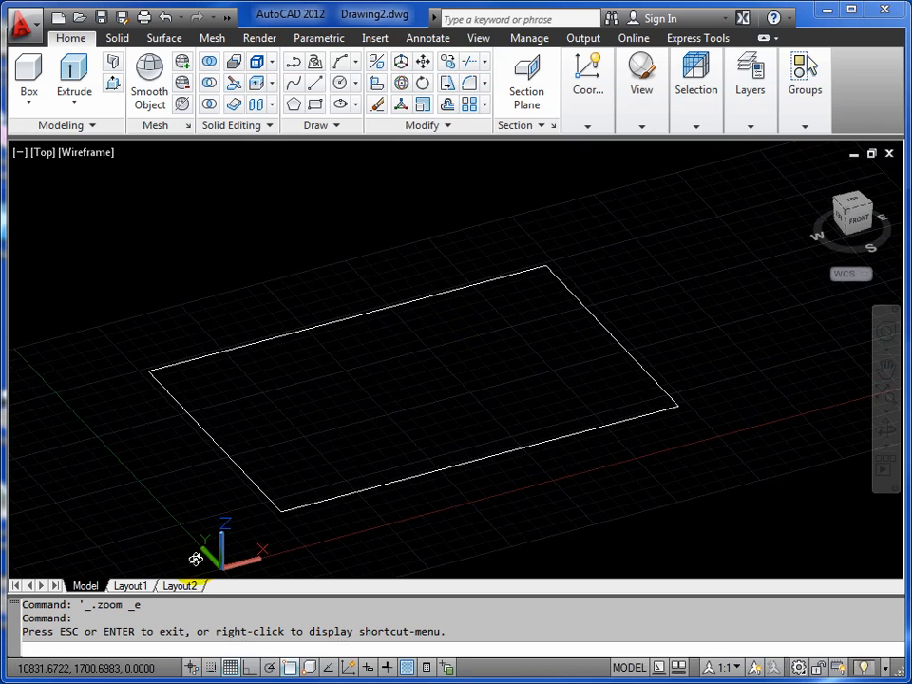
pyautogui.moveTo(213, 543)
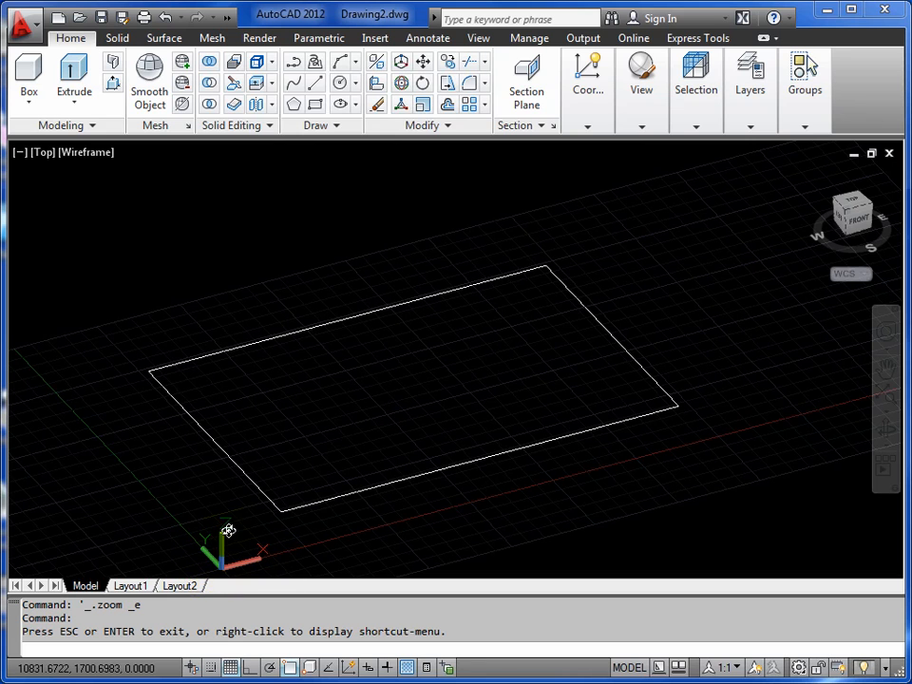
pyautogui.moveTo(454, 365)
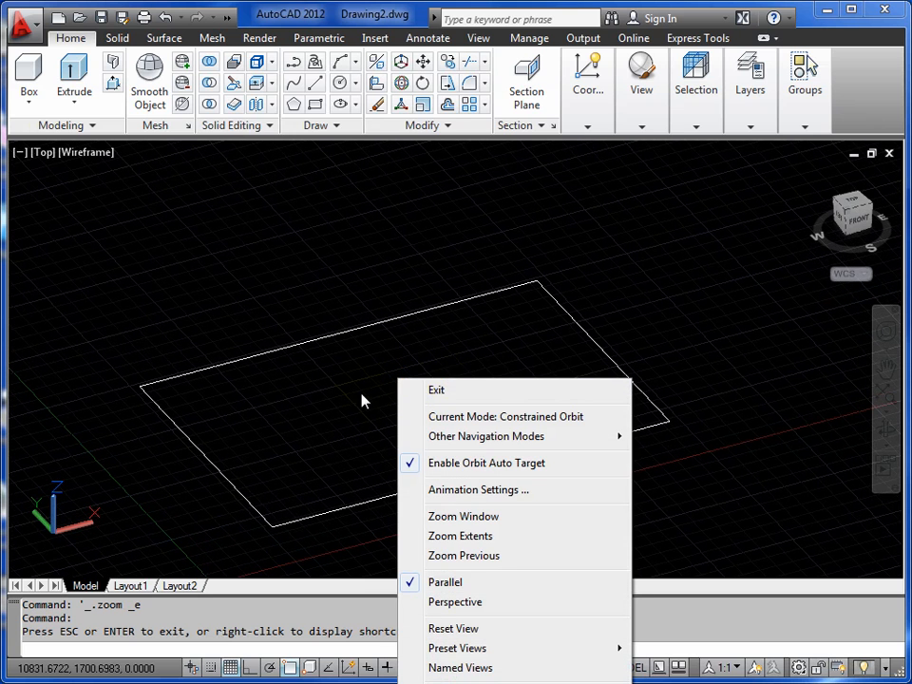
pyautogui.moveTo(437, 391)
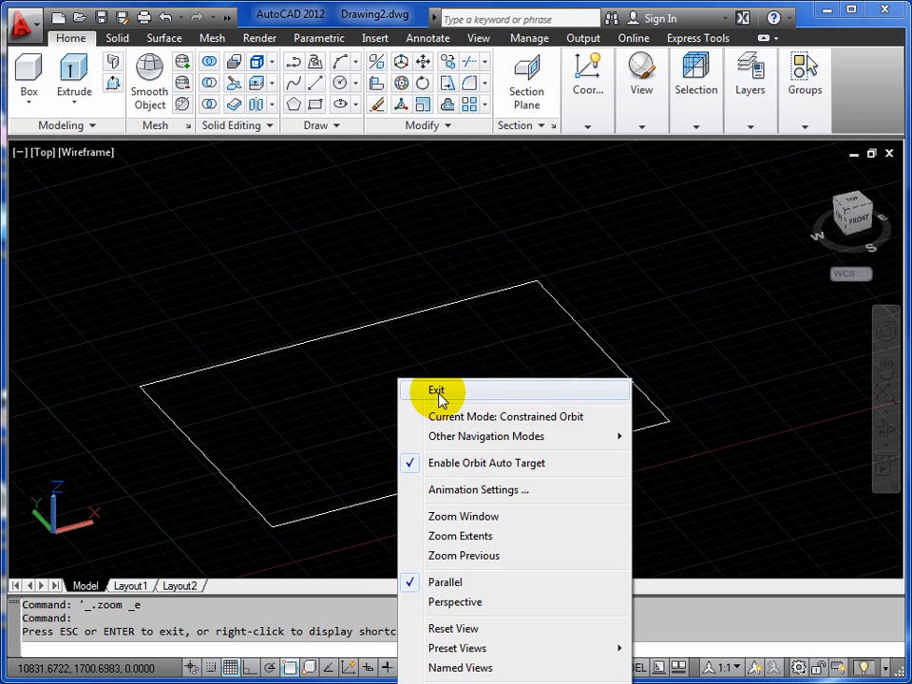
# Exit 3D Orbit, leaving the rectangle in a tilted 3D view
pyautogui.click(437, 389)
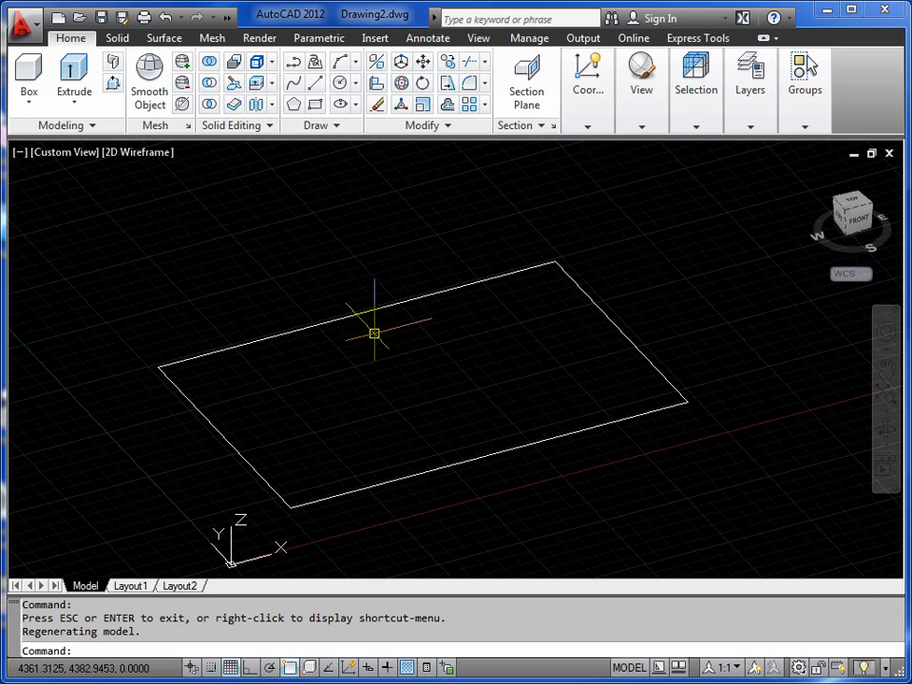
# Set the rectangle's Thickness to 3000 in Properties and hide the palette
pyautogui.write('CH')
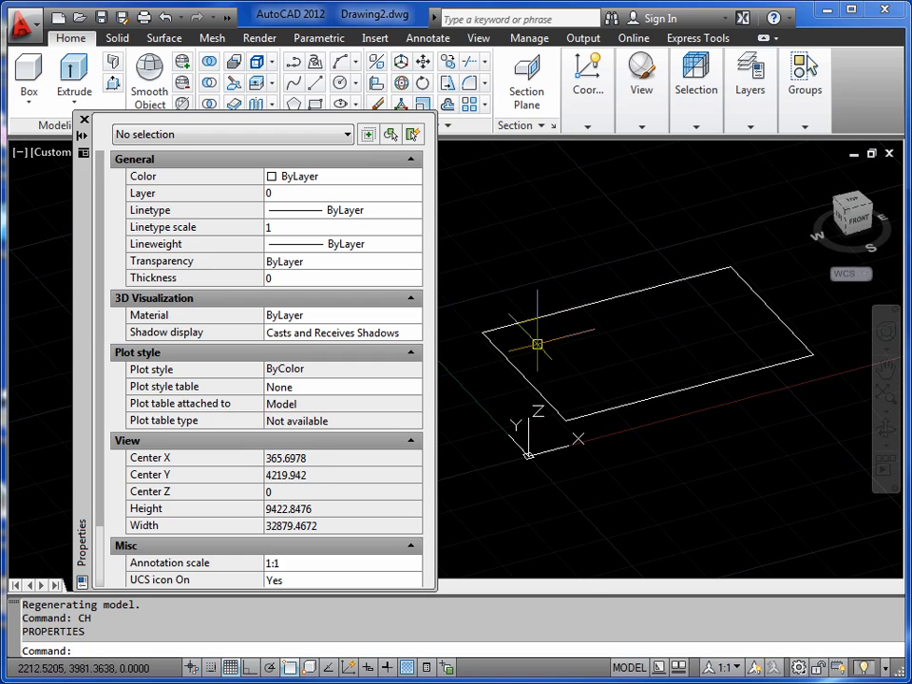
pyautogui.moveTo(462, 293)
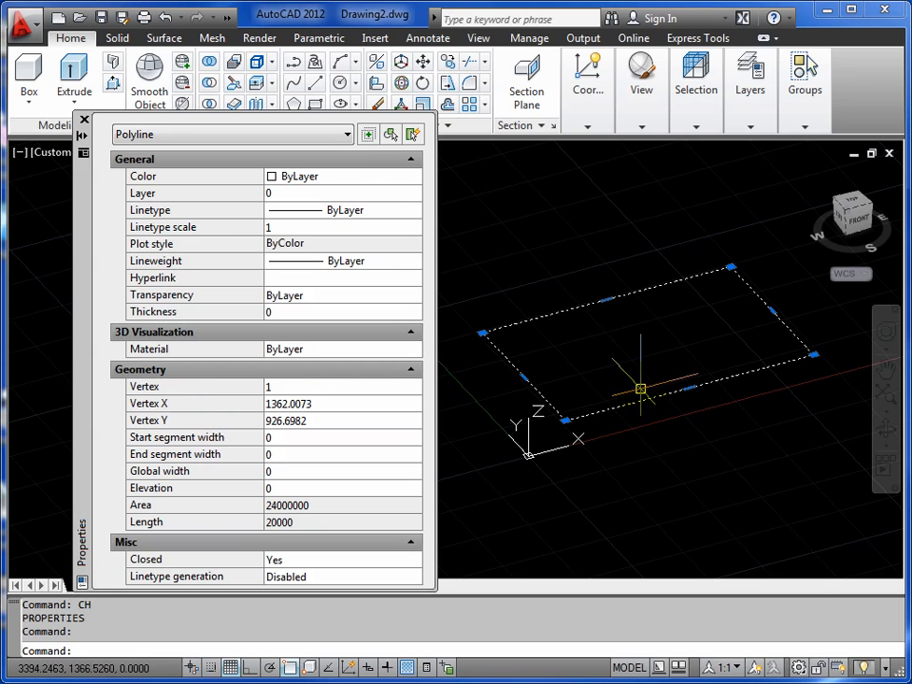
pyautogui.moveTo(201, 312)
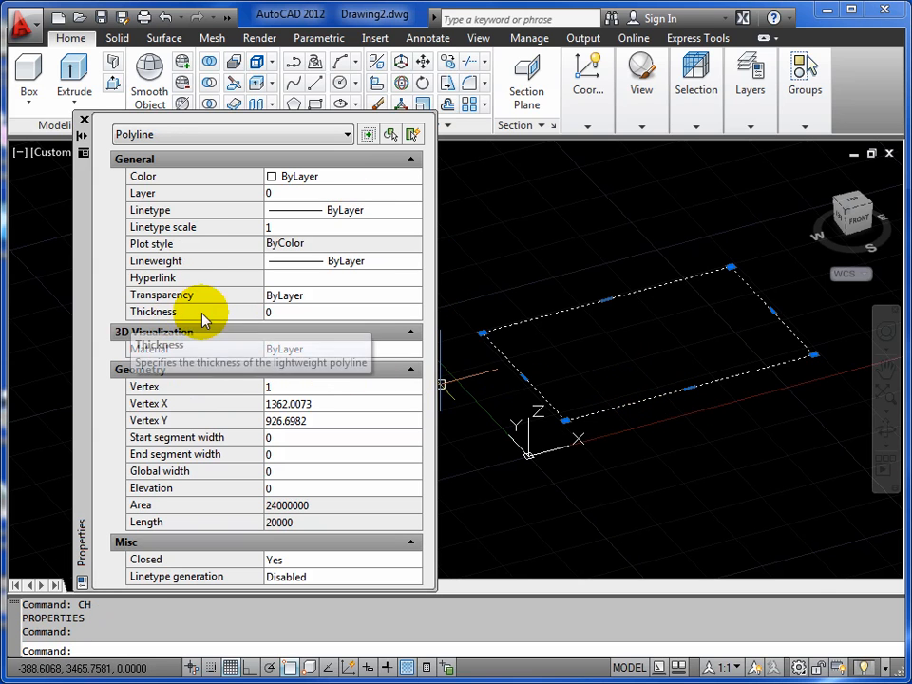
pyautogui.moveTo(308, 313)
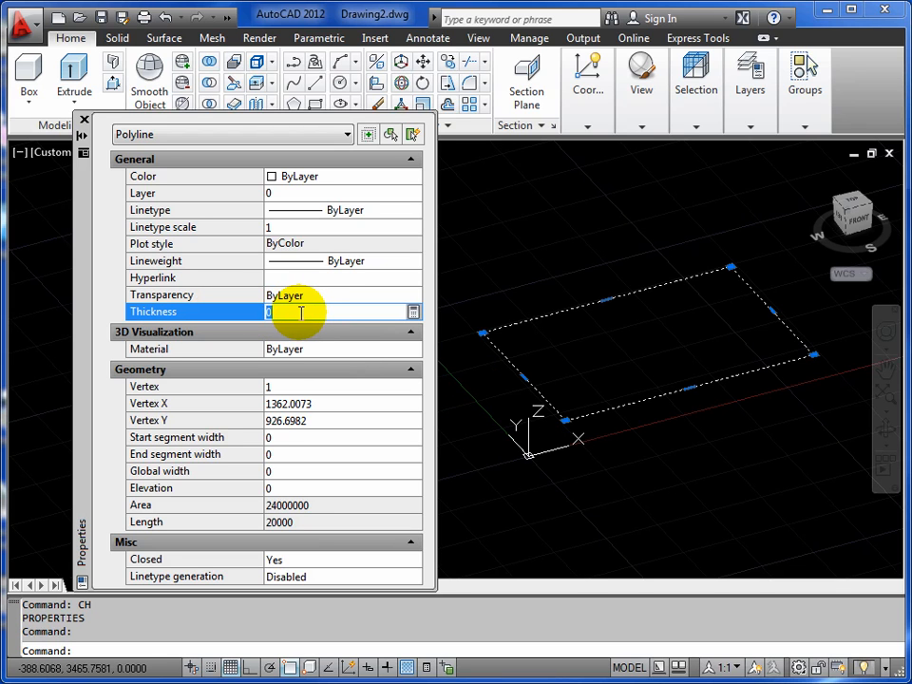
pyautogui.write('3000')
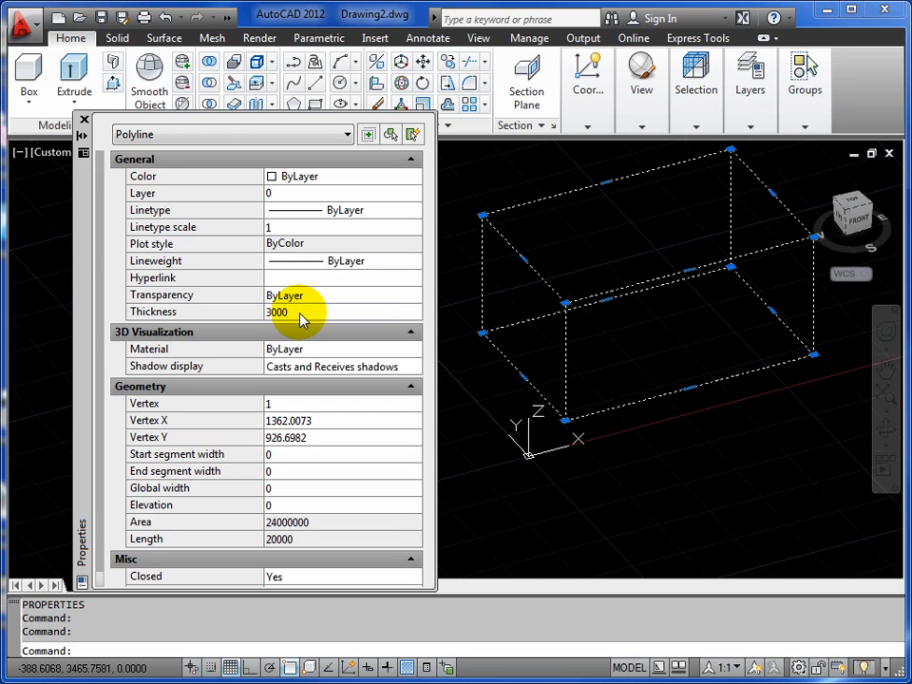
pyautogui.moveTo(549, 190)
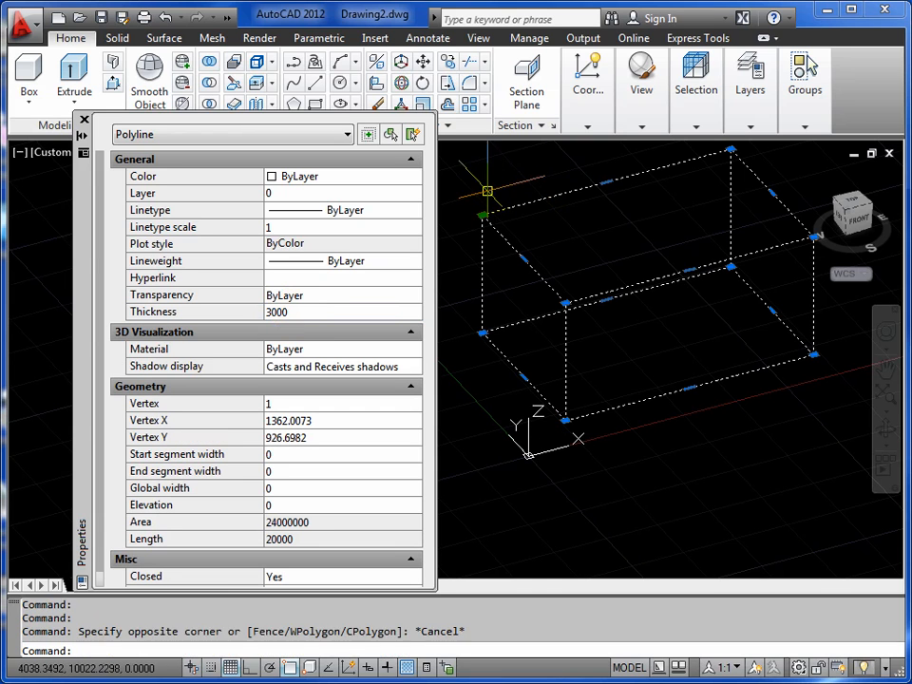
pyautogui.press('escape')
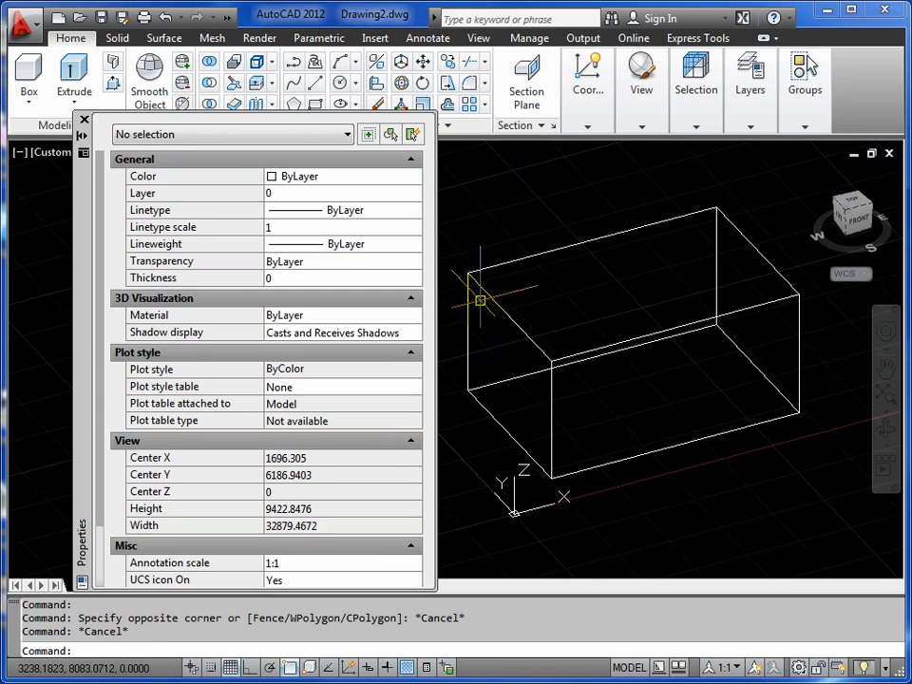
pyautogui.moveTo(91, 232)
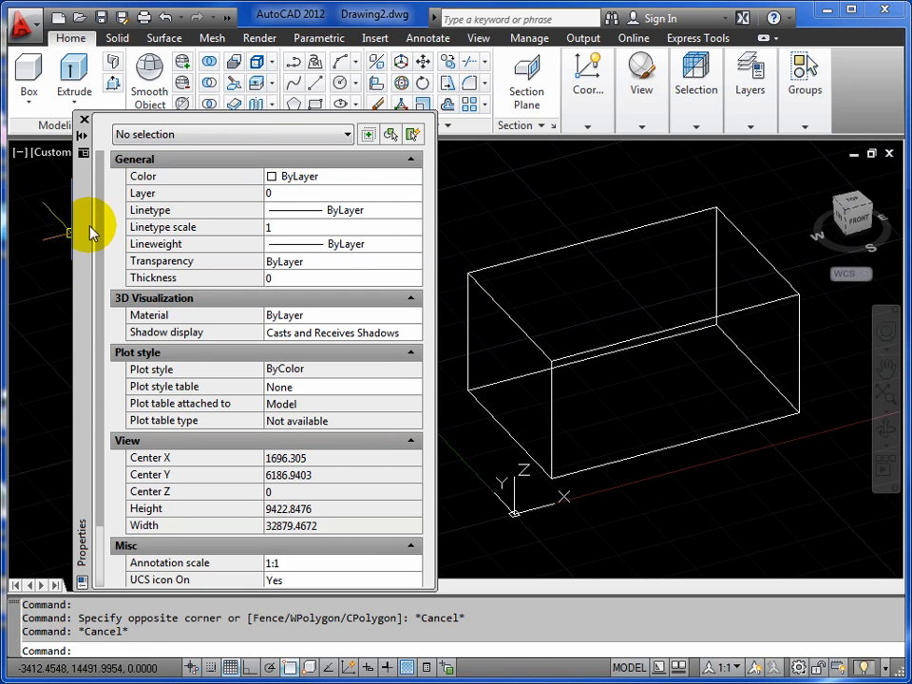
pyautogui.click(83, 118)
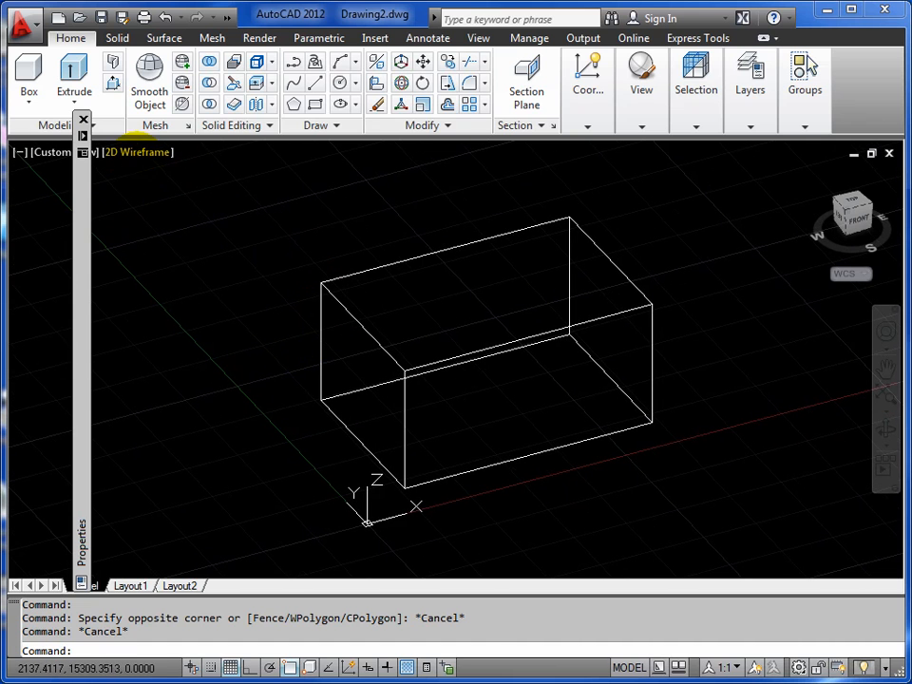
pyautogui.moveTo(137, 152)
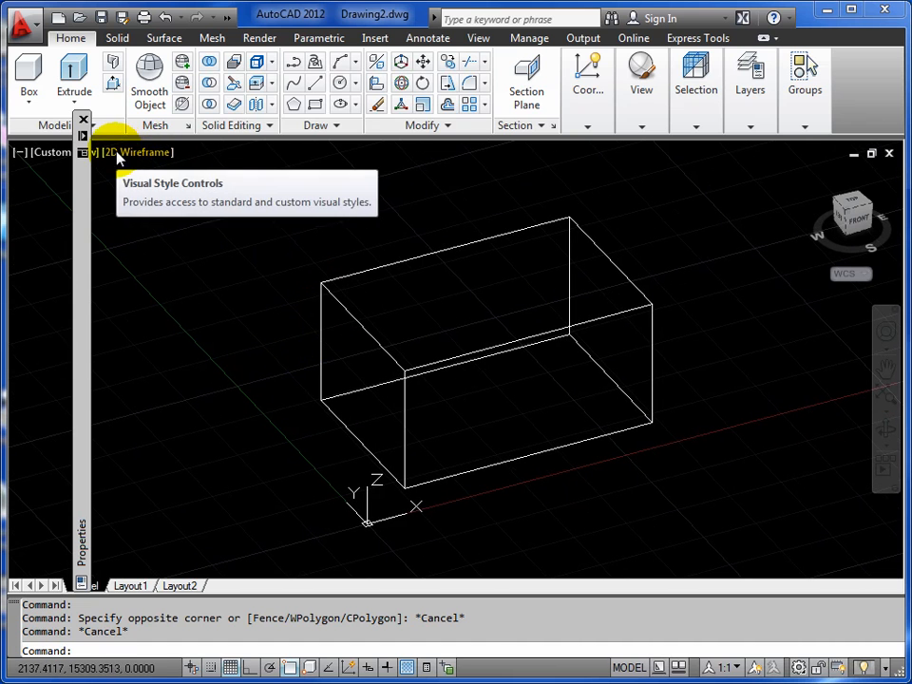
pyautogui.moveTo(426, 389)
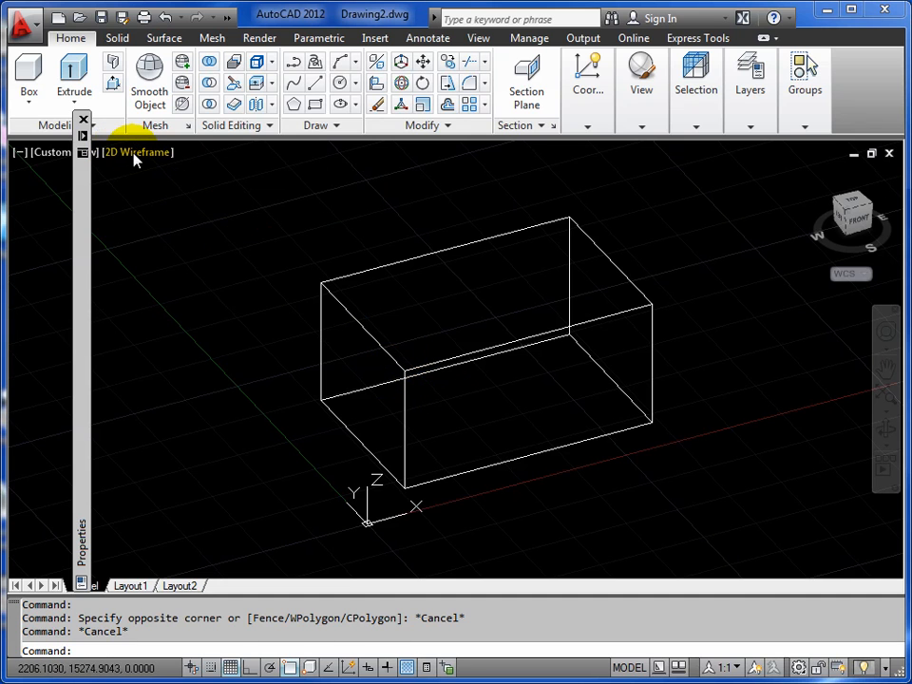
# Switch the viewport to Shaded with edges and orbit the walled box
pyautogui.click(137, 152)
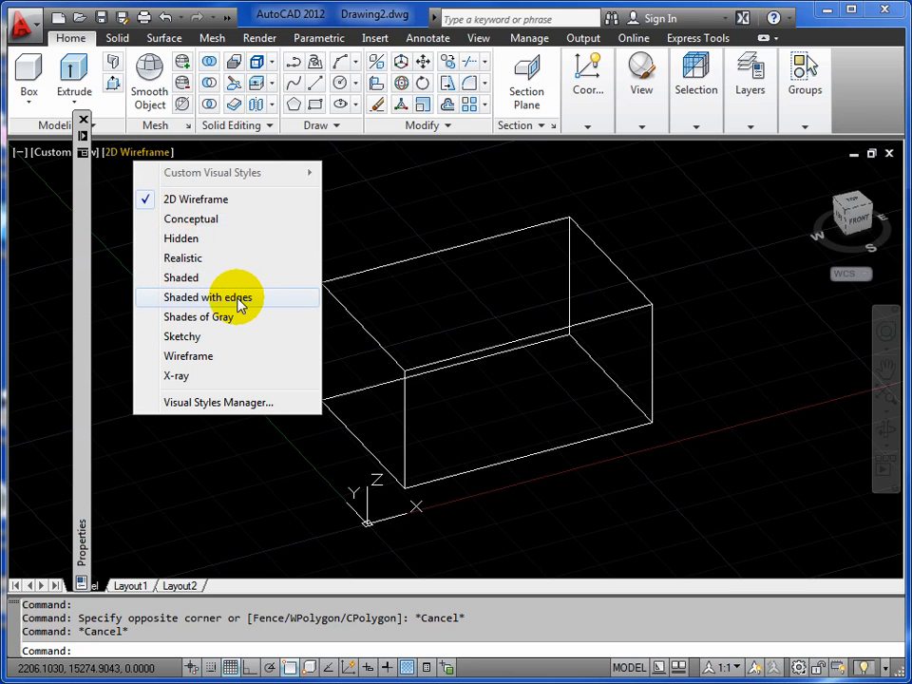
pyautogui.moveTo(201, 304)
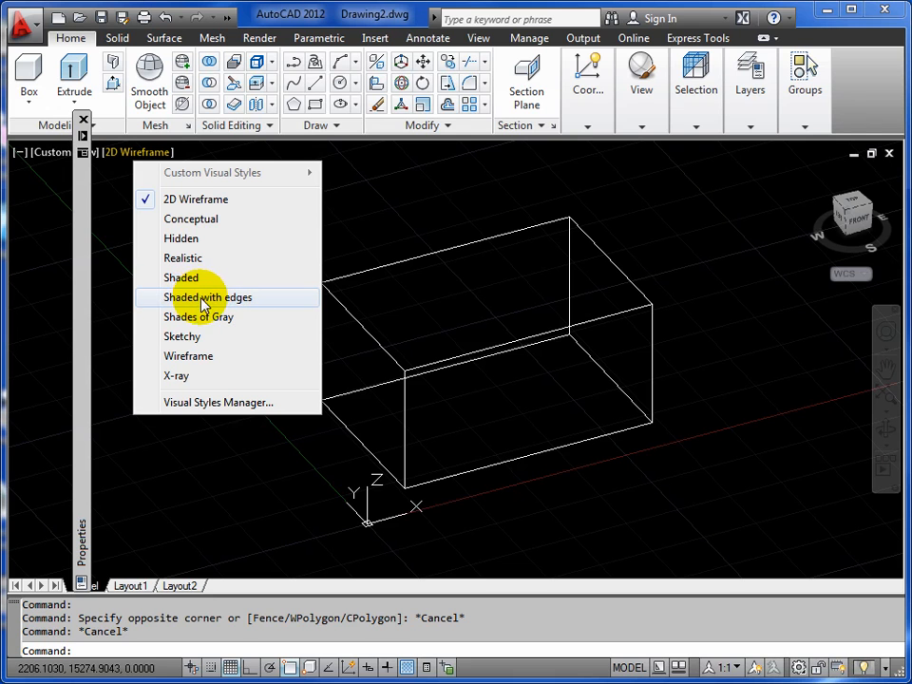
pyautogui.moveTo(194, 303)
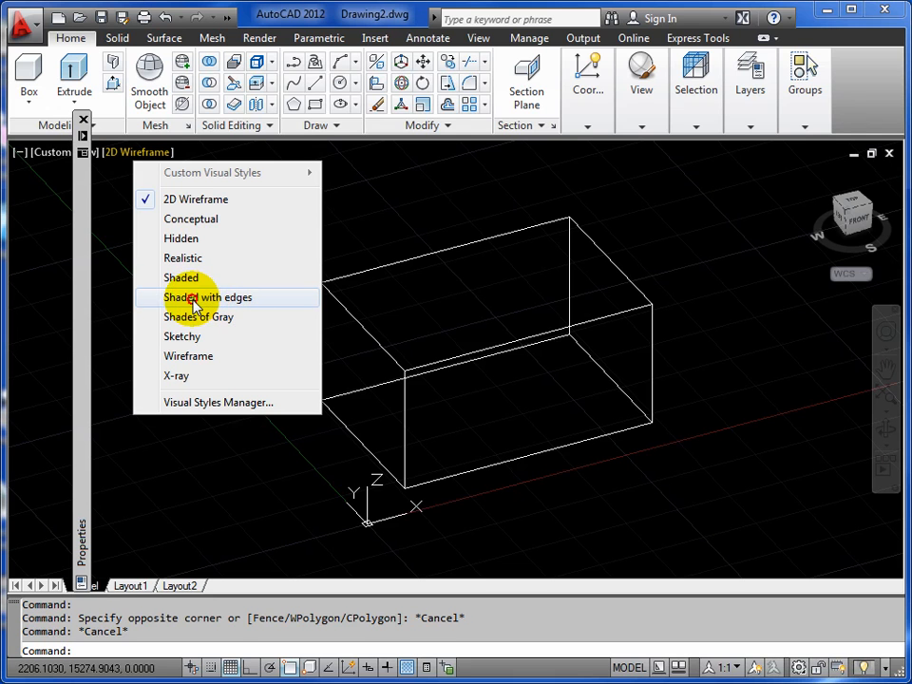
pyautogui.click(209, 296)
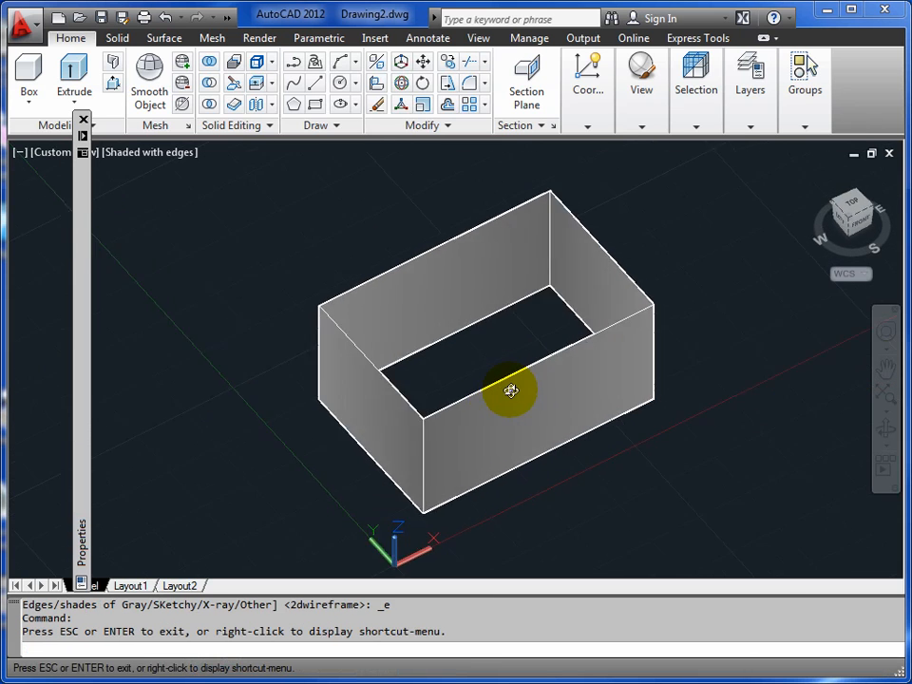
pyautogui.moveTo(511, 389); pyautogui.dragTo(490, 370)
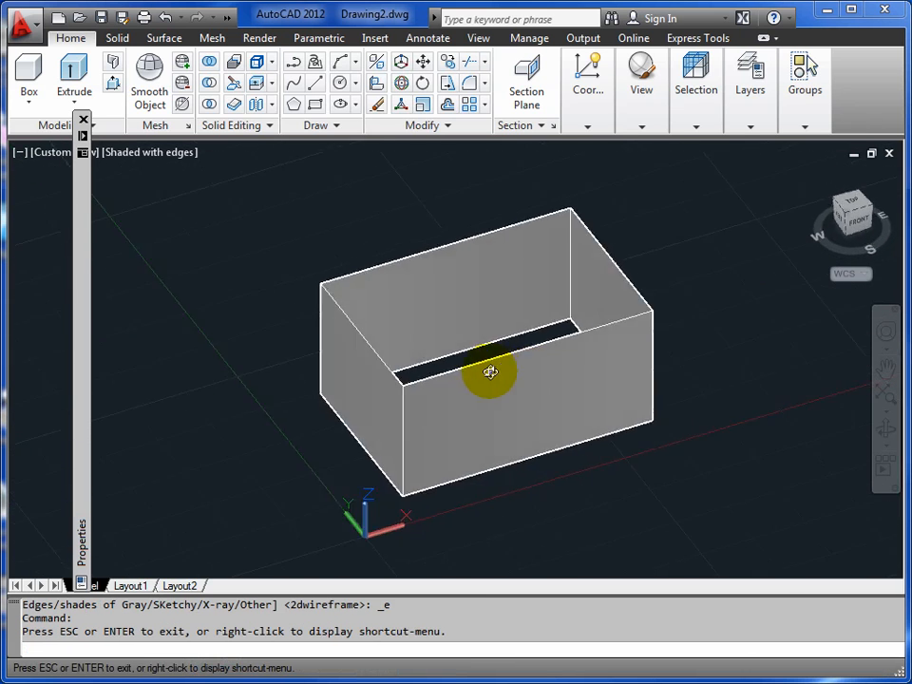
pyautogui.moveTo(490, 371); pyautogui.dragTo(532, 373)
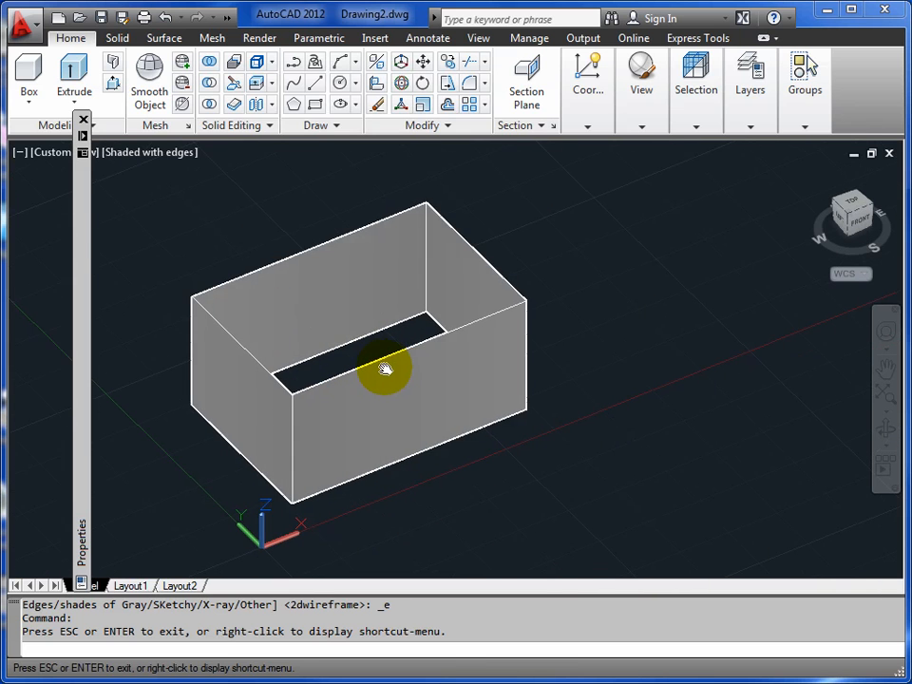
pyautogui.moveTo(383, 369); pyautogui.dragTo(364, 338)
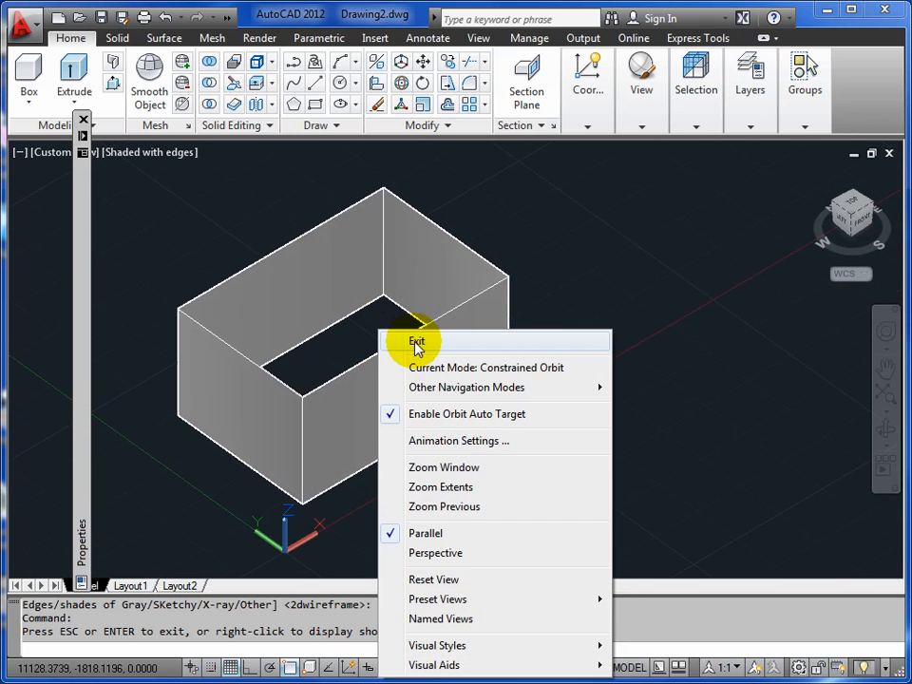
# Exit orbit and zoom out to make room beside the box
pyautogui.click(416, 342)
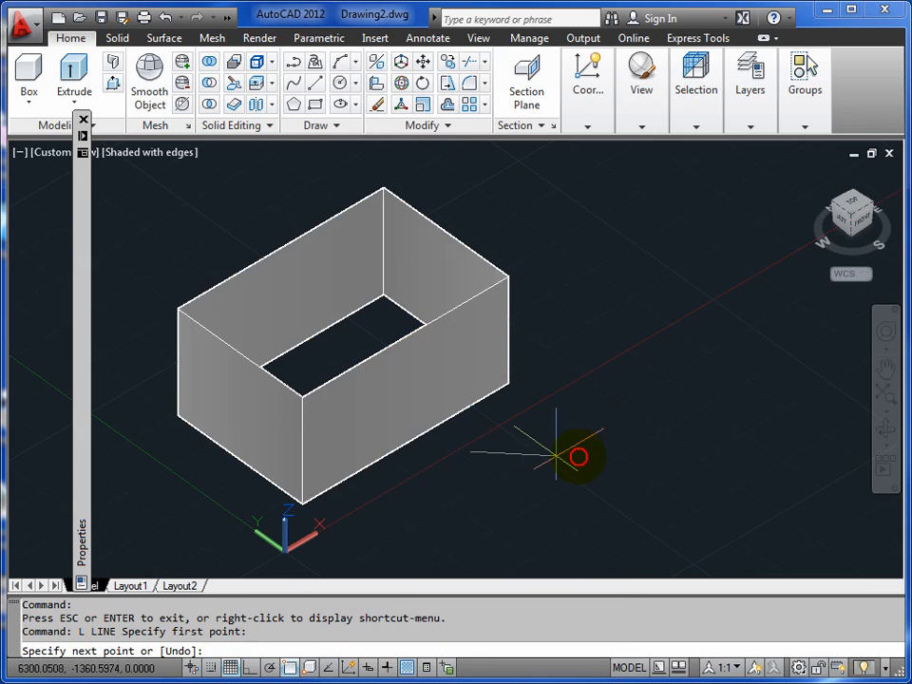
pyautogui.scroll(-3)
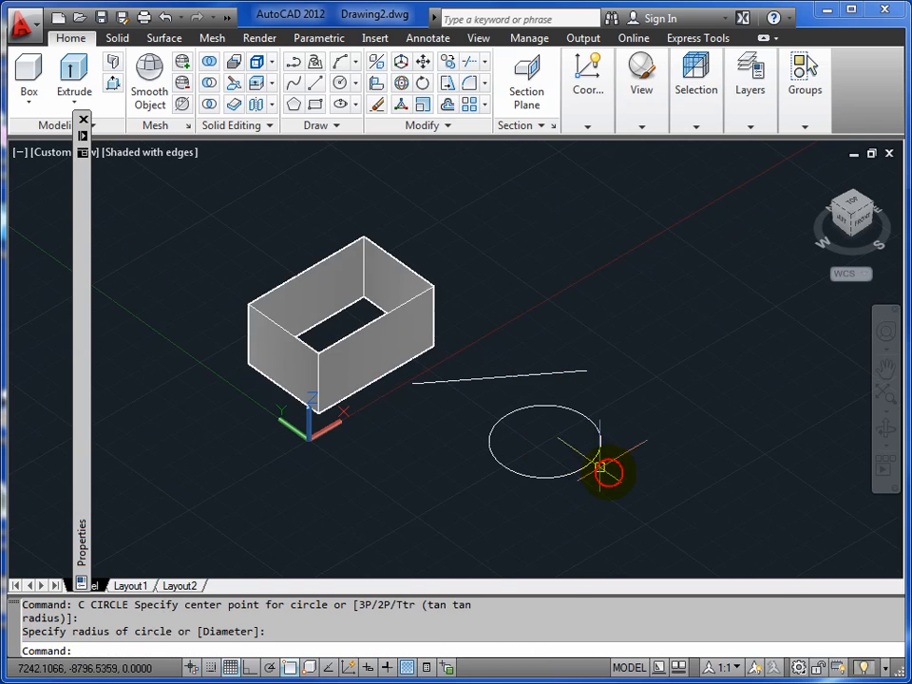
pyautogui.moveTo(418, 294)
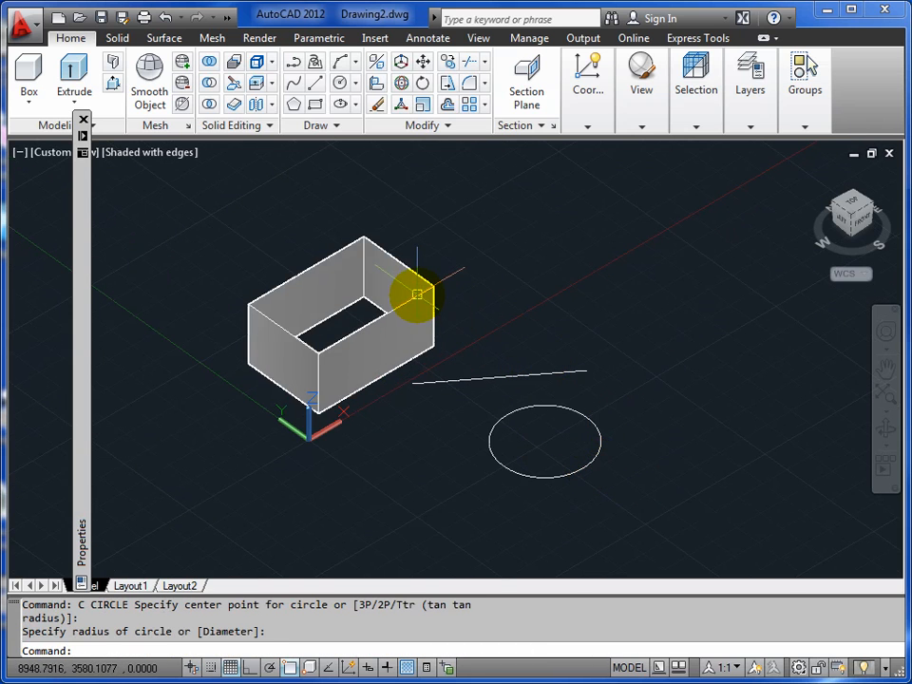
pyautogui.moveTo(506, 351)
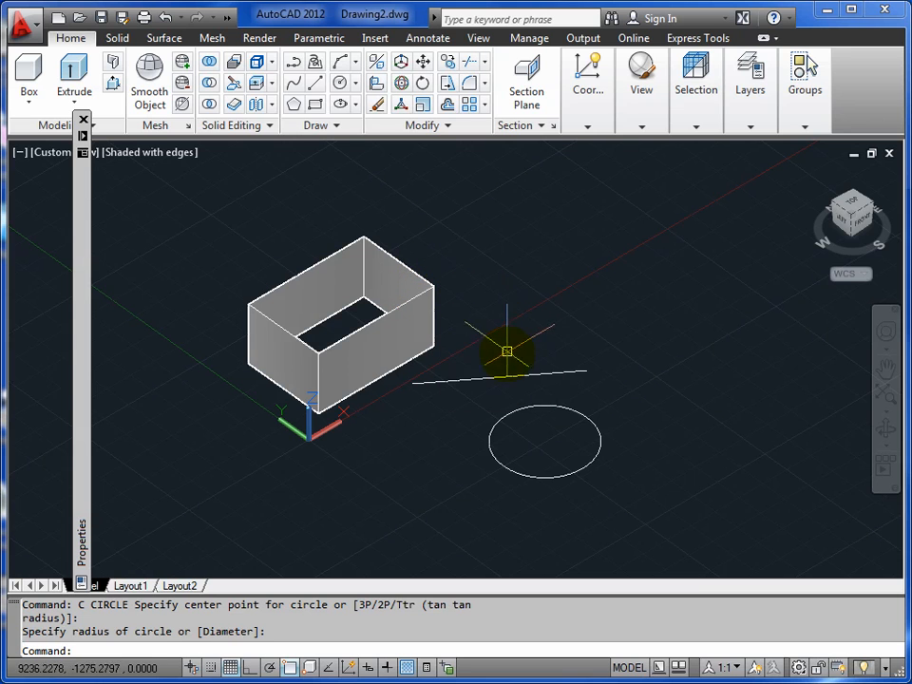
pyautogui.moveTo(554, 407)
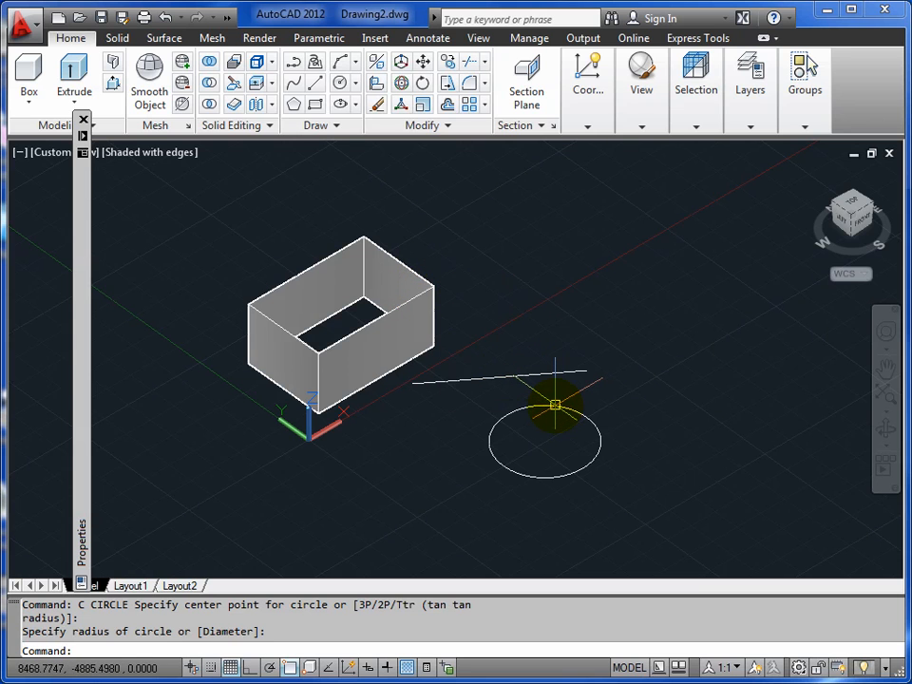
# Start Match Properties (MA) to copy the box's thickness to the line and circle
pyautogui.write('MA')
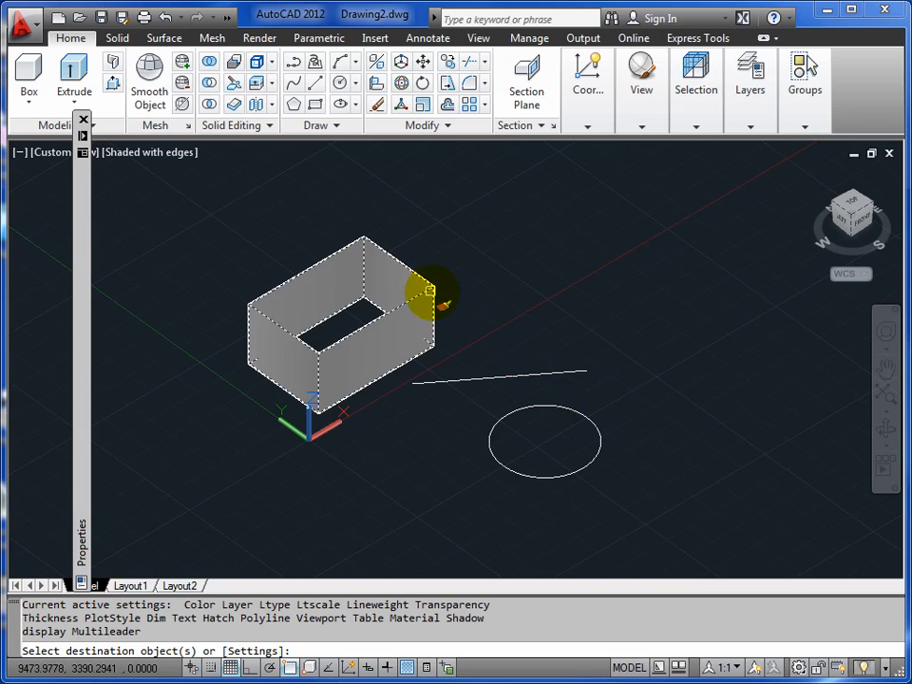
pyautogui.moveTo(512, 376)
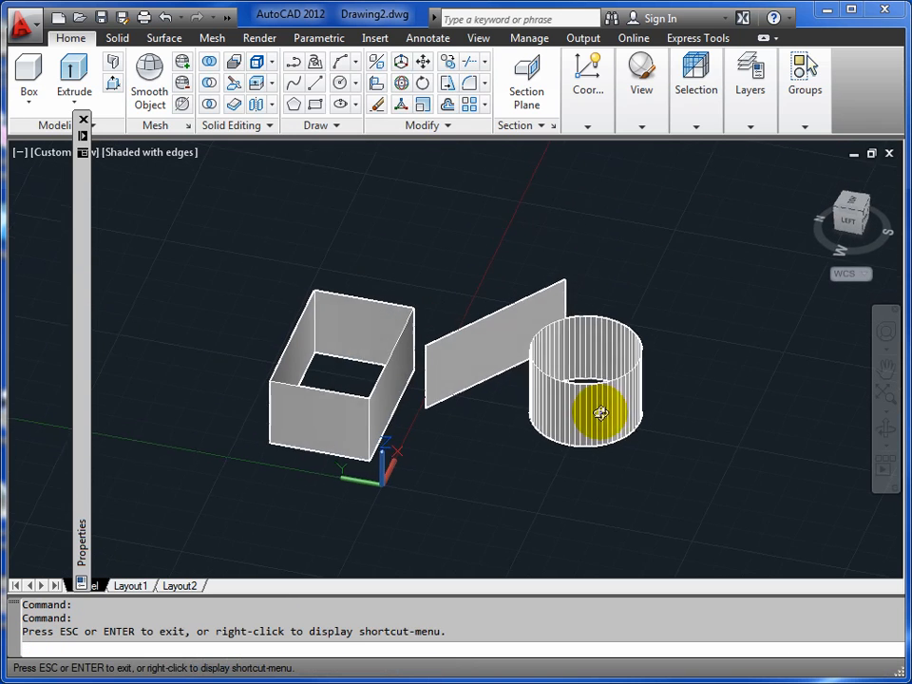
# Stretch the wall panel's end grip with endpoint snap onto the box corner
pyautogui.rightClick(433, 262)
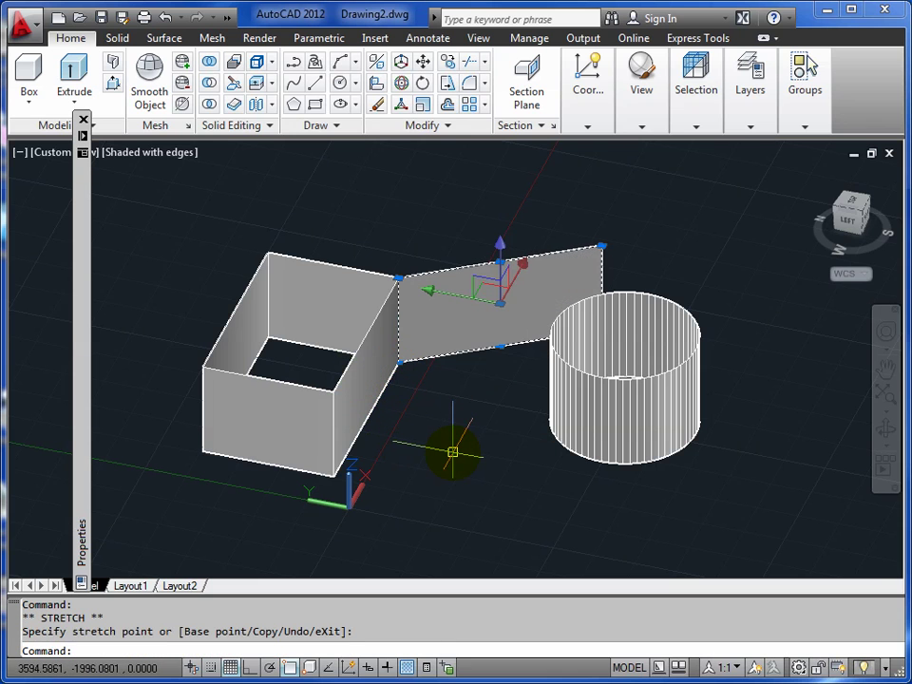
pyautogui.press('Escape')
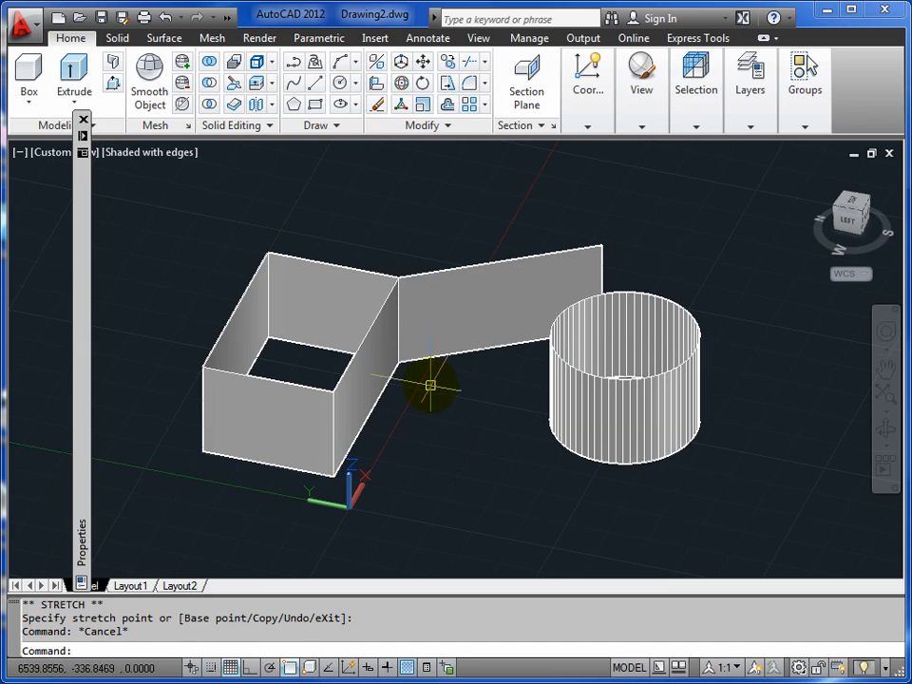
pyautogui.moveTo(376, 399)
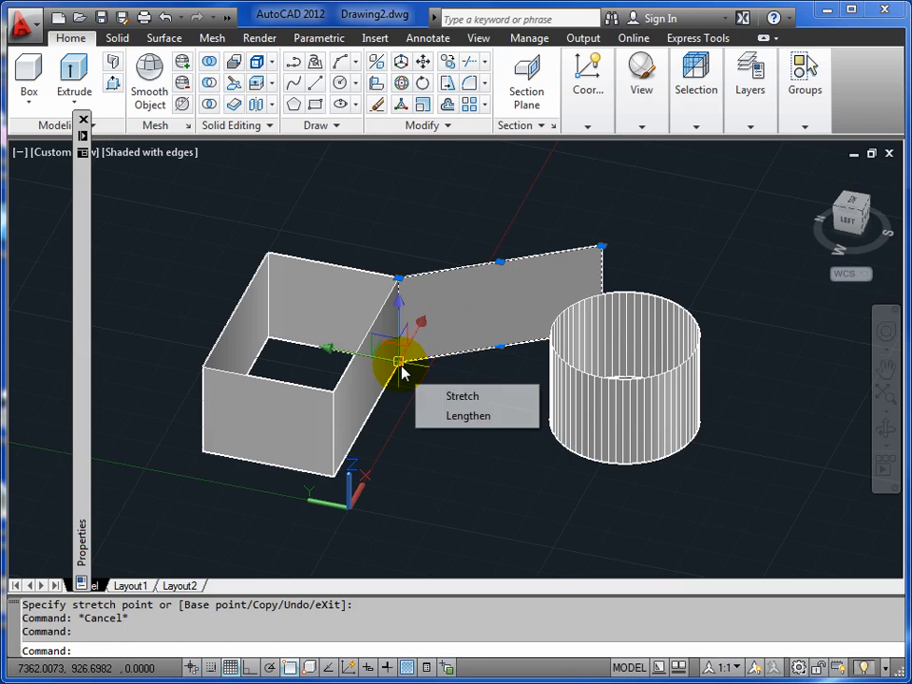
pyautogui.click(463, 395)
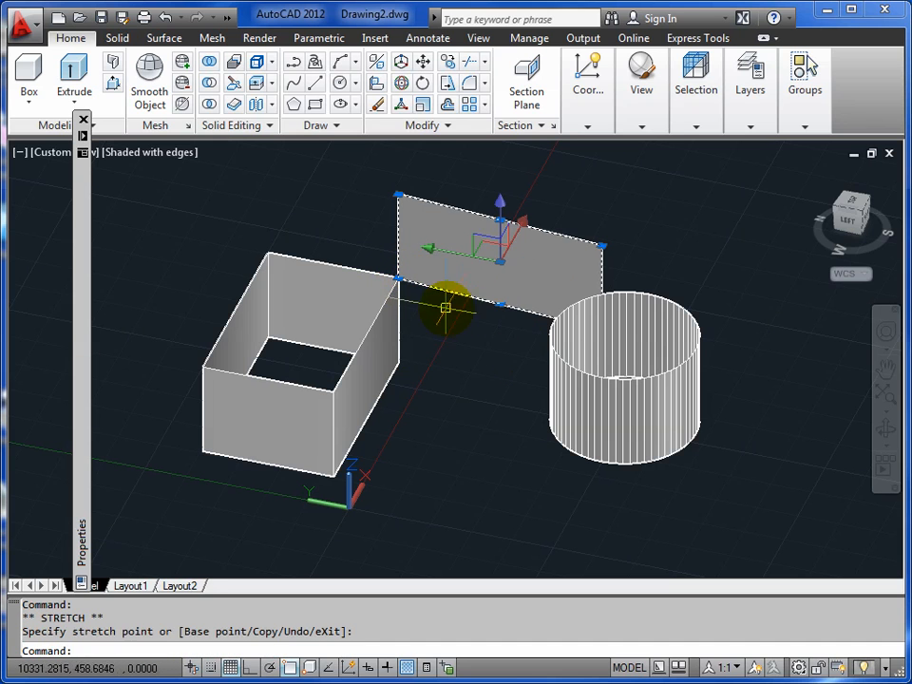
pyautogui.moveTo(395, 281)
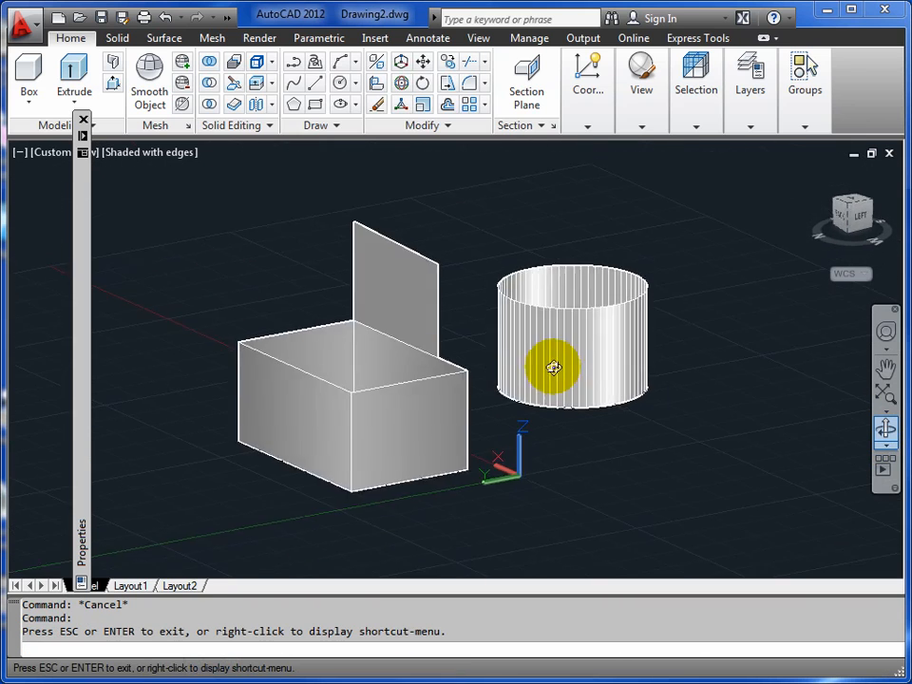
pyautogui.moveTo(554, 368); pyautogui.dragTo(440, 368)
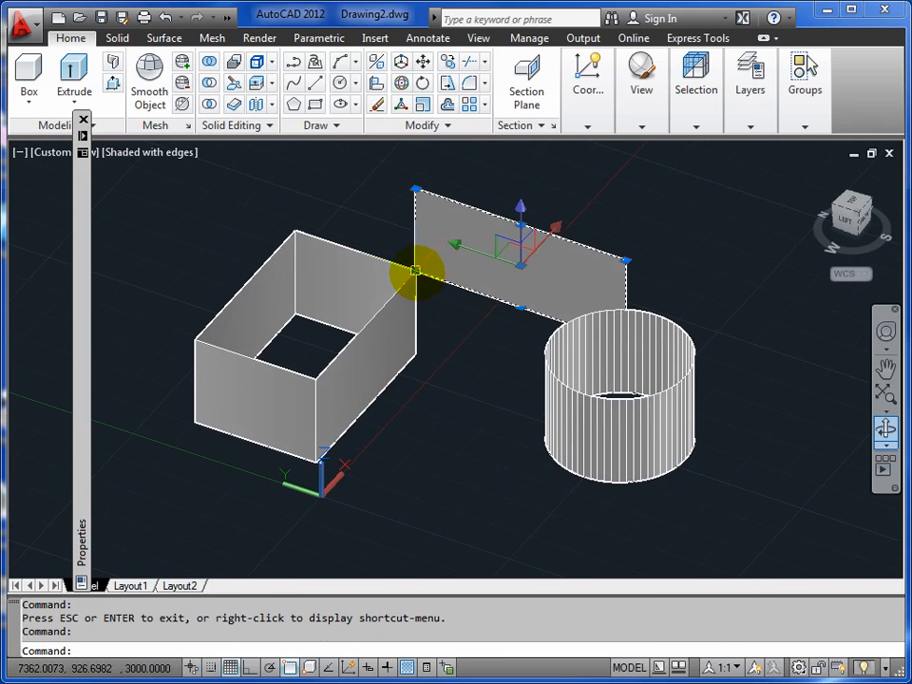
pyautogui.click(414, 273)
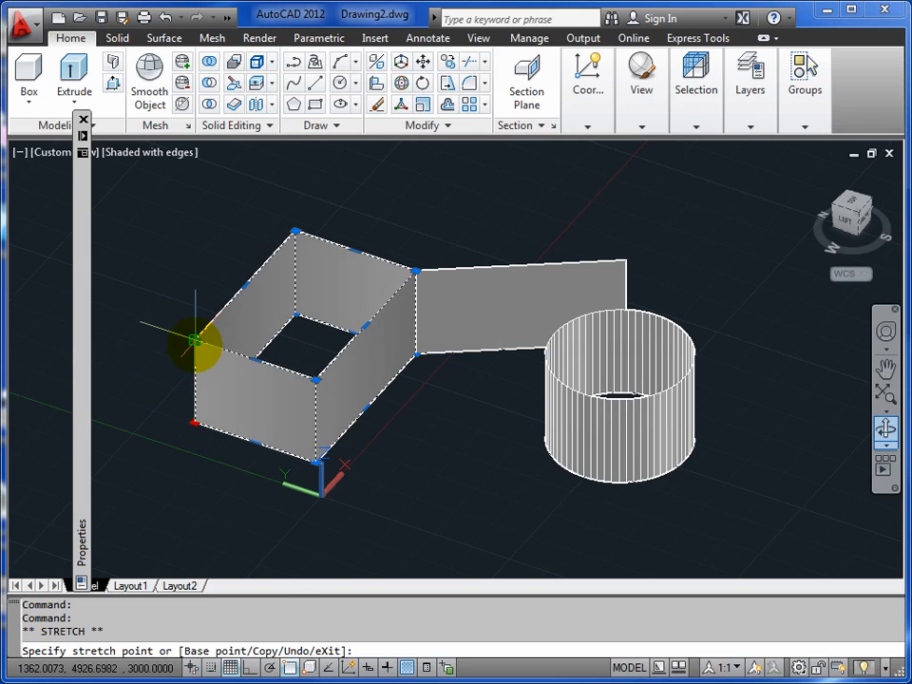
pyautogui.moveTo(194, 342); pyautogui.dragTo(194, 393)
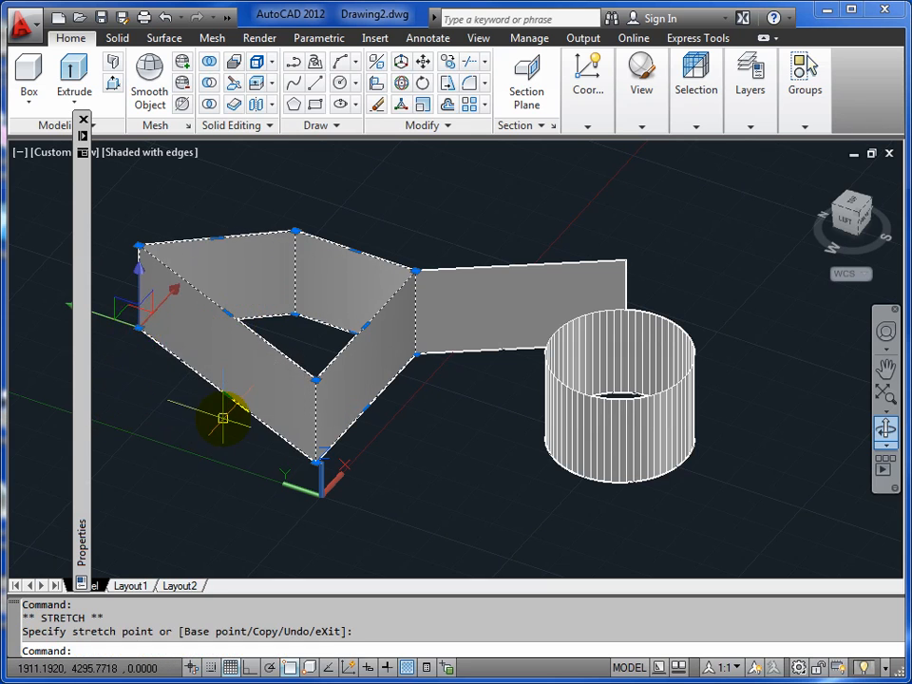
pyautogui.press('Escape')
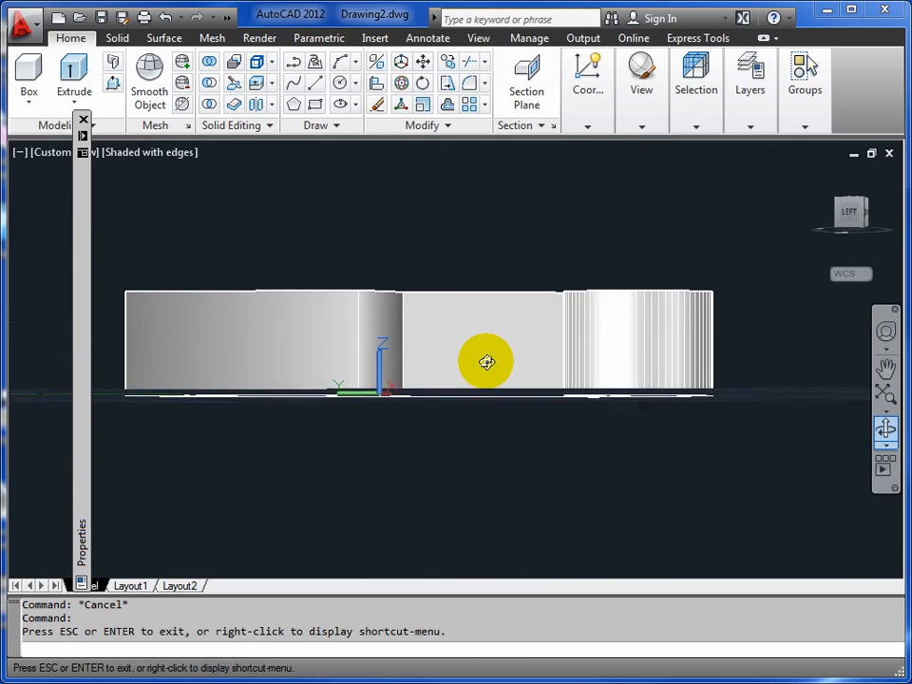
pyautogui.moveTo(486, 361); pyautogui.dragTo(463, 437)
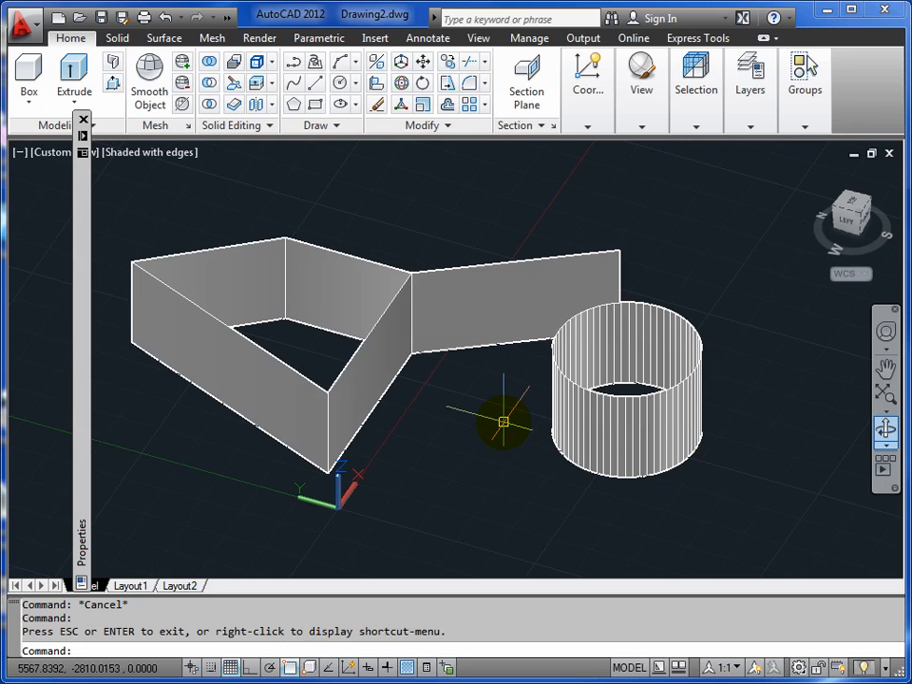
pyautogui.write('U')
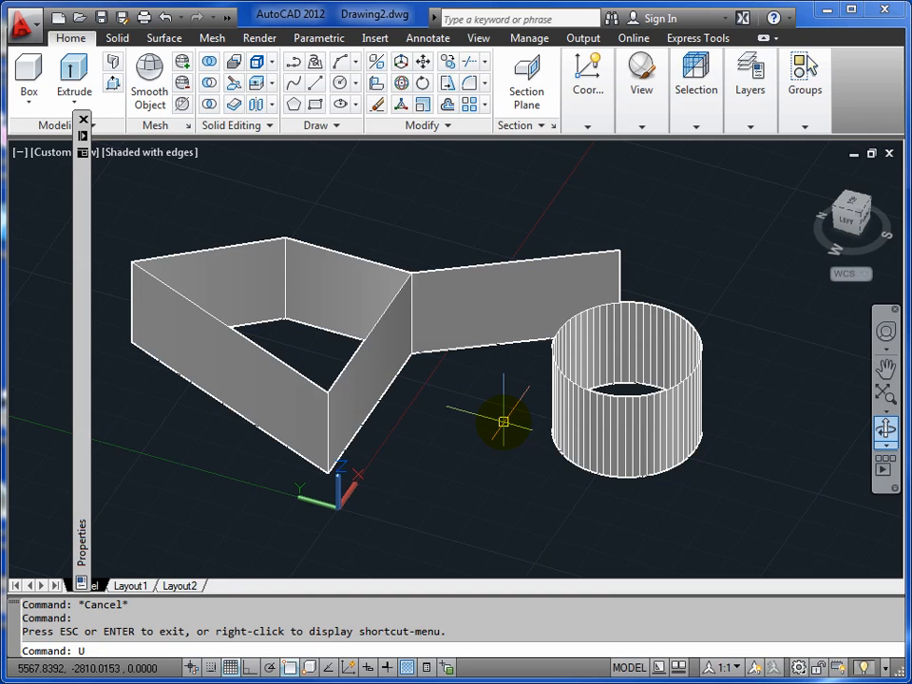
pyautogui.moveTo(503, 421); pyautogui.dragTo(436, 409)
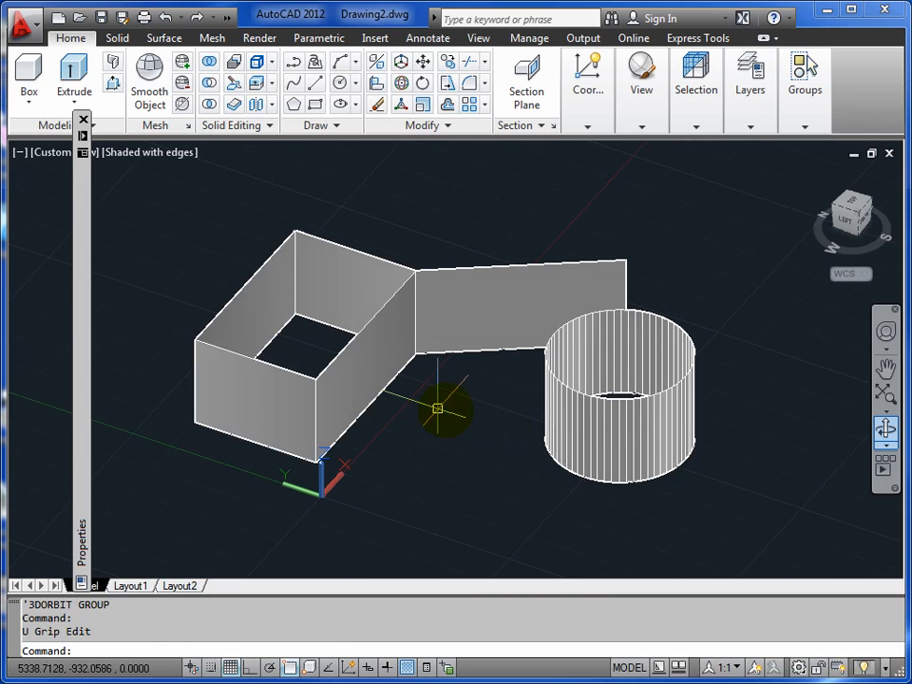
pyautogui.moveTo(437, 409); pyautogui.dragTo(471, 376)
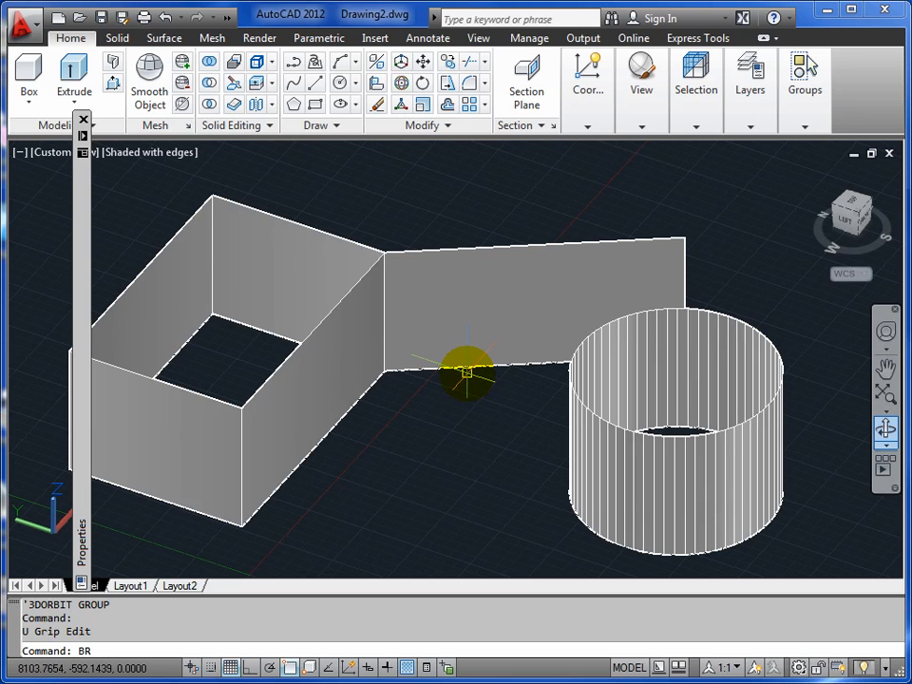
# Break the wall panel at two points and rotate the short piece about the box corner
pyautogui.click(465, 370)
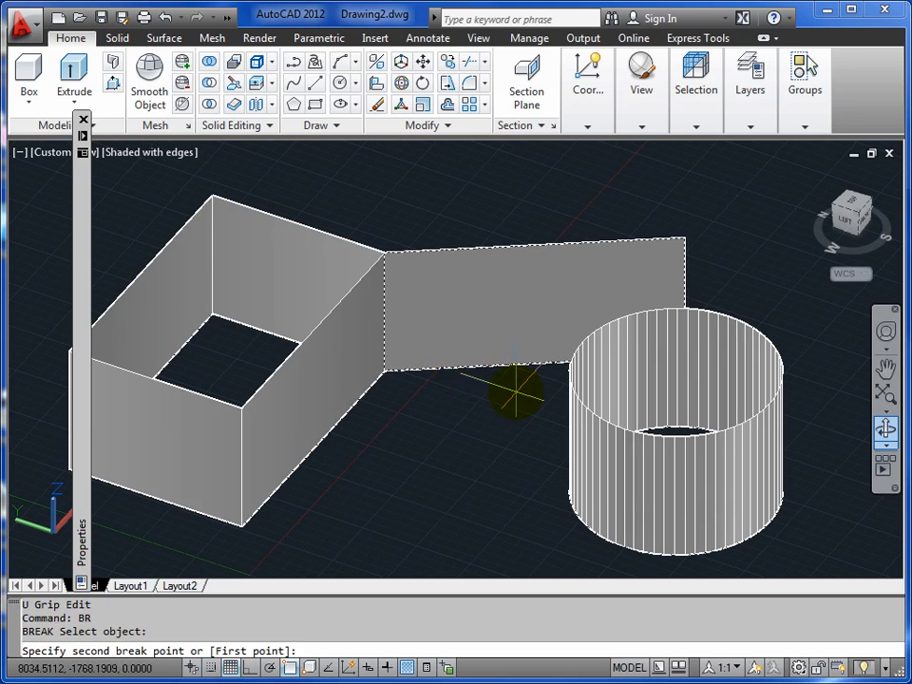
pyautogui.click(524, 369)
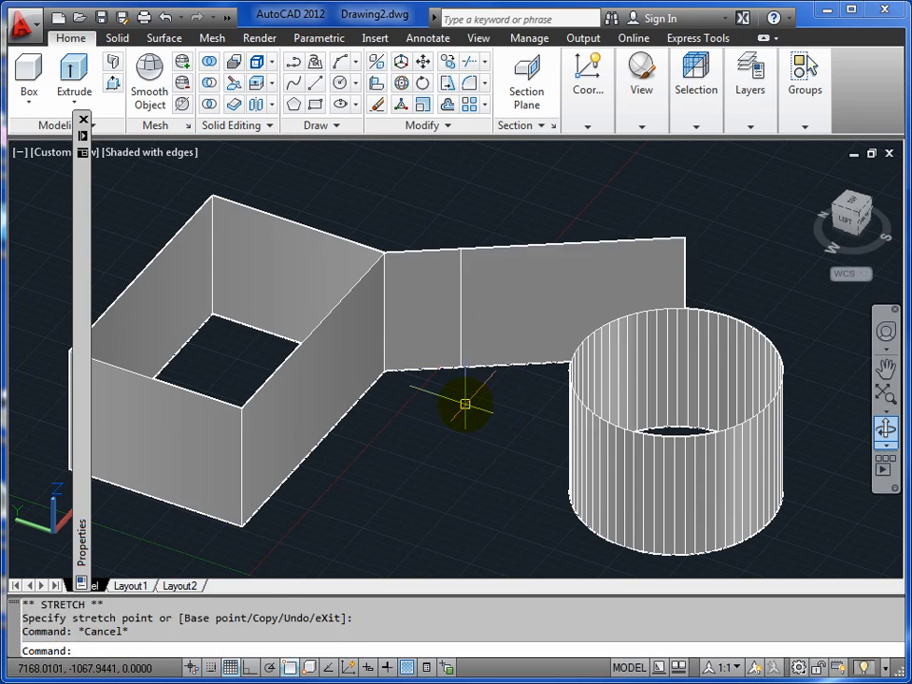
pyautogui.moveTo(463, 402)
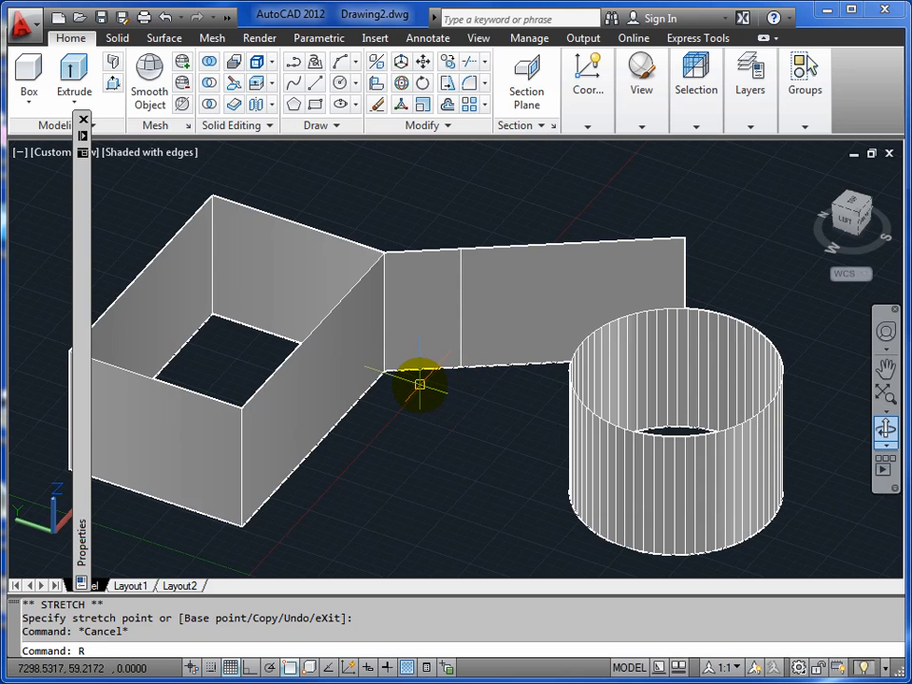
pyautogui.click(391, 420)
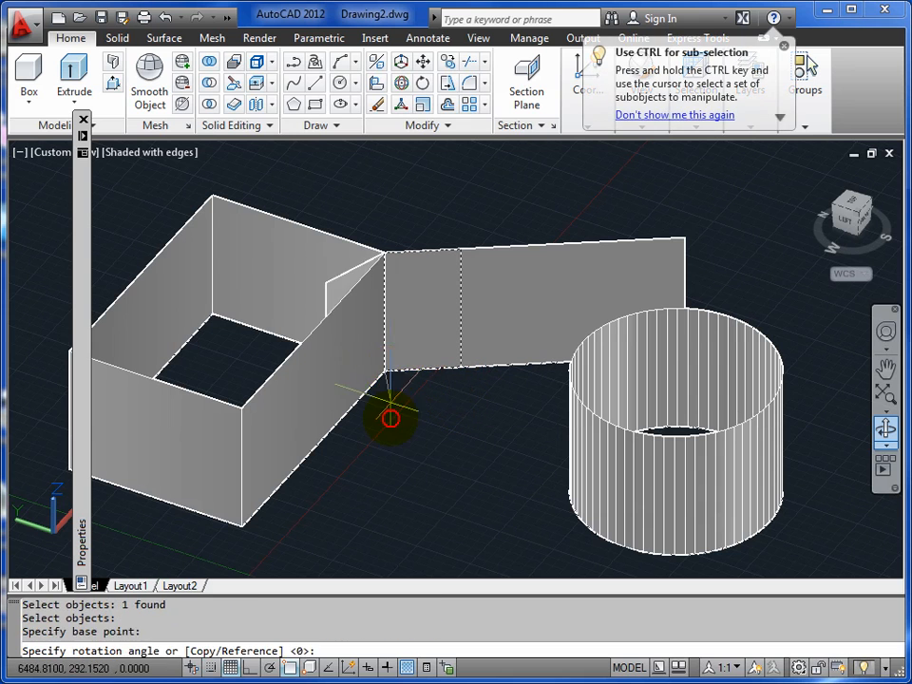
pyautogui.click(492, 521)
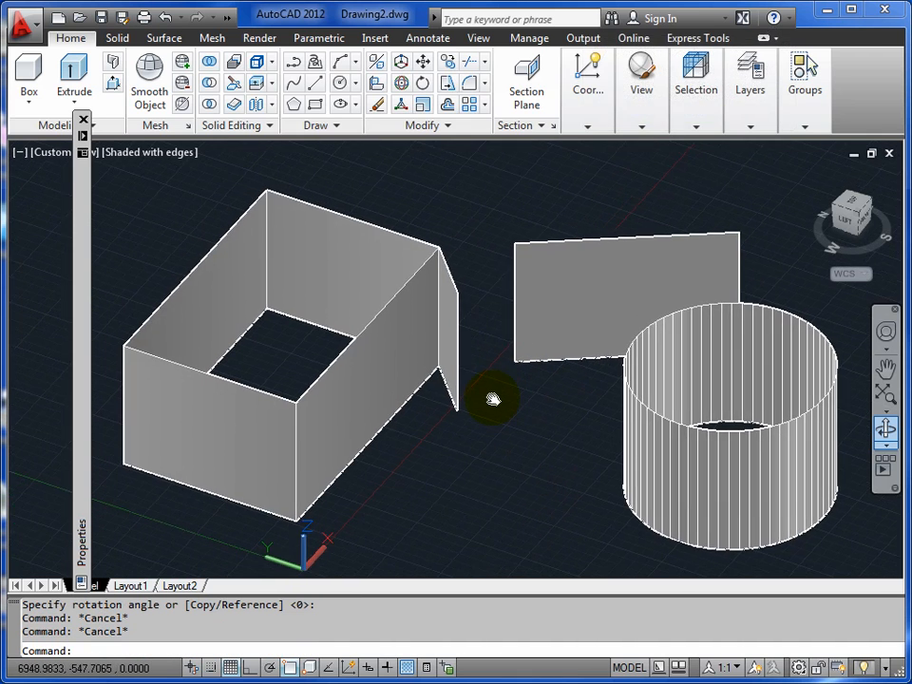
pyautogui.moveTo(593, 240)
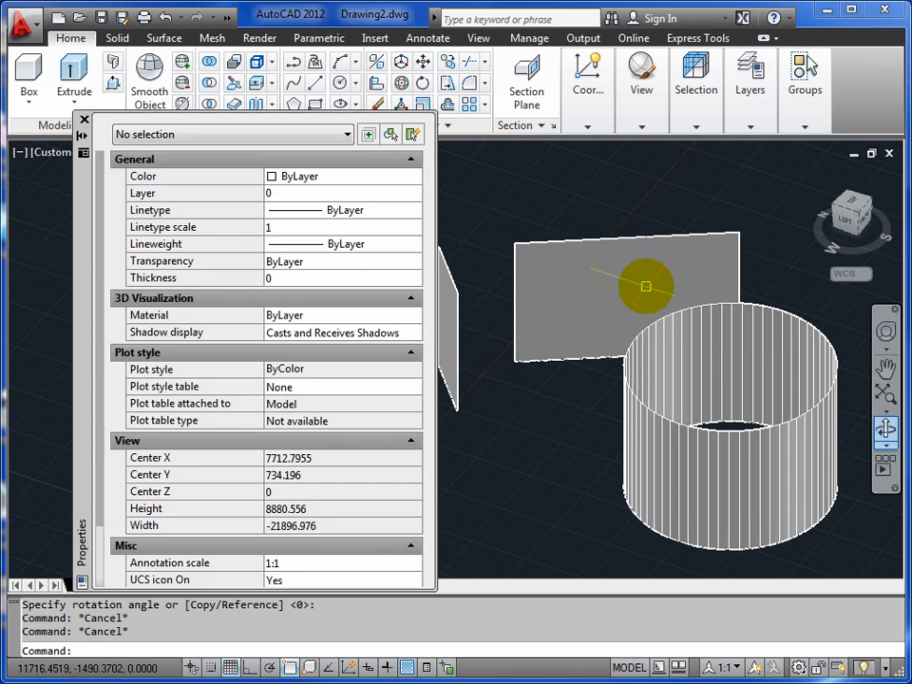
# Set the cylinder wall's Thickness to 1000 in the Properties palette
pyautogui.click(626, 276)
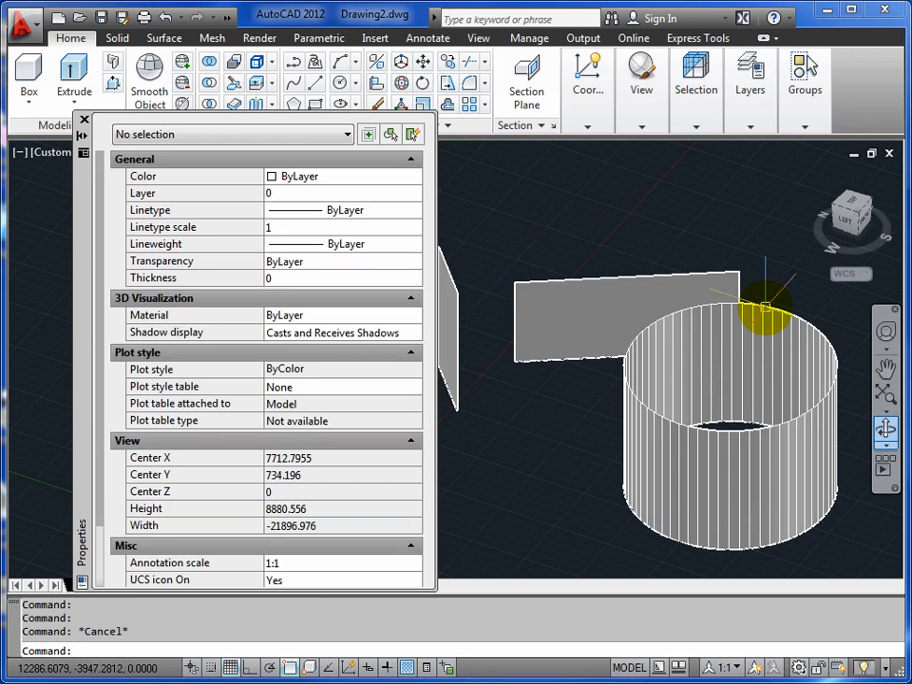
pyautogui.click(731, 417)
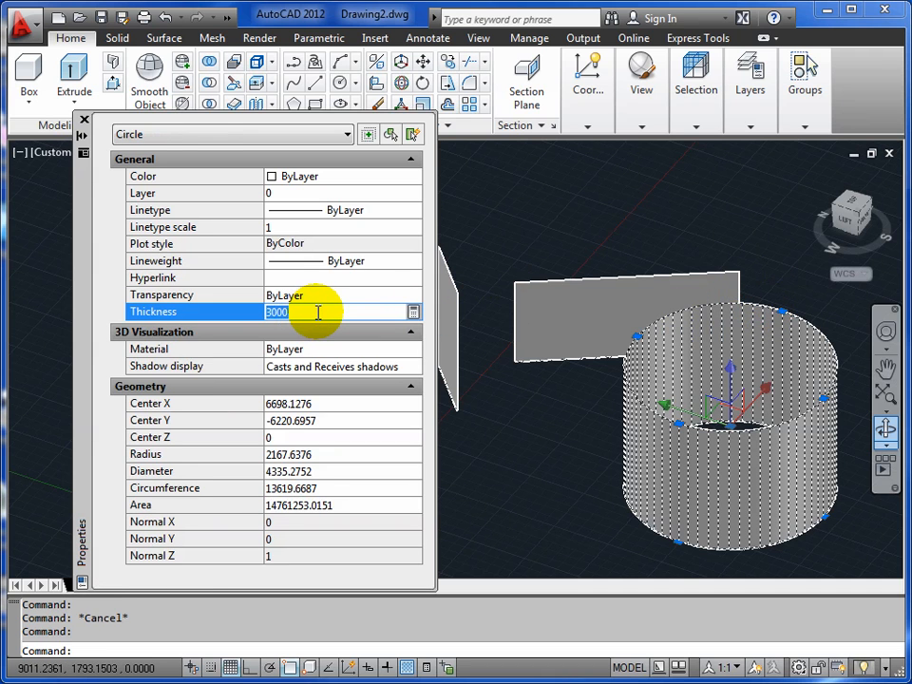
pyautogui.write('1000')
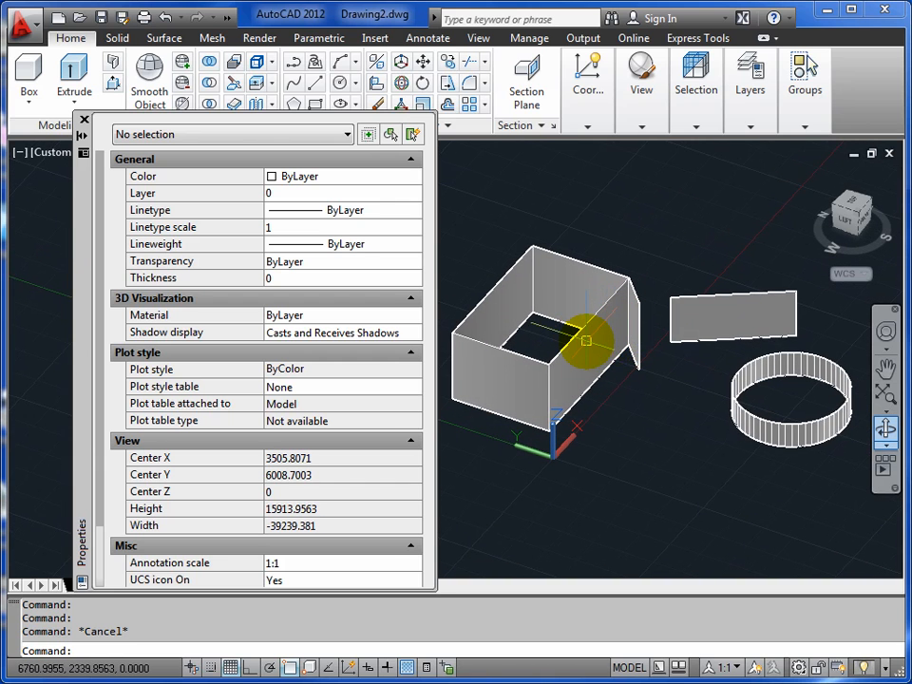
pyautogui.moveTo(585, 338)
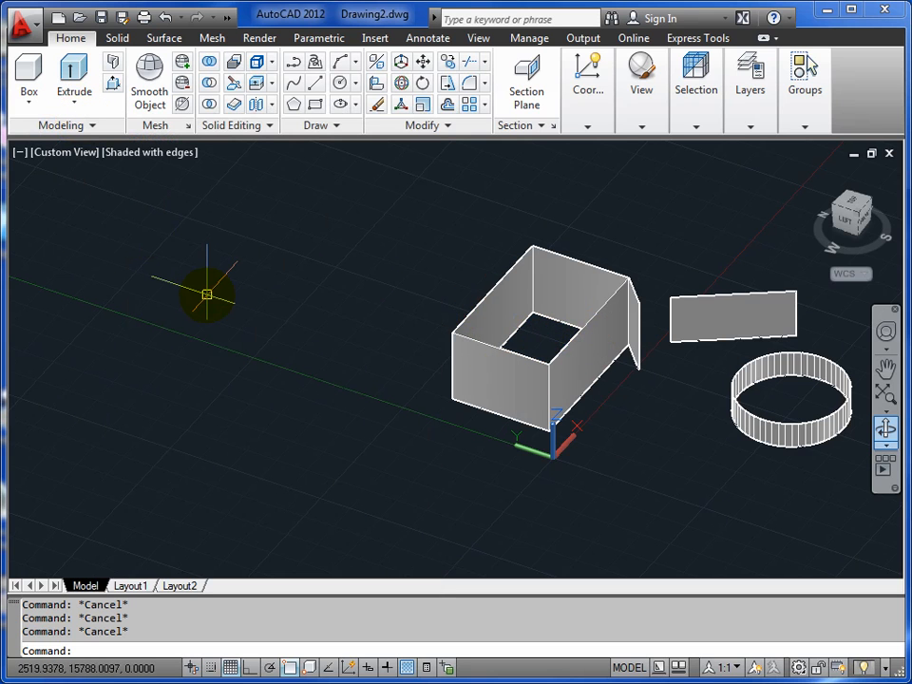
# Undo the earlier objects back to the single flat rectangle with U
pyautogui.write('U')
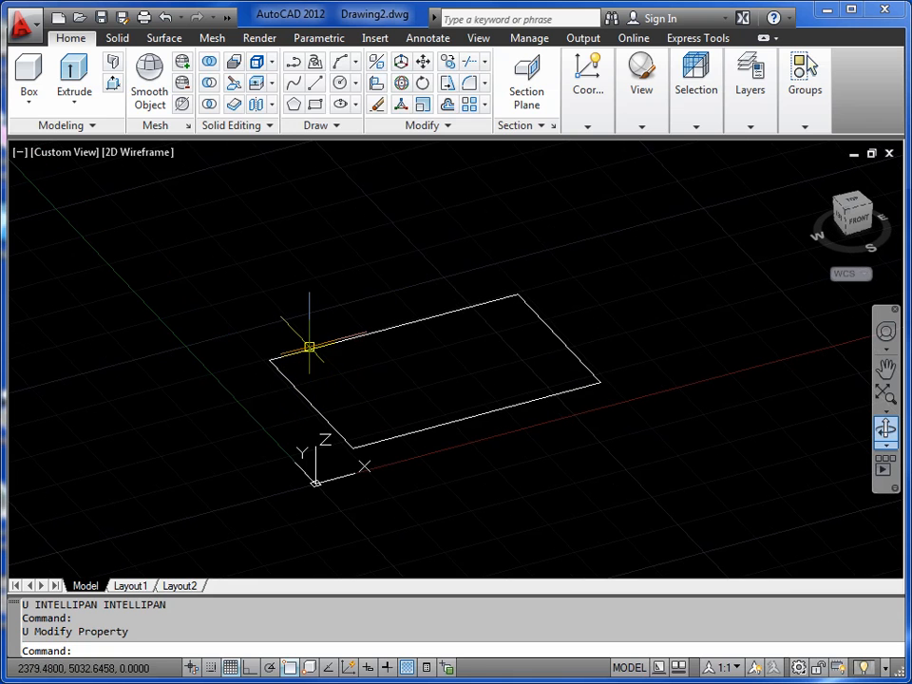
pyautogui.moveTo(327, 338)
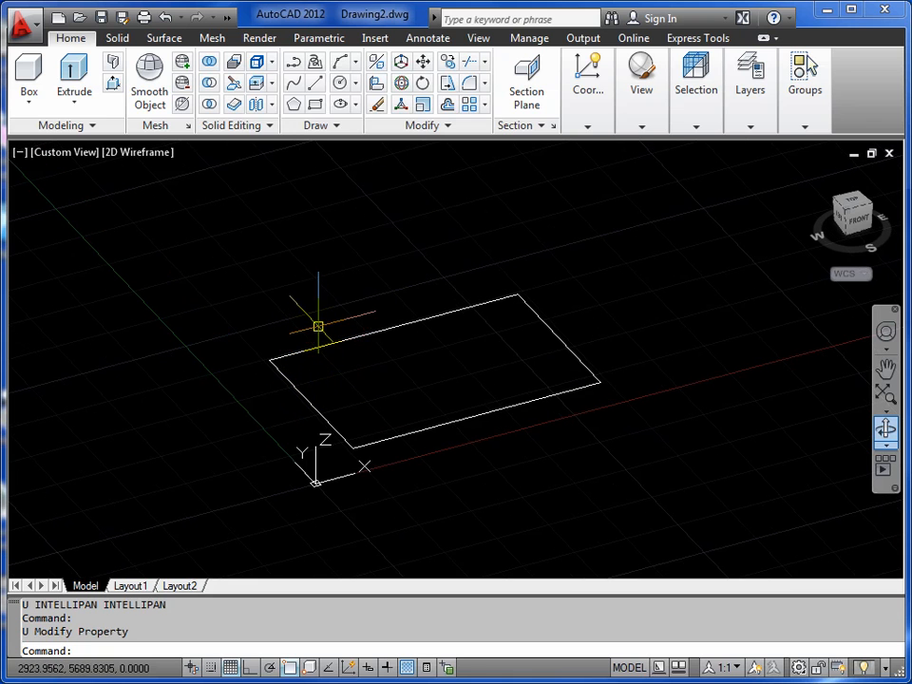
pyautogui.moveTo(350, 340)
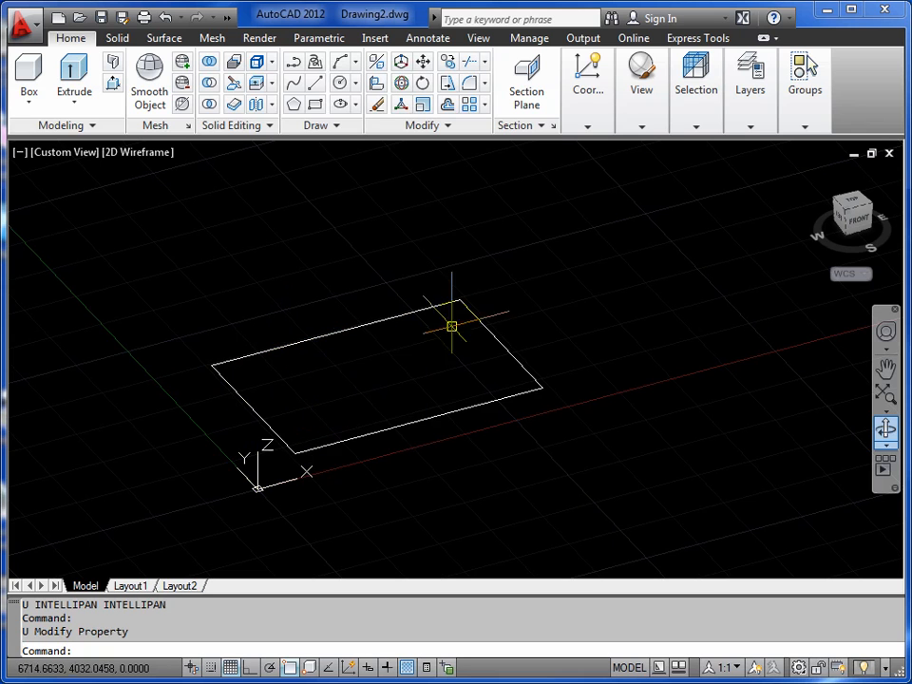
pyautogui.moveTo(462, 300)
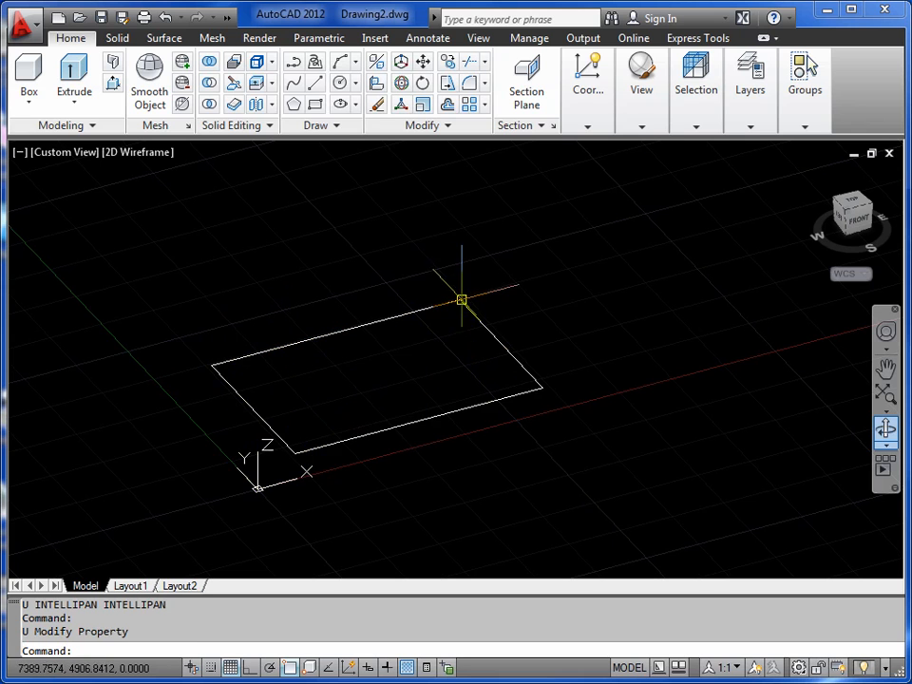
pyautogui.moveTo(376, 452)
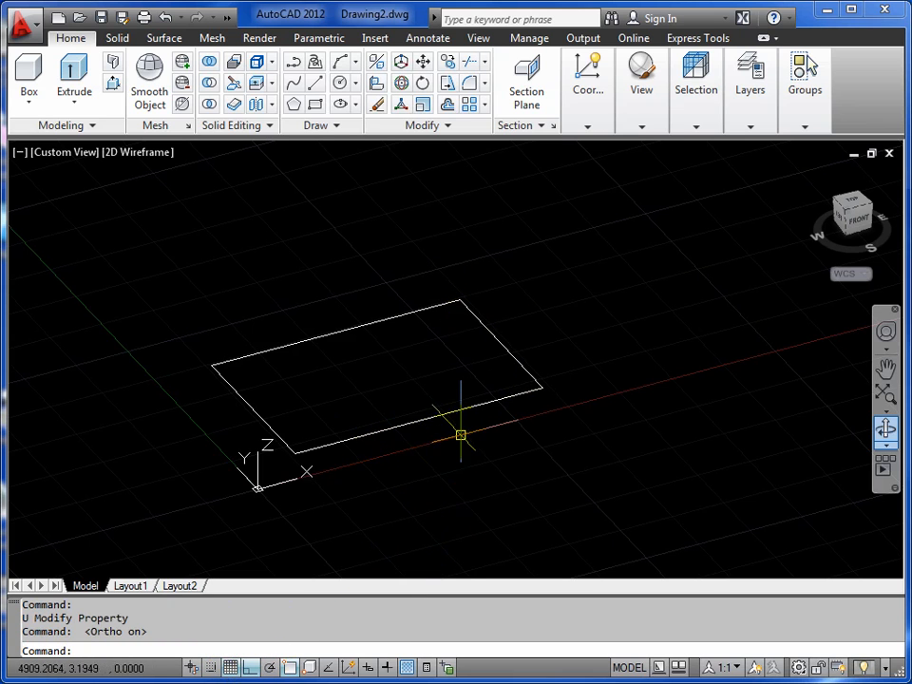
pyautogui.moveTo(418, 511)
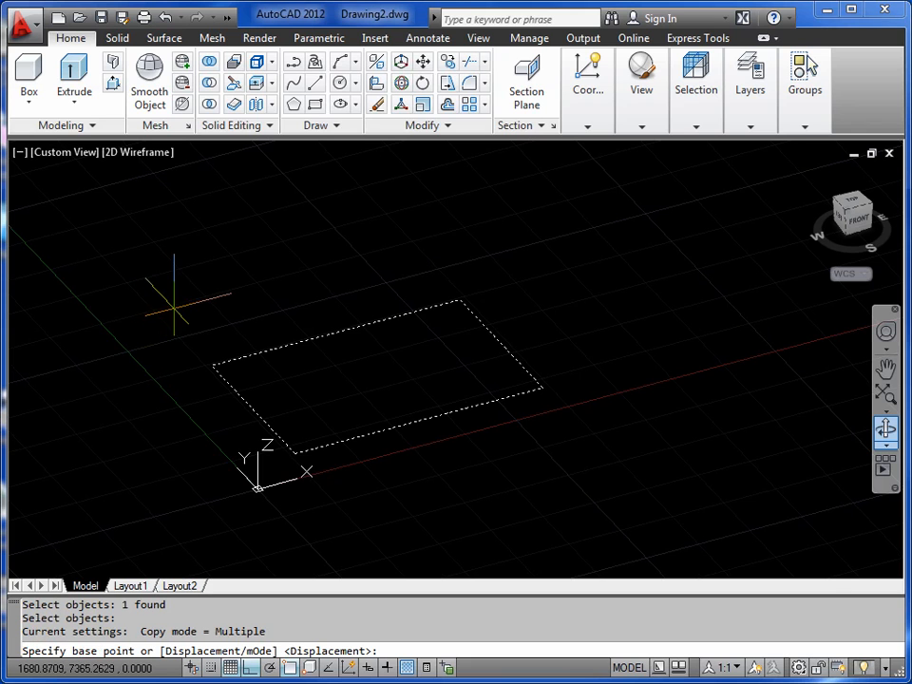
pyautogui.moveTo(376, 338)
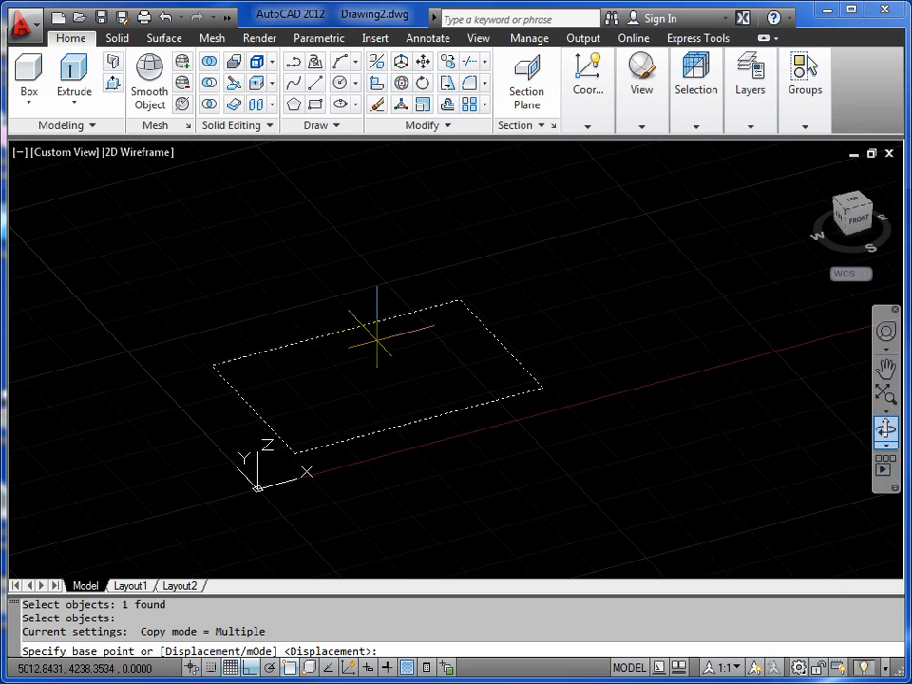
pyautogui.moveTo(634, 427)
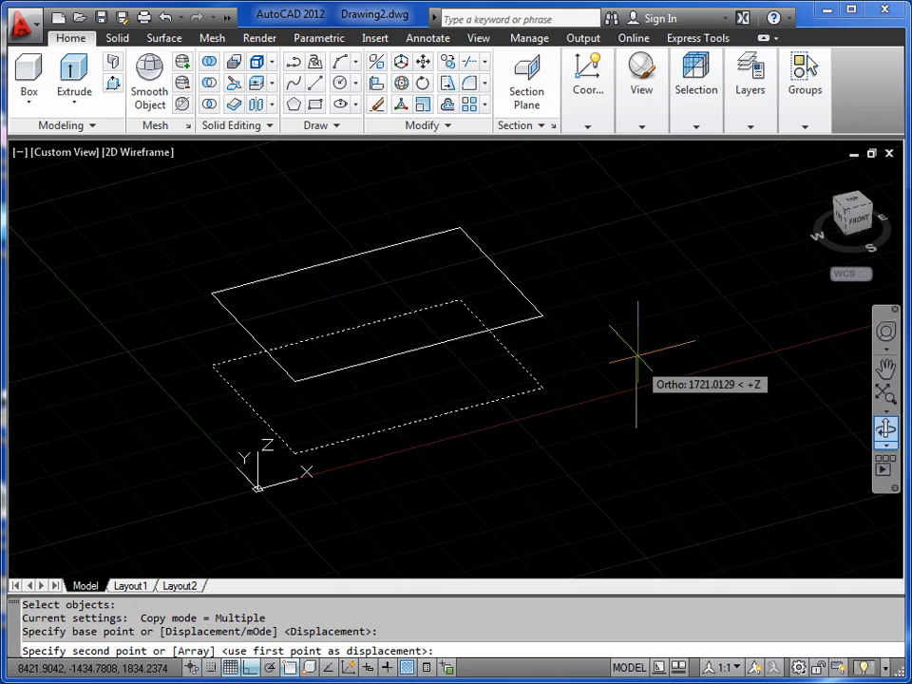
pyautogui.moveTo(646, 342)
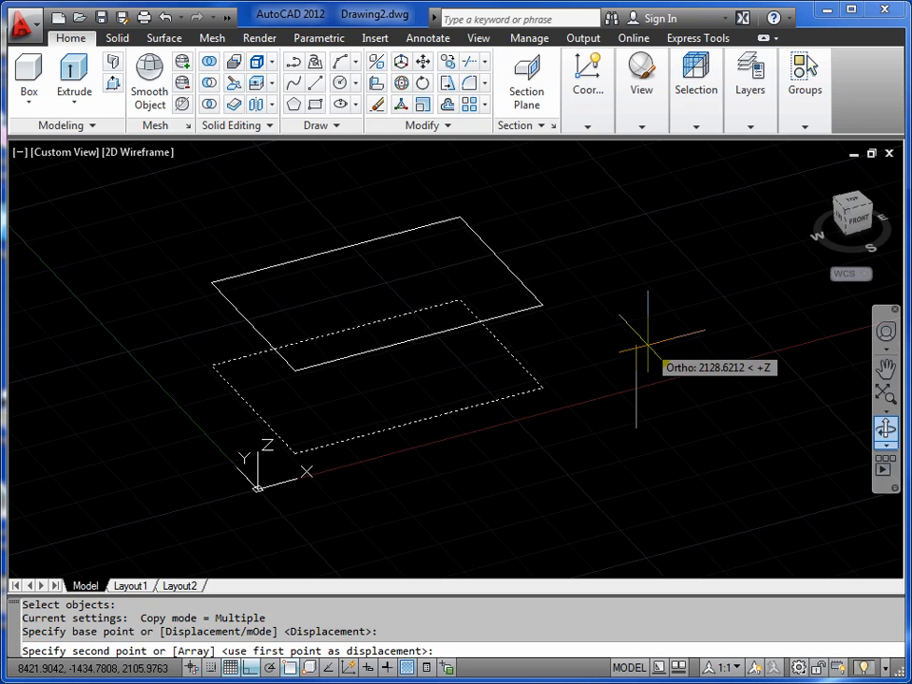
pyautogui.moveTo(645, 341)
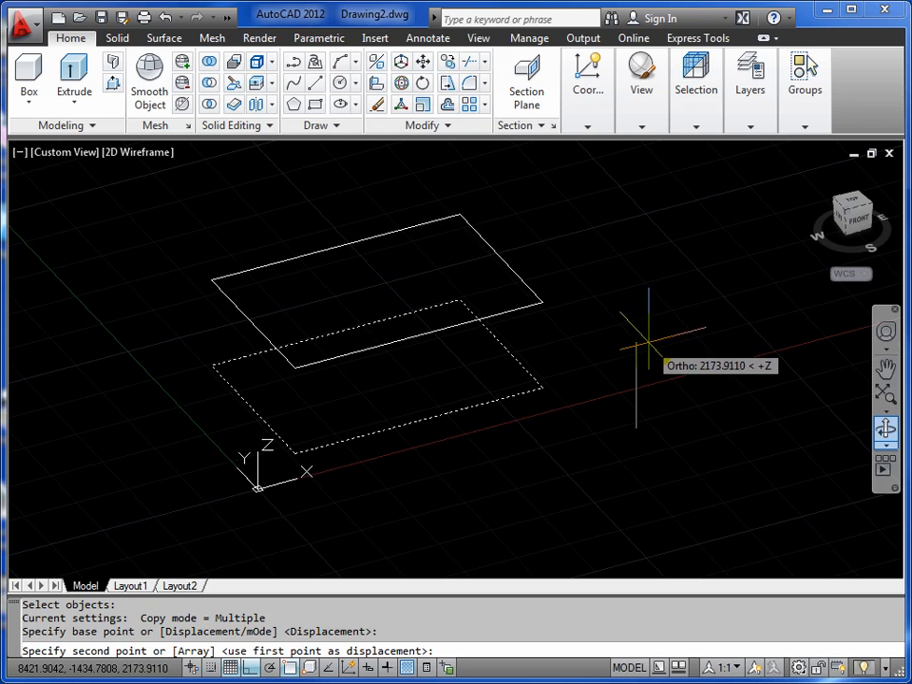
pyautogui.moveTo(638, 370)
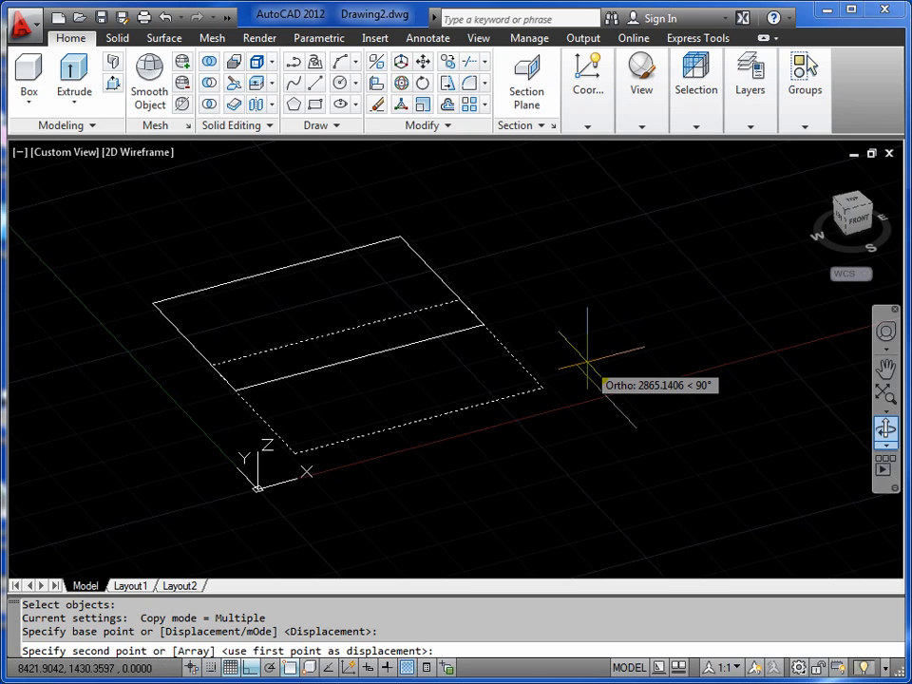
pyautogui.moveTo(646, 389)
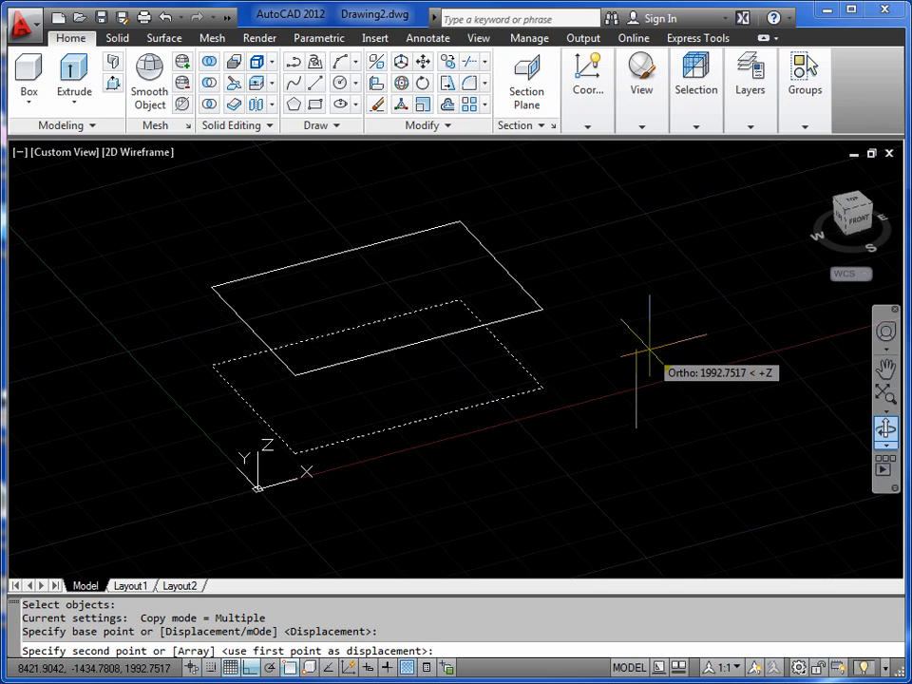
pyautogui.moveTo(650, 327)
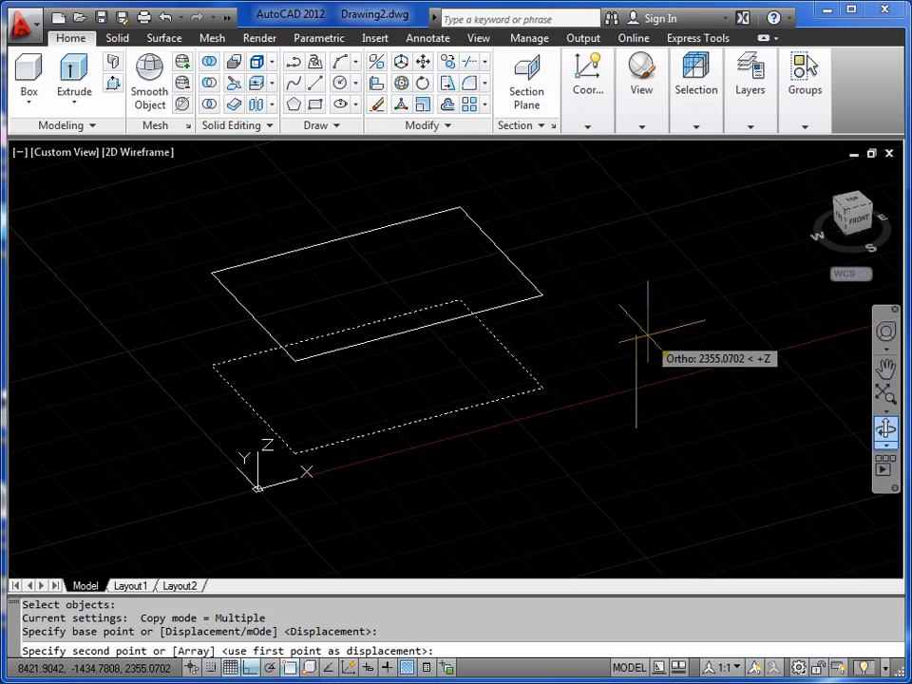
pyautogui.moveTo(646, 327)
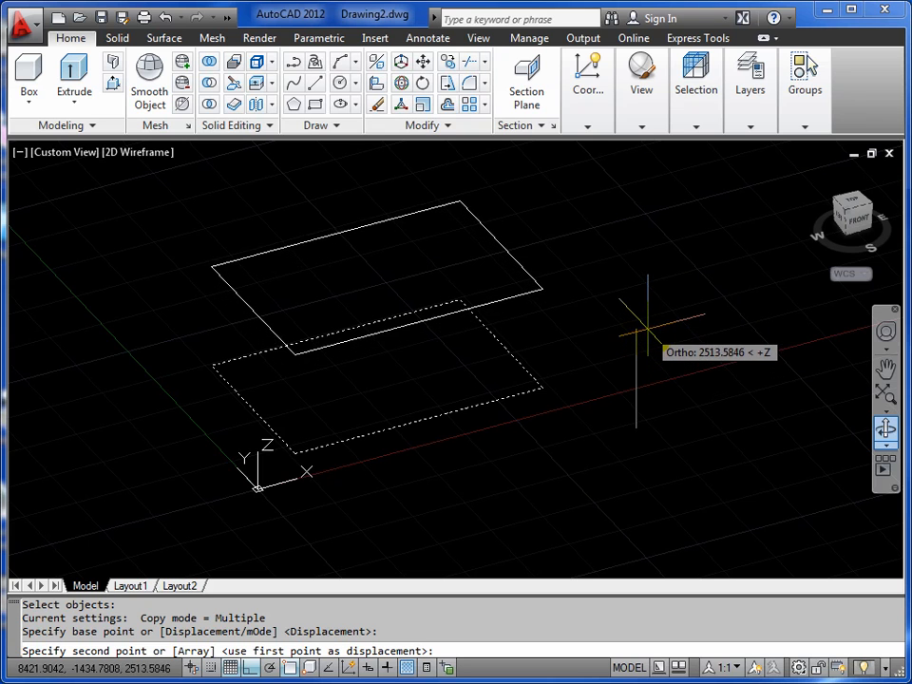
pyautogui.moveTo(644, 338)
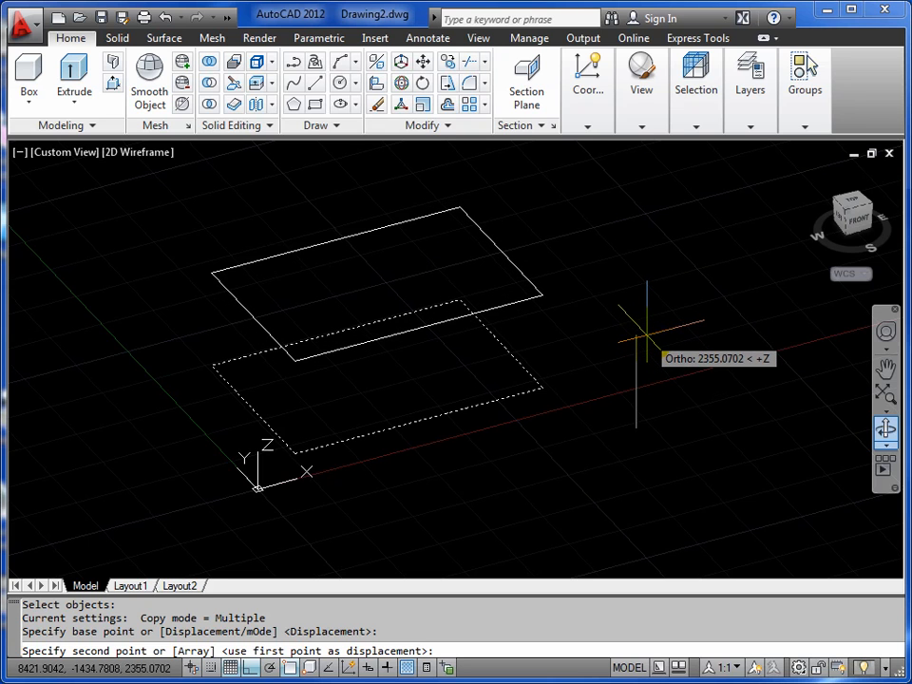
# Copy the rectangle 3000 units straight up along Z
pyautogui.write('3')
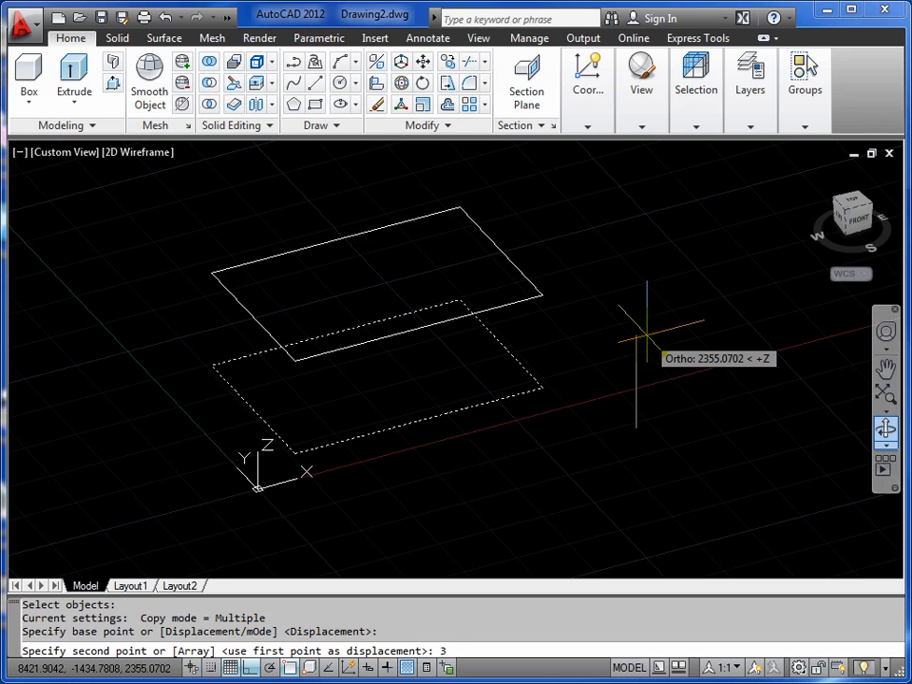
pyautogui.write('000')
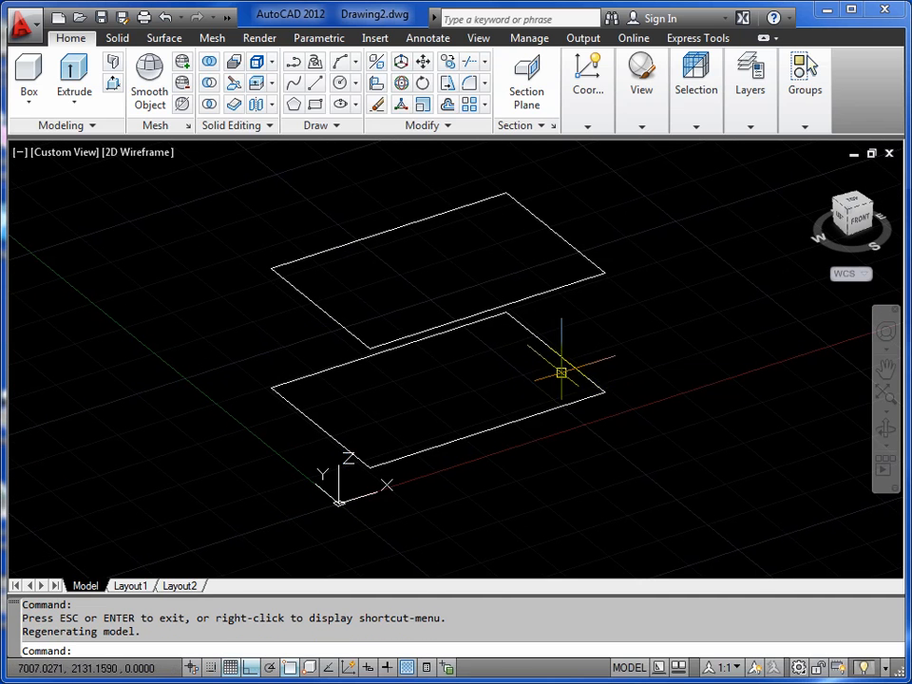
pyautogui.moveTo(606, 384)
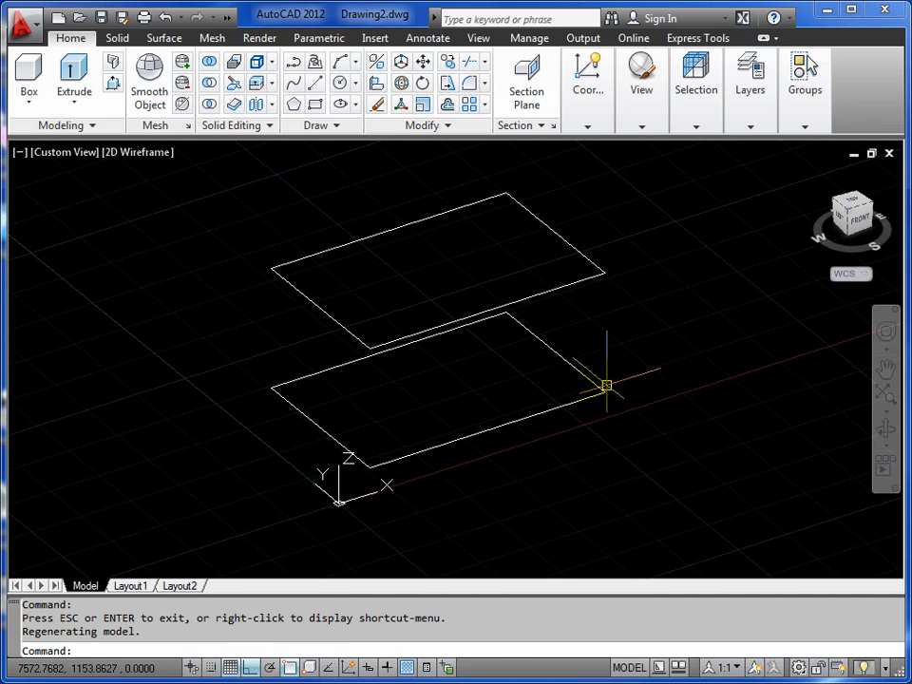
pyautogui.moveTo(611, 274)
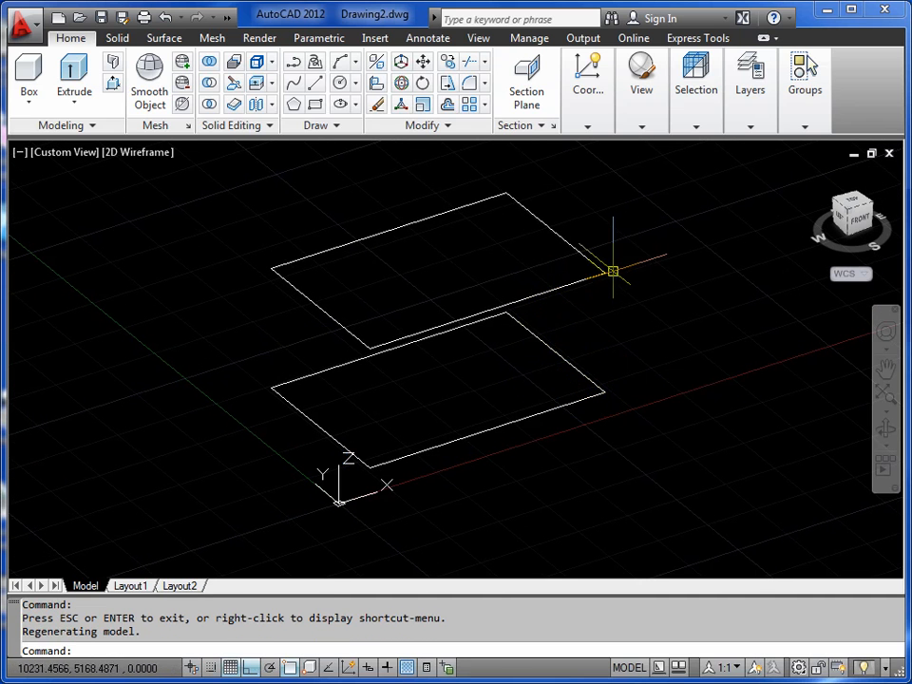
pyautogui.moveTo(608, 273)
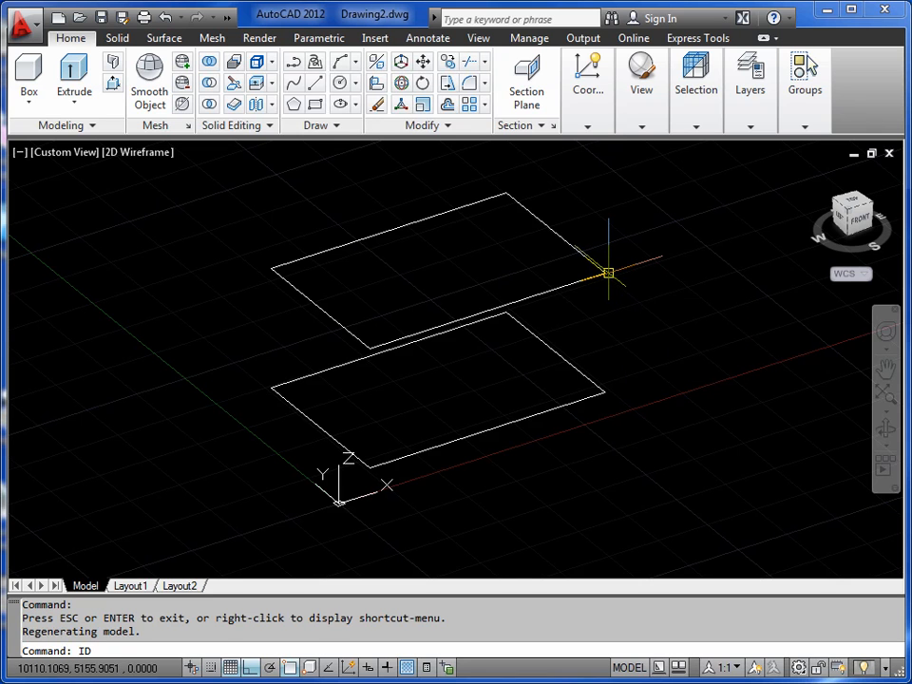
pyautogui.moveTo(604, 391)
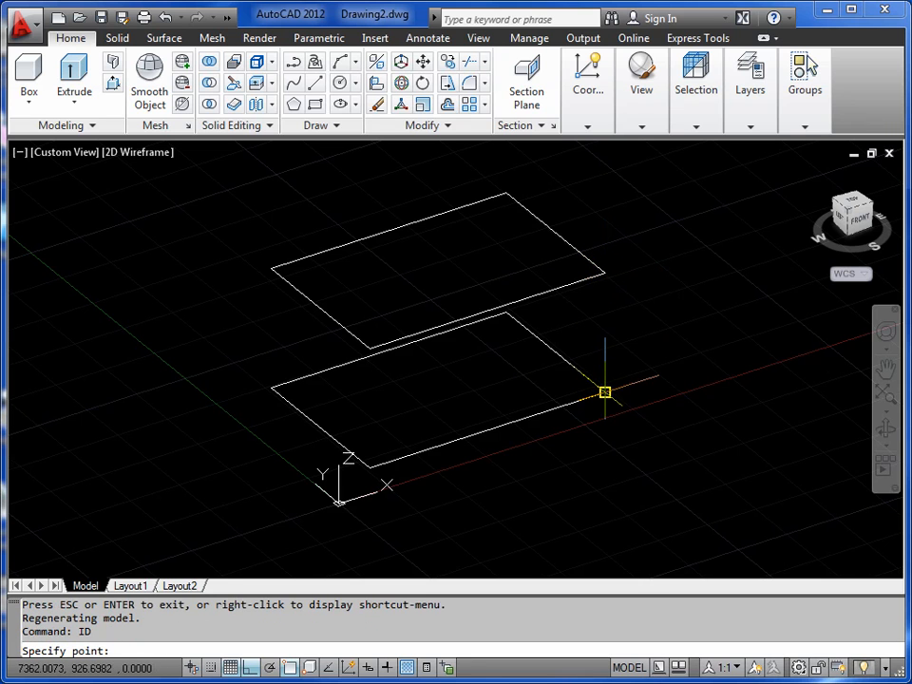
pyautogui.click(604, 390)
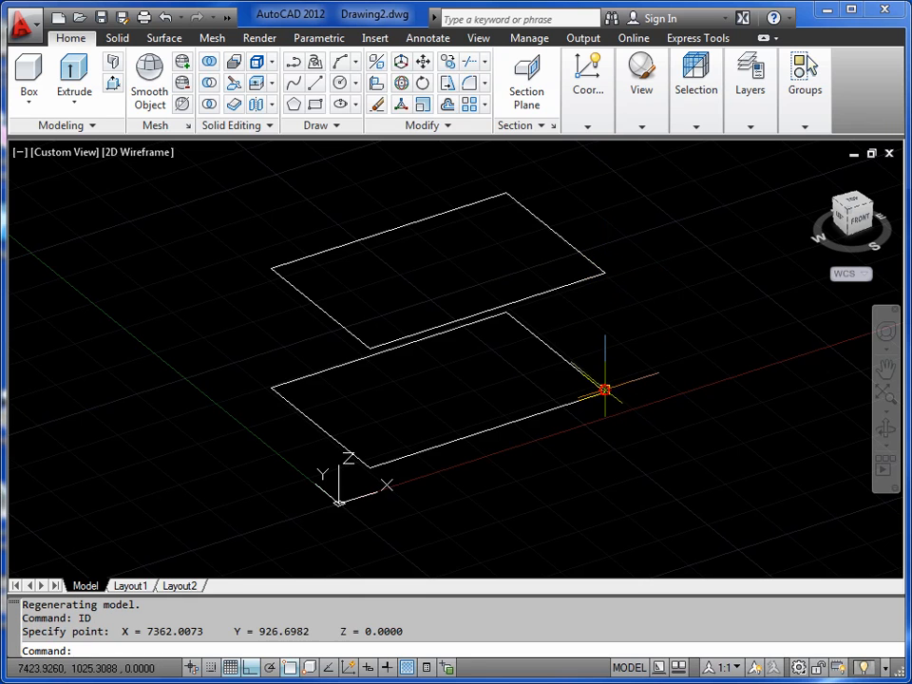
pyautogui.moveTo(410, 570)
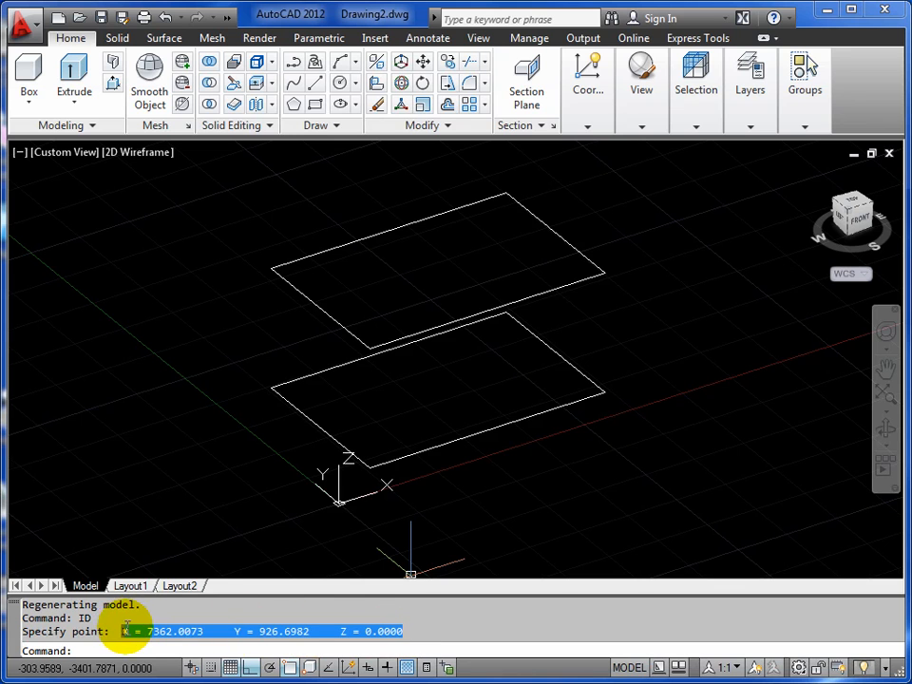
pyautogui.moveTo(598, 283)
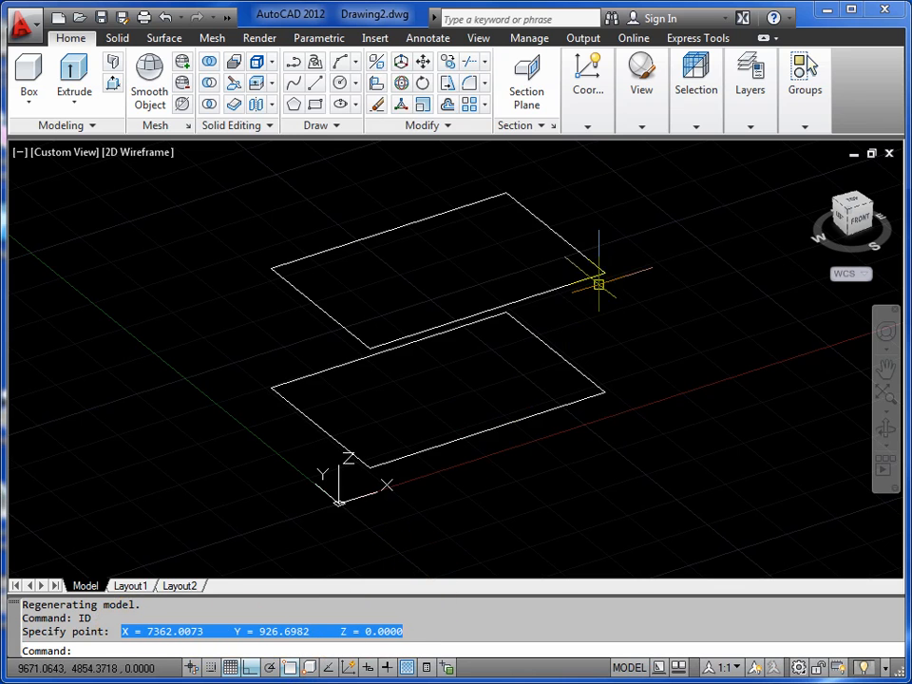
pyautogui.moveTo(600, 275)
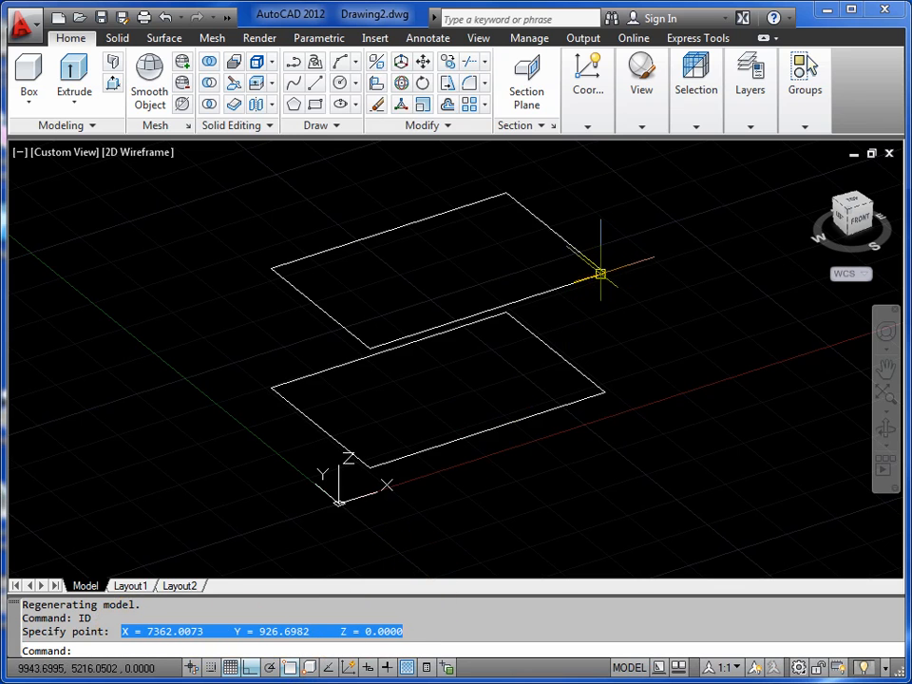
pyautogui.moveTo(600, 276)
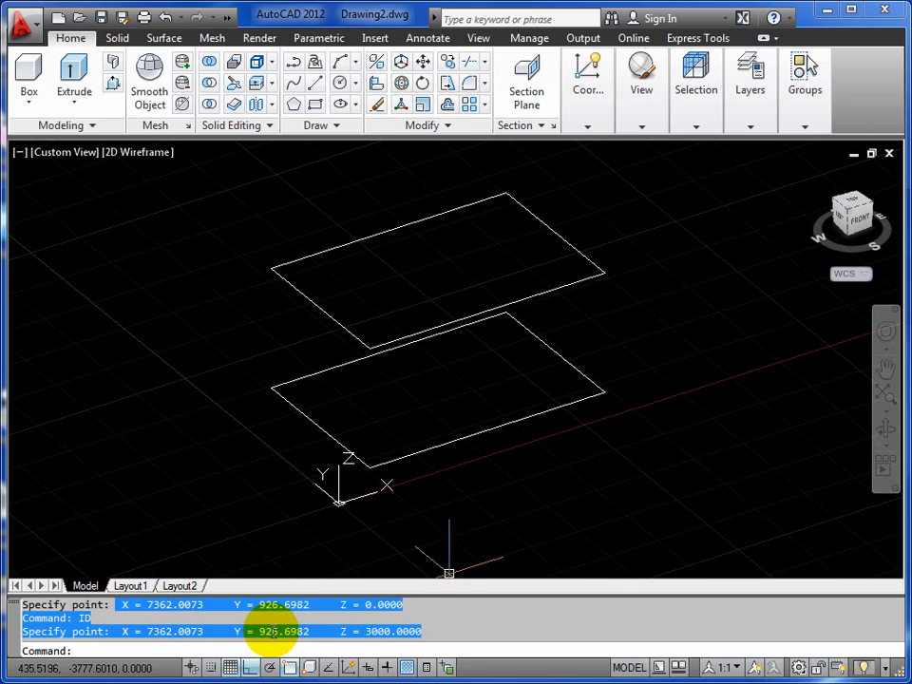
pyautogui.moveTo(520, 478)
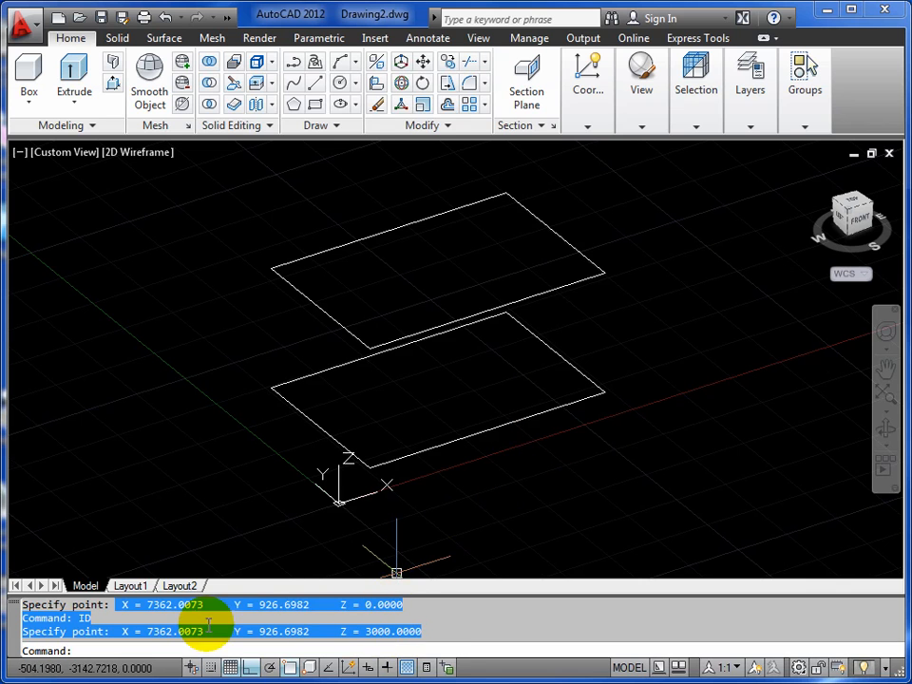
pyautogui.moveTo(497, 522)
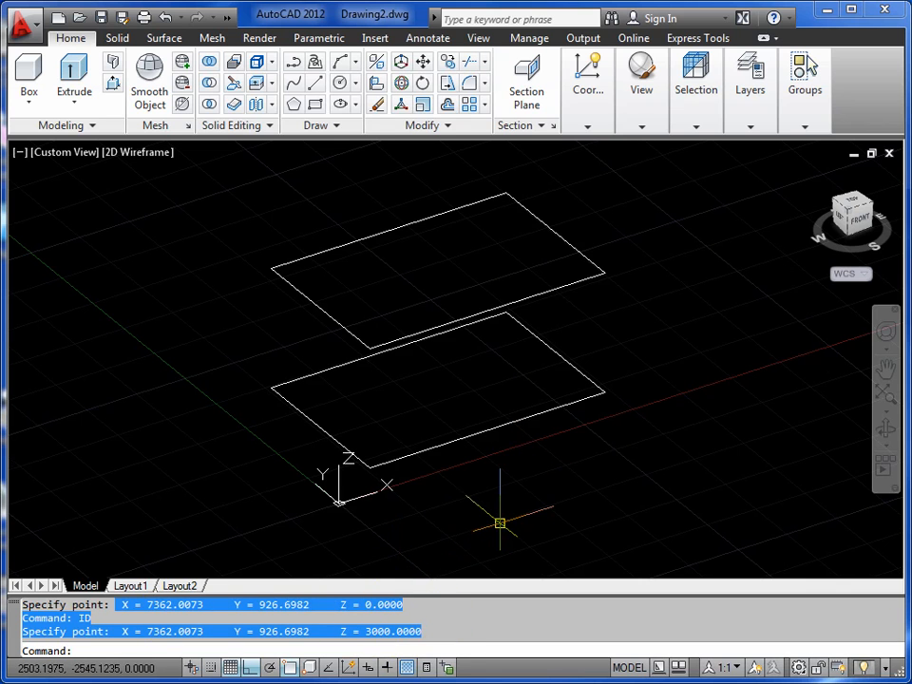
pyautogui.press('Escape')
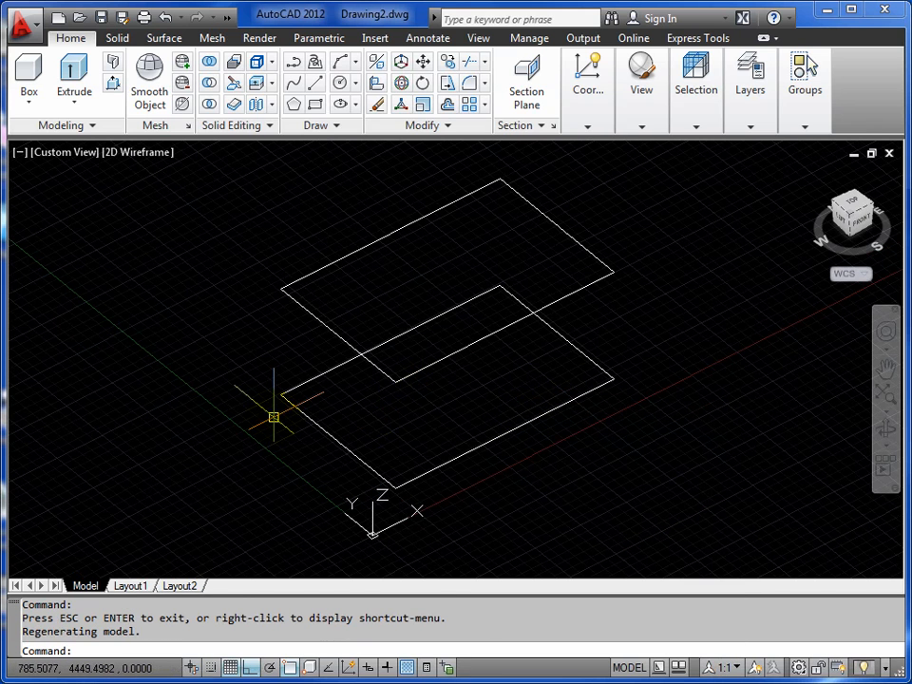
# Start 3DFACE (3F) and confirm Endpoint and Midpoint object snaps in Drafting Settings
pyautogui.write('3F')
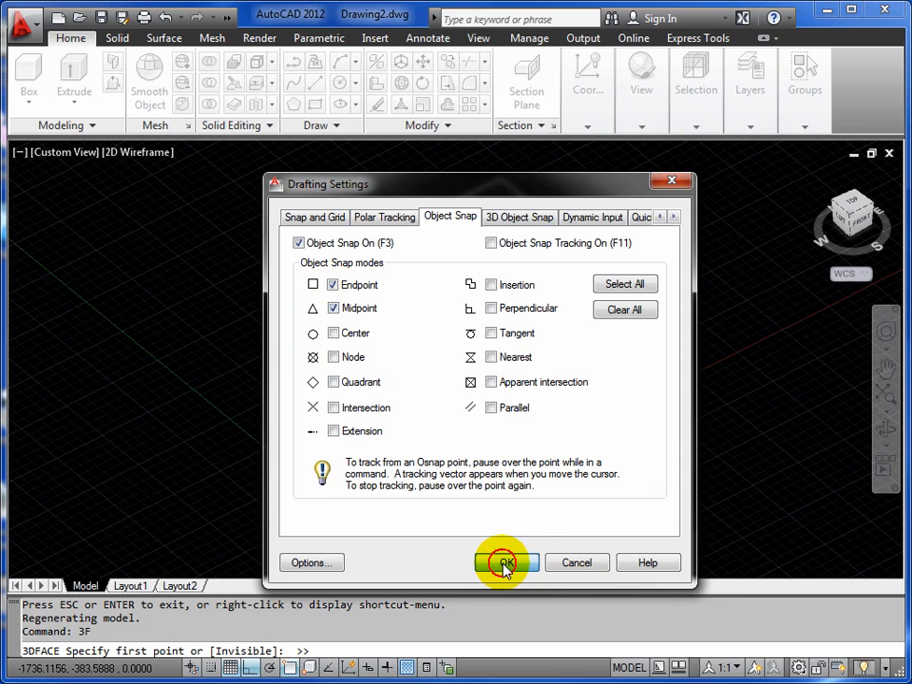
pyautogui.click(505, 562)
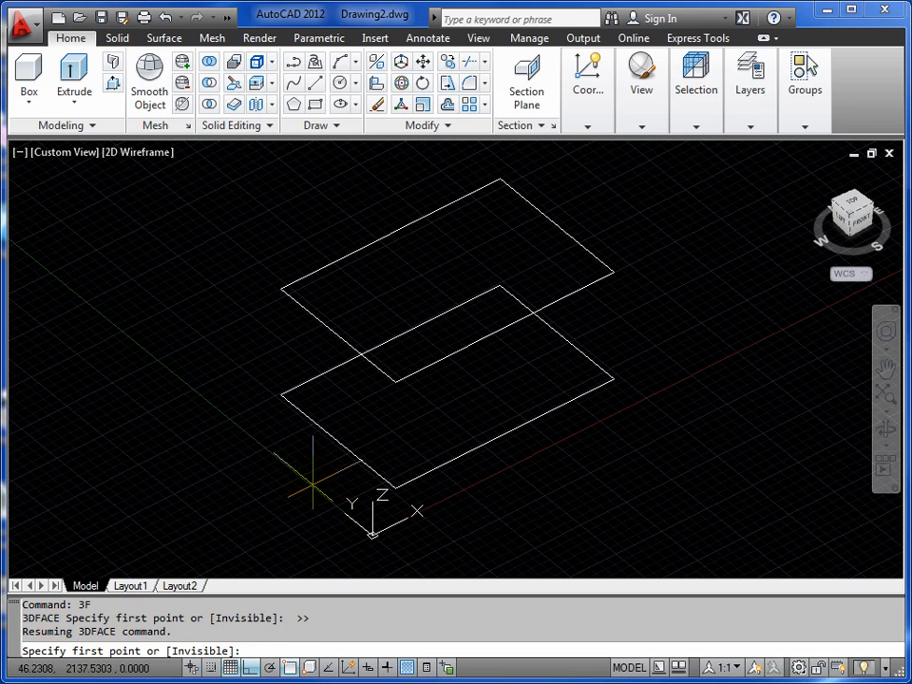
pyautogui.moveTo(251, 285)
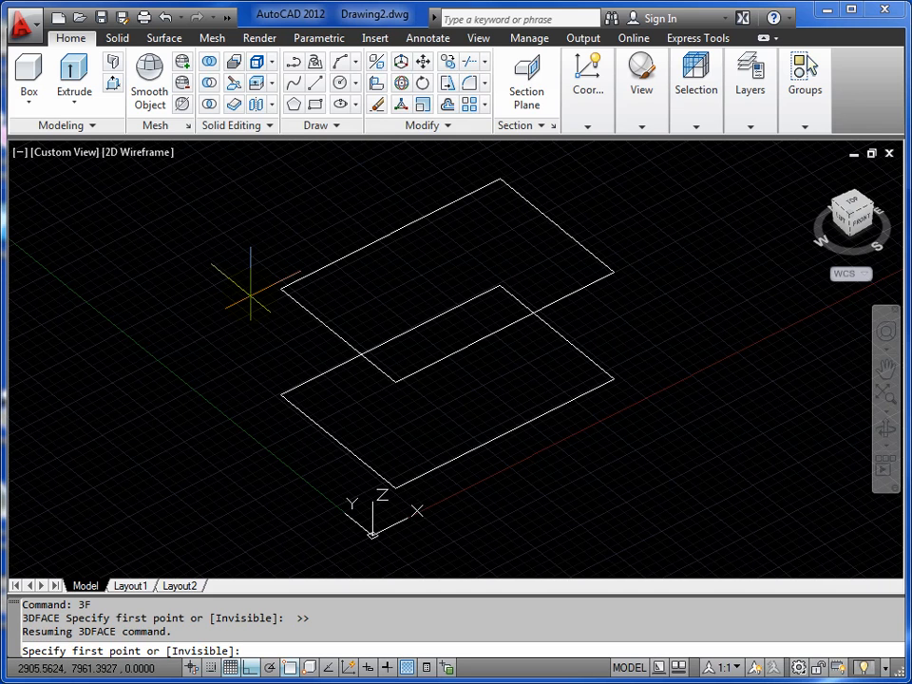
pyautogui.moveTo(281, 289)
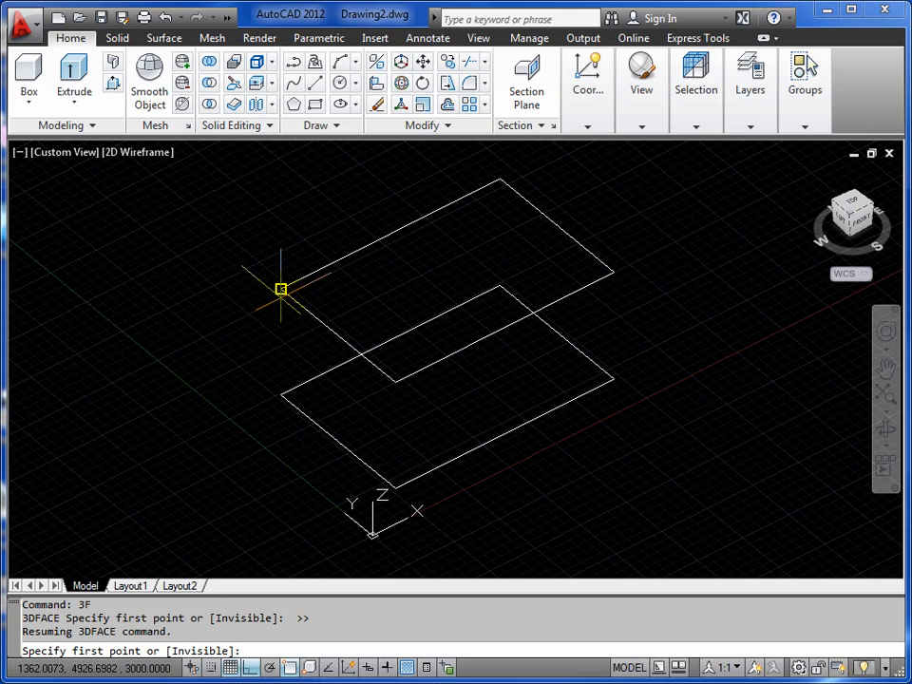
pyautogui.moveTo(281, 288)
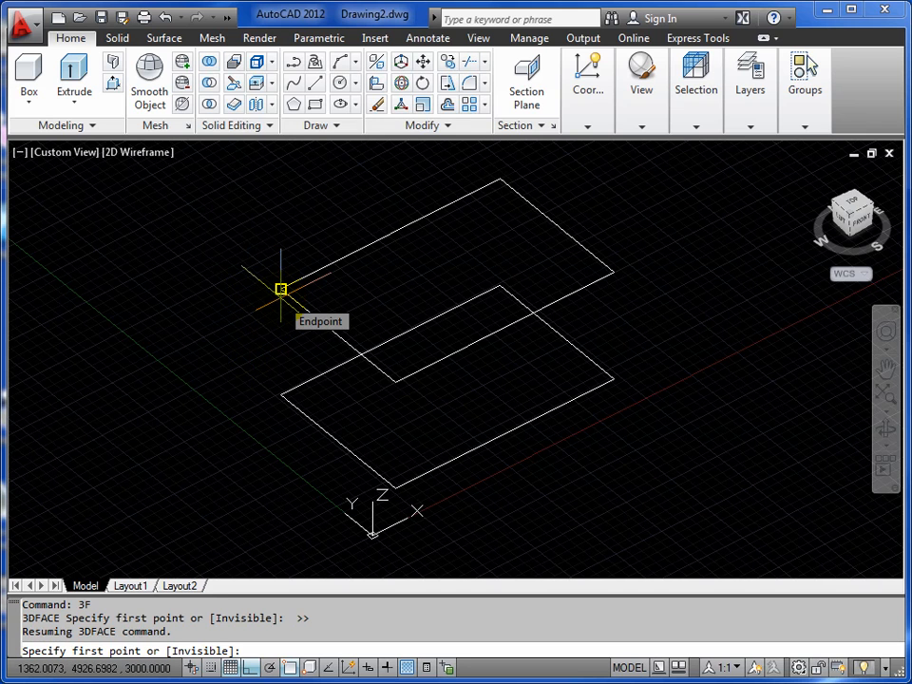
pyautogui.moveTo(281, 289)
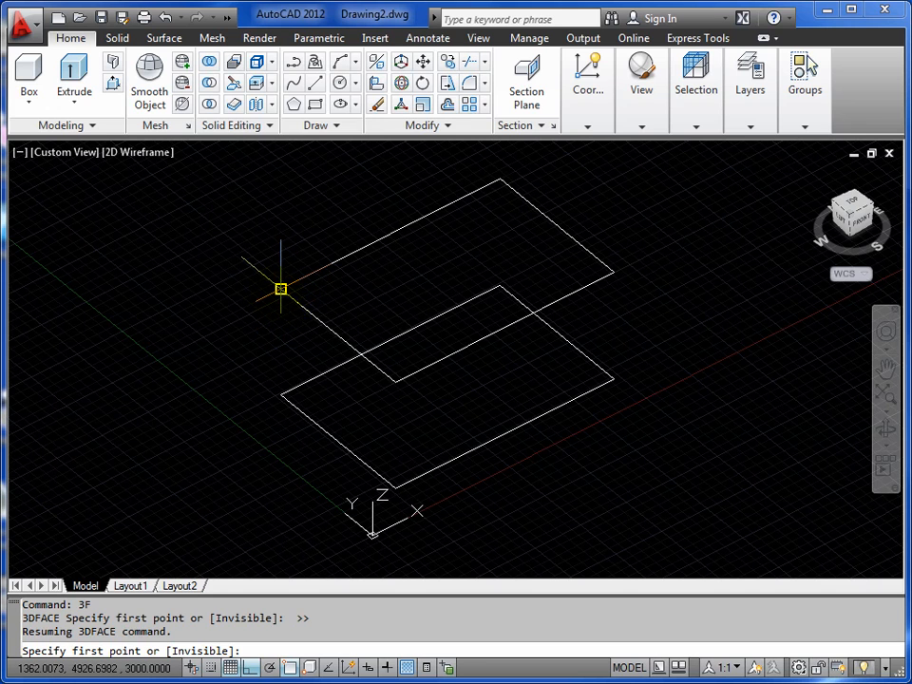
pyautogui.moveTo(281, 289)
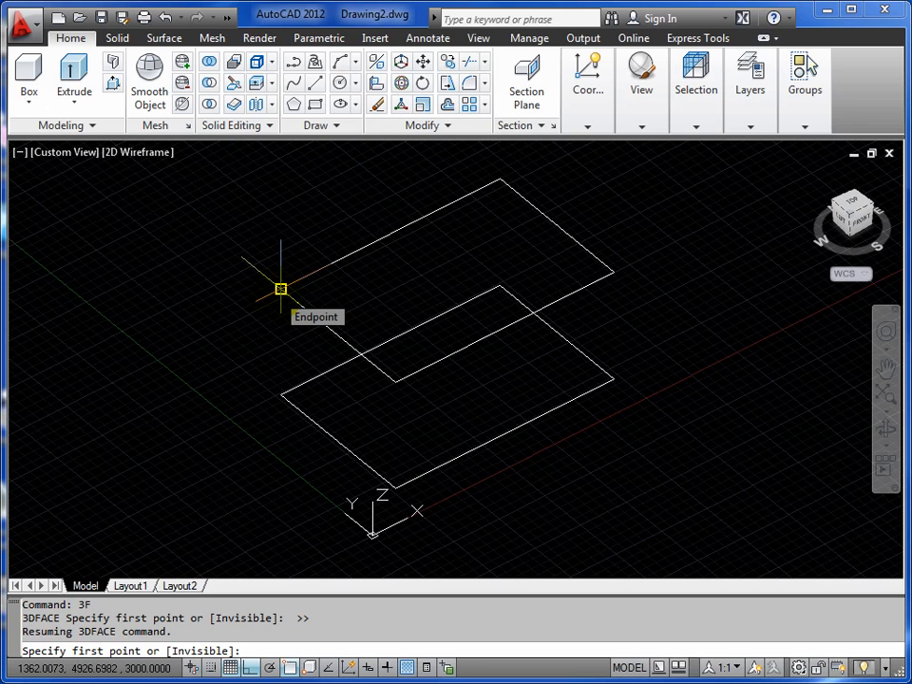
pyautogui.moveTo(264, 304)
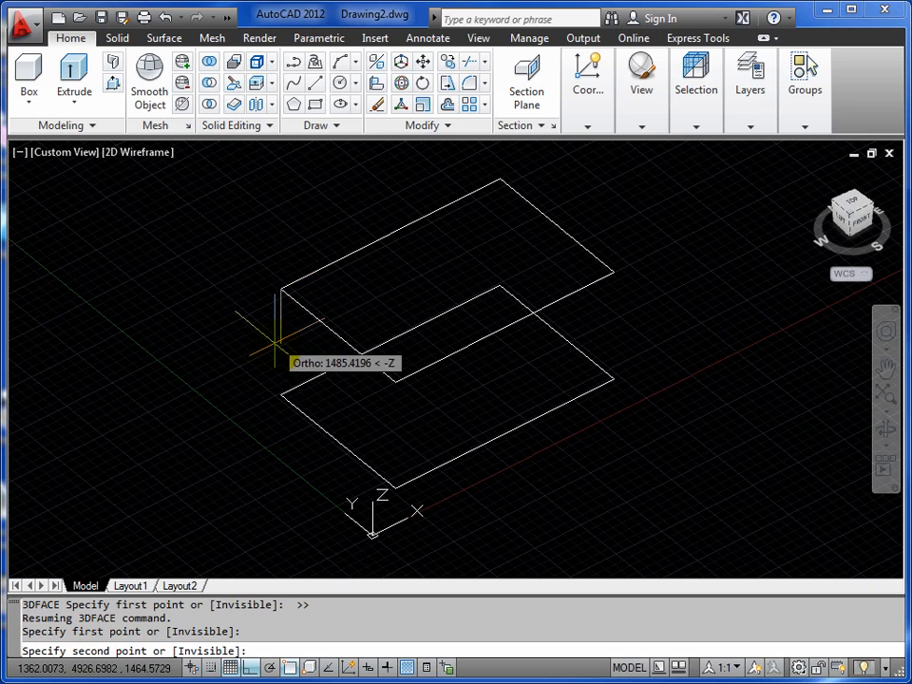
# Snap the face's next corner to the lower rectangle directly below, forming the front wall
pyautogui.click(397, 484)
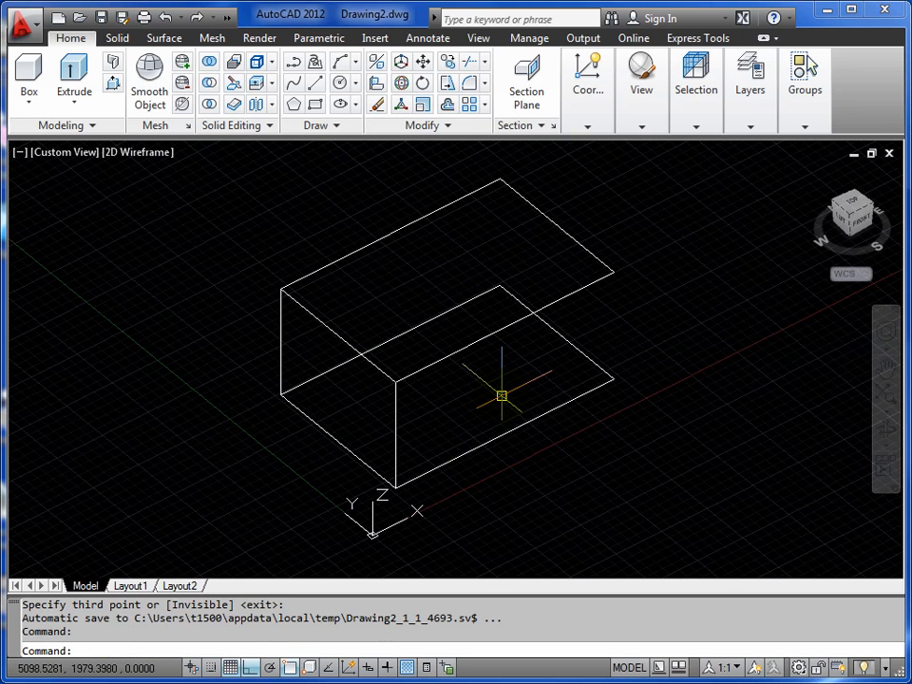
pyautogui.moveTo(270, 357)
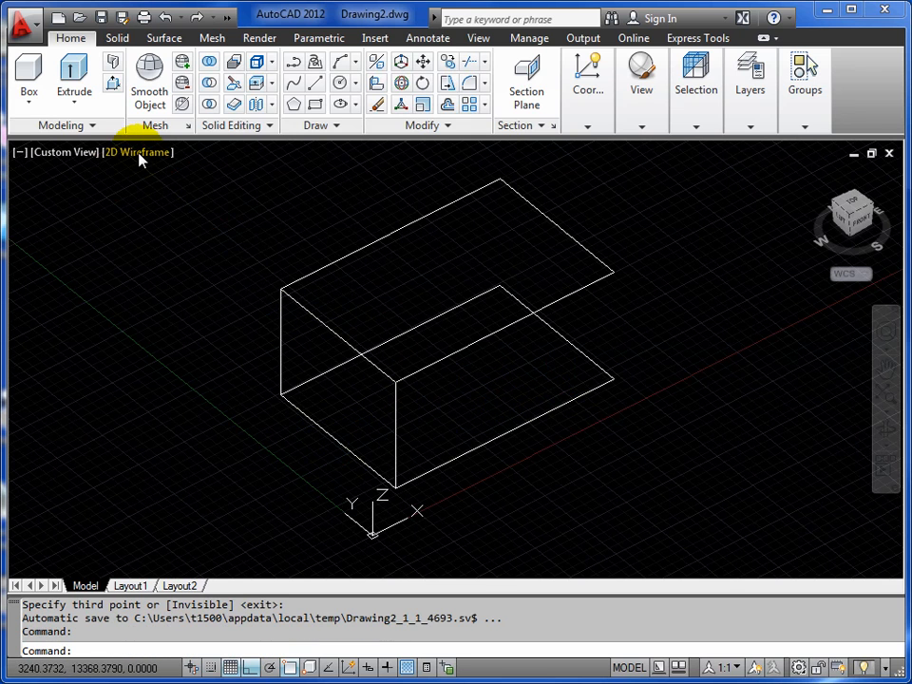
# Switch the visual style to shaded with hidden lines, exit orbit, and start another 3DFACE
pyautogui.click(137, 152)
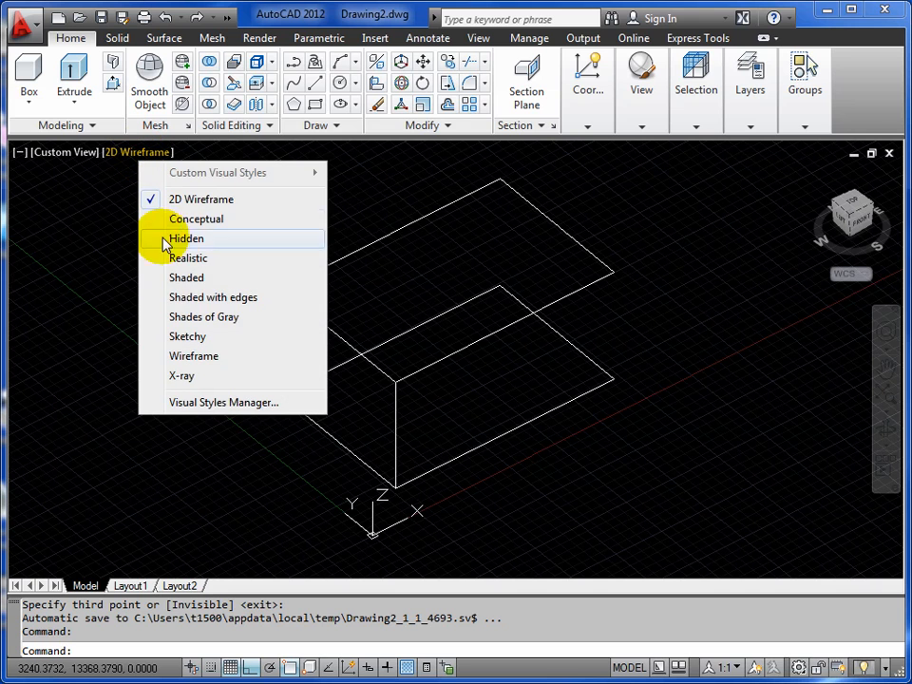
pyautogui.click(212, 296)
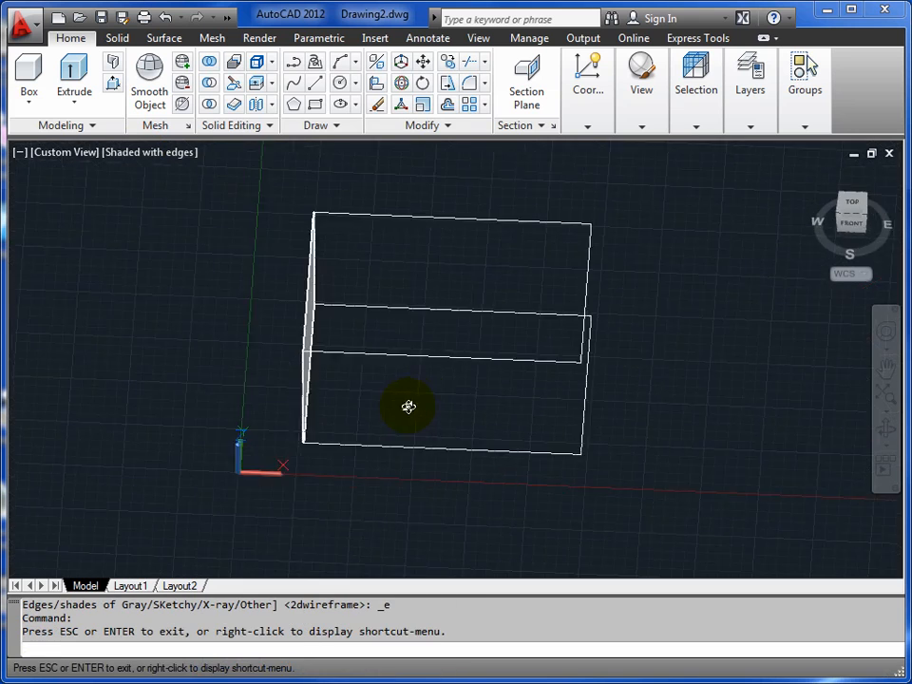
pyautogui.rightClick(522, 380)
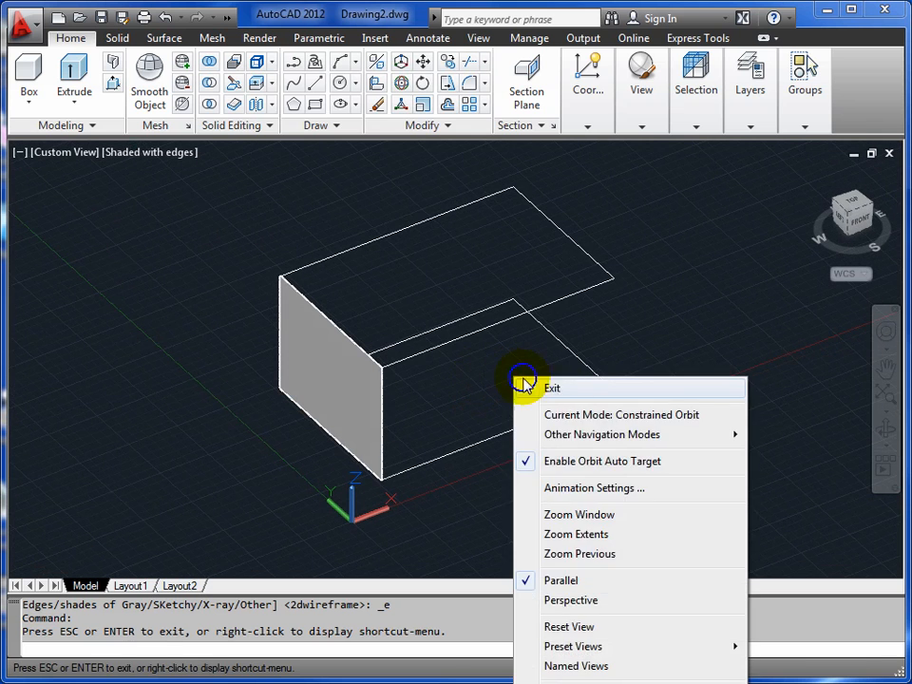
pyautogui.click(551, 388)
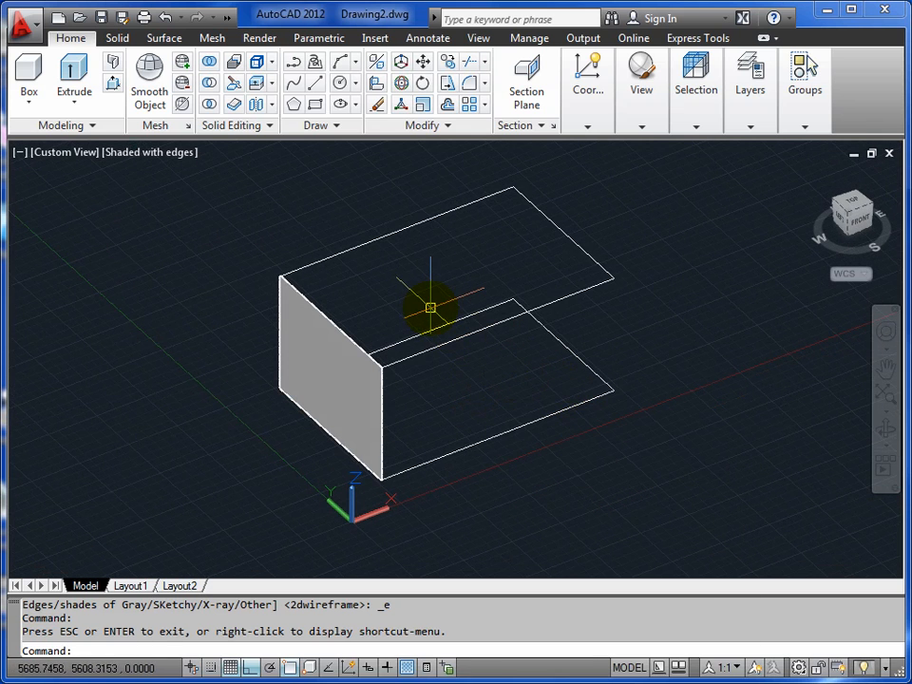
pyautogui.write('3F')
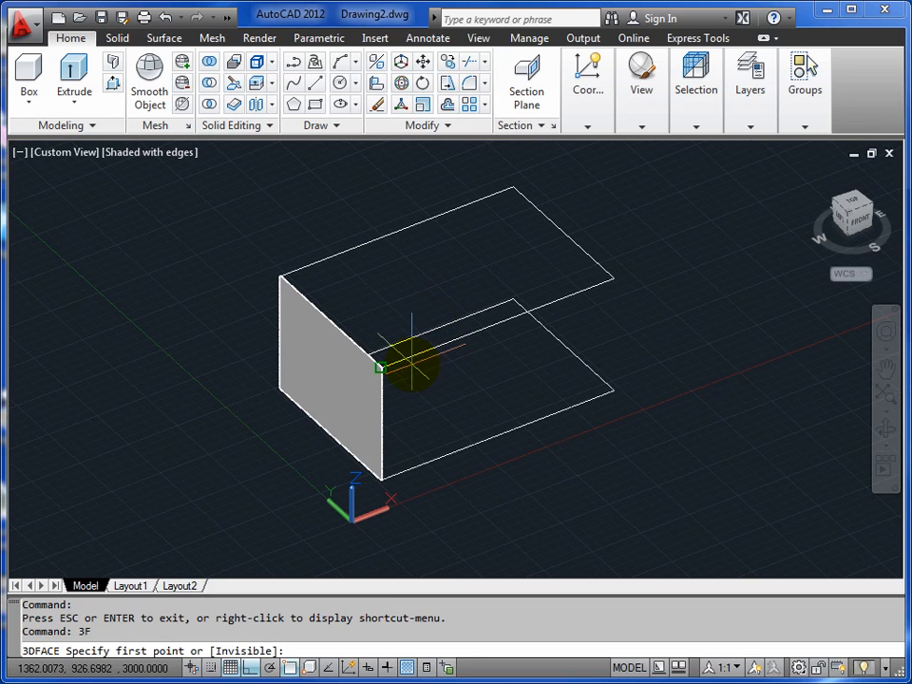
pyautogui.moveTo(399, 379)
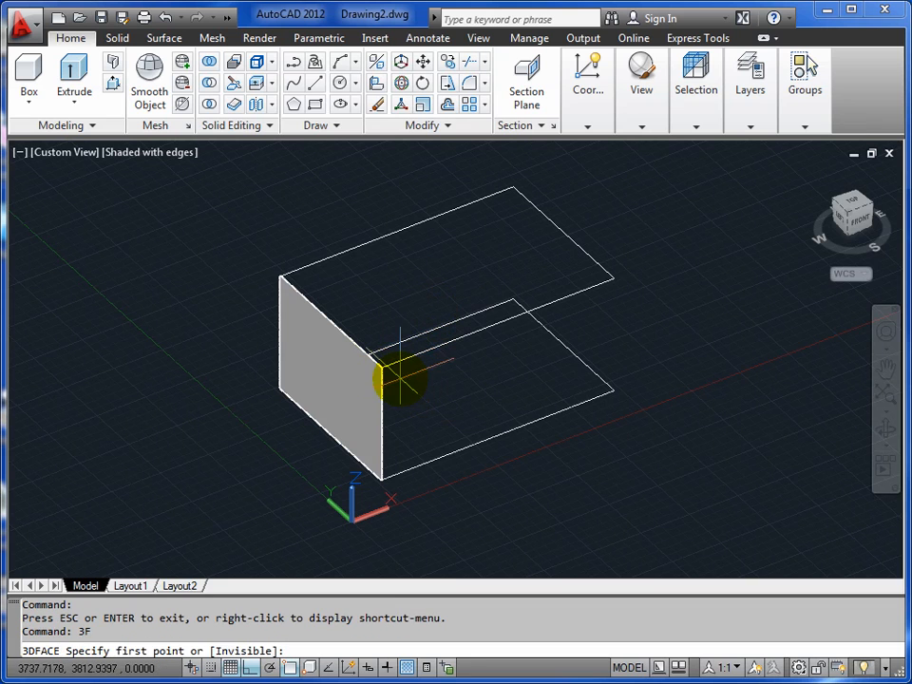
# Draw the right front side face between its corners and restart 3F for the next face
pyautogui.click(380, 465)
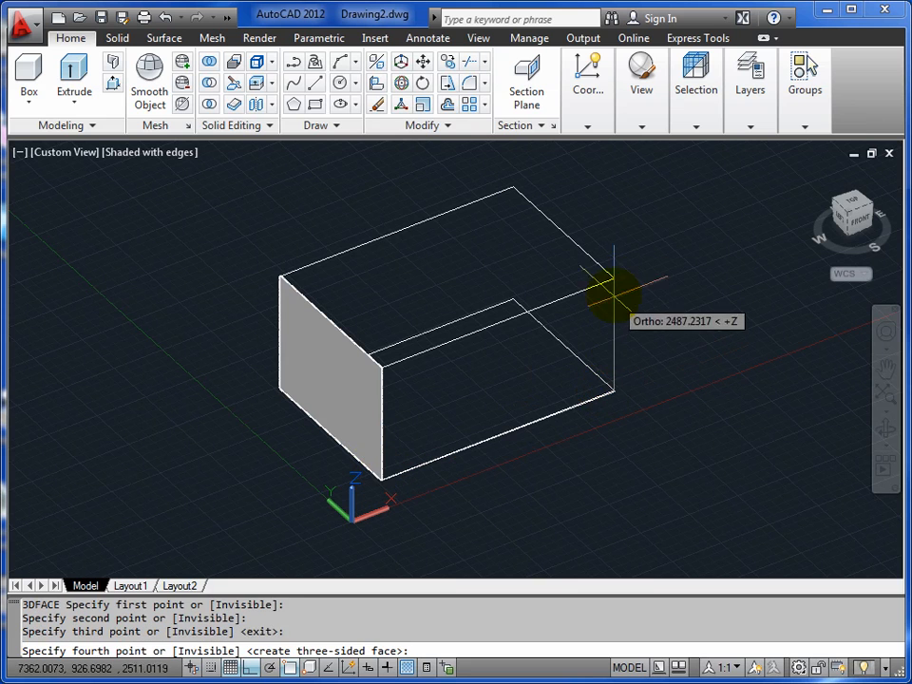
pyautogui.click(612, 275)
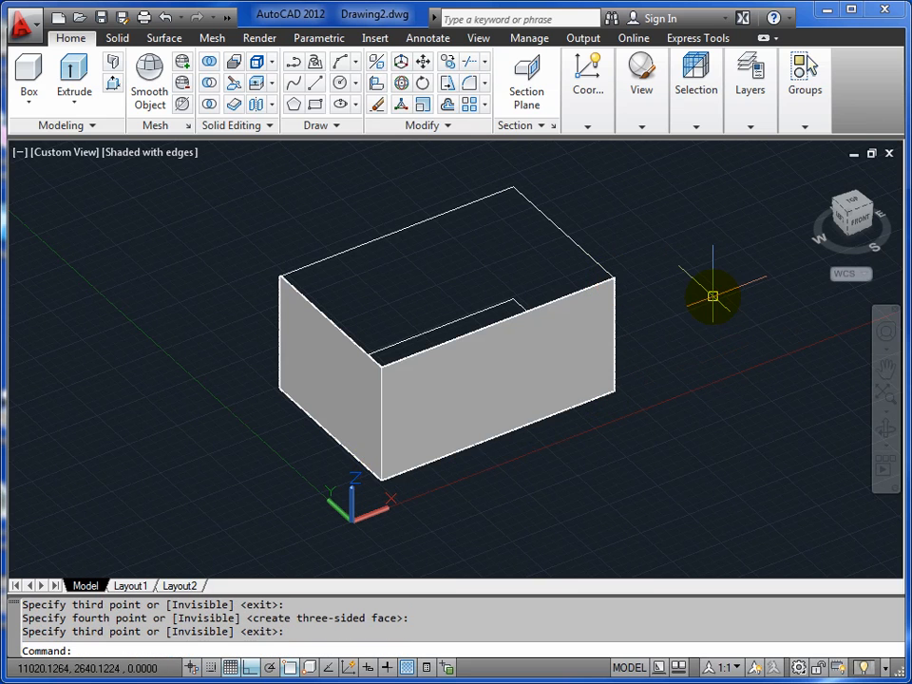
pyautogui.moveTo(710, 311)
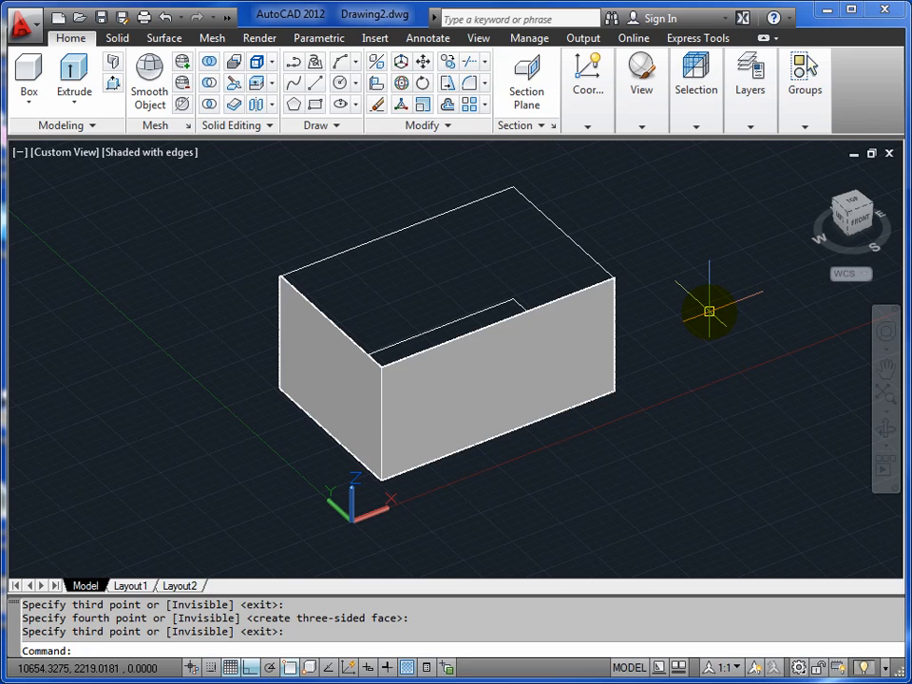
pyautogui.moveTo(486, 388)
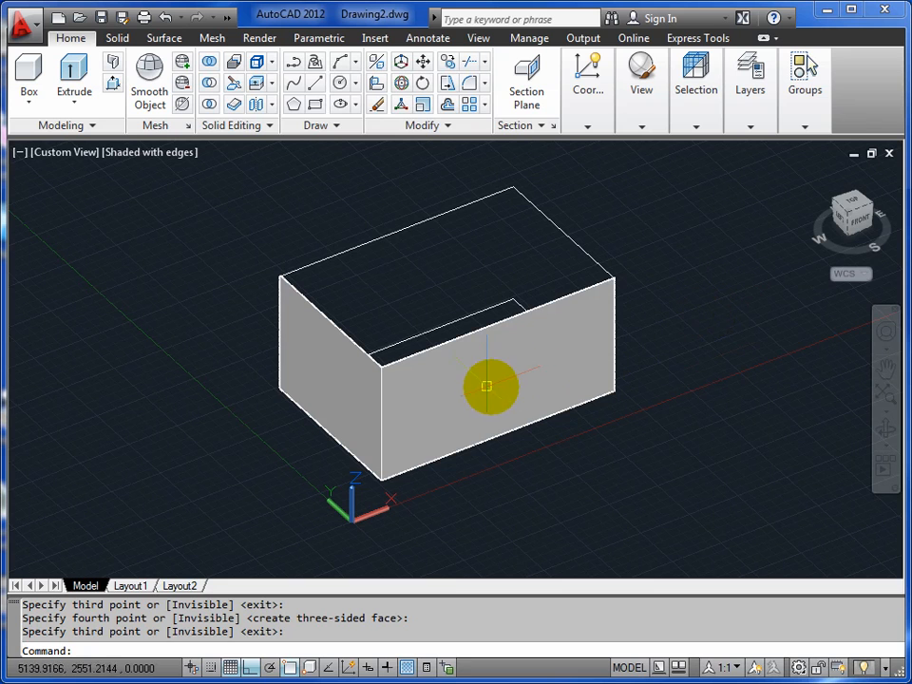
pyautogui.moveTo(399, 444)
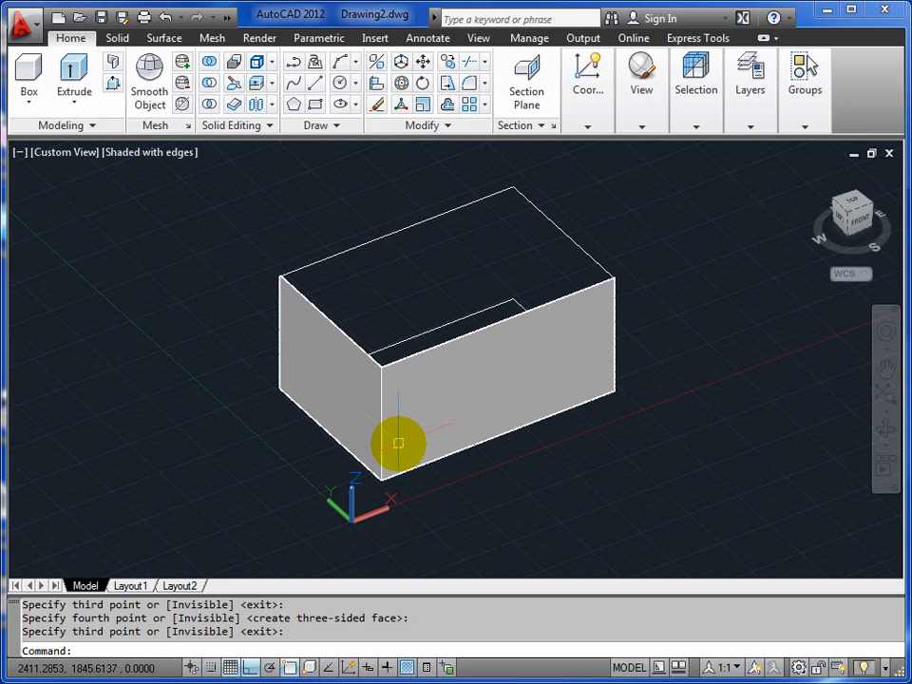
pyautogui.moveTo(444, 330)
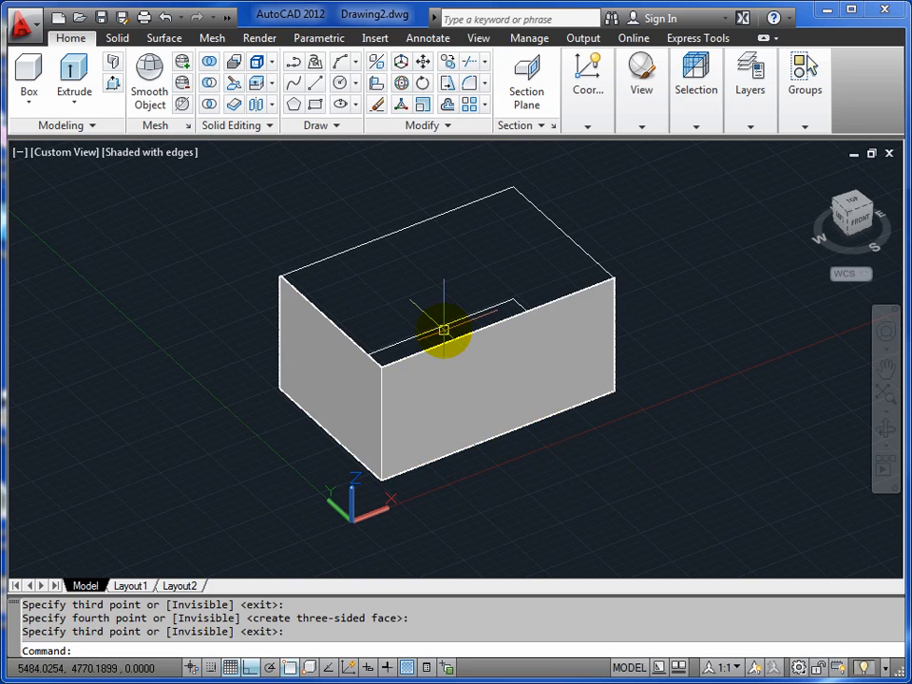
pyautogui.moveTo(492, 376)
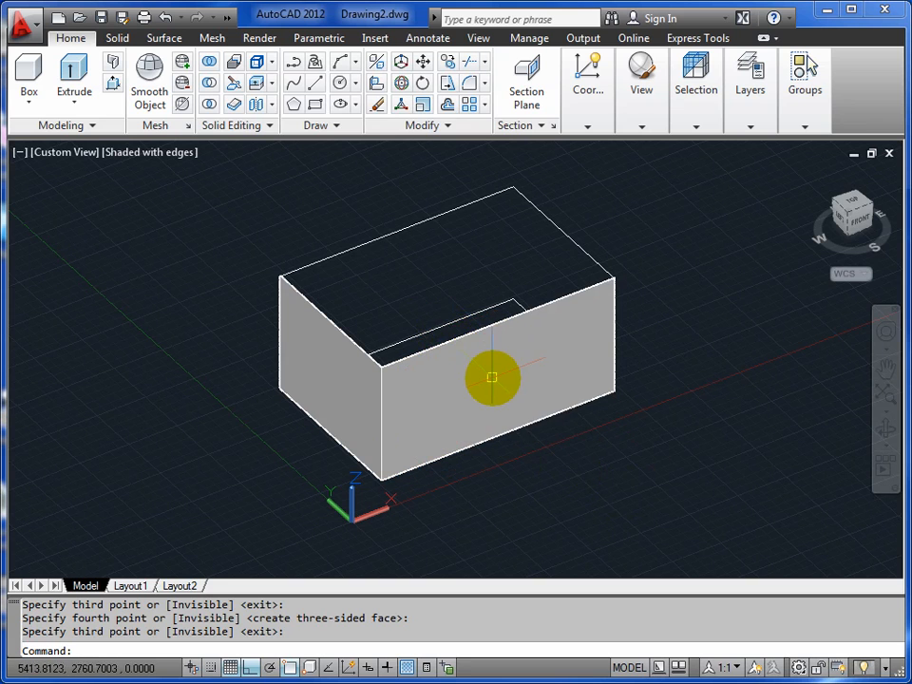
pyautogui.moveTo(452, 331)
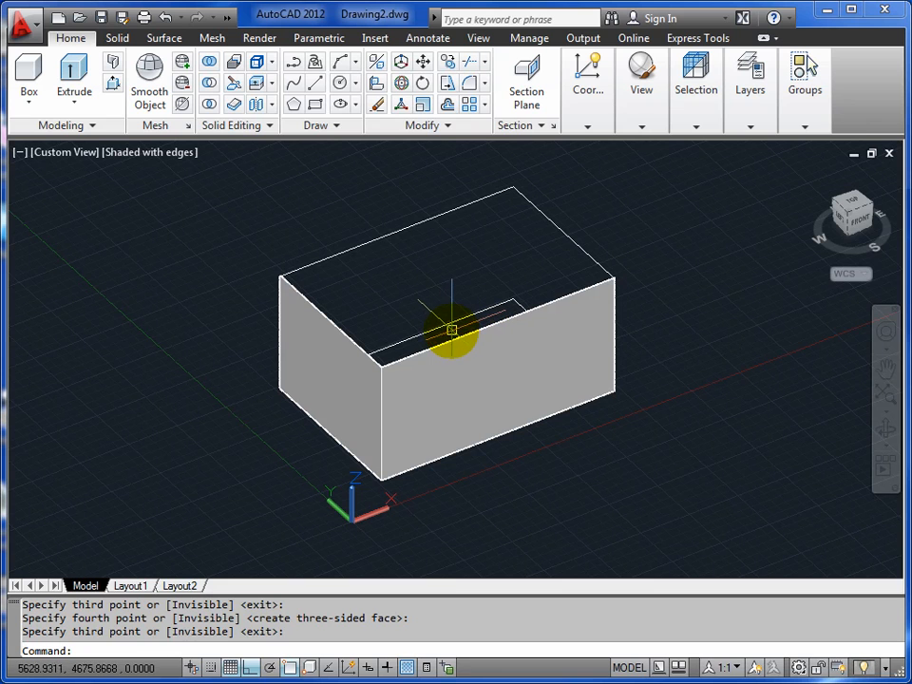
pyautogui.write('3F')
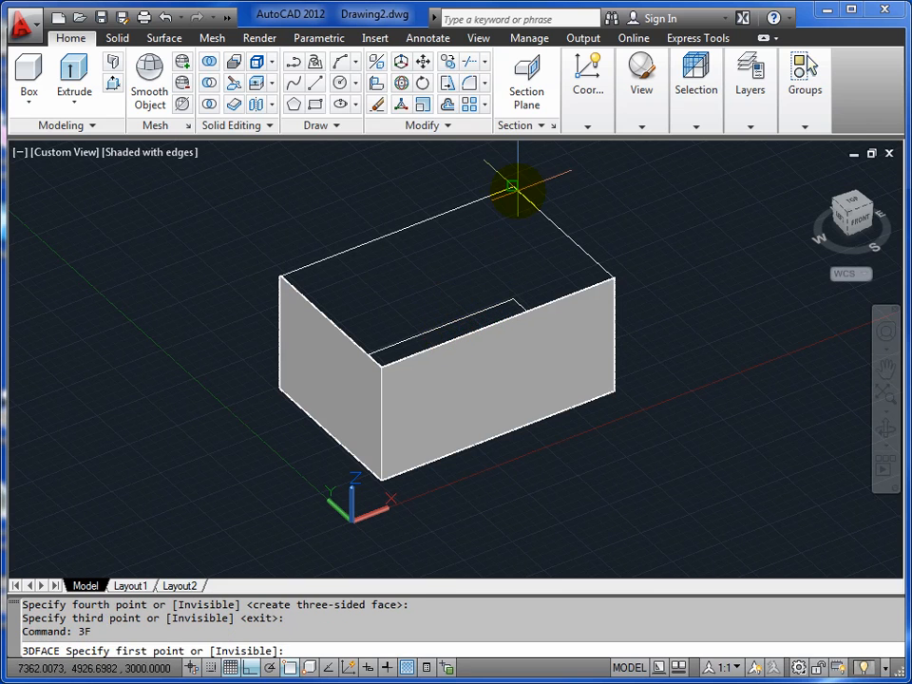
# Place the top face from a box corner and orbit to check the closed box from several angles
pyautogui.click(379, 370)
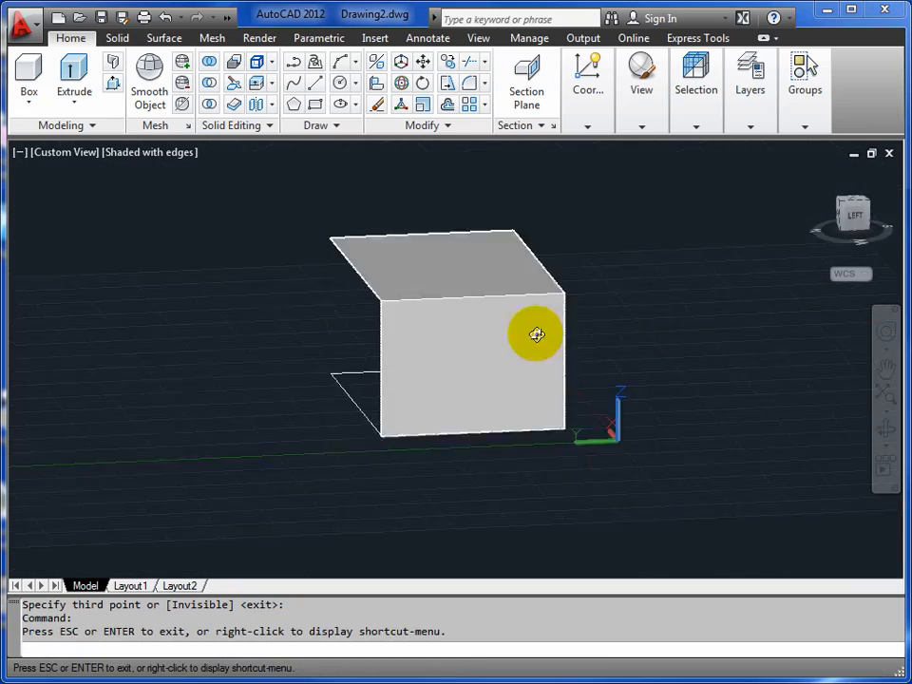
pyautogui.moveTo(536, 334); pyautogui.dragTo(750, 219)
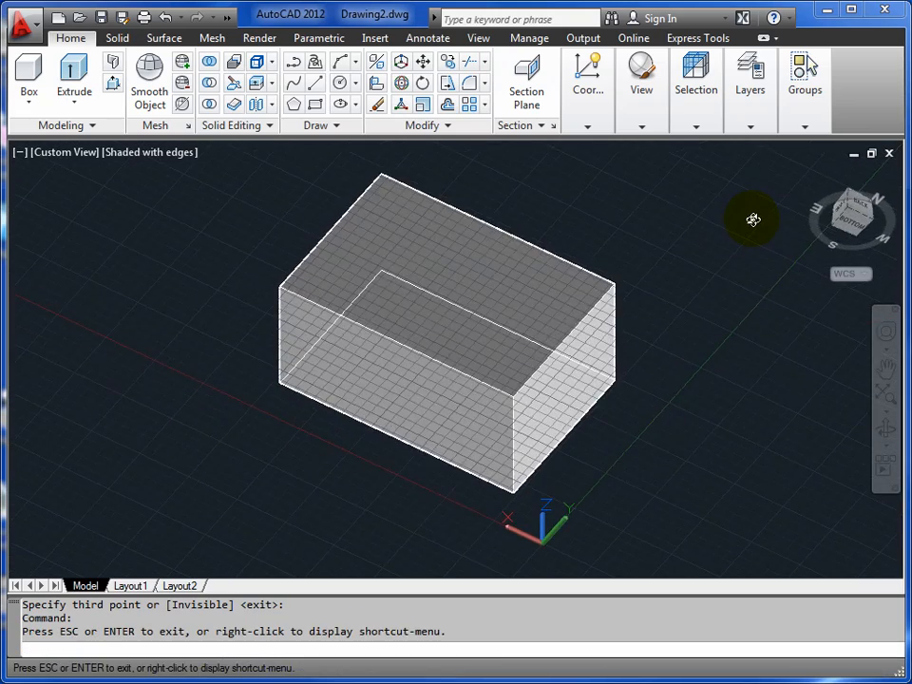
pyautogui.moveTo(752, 220); pyautogui.dragTo(399, 379)
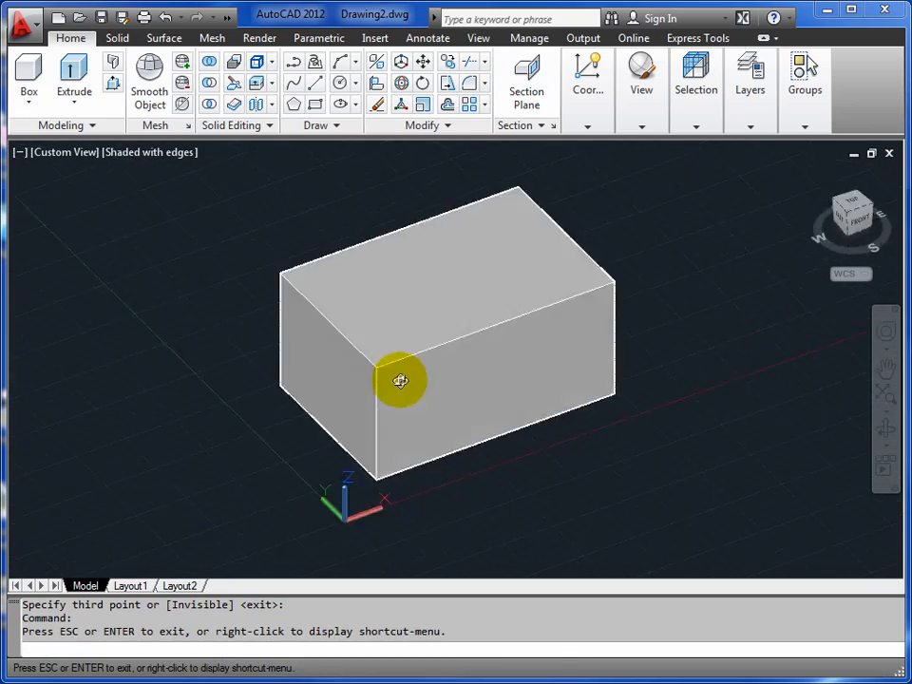
pyautogui.moveTo(398, 380); pyautogui.dragTo(367, 393)
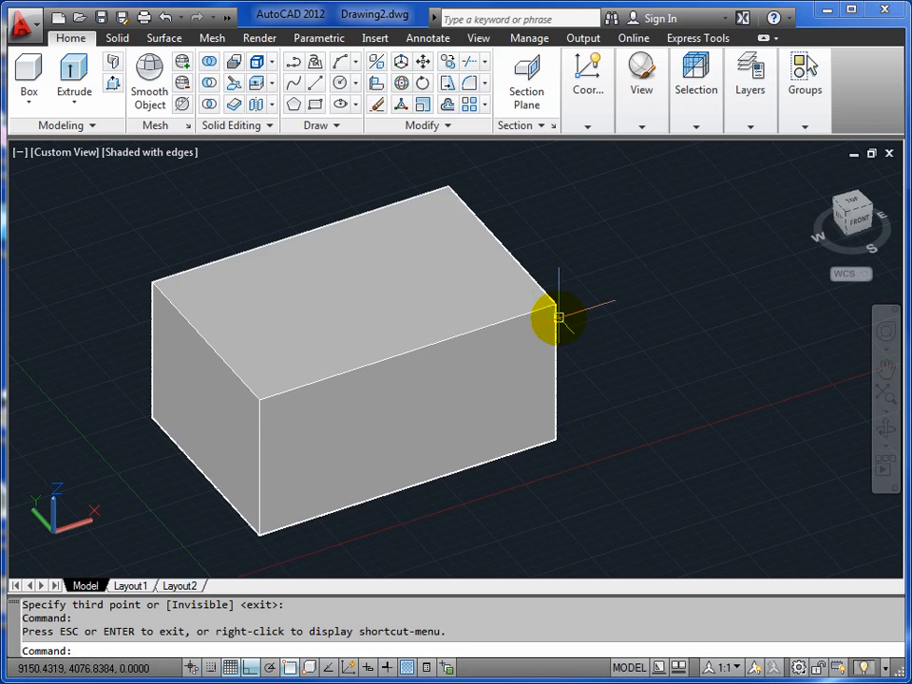
pyautogui.moveTo(514, 296)
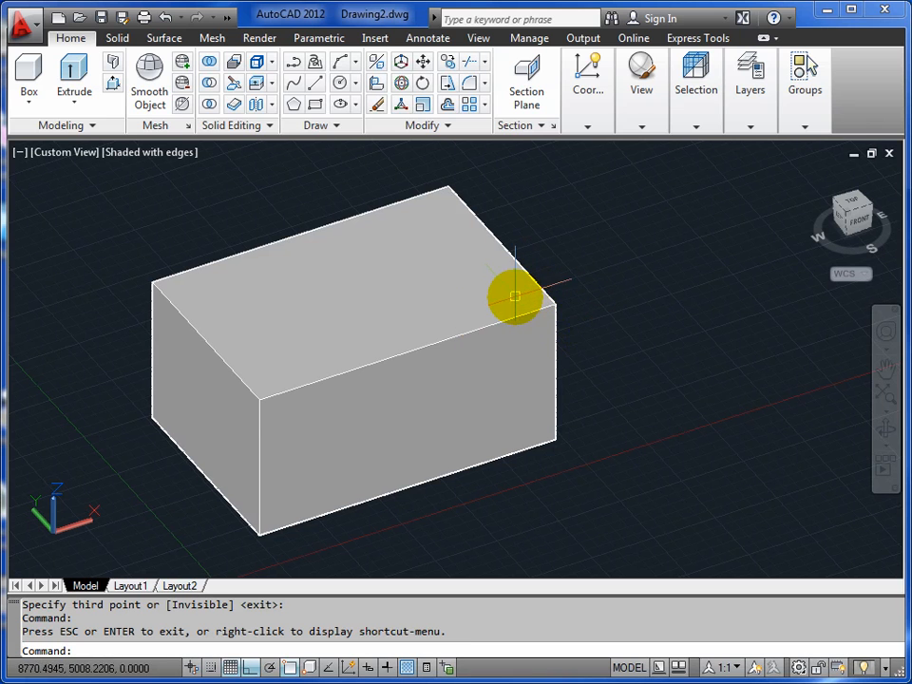
pyautogui.moveTo(573, 308)
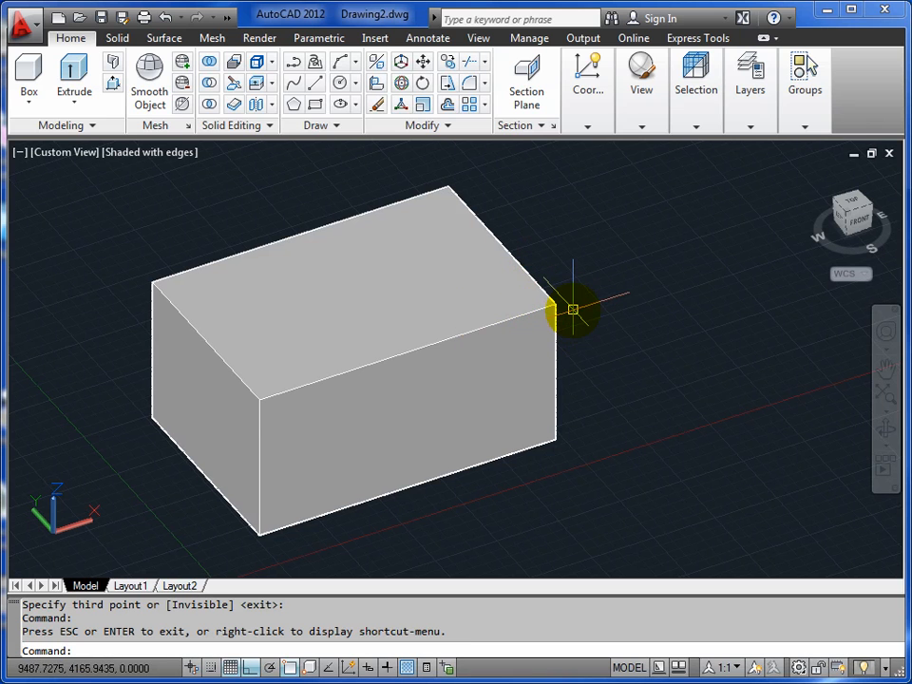
# Stretch one top edge down along Z so the top slopes, then orbit to inspect and exit
pyautogui.press('Escape')
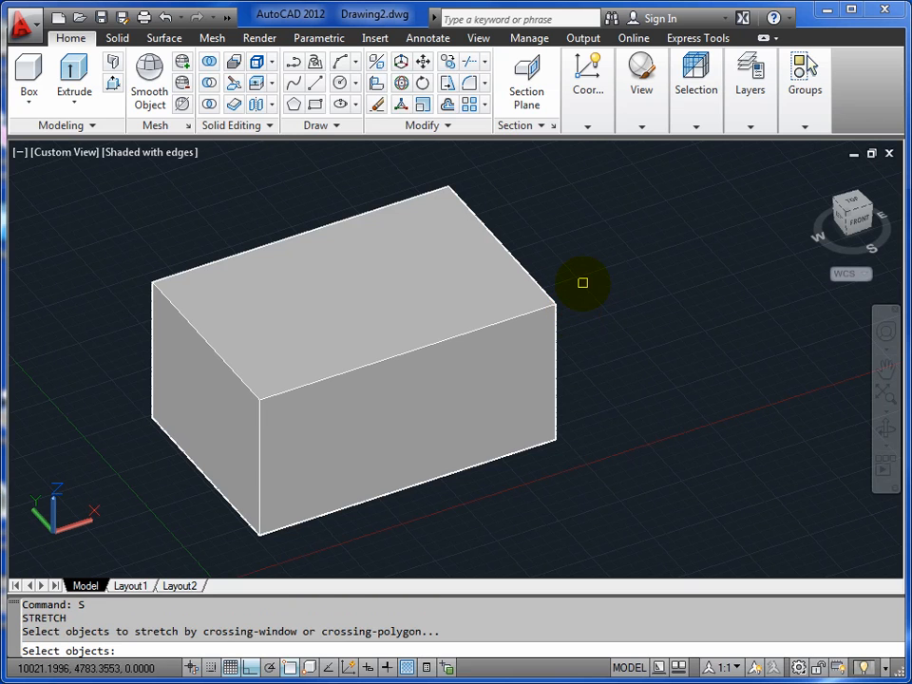
pyautogui.moveTo(528, 304)
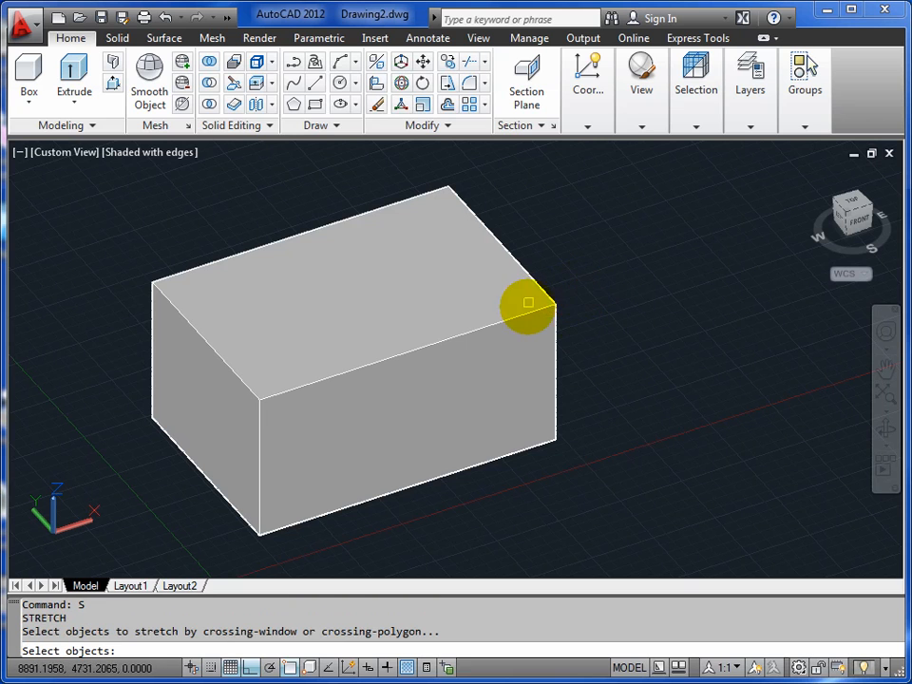
pyautogui.moveTo(583, 283)
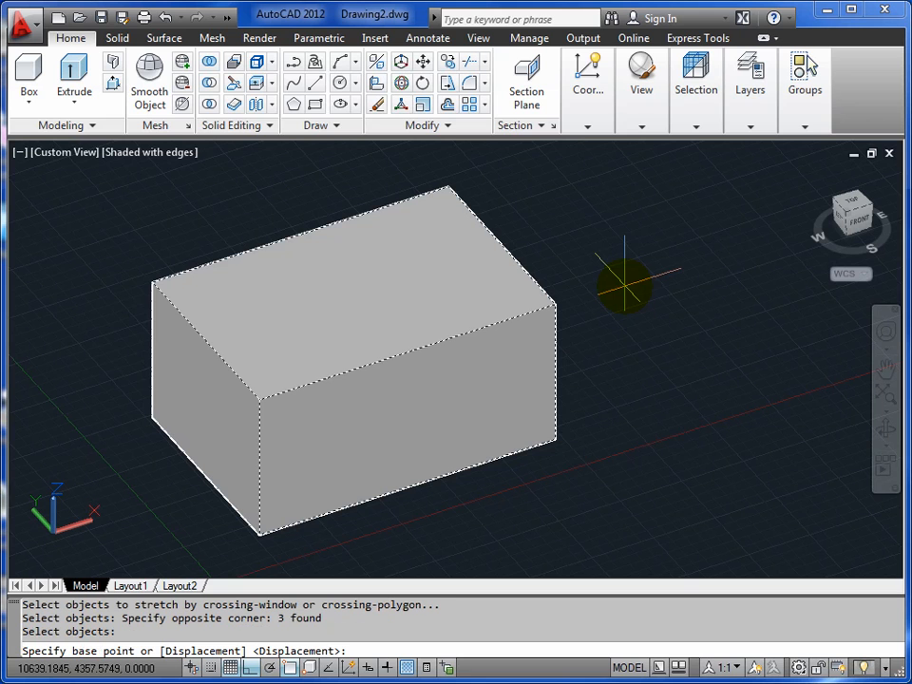
pyautogui.moveTo(668, 342)
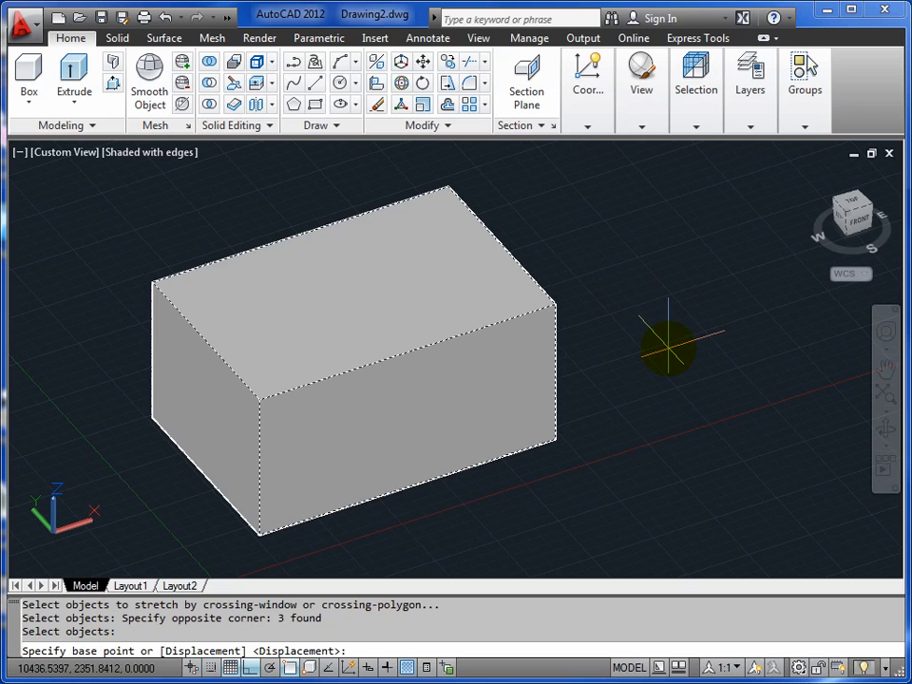
pyautogui.click(668, 342)
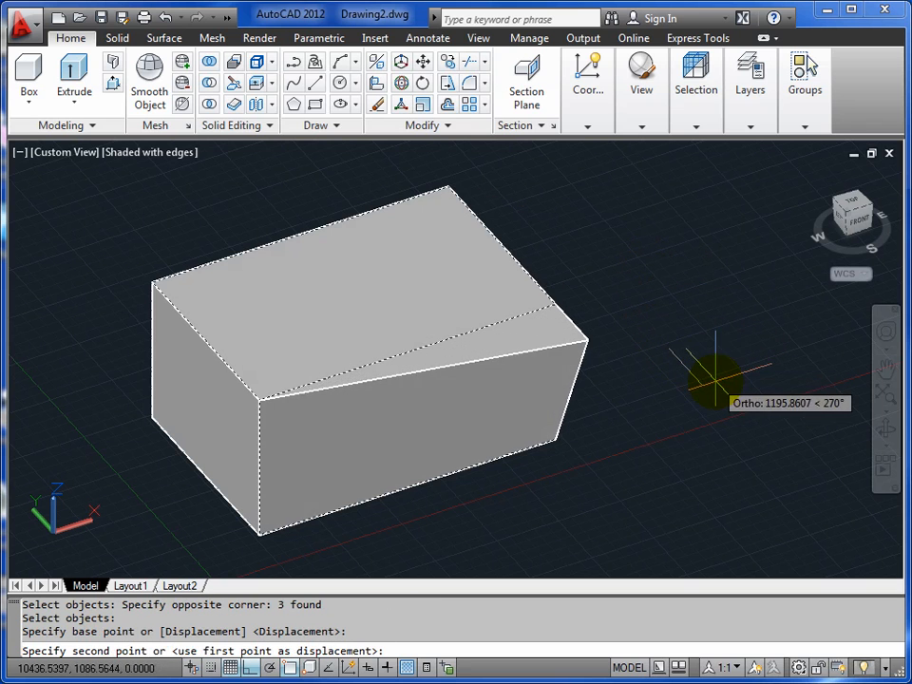
pyautogui.moveTo(669, 266)
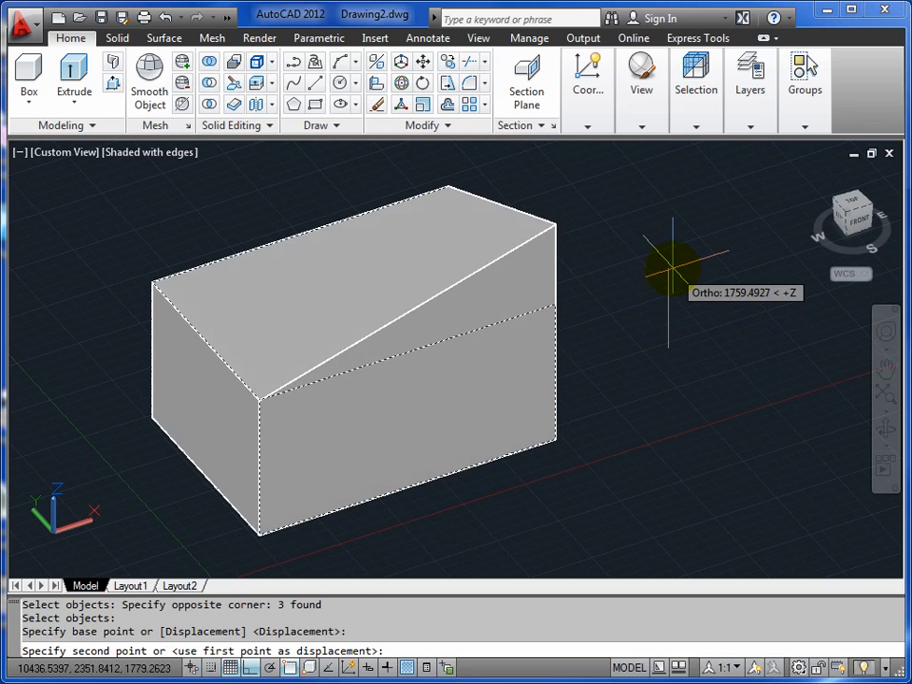
pyautogui.moveTo(669, 246)
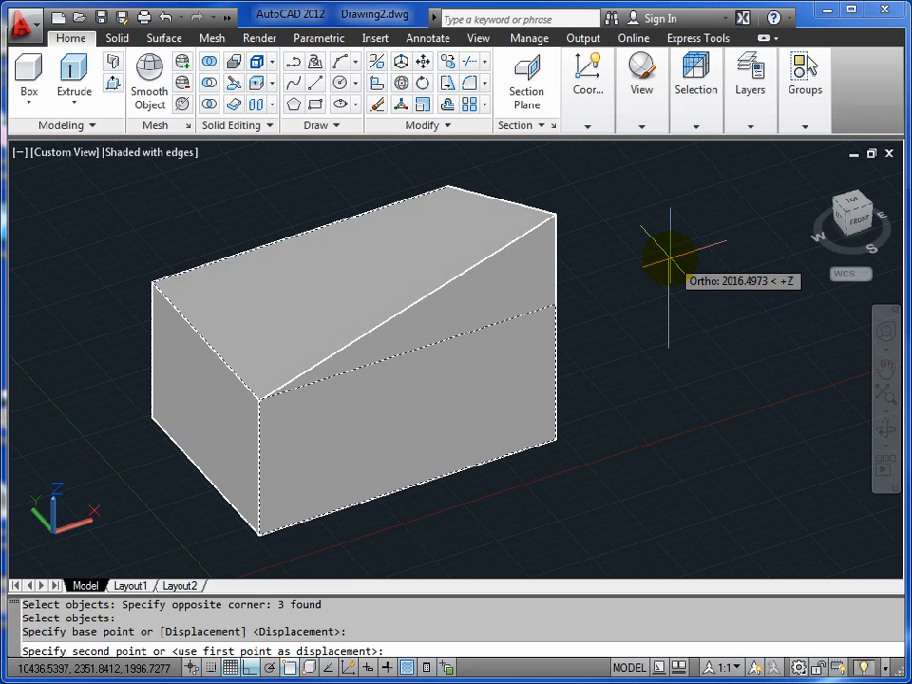
pyautogui.click(516, 319)
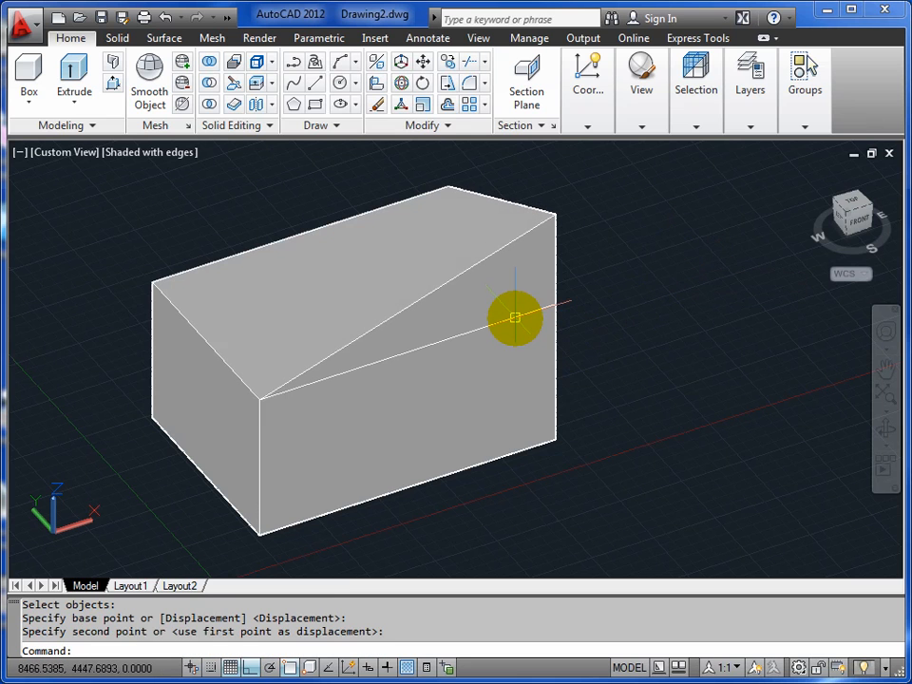
pyautogui.moveTo(513, 319)
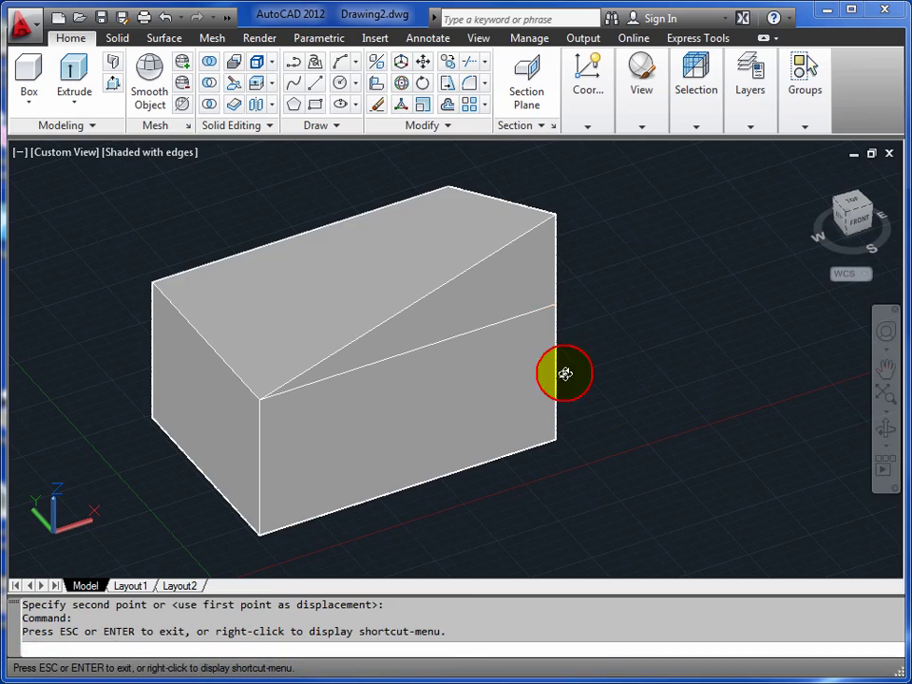
pyautogui.moveTo(566, 372); pyautogui.dragTo(395, 354)
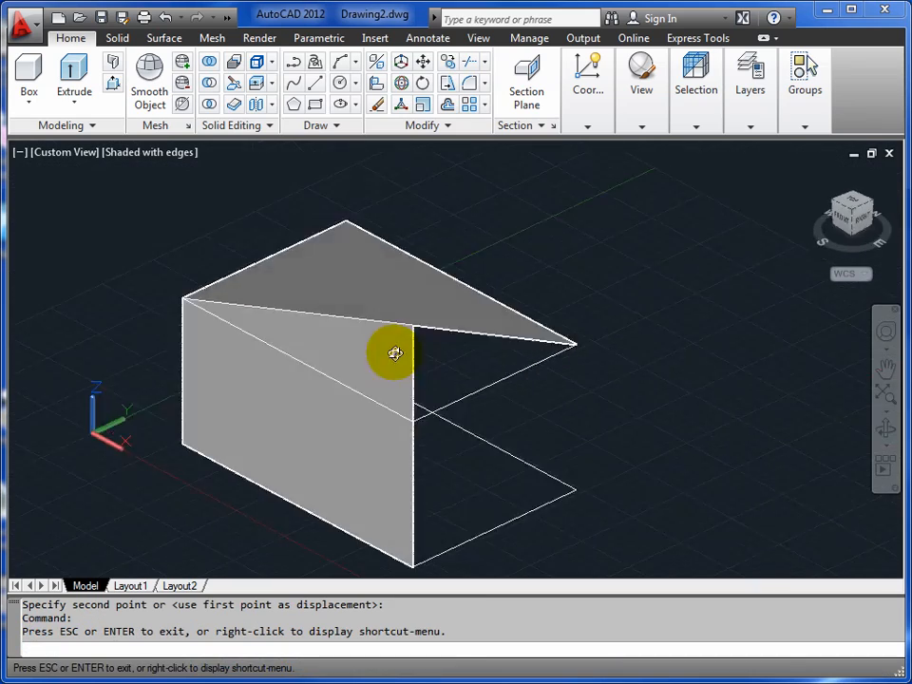
pyautogui.rightClick(509, 323)
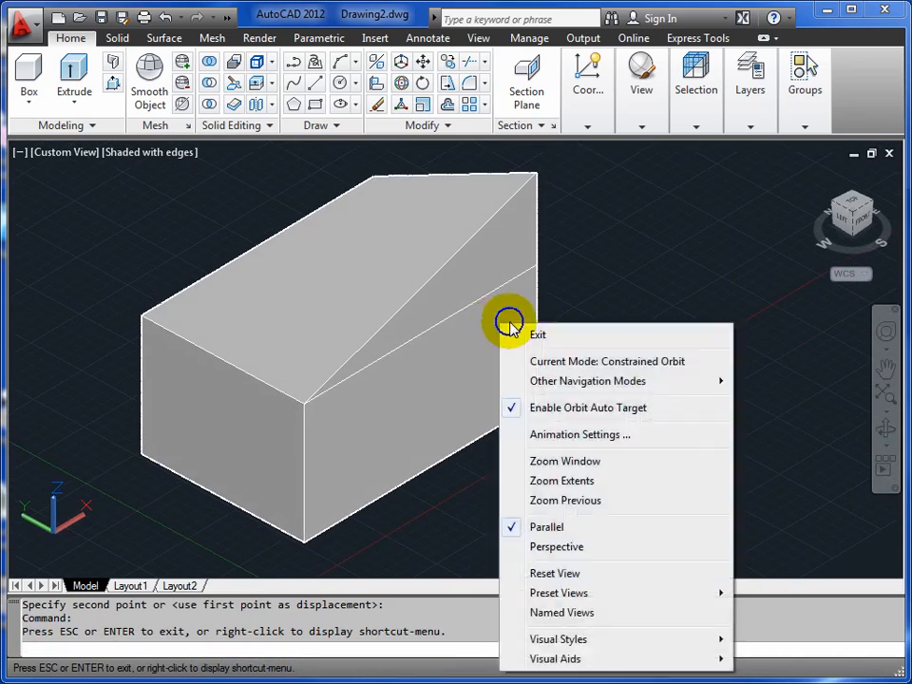
pyautogui.click(539, 334)
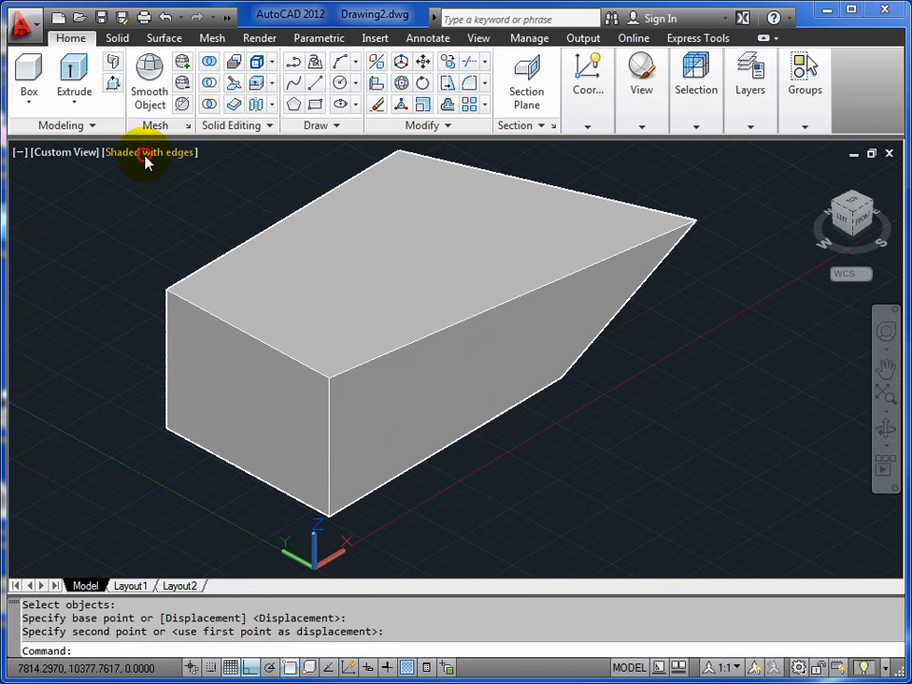
# Return to 2D Wireframe and begin a new STRETCH (S) selecting the block's upper corners
pyautogui.click(148, 152)
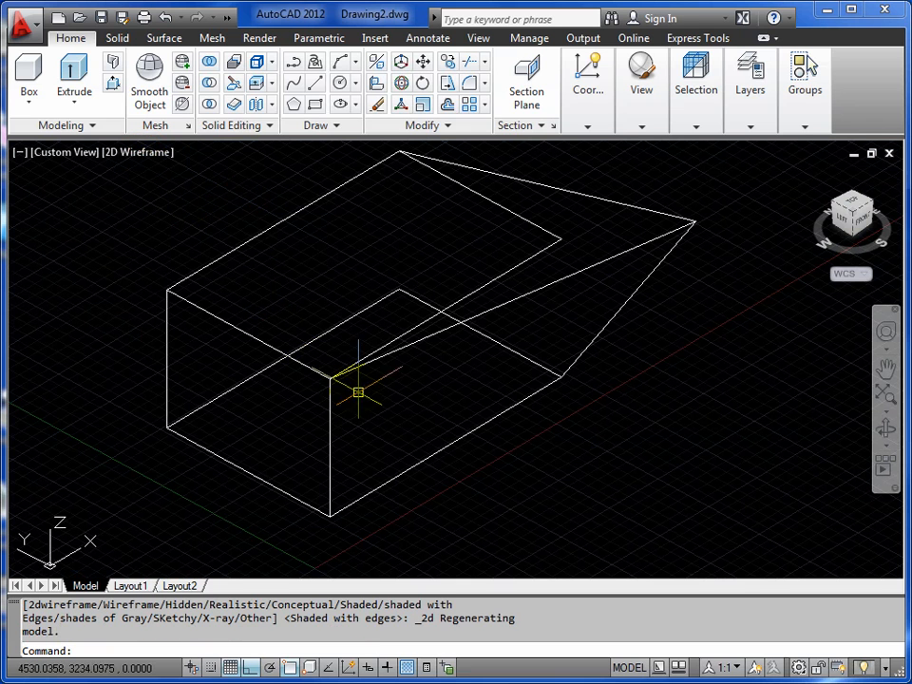
pyautogui.moveTo(384, 410)
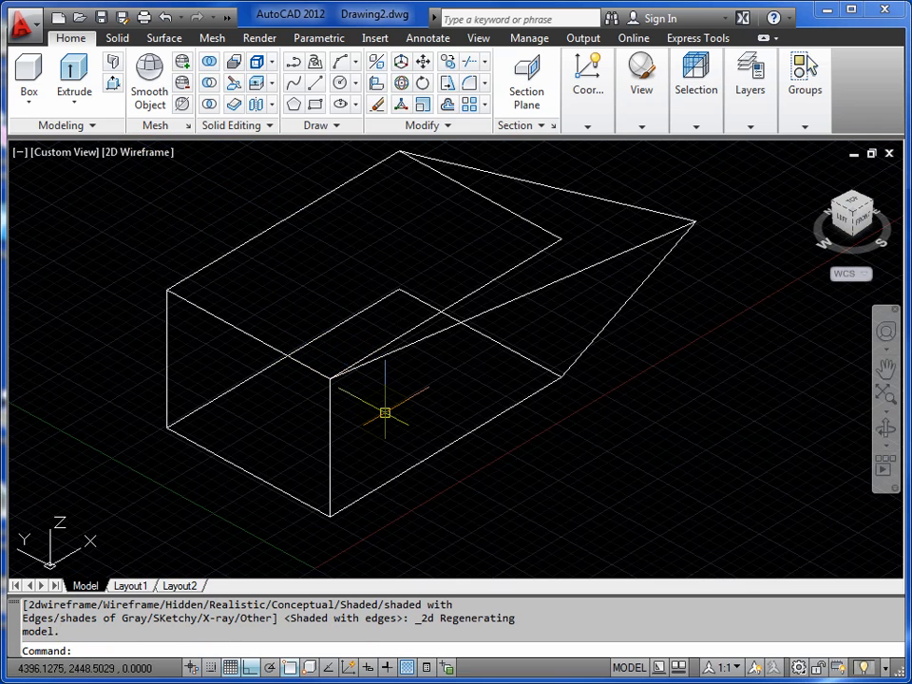
pyautogui.write('S')
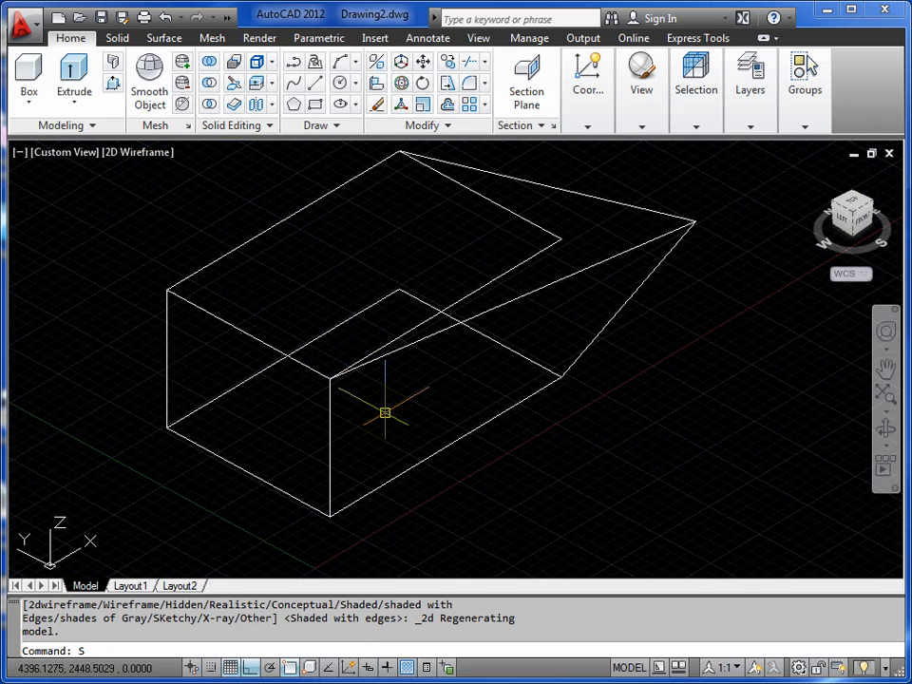
pyautogui.click(323, 365)
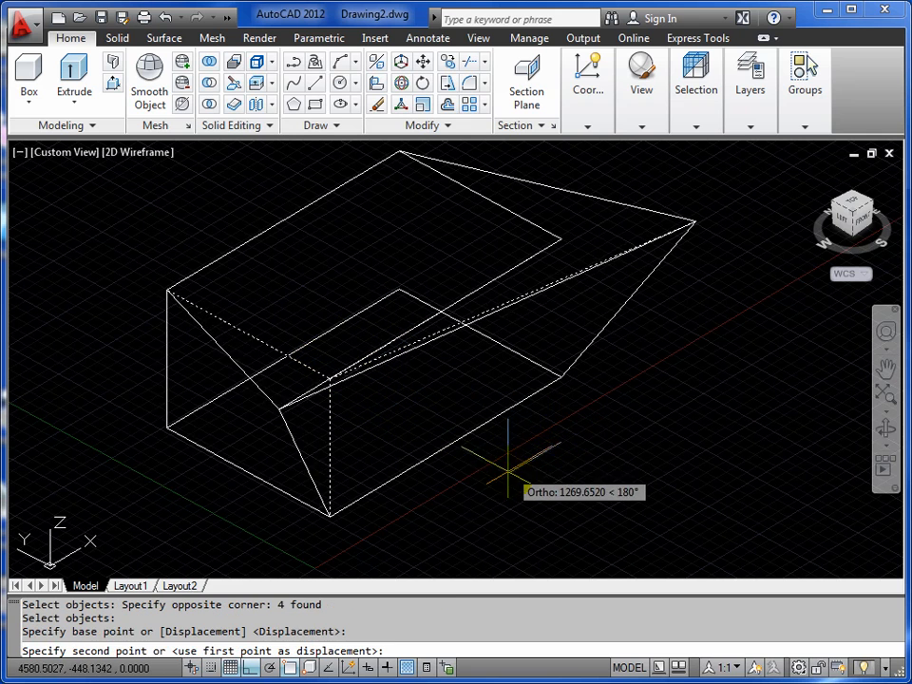
pyautogui.moveTo(497, 475)
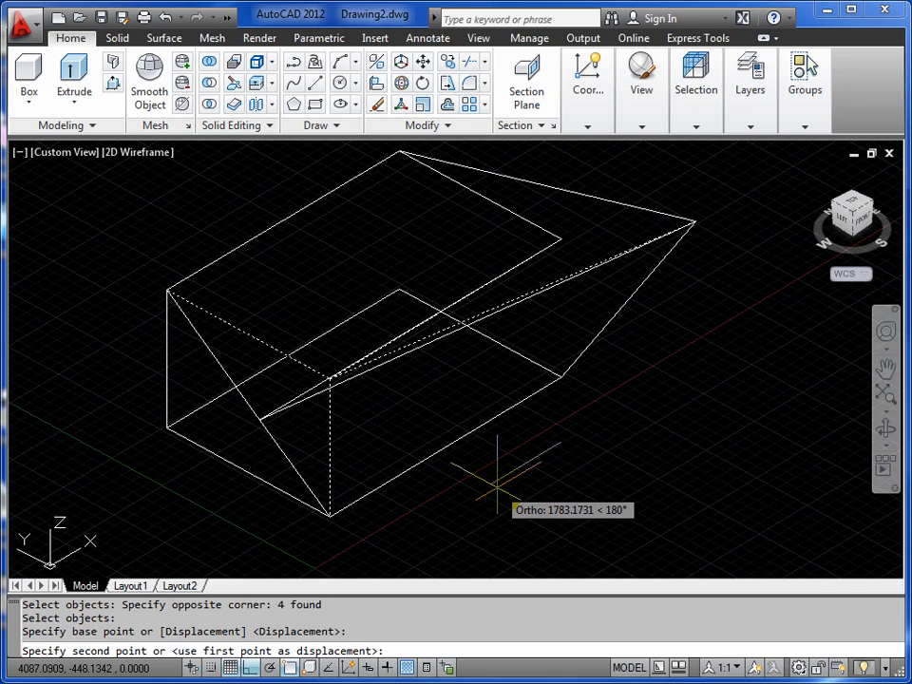
pyautogui.moveTo(490, 465)
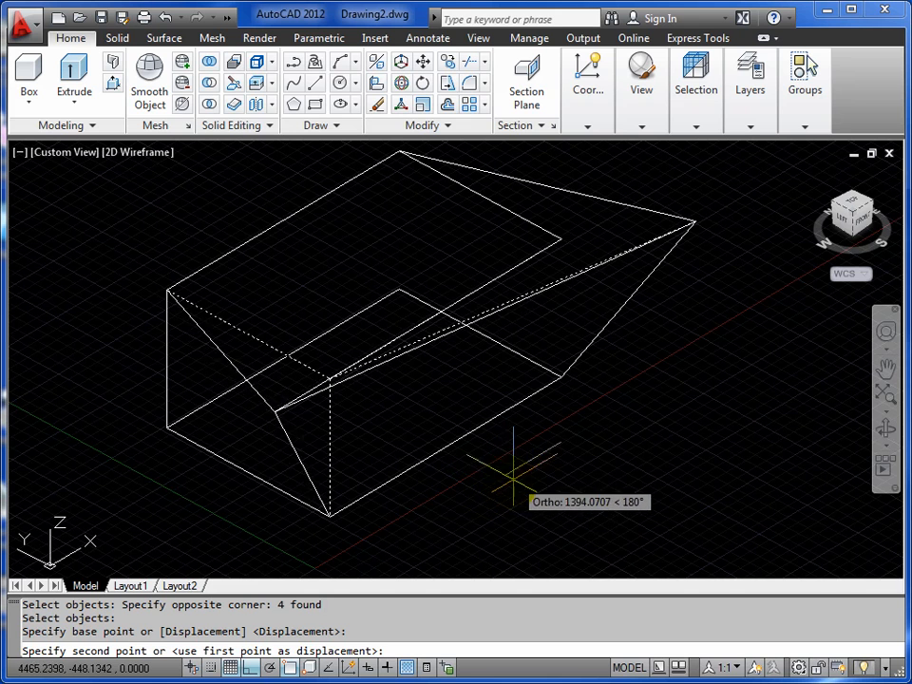
pyautogui.moveTo(503, 492)
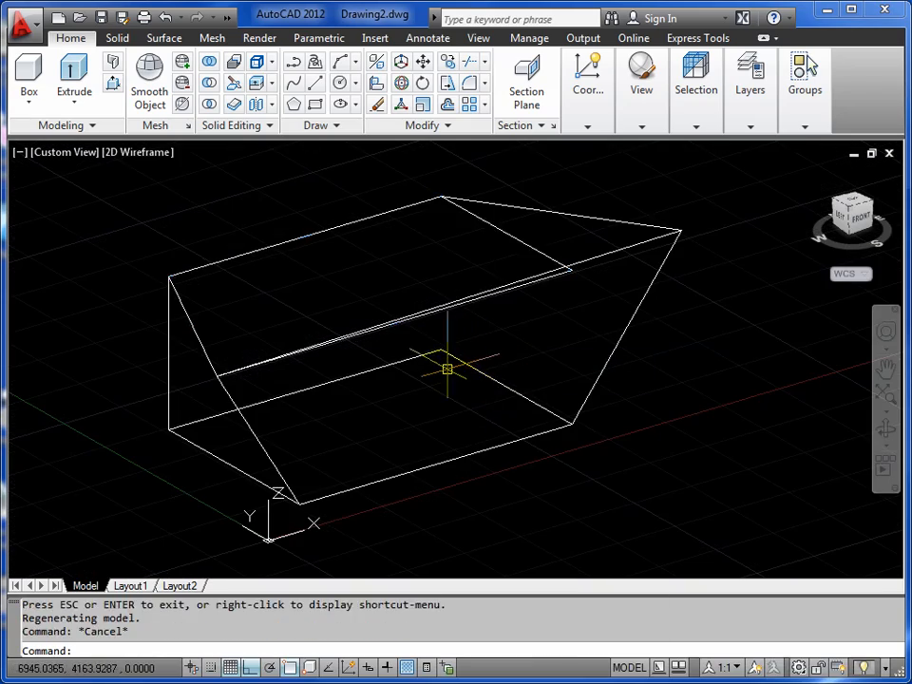
# Shade the block with edges, orbit to view it from above, and exit orbit
pyautogui.click(137, 152)
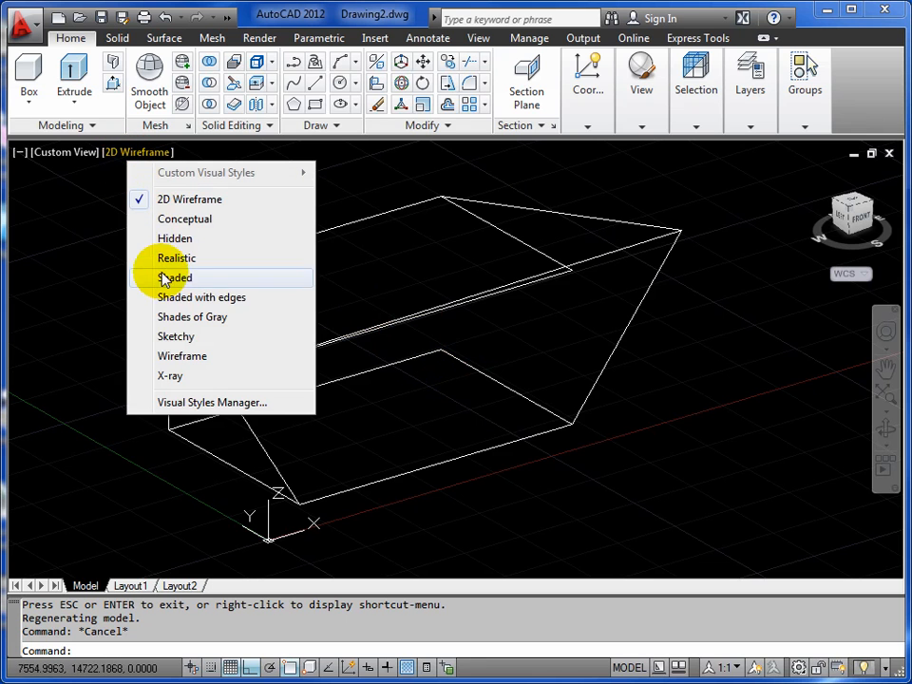
pyautogui.click(201, 297)
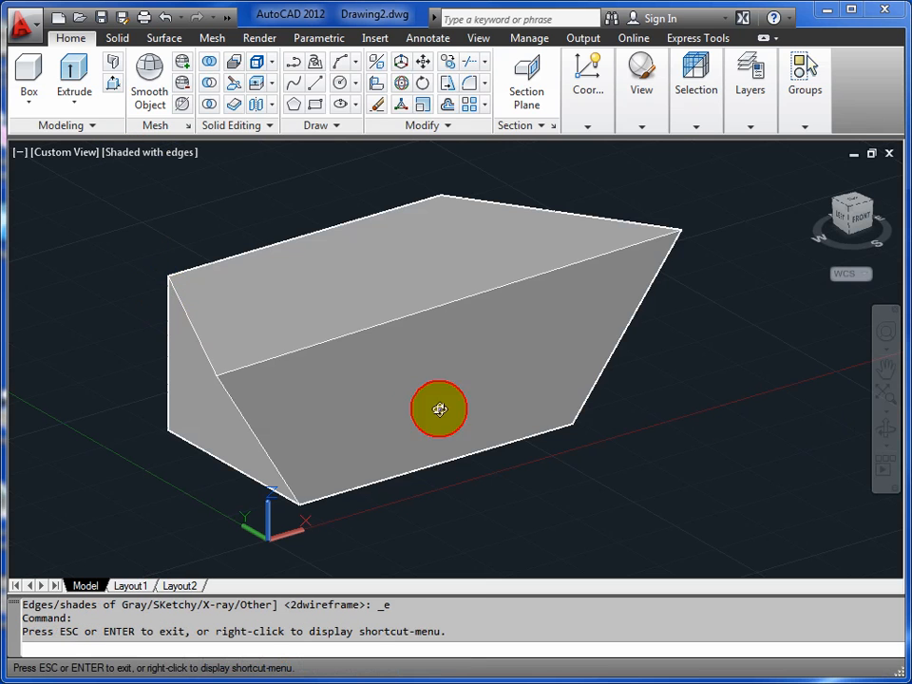
pyautogui.moveTo(441, 410); pyautogui.dragTo(435, 393)
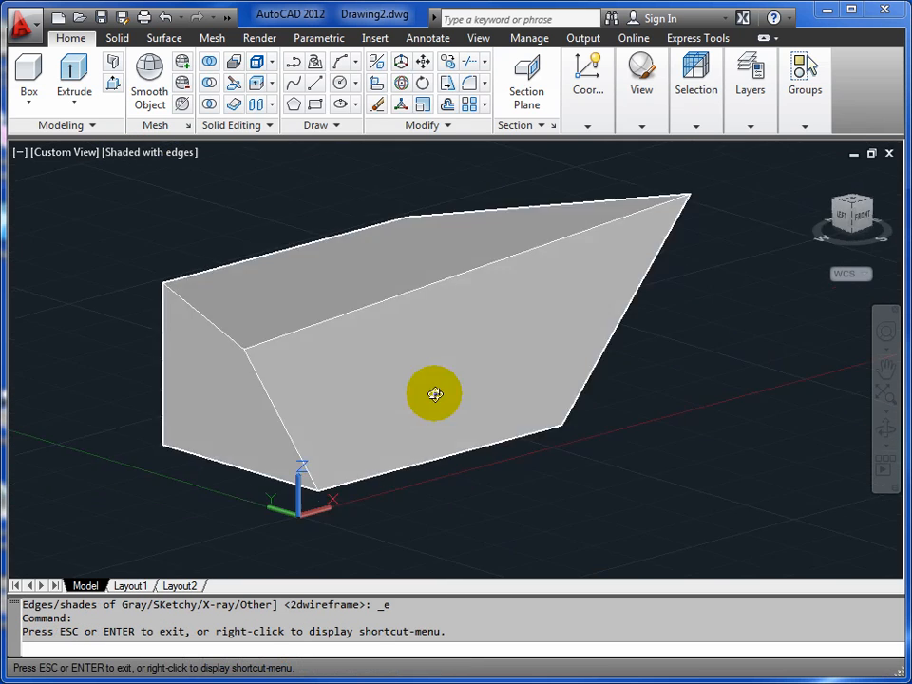
pyautogui.moveTo(435, 393); pyautogui.dragTo(498, 399)
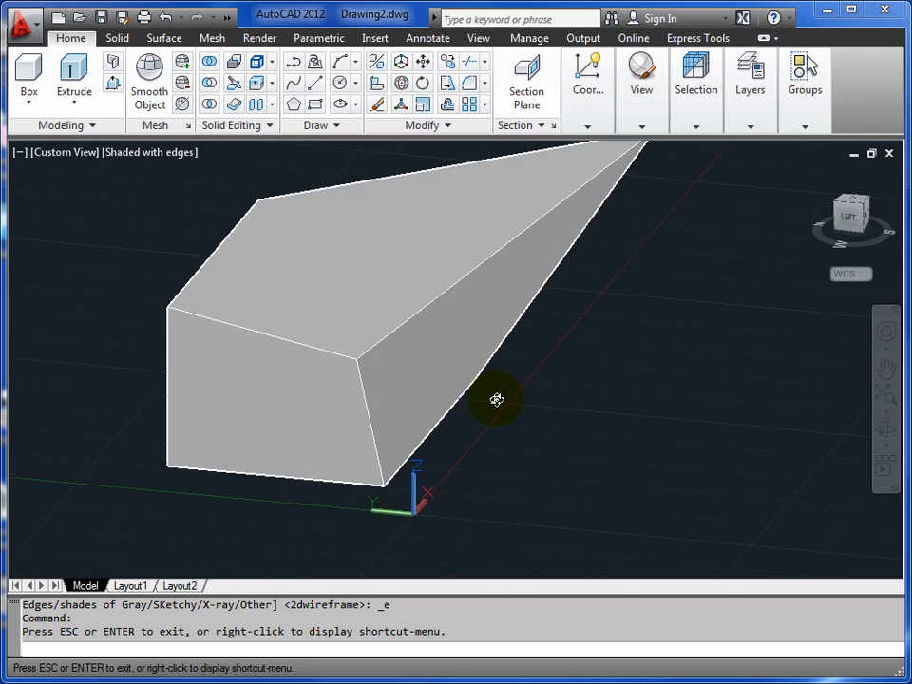
pyautogui.rightClick(497, 398)
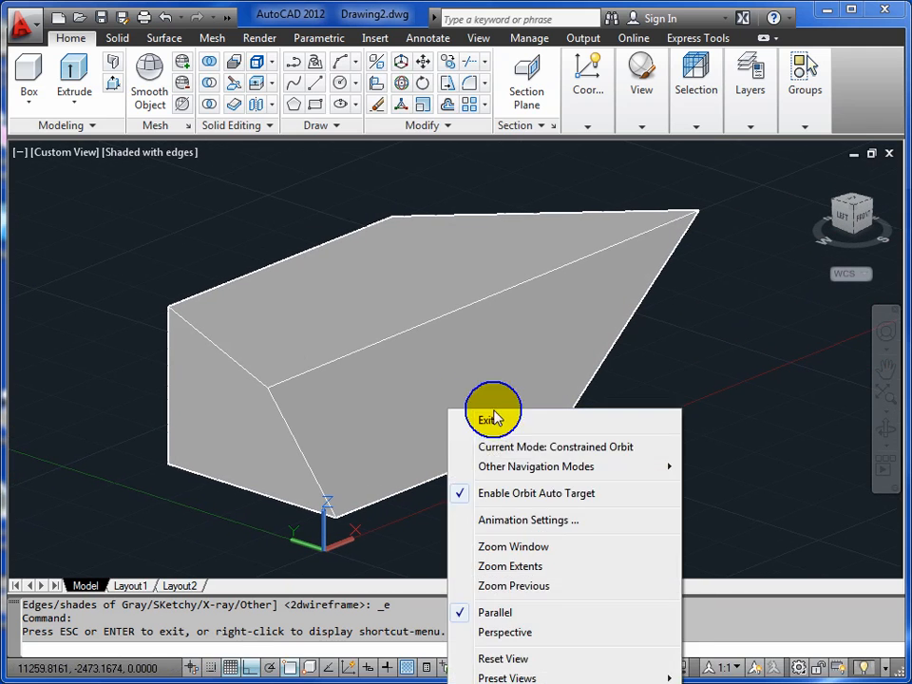
pyautogui.click(488, 420)
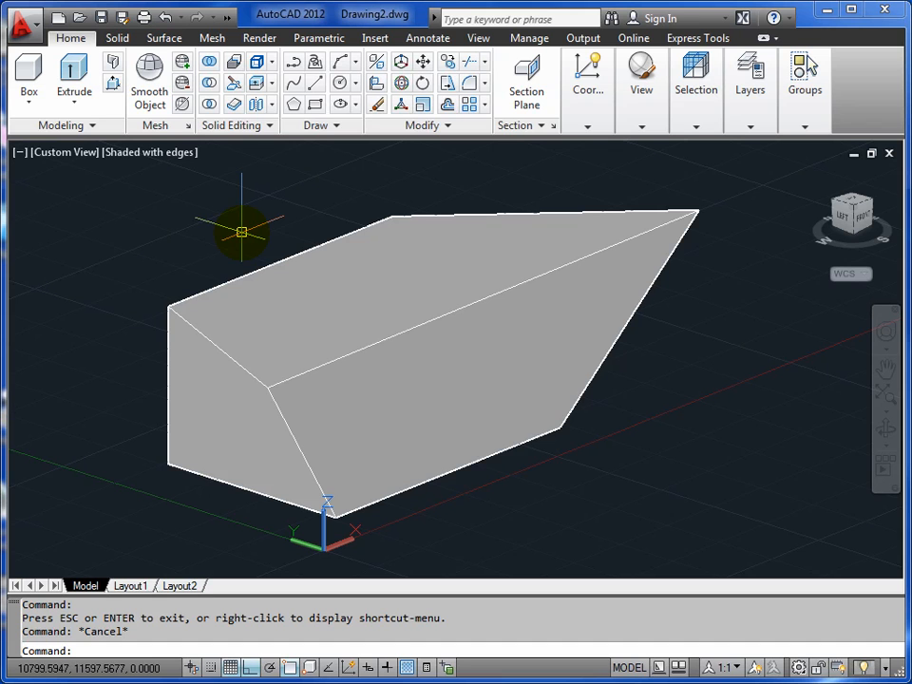
# Undo to the two stacked rectangles, then draw a diagonal line corner-to-corner across the upper rectangle
pyautogui.write('U')
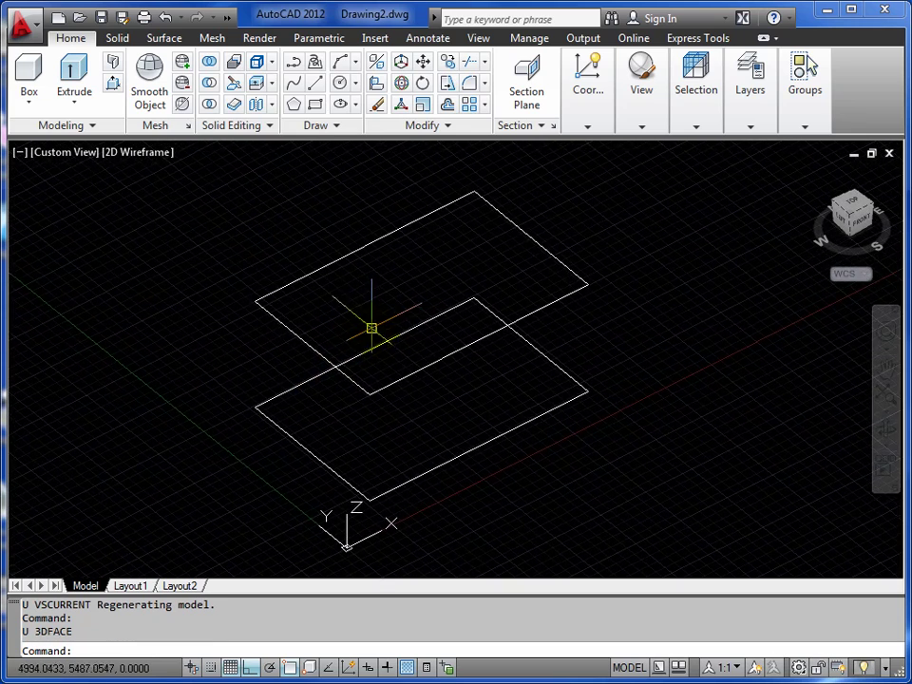
pyautogui.write('L')
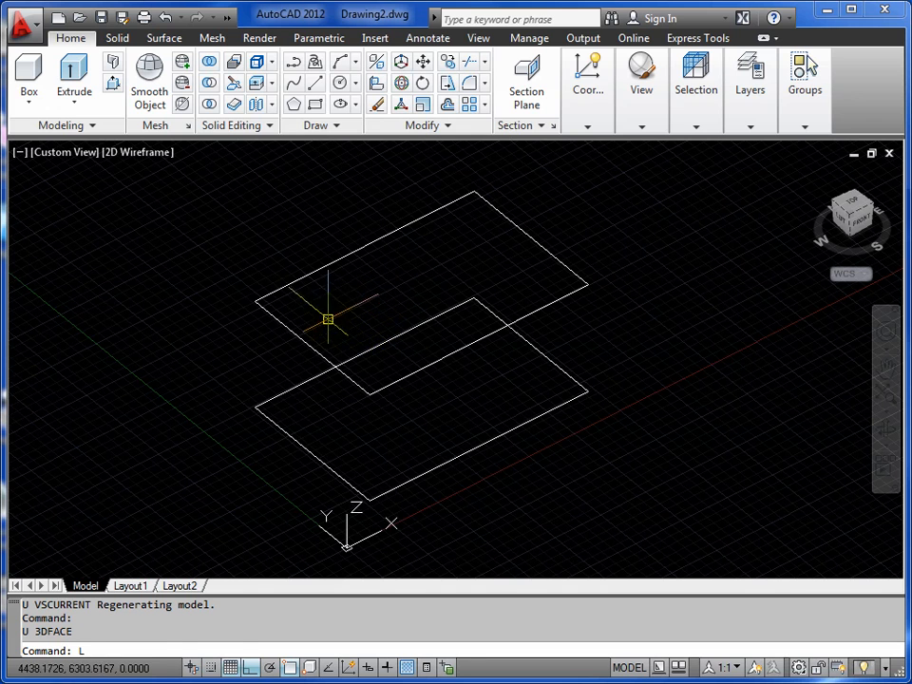
pyautogui.click(327, 319)
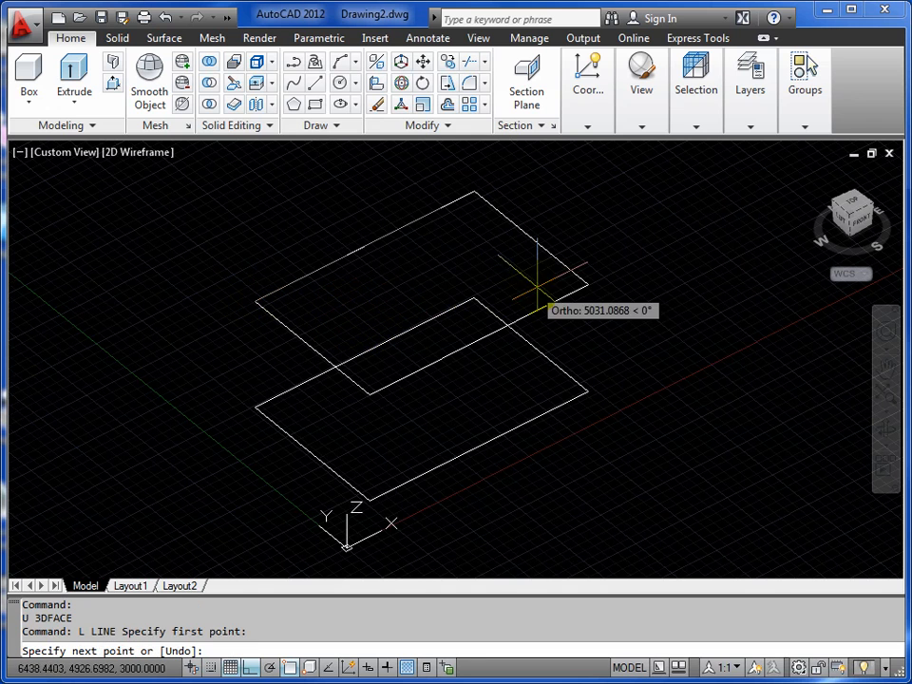
pyautogui.click(505, 390)
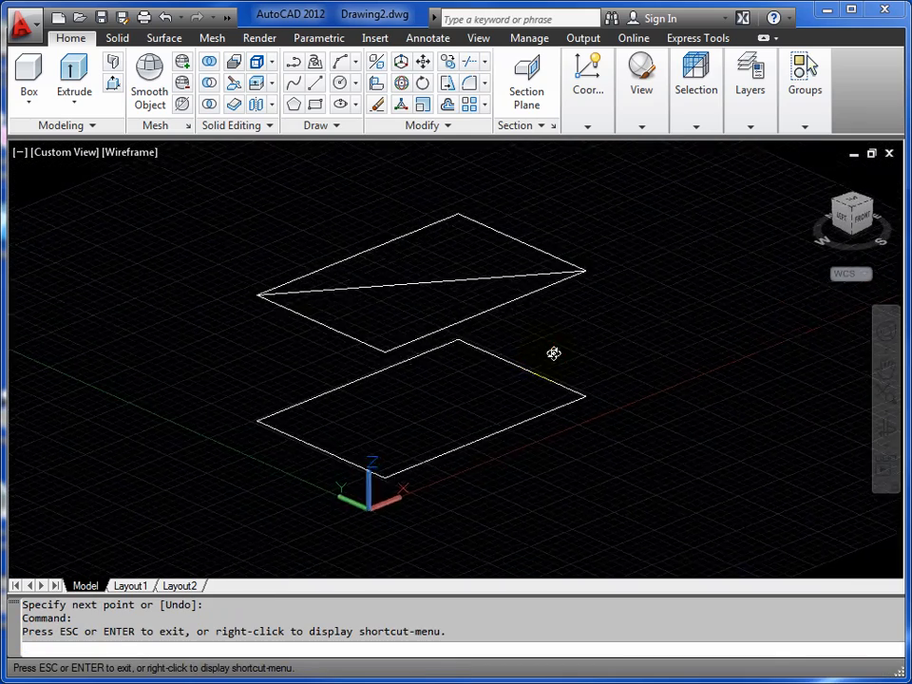
pyautogui.rightClick(554, 353)
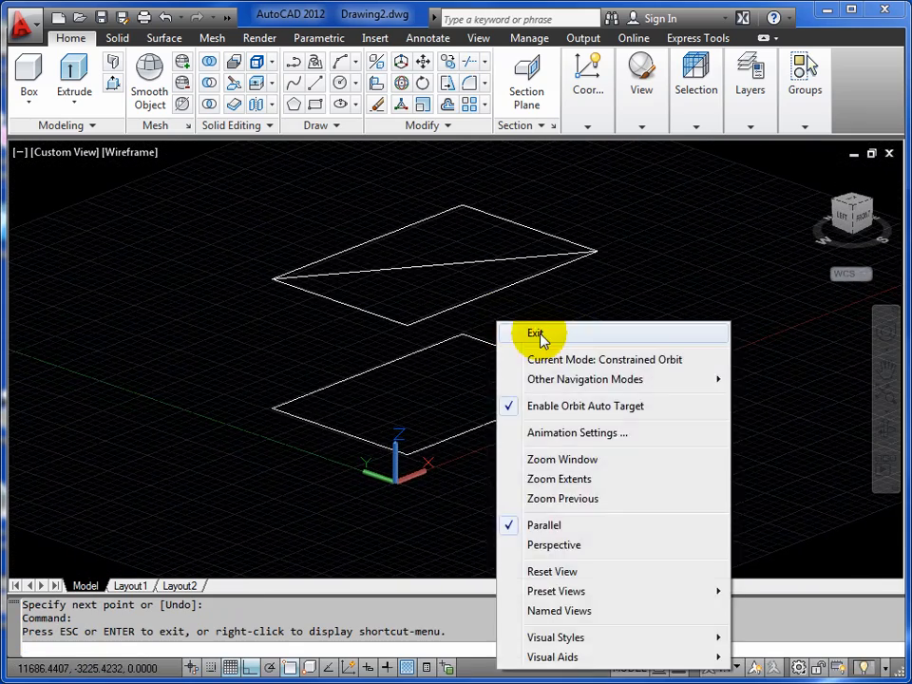
pyautogui.click(533, 334)
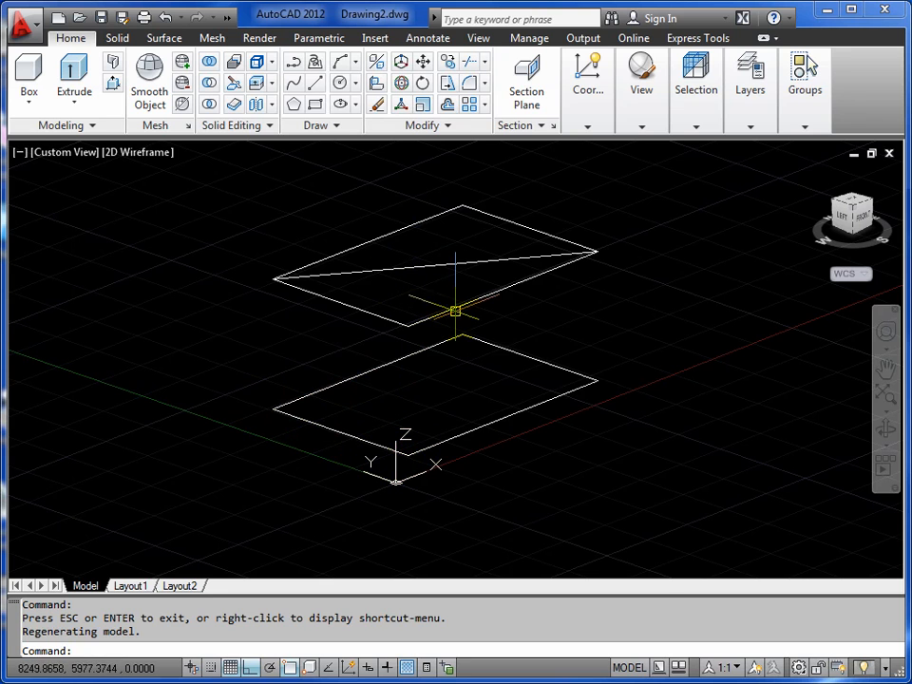
pyautogui.moveTo(323, 401)
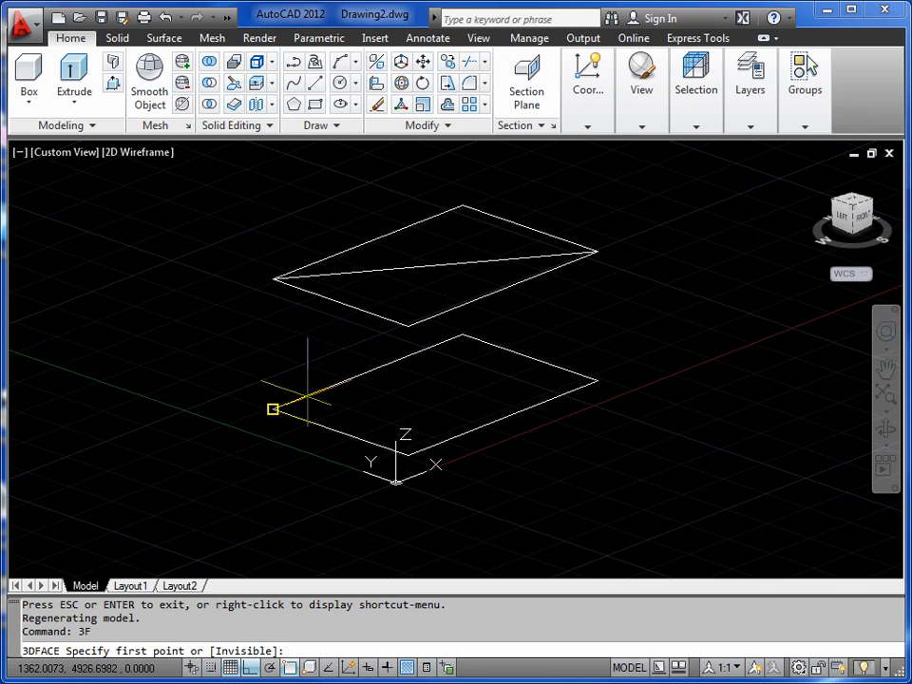
pyautogui.moveTo(275, 408)
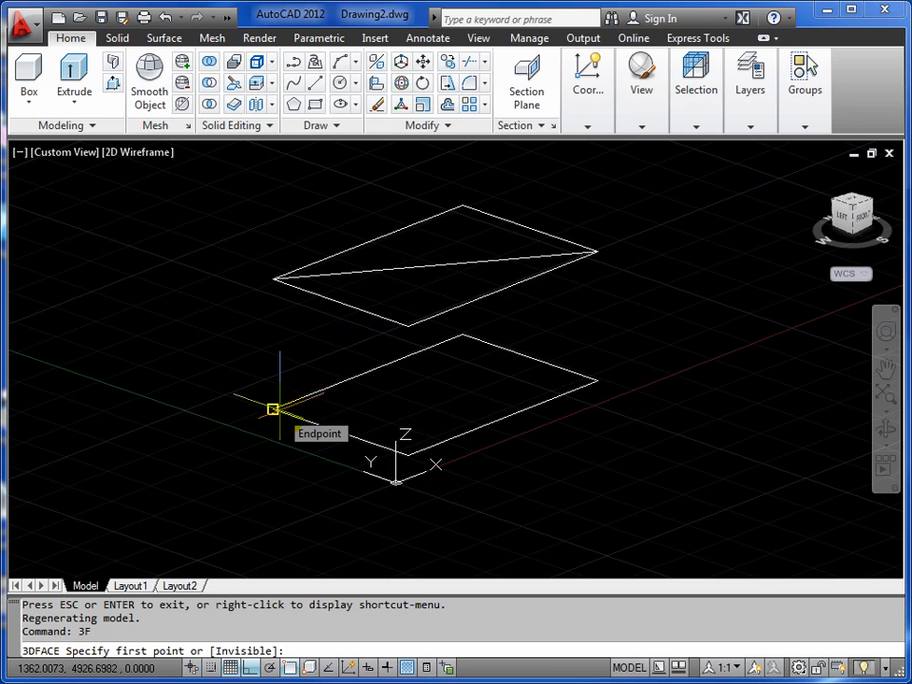
# Build triangular 3D faces from the lower rectangle's corners up to the apex at the diagonal's midpoint
pyautogui.click(276, 408)
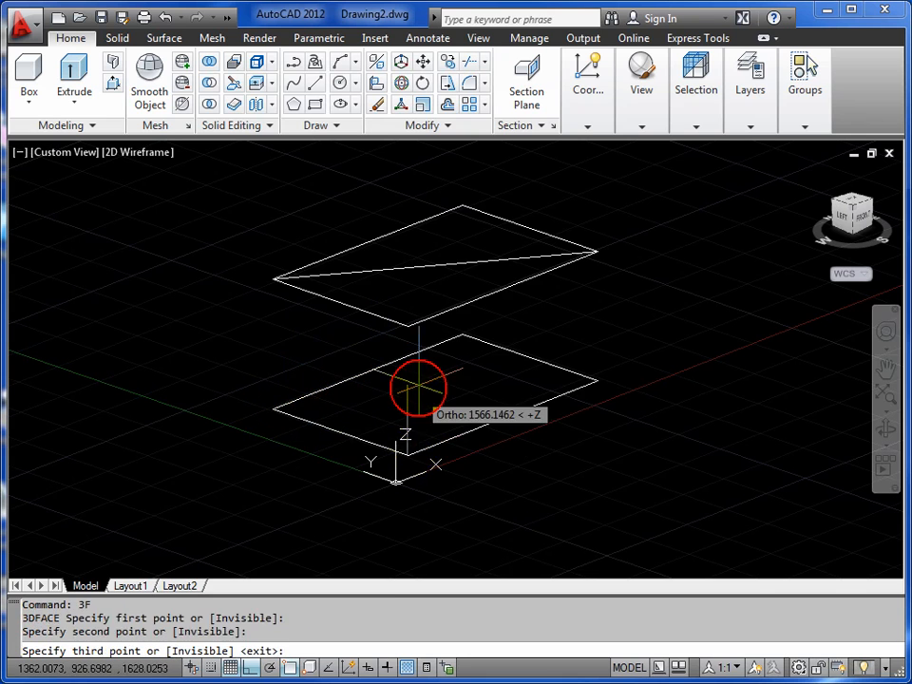
pyautogui.click(418, 387)
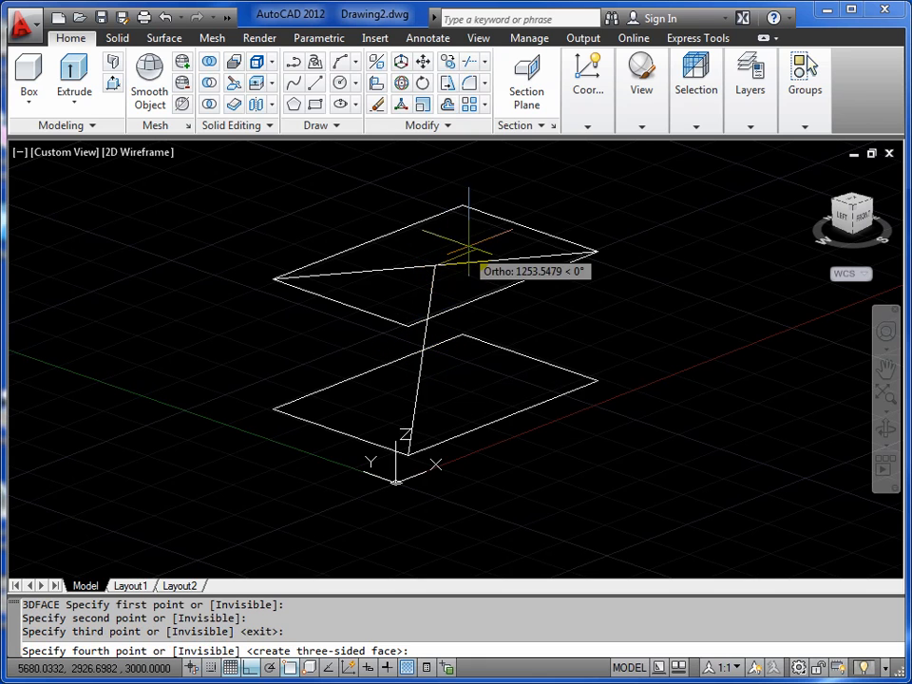
pyautogui.moveTo(480, 266)
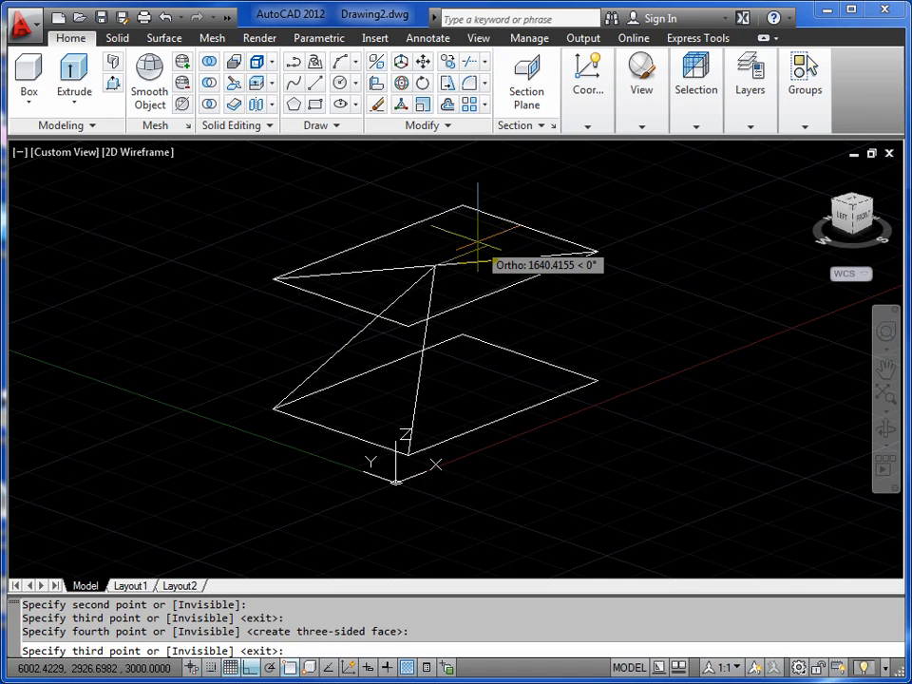
pyautogui.click(477, 241)
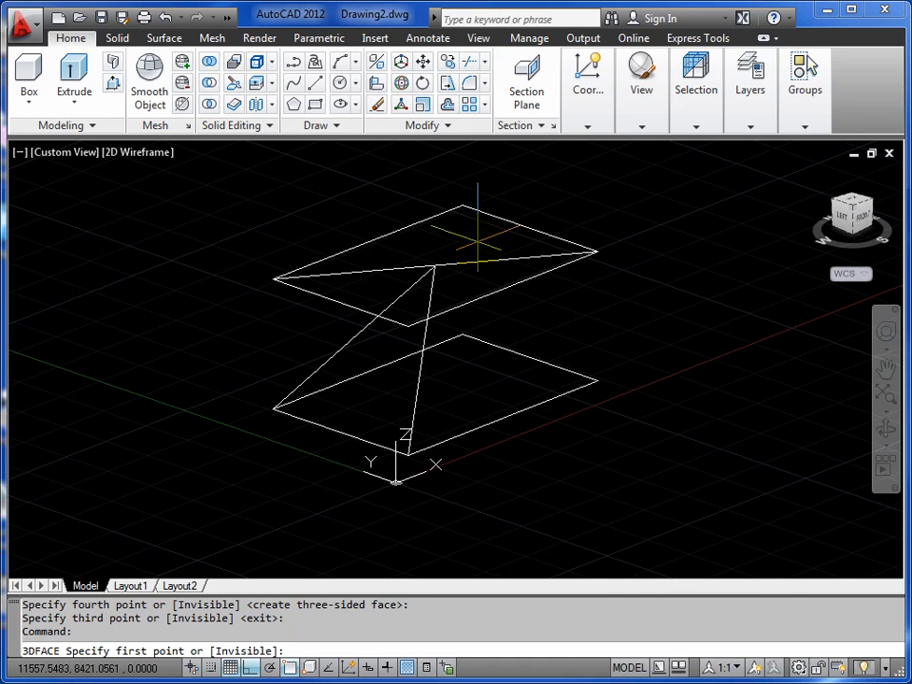
pyautogui.moveTo(433, 266)
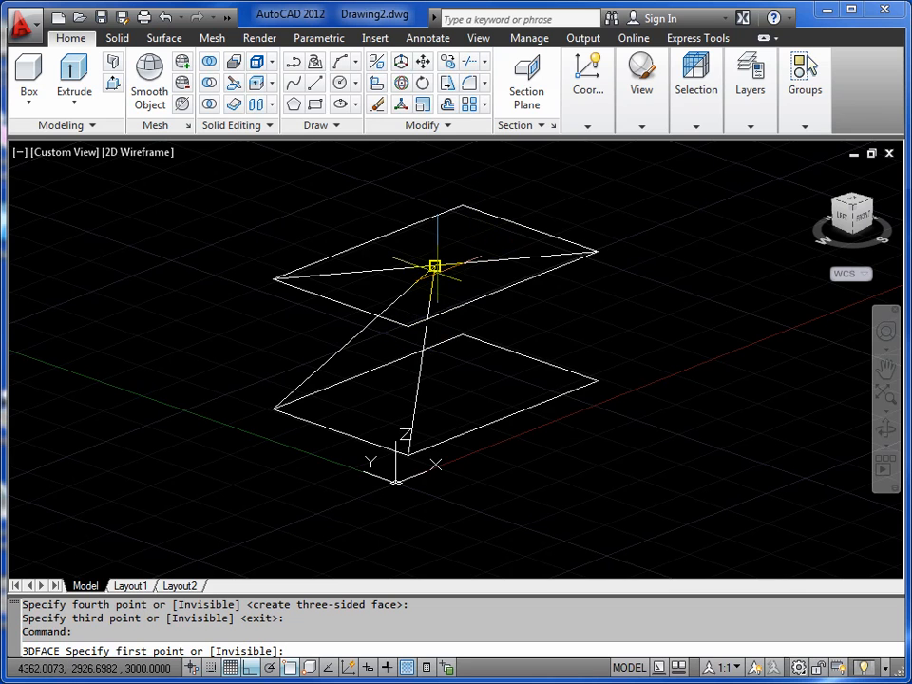
pyautogui.moveTo(433, 266)
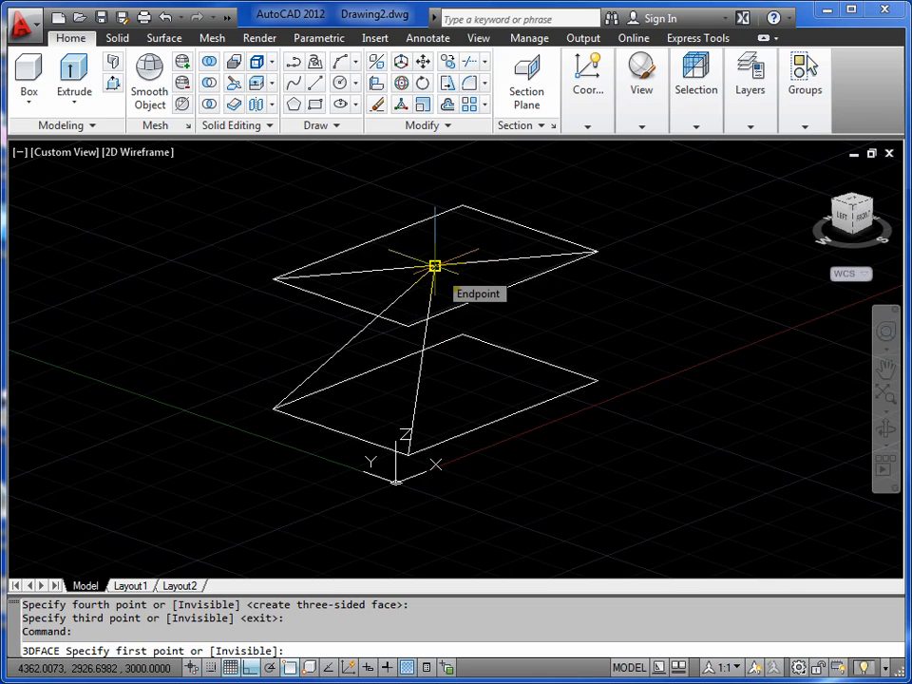
pyautogui.click(407, 455)
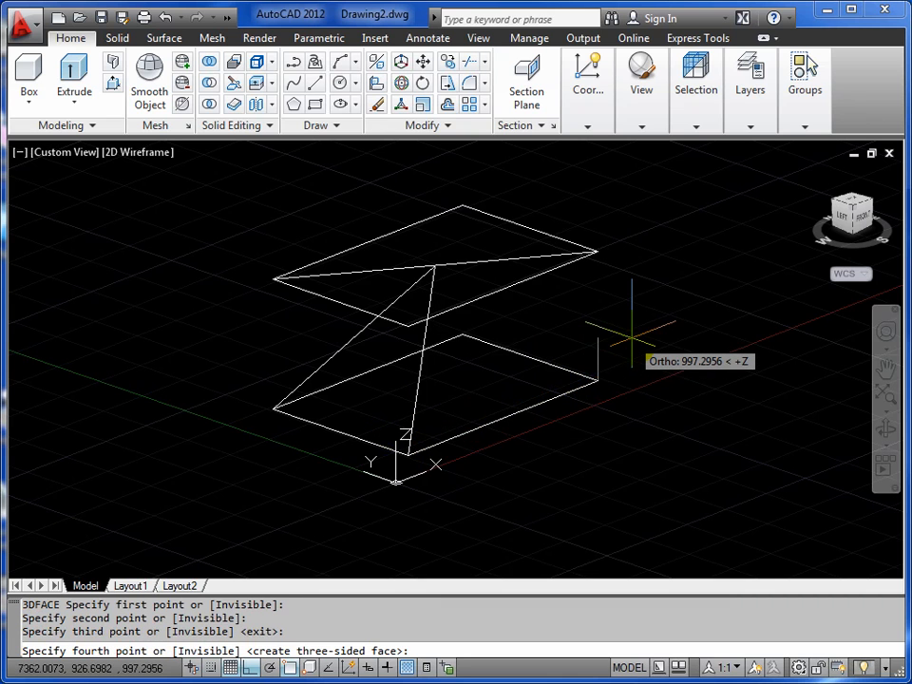
pyautogui.click(631, 338)
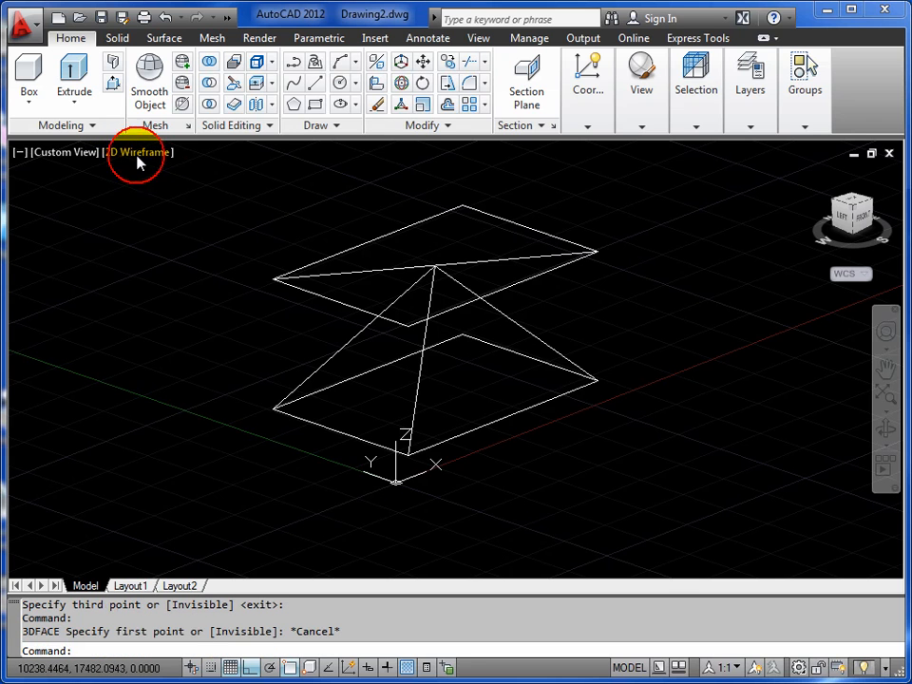
# Switch the viewport to Shaded with edges and orbit around the partly built pyramid
pyautogui.click(137, 152)
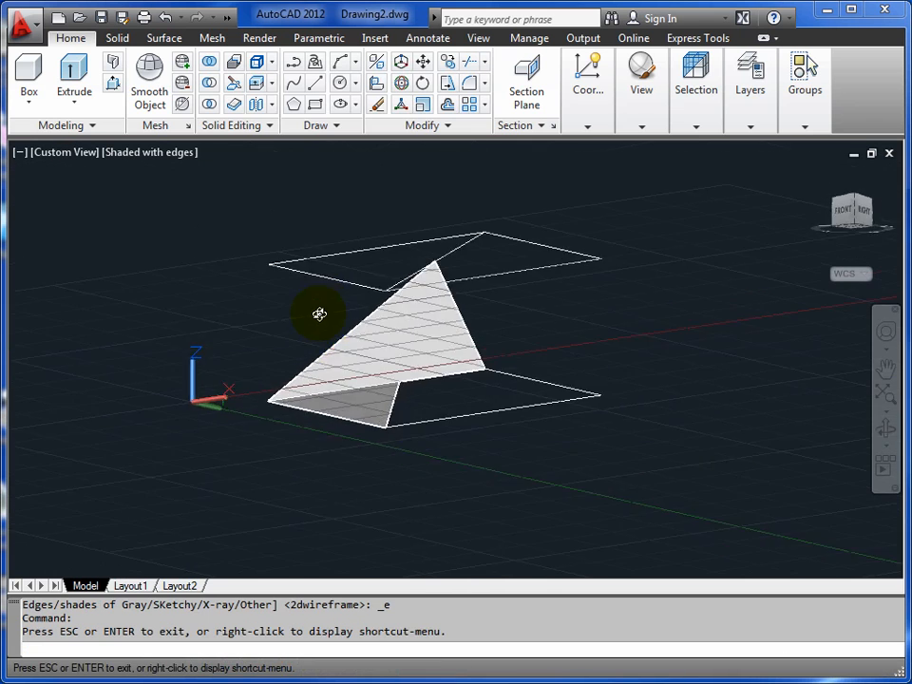
pyautogui.moveTo(319, 313); pyautogui.dragTo(524, 319)
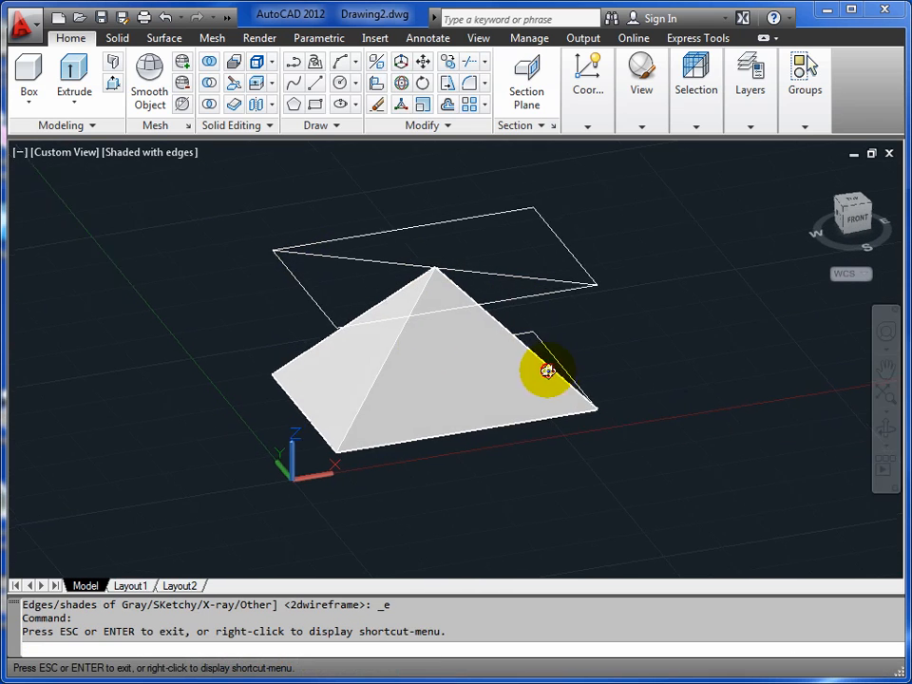
pyautogui.moveTo(547, 370); pyautogui.dragTo(338, 351)
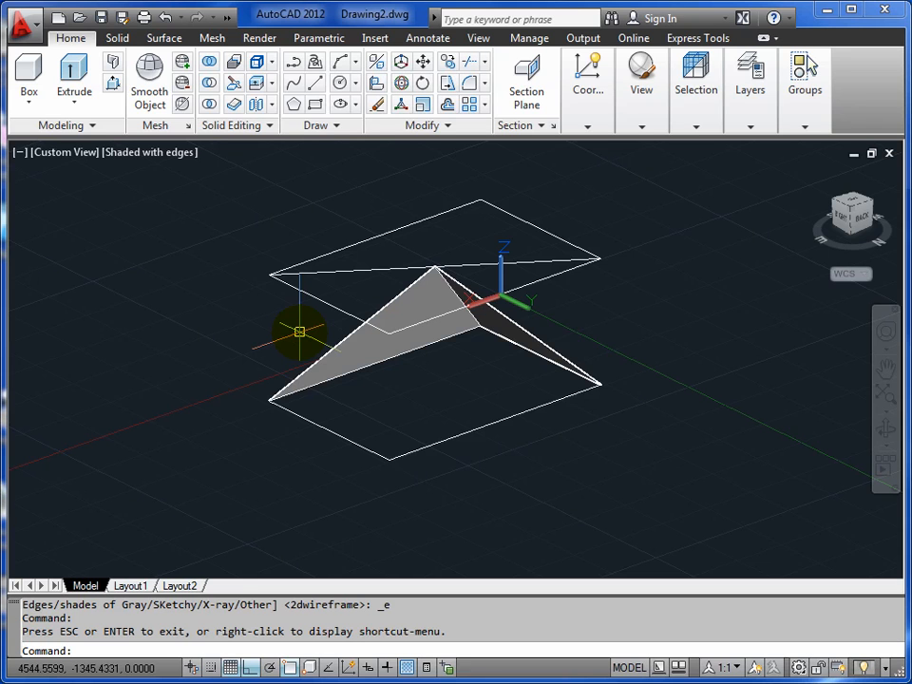
# With 3DFACE (3F), add a triangular face from the apex to two adjacent base corners and start the next
pyautogui.write('3')
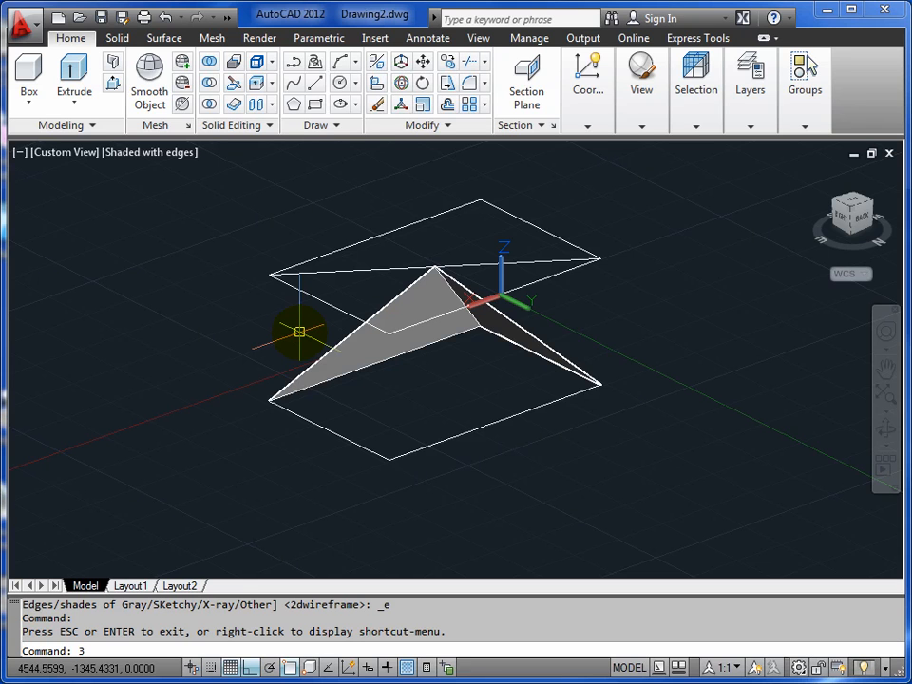
pyautogui.write('F')
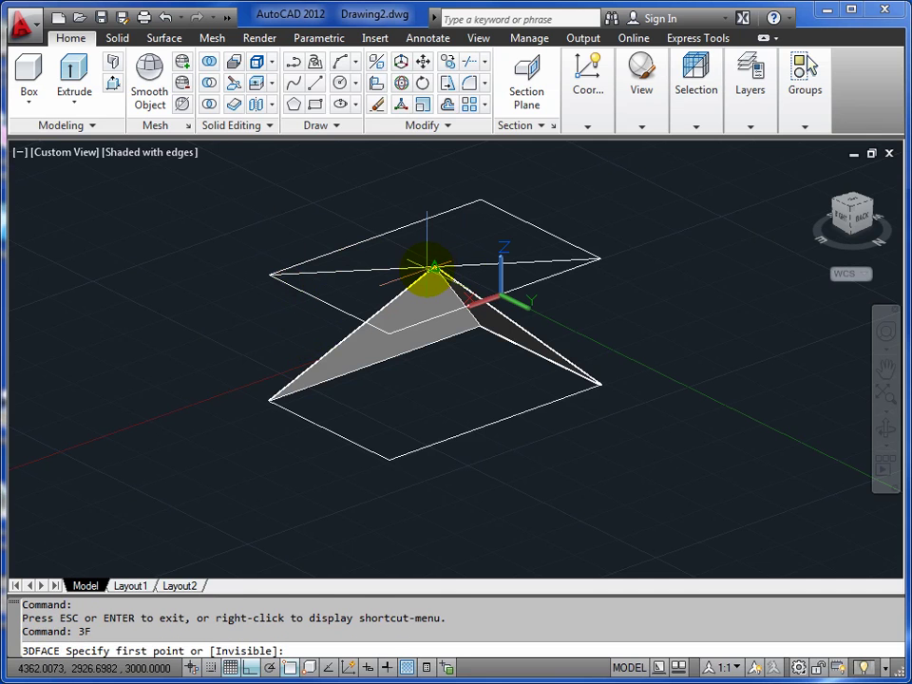
pyautogui.click(384, 461)
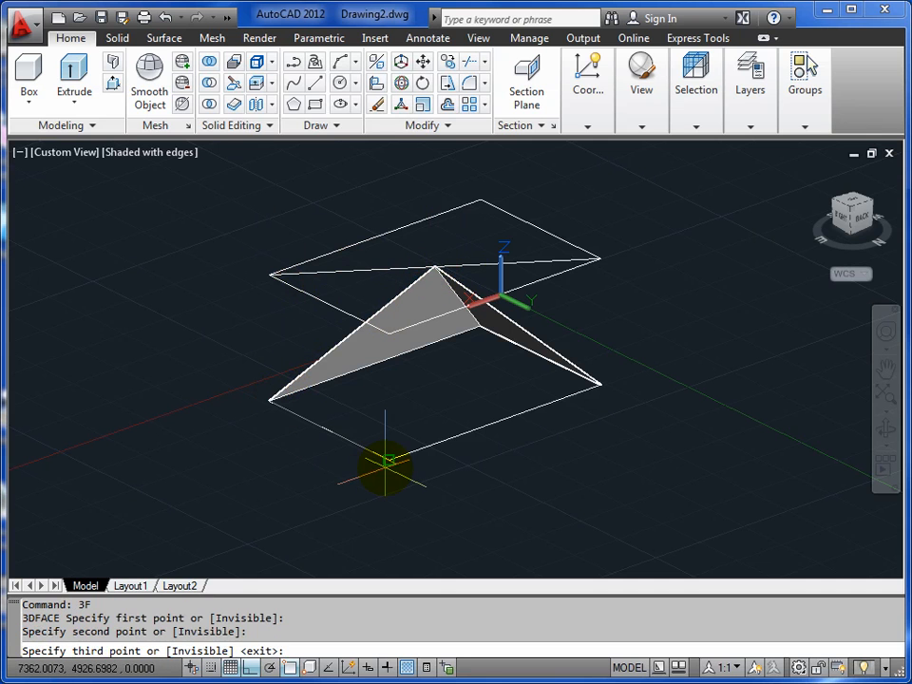
pyautogui.click(389, 458)
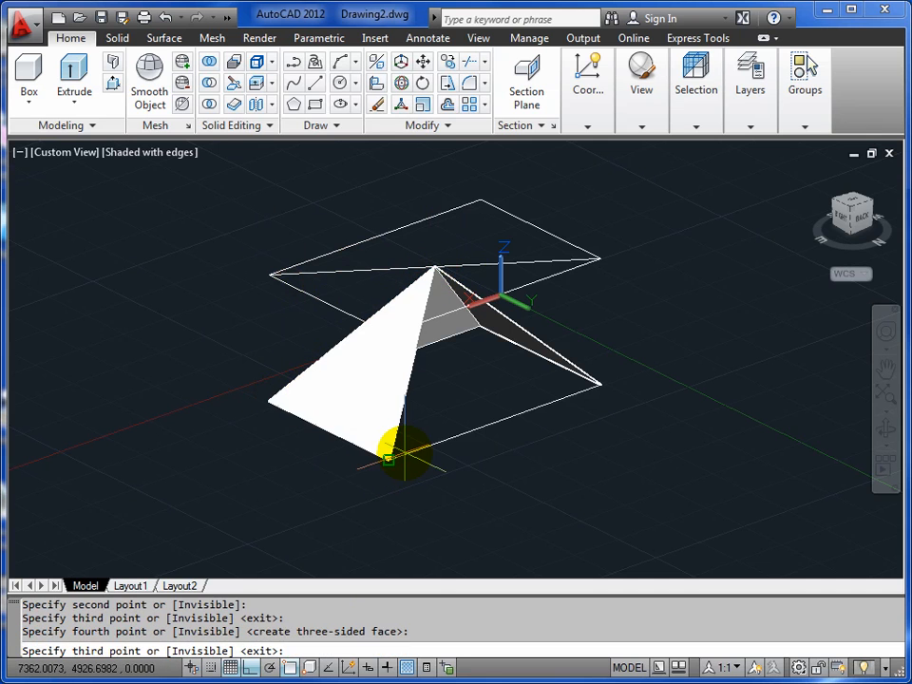
pyautogui.click(433, 269)
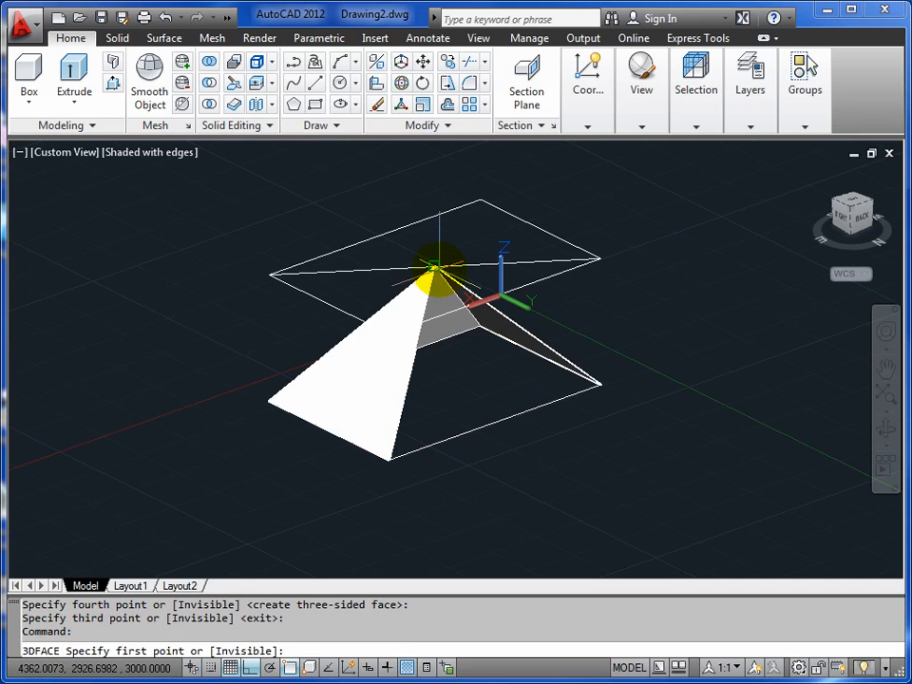
pyautogui.click(593, 384)
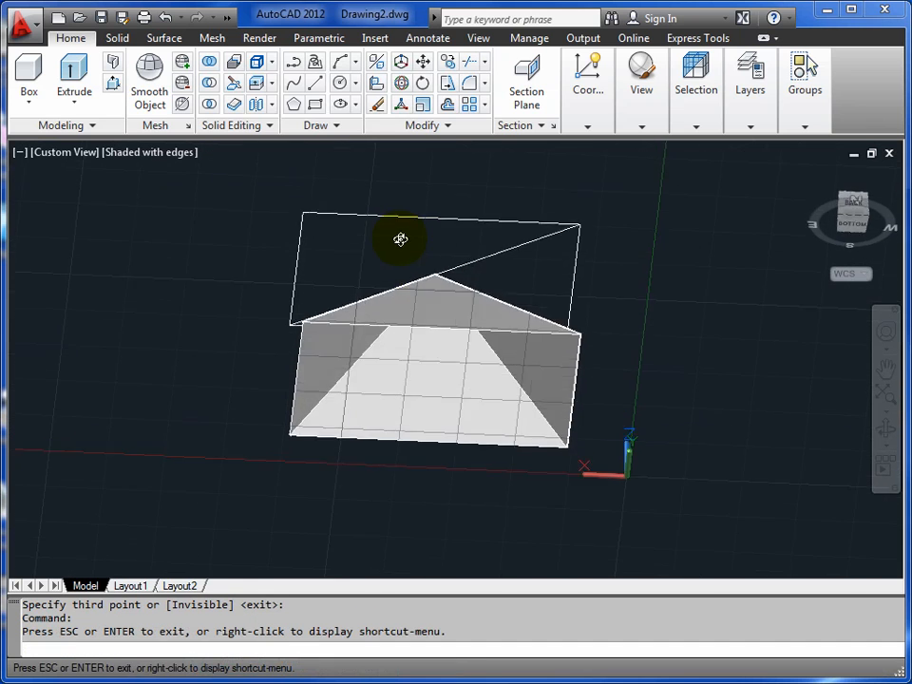
# Orbit to the open side and add the last apex-to-base face, closing the pyramid
pyautogui.moveTo(399, 239); pyautogui.dragTo(474, 329)
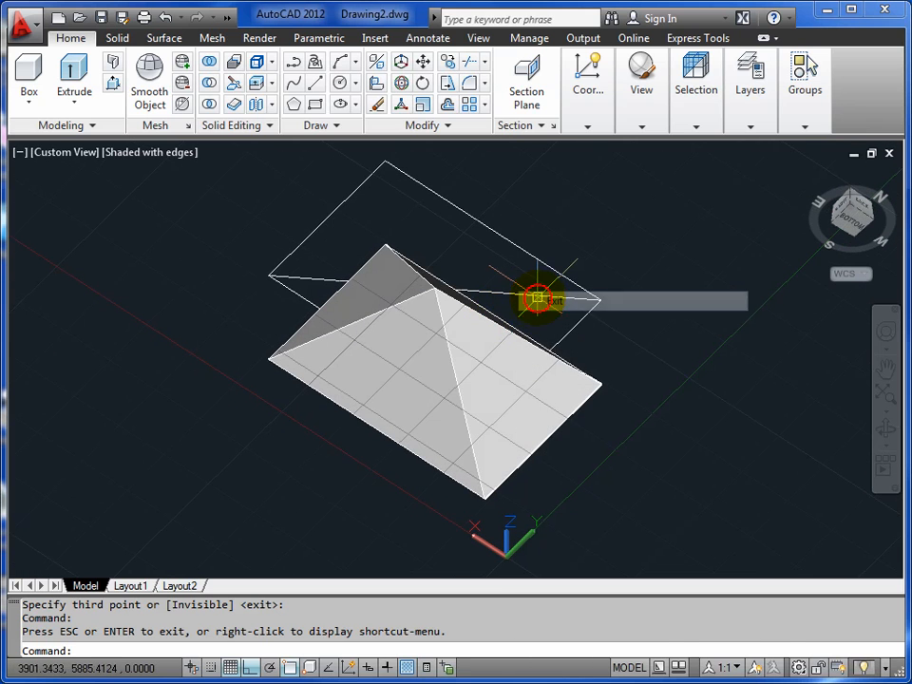
pyautogui.moveTo(536, 300)
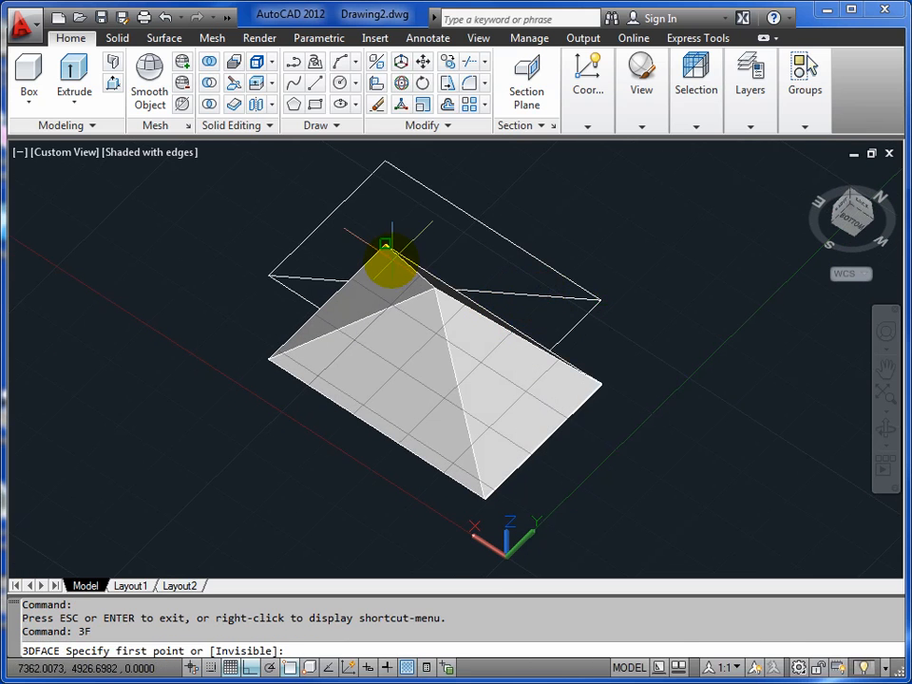
pyautogui.click(389, 247)
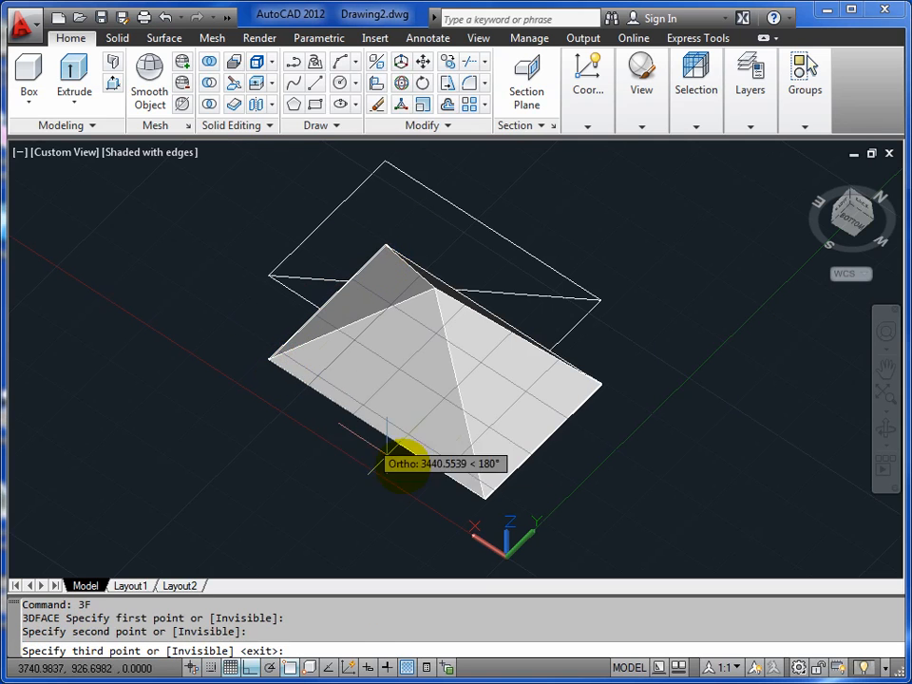
pyautogui.click(399, 452)
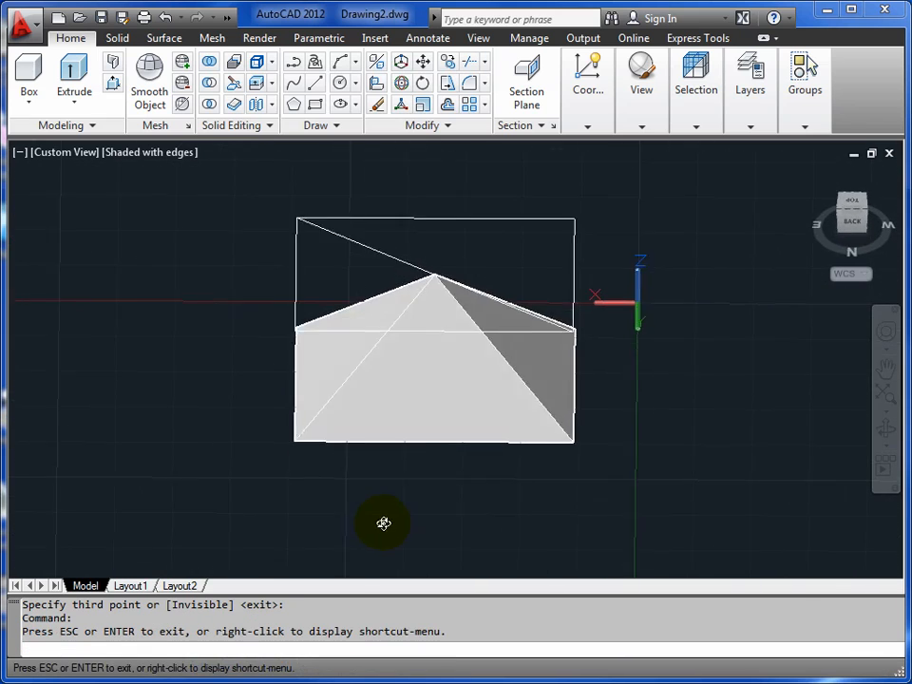
pyautogui.moveTo(384, 523); pyautogui.dragTo(425, 490)
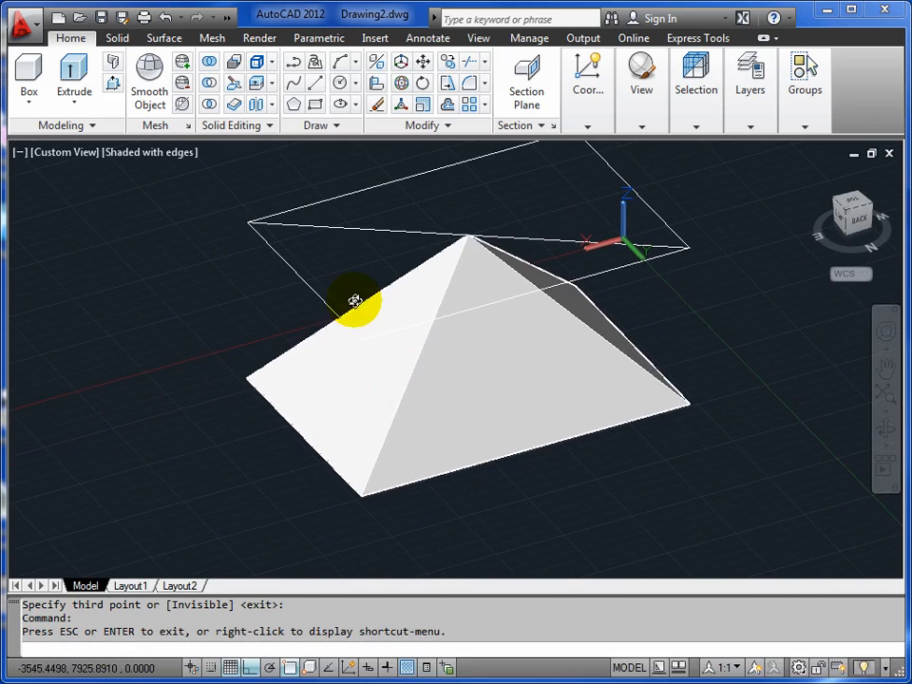
pyautogui.moveTo(207, 269)
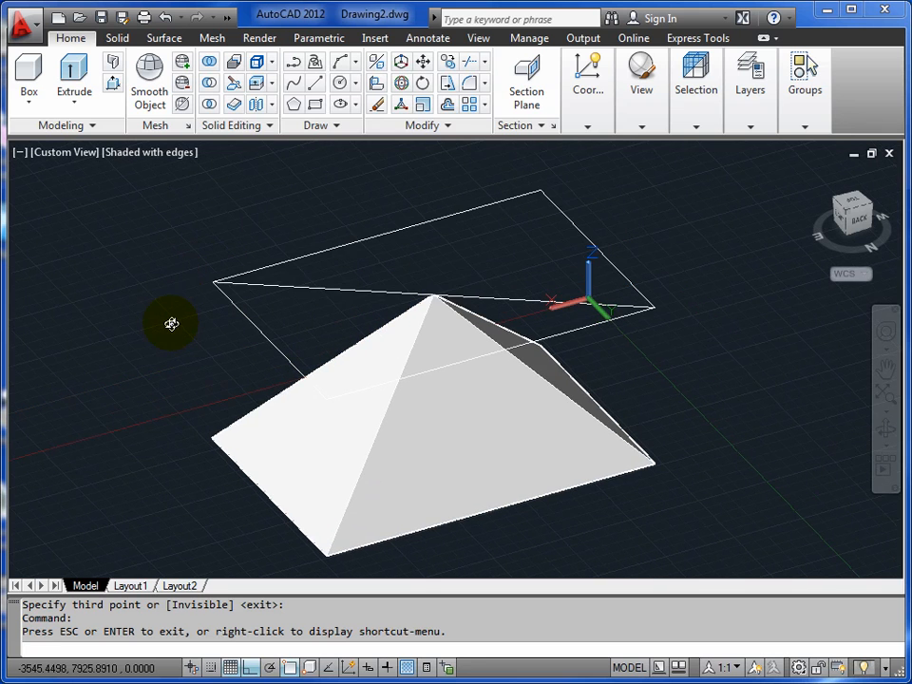
# Exit orbit mode and start the vertical height guide line at a base corner
pyautogui.rightClick(171, 323)
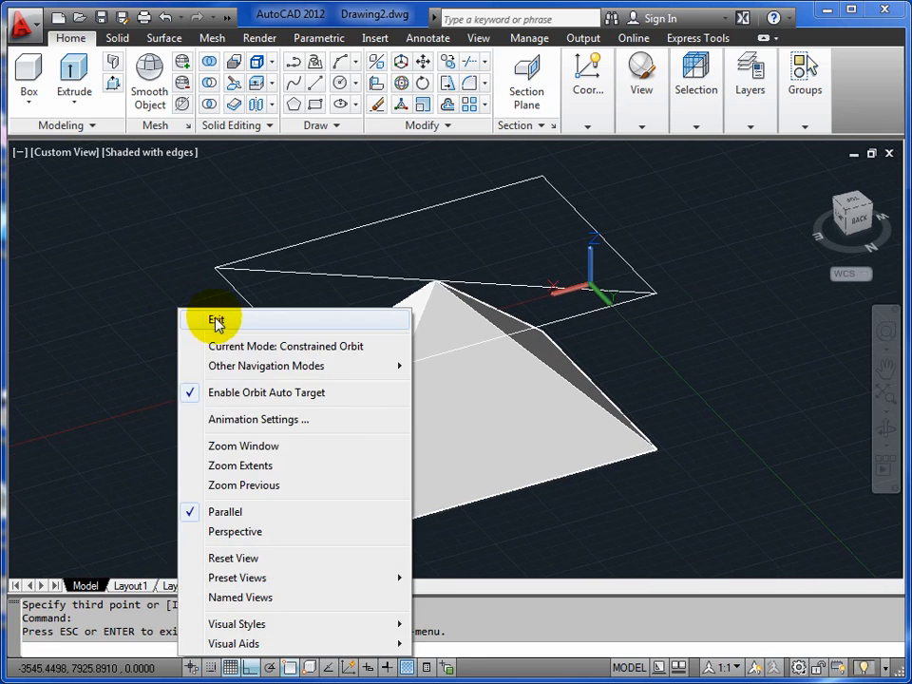
pyautogui.click(217, 319)
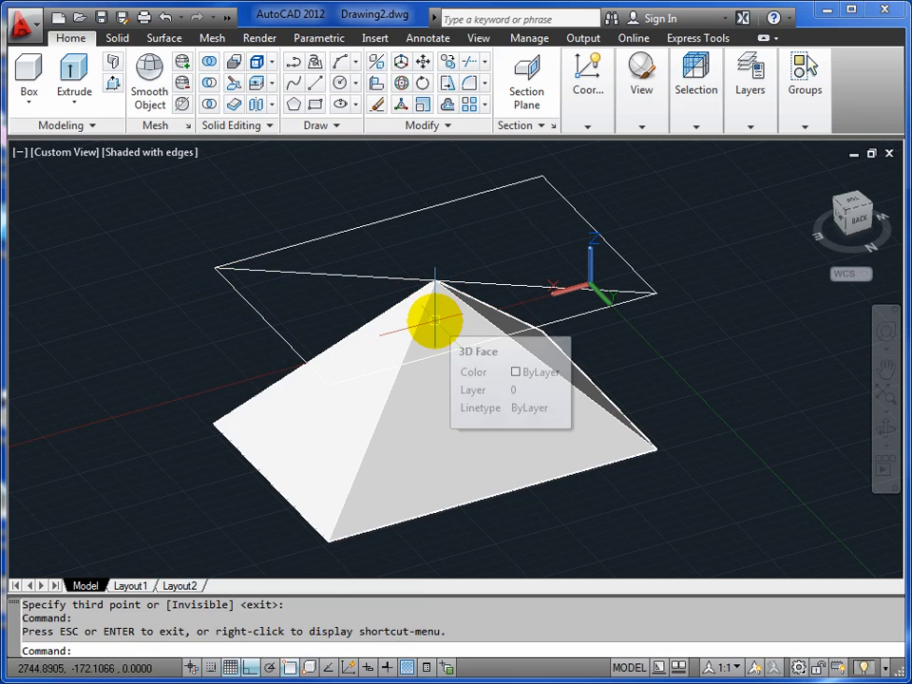
pyautogui.moveTo(399, 303)
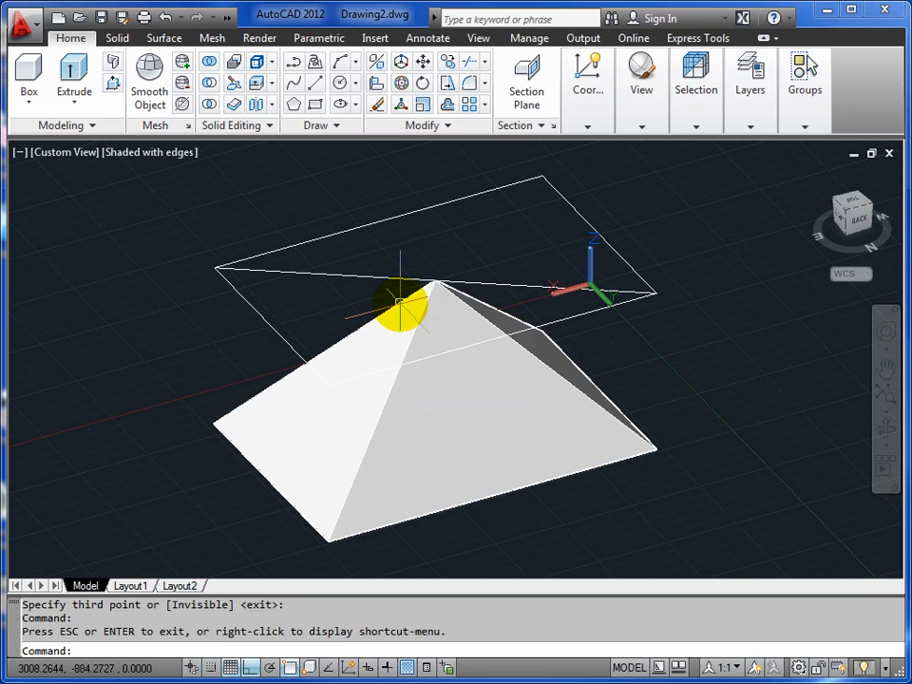
pyautogui.moveTo(427, 294)
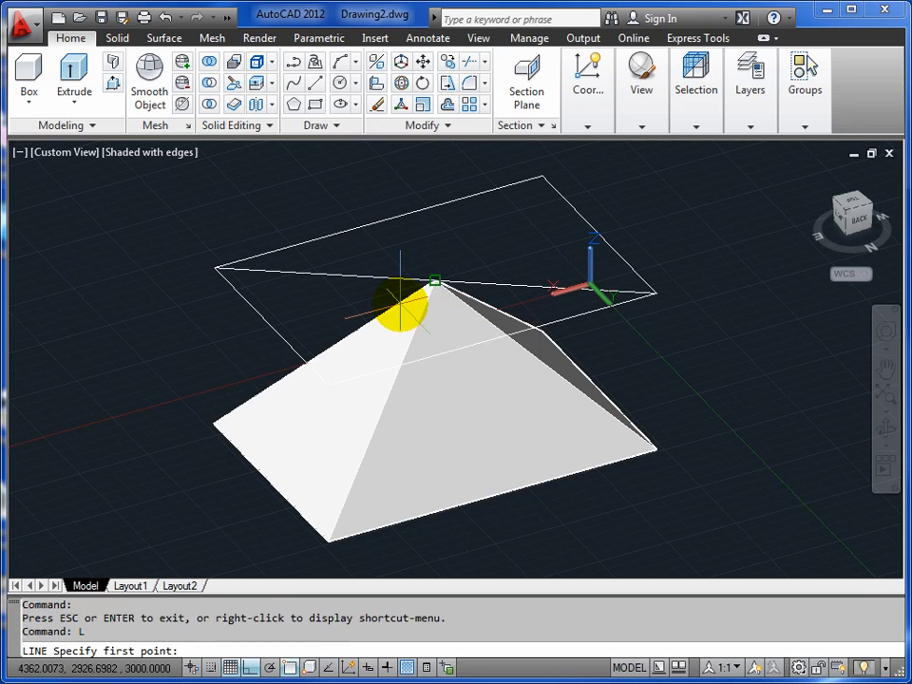
pyautogui.moveTo(213, 422)
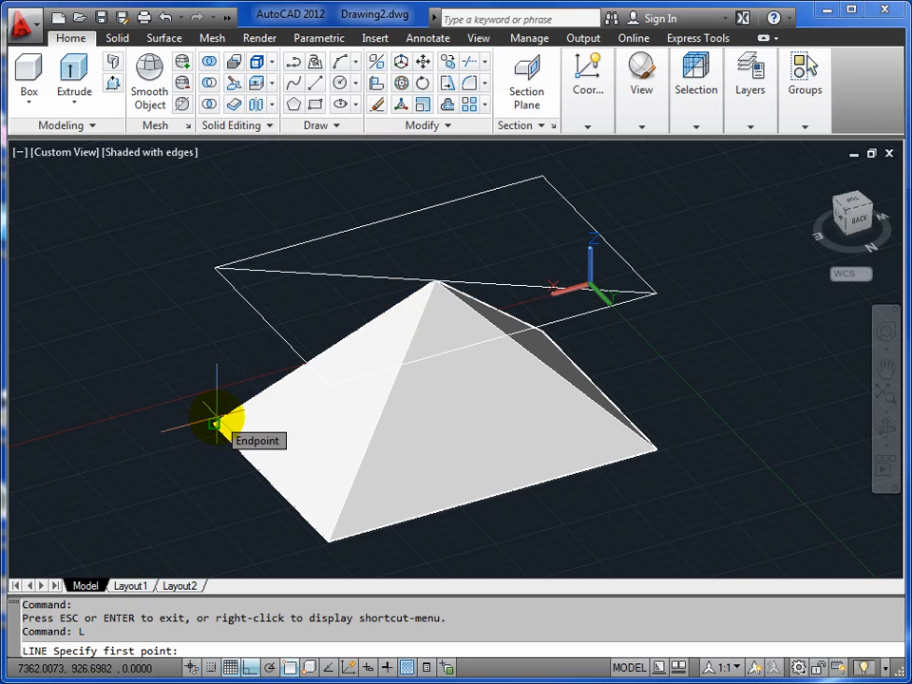
pyautogui.click(218, 422)
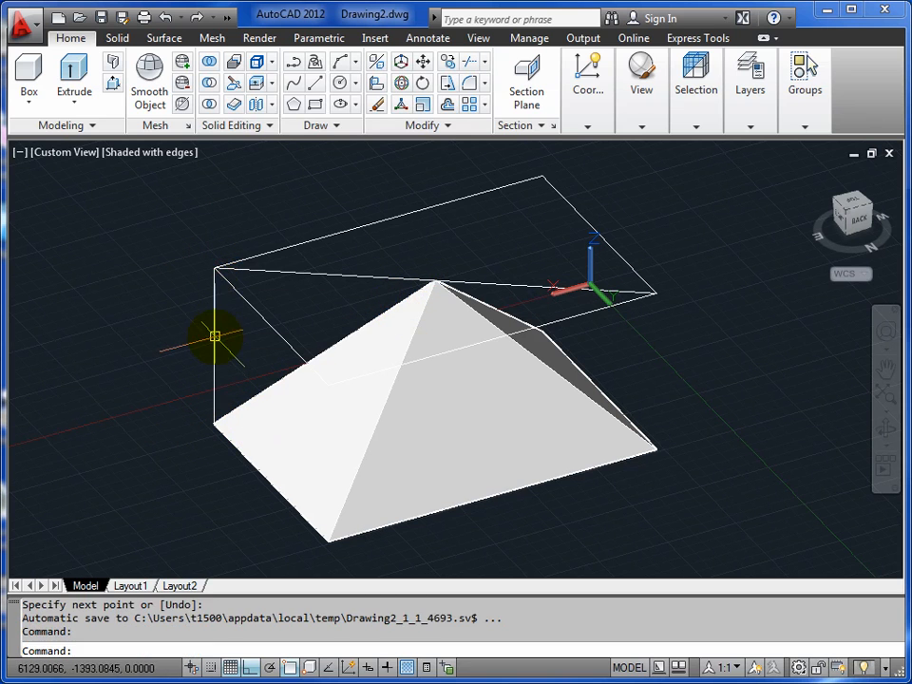
# Set PDMODE to 66 for visible point markers and divide the guide line into 7 equal parts
pyautogui.press('Escape')
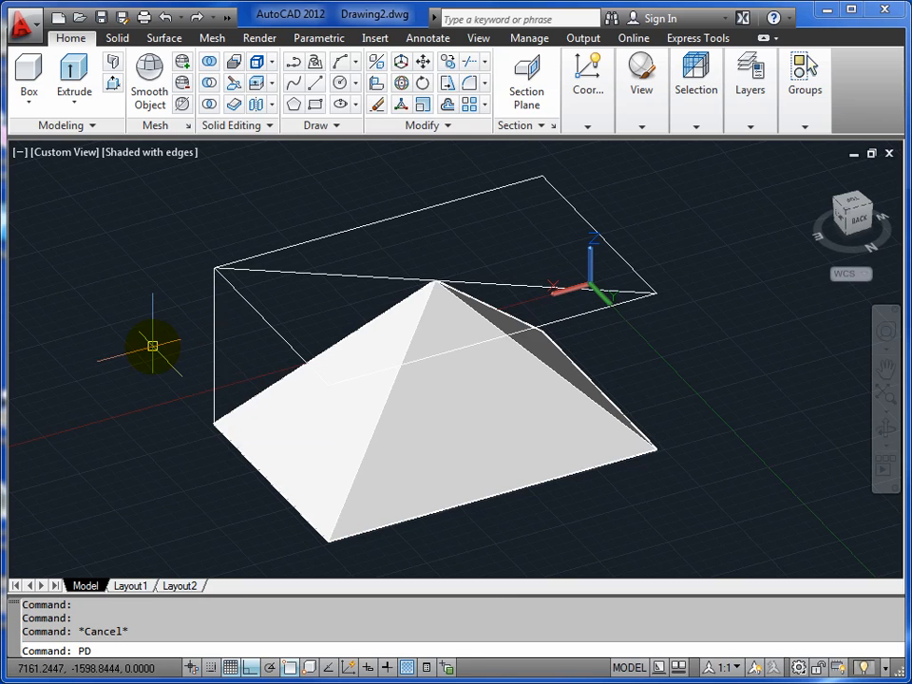
pyautogui.write('MODE')
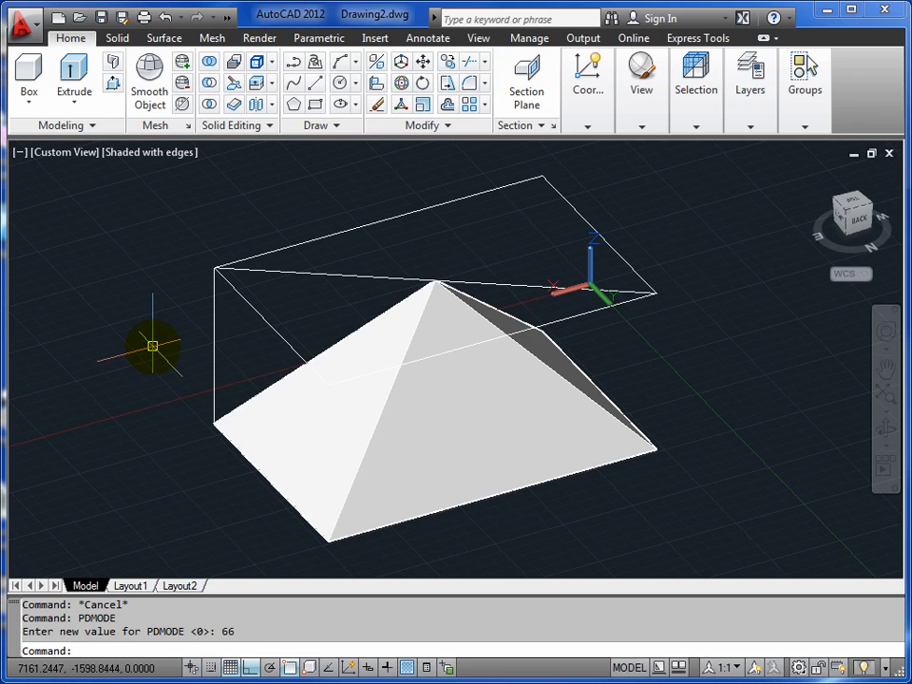
pyautogui.moveTo(210, 319)
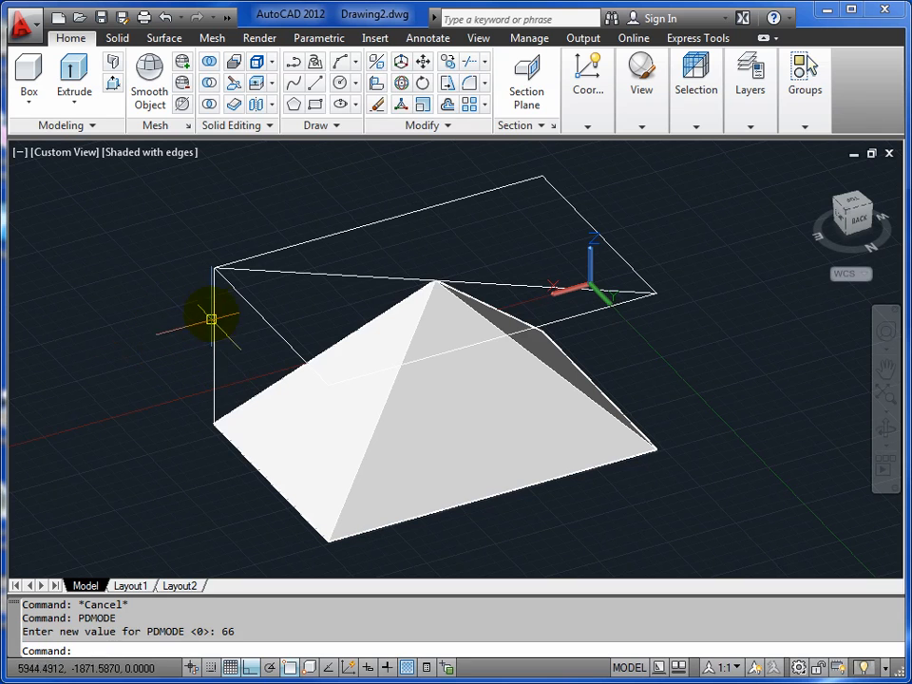
pyautogui.moveTo(213, 309)
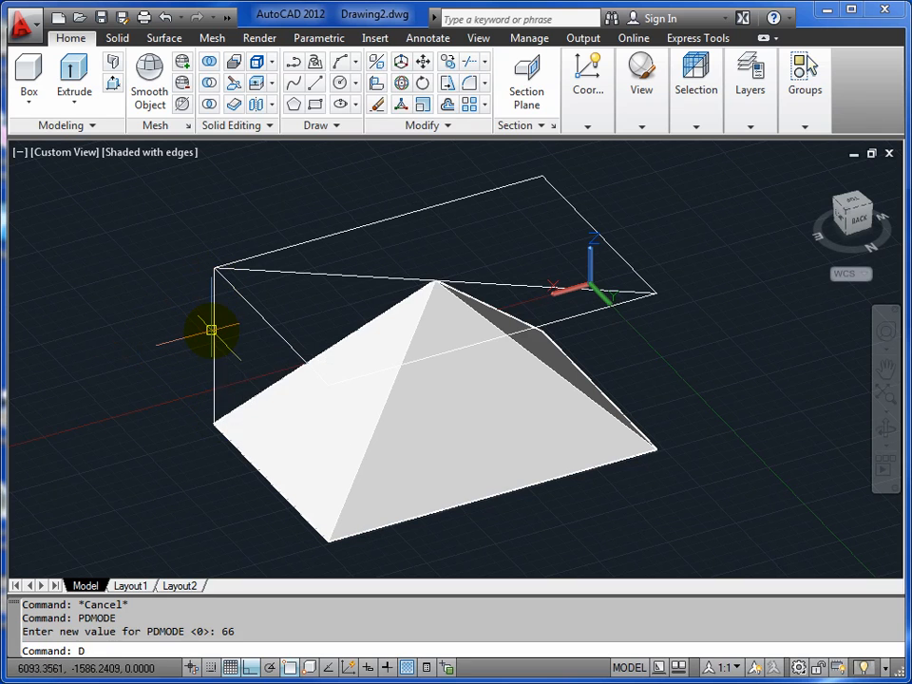
pyautogui.write('IV')
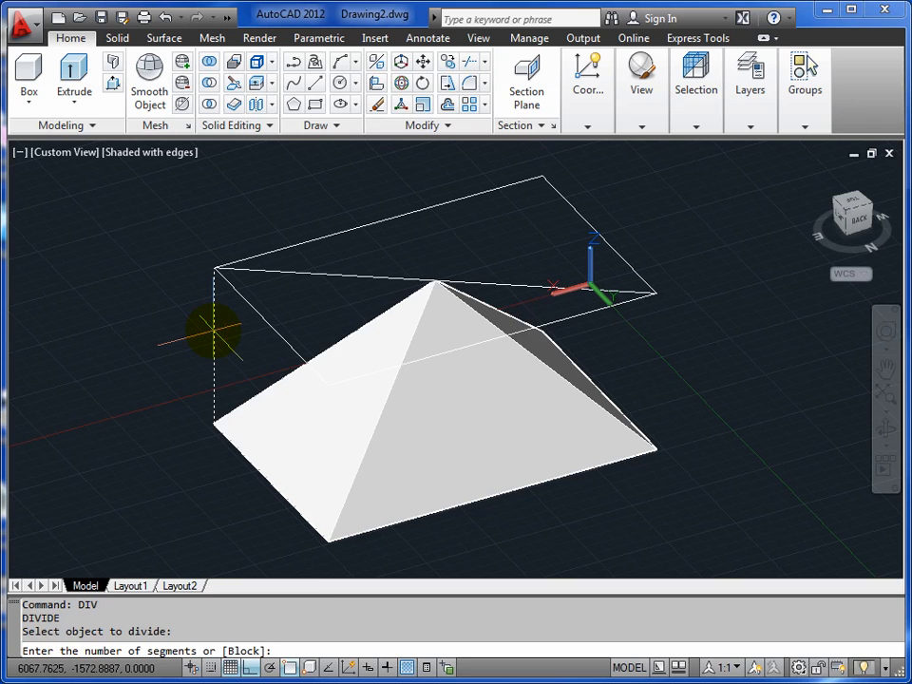
pyautogui.write('7')
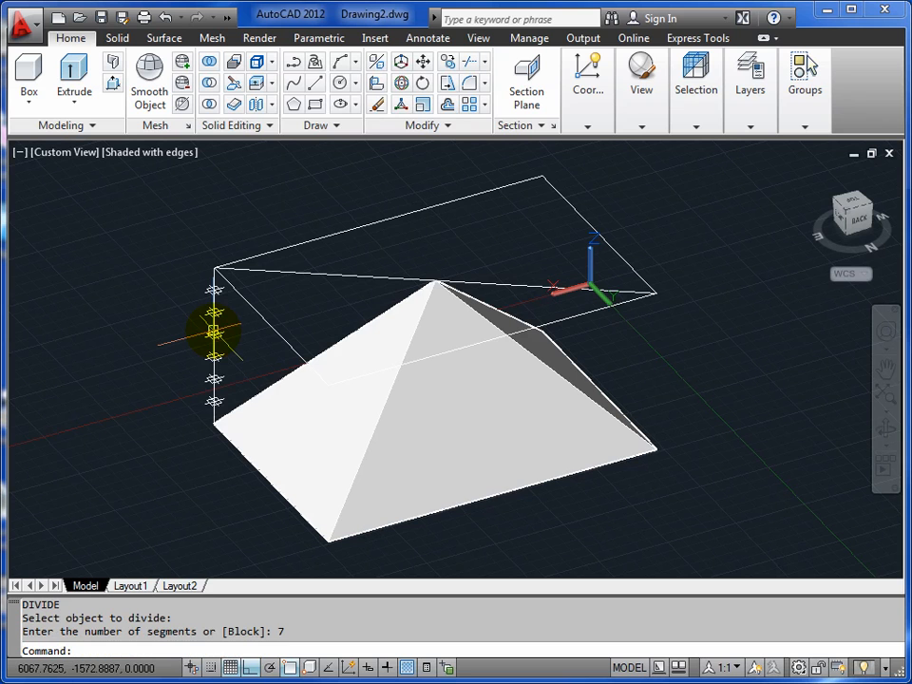
pyautogui.moveTo(193, 306)
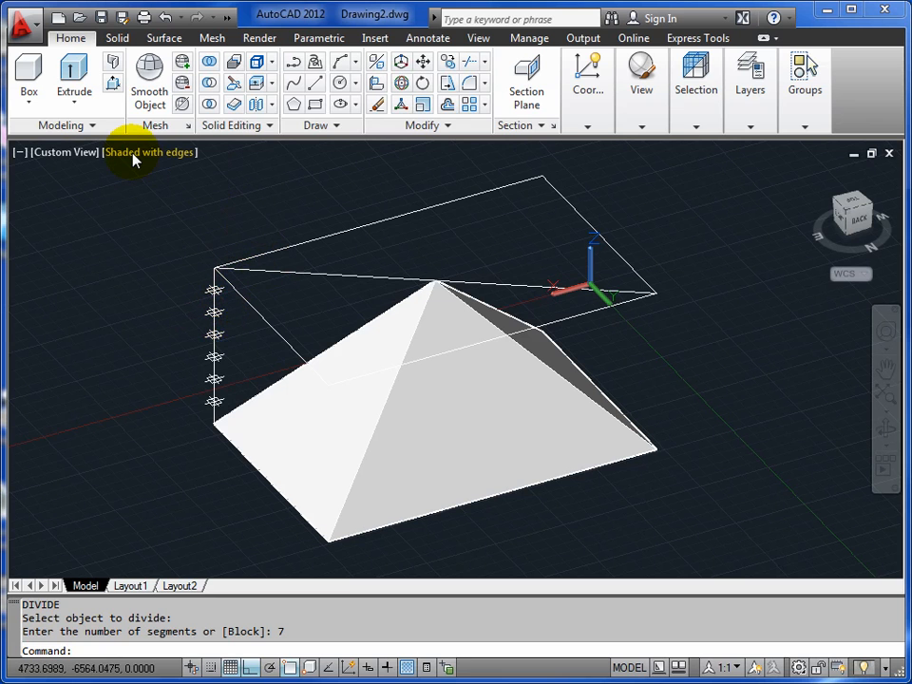
# Change the visual style, then draw a polyline from a guide-line division node to a point beneath the apex
pyautogui.click(148, 152)
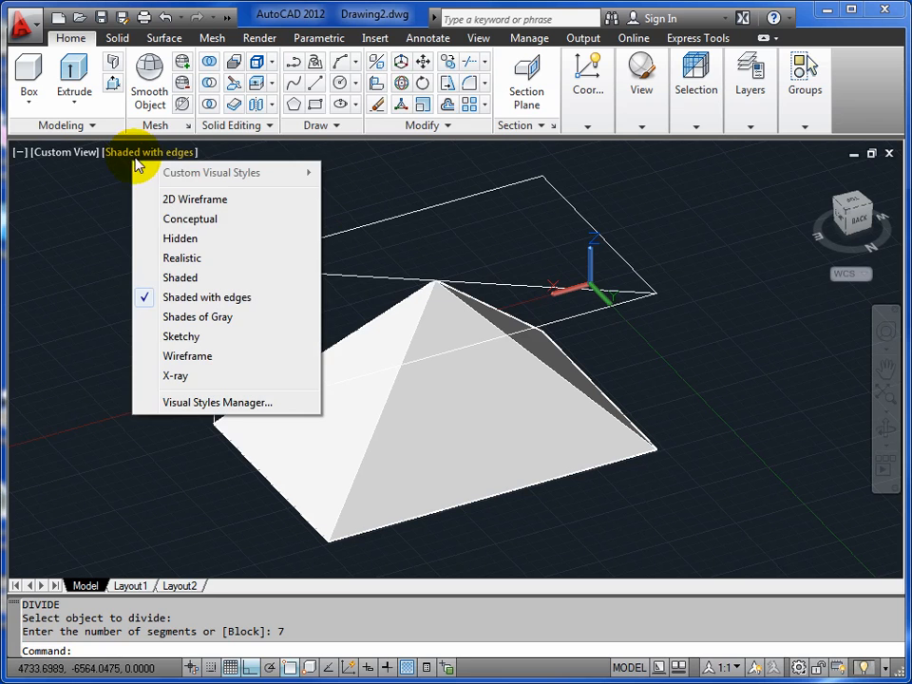
pyautogui.click(194, 199)
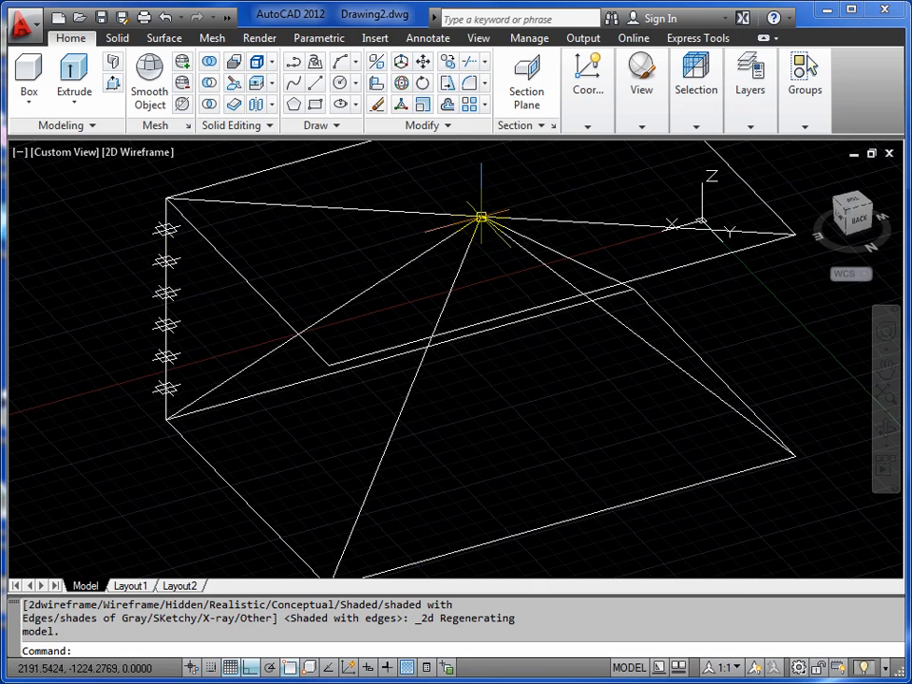
pyautogui.moveTo(630, 207)
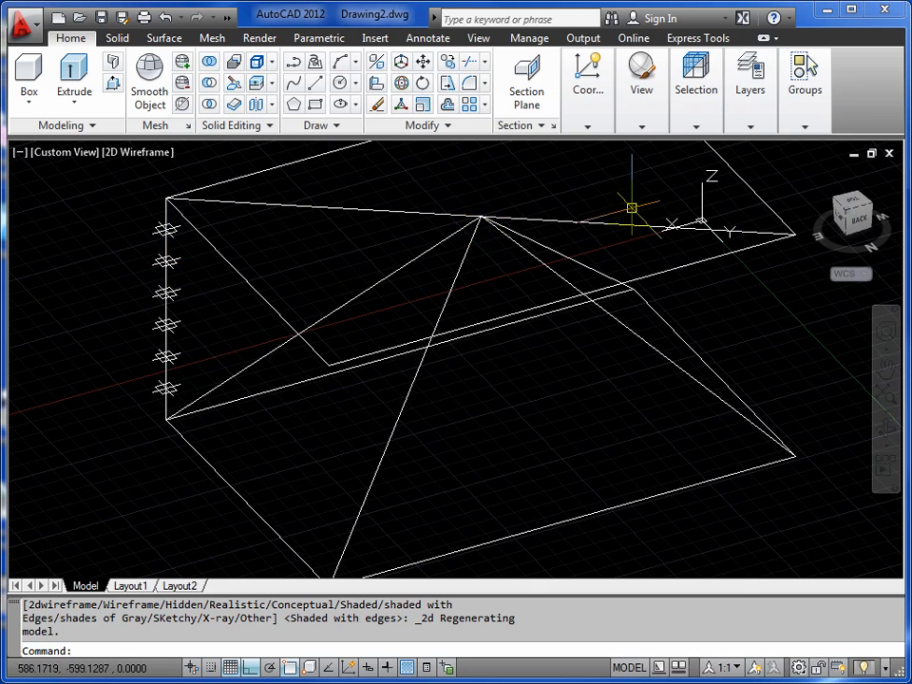
pyautogui.moveTo(478, 219)
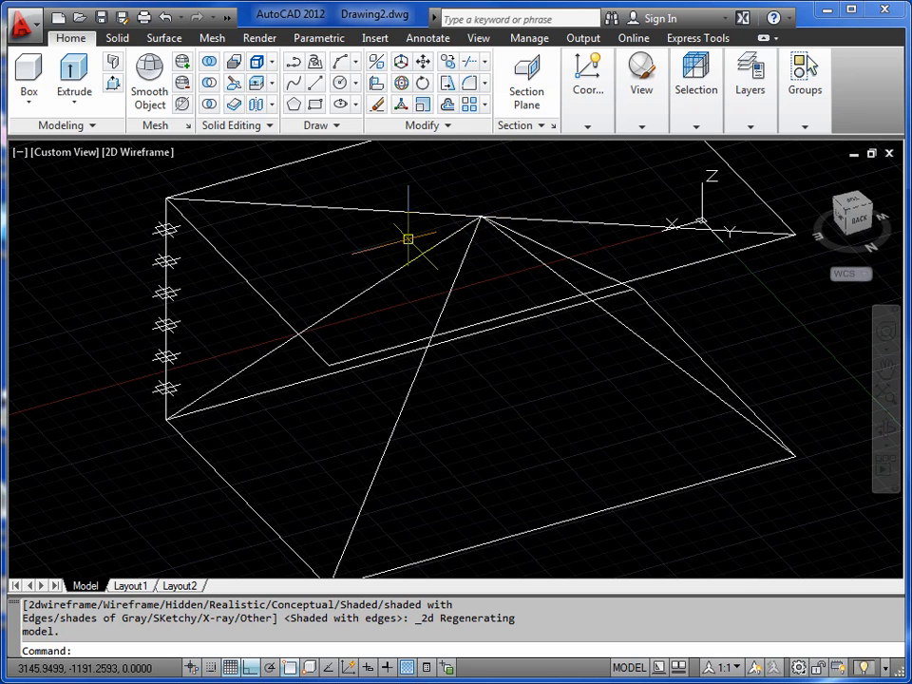
pyautogui.write('PL')
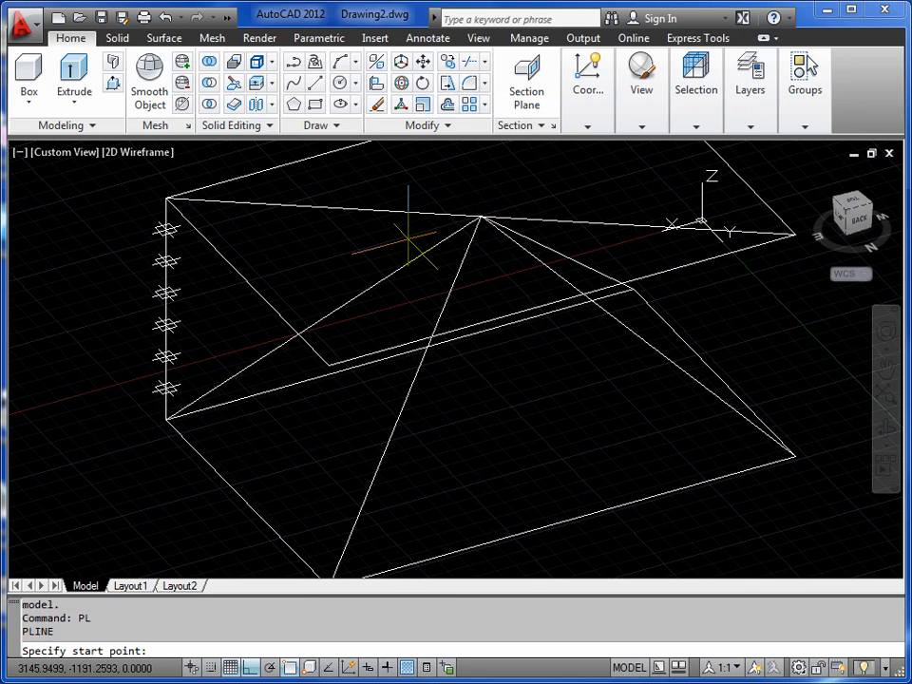
pyautogui.moveTo(167, 288)
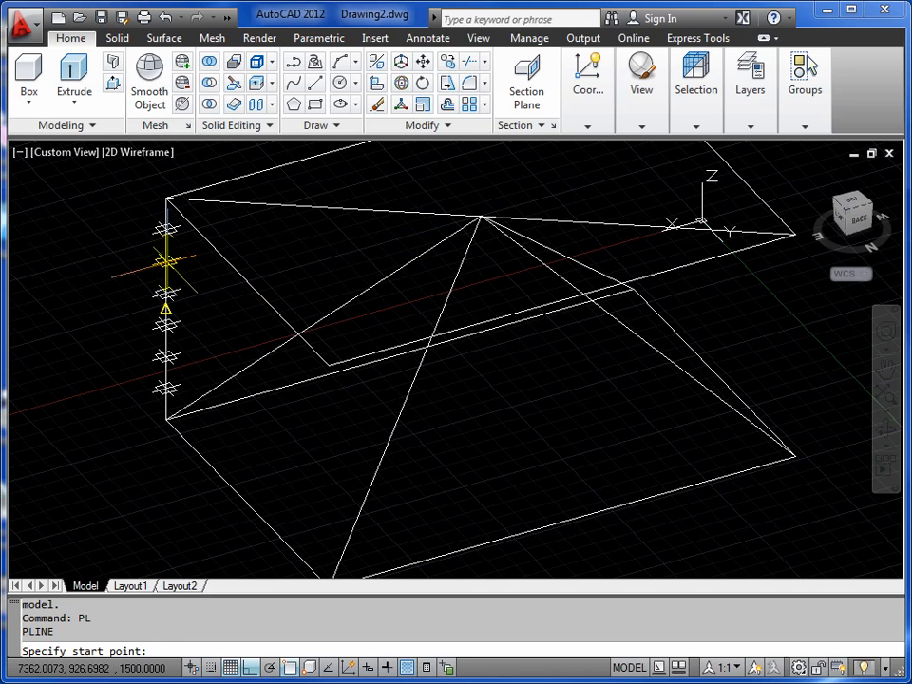
pyautogui.moveTo(168, 276)
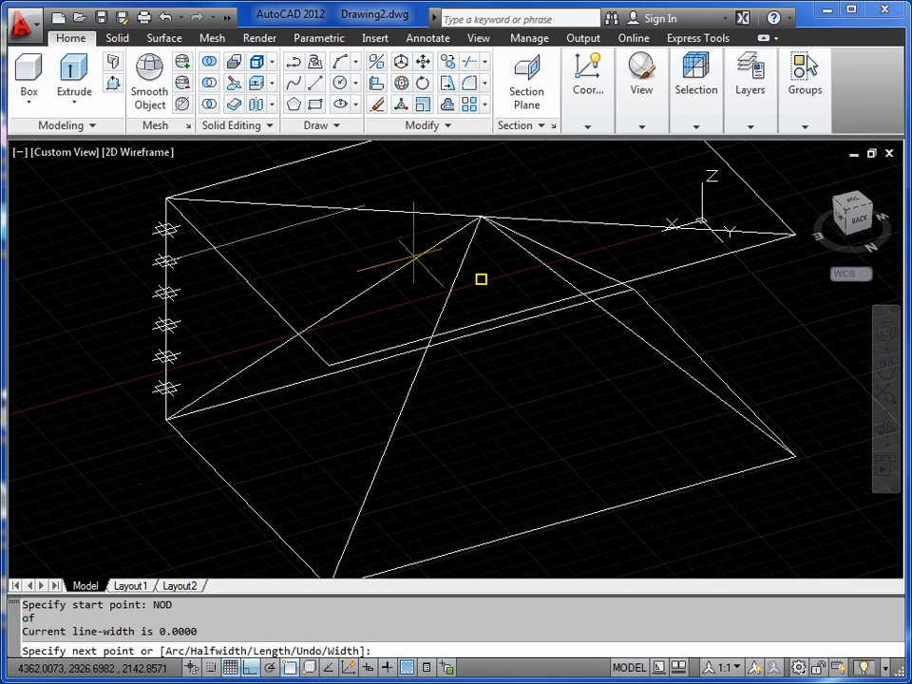
pyautogui.moveTo(484, 220)
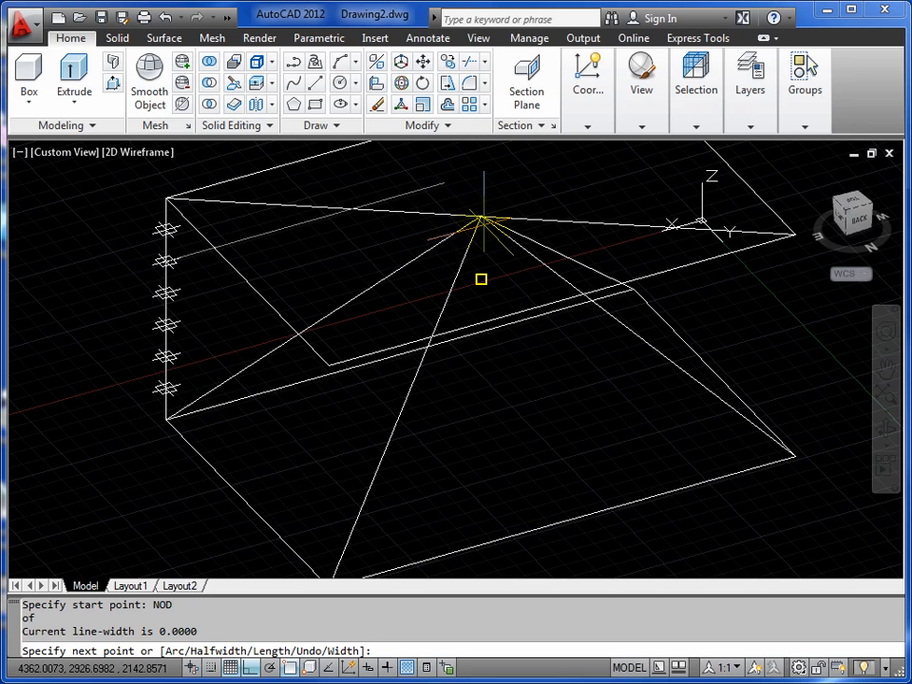
pyautogui.click(482, 219)
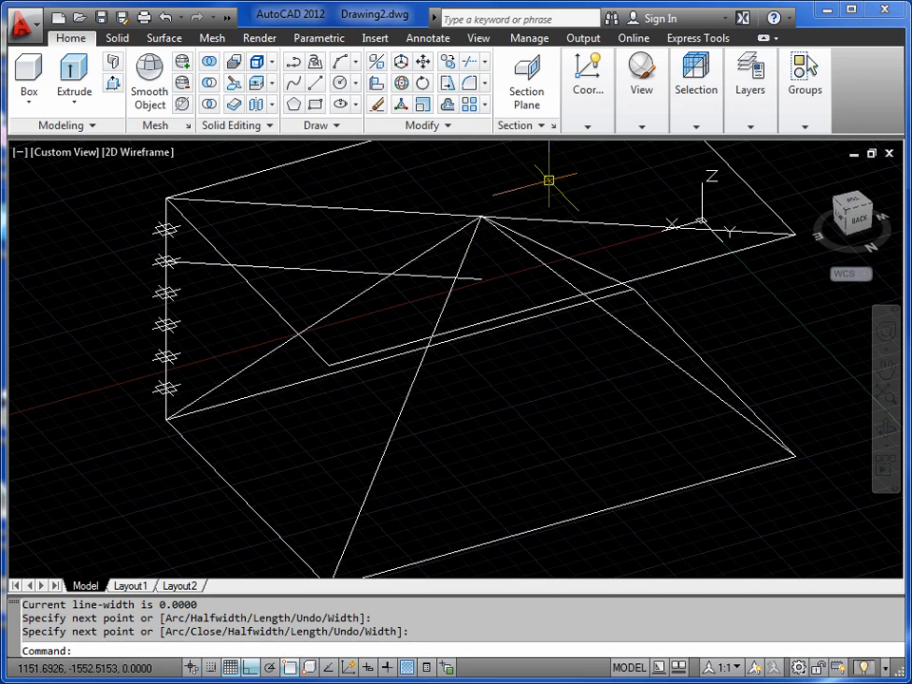
pyautogui.moveTo(465, 218)
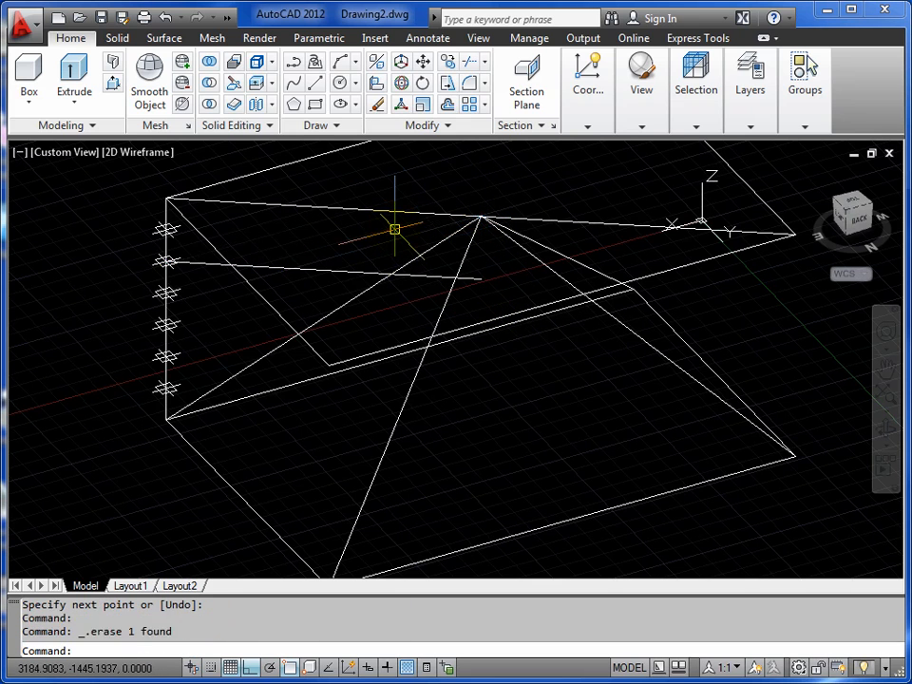
pyautogui.moveTo(289, 265)
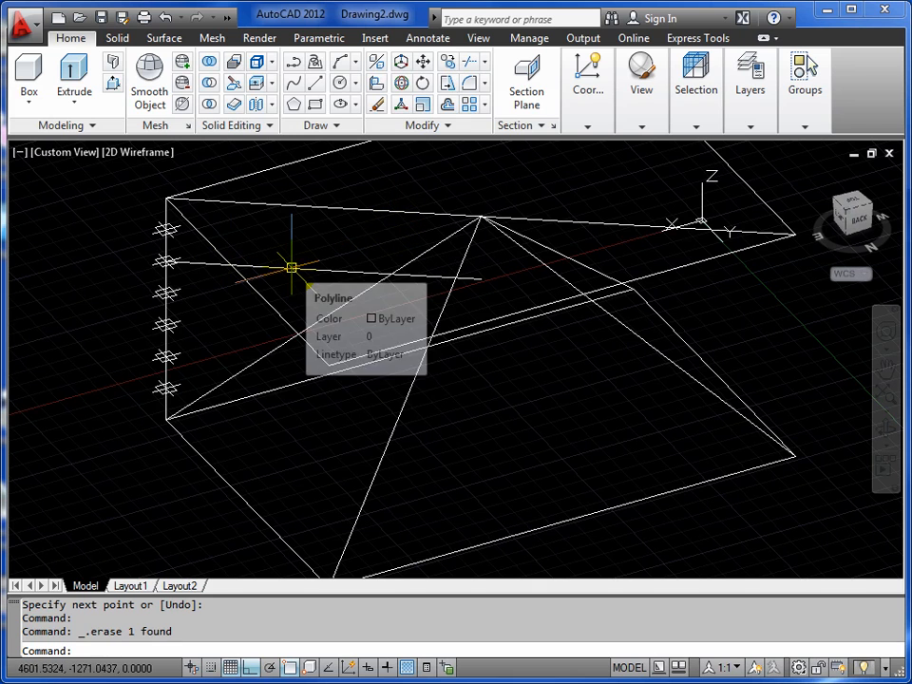
pyautogui.moveTo(479, 277)
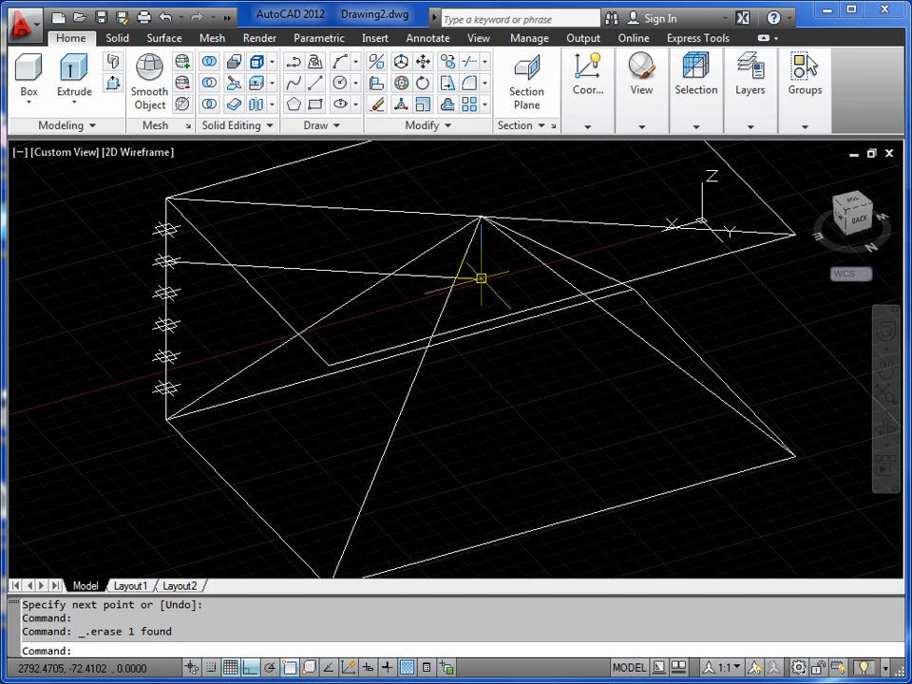
pyautogui.moveTo(156, 235)
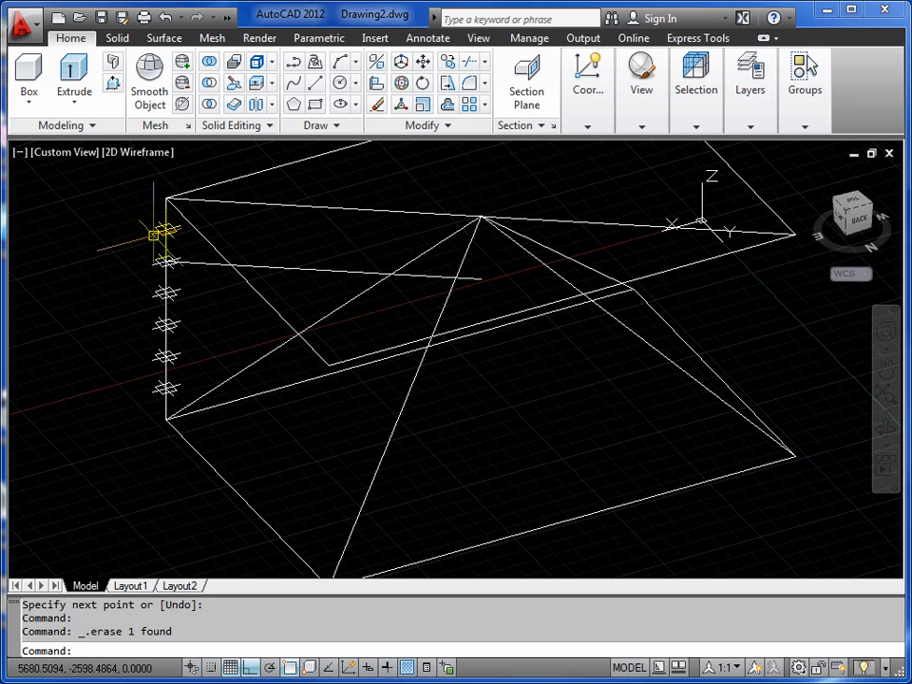
pyautogui.moveTo(511, 184)
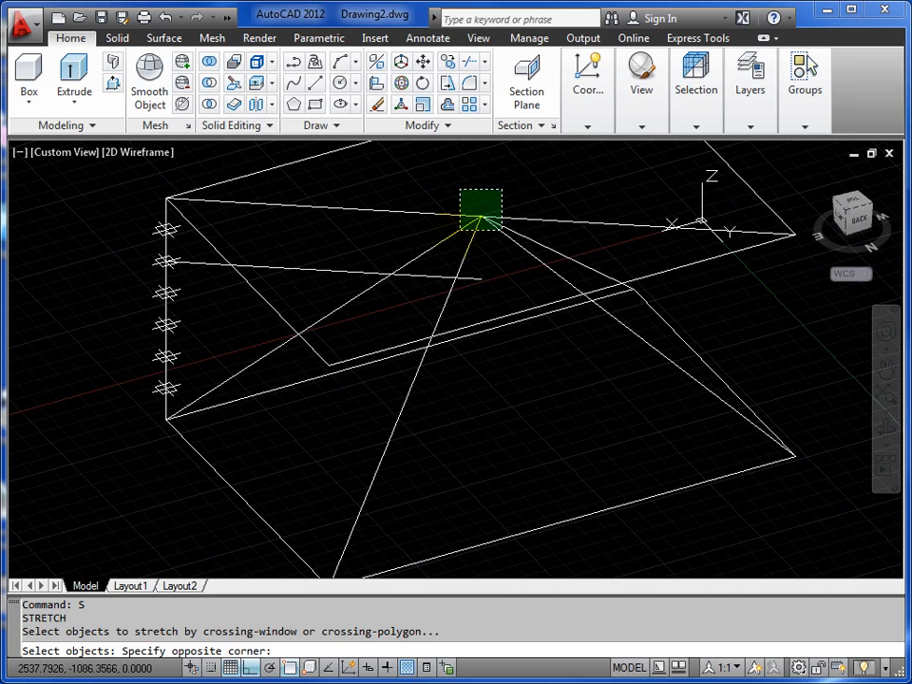
# Stretch the crossing-windowed apex from its current position down to the reference polyline's end
pyautogui.click(473, 175)
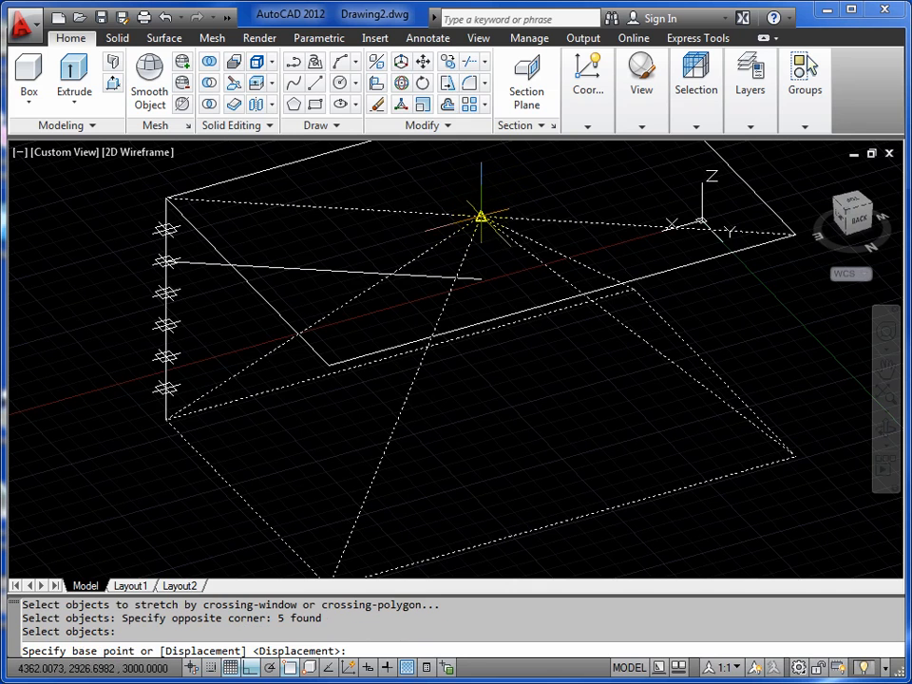
pyautogui.click(481, 216)
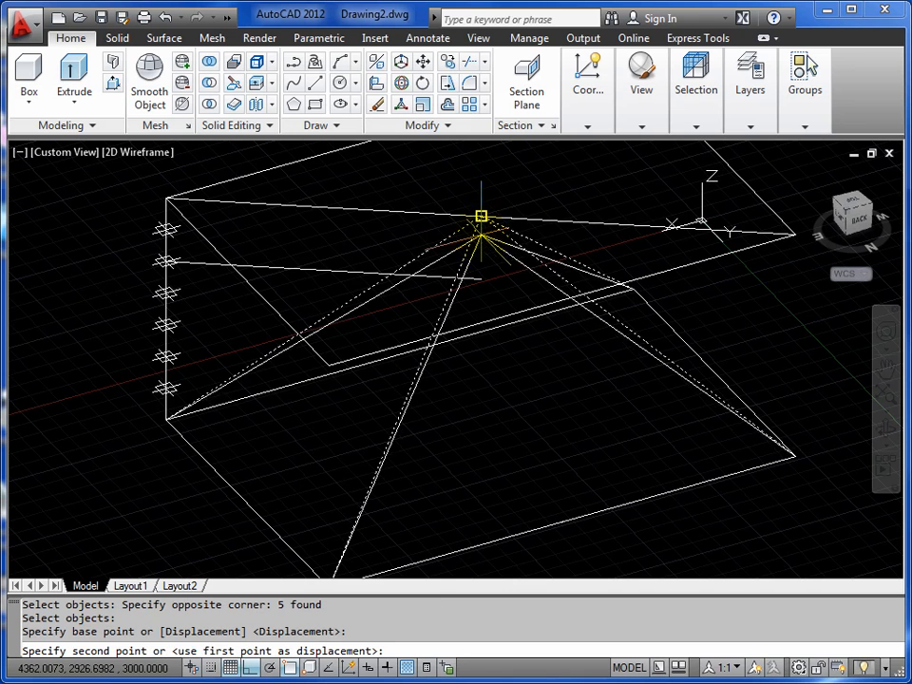
pyautogui.click(604, 308)
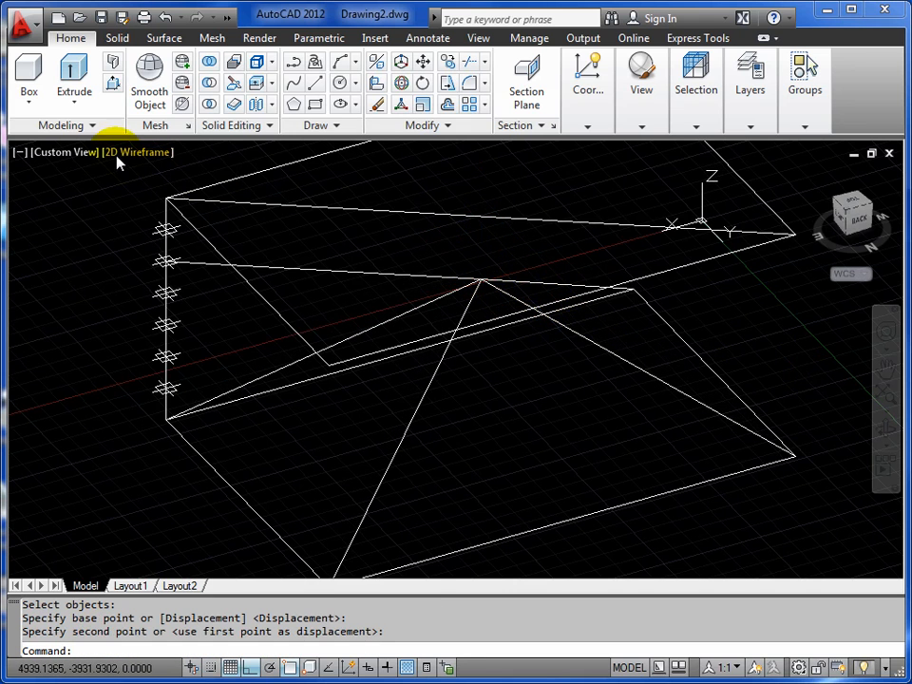
# Display the lowered pyramid Shaded with edges and orbit it from several sides
pyautogui.click(139, 152)
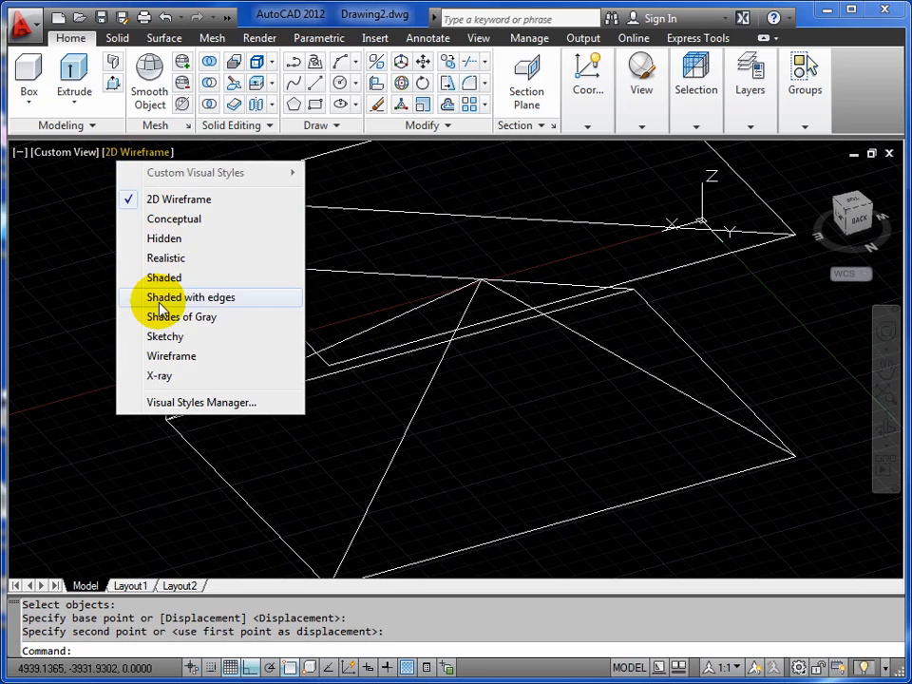
pyautogui.click(190, 297)
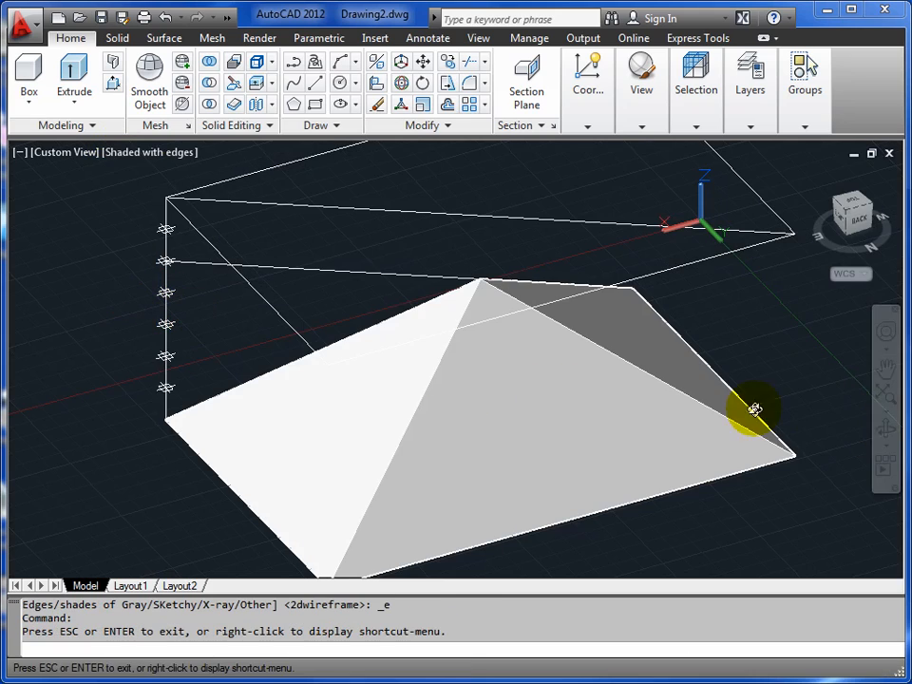
pyautogui.moveTo(752, 410); pyautogui.dragTo(462, 323)
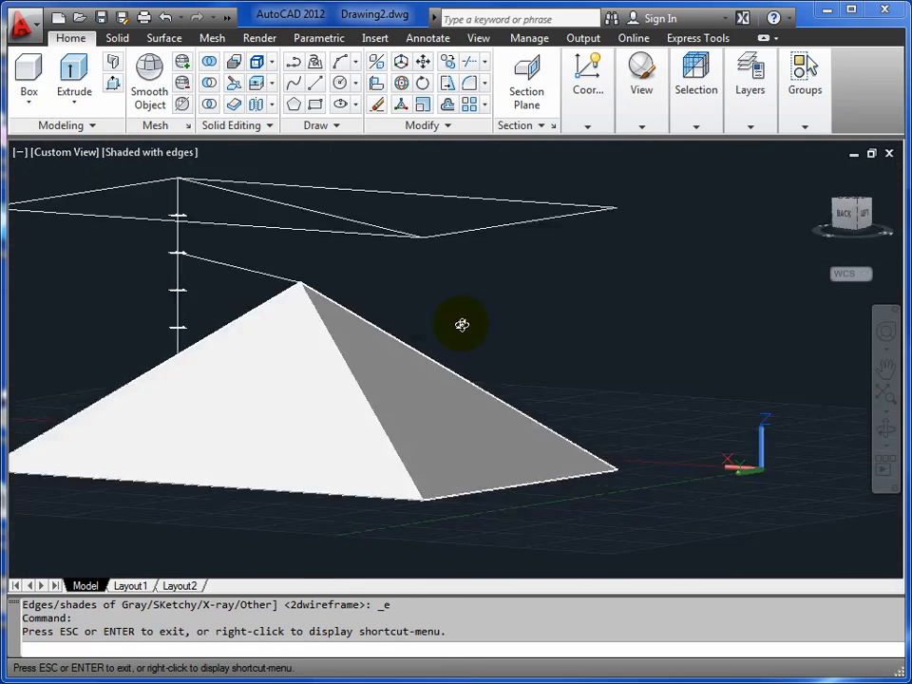
pyautogui.moveTo(464, 323); pyautogui.dragTo(543, 380)
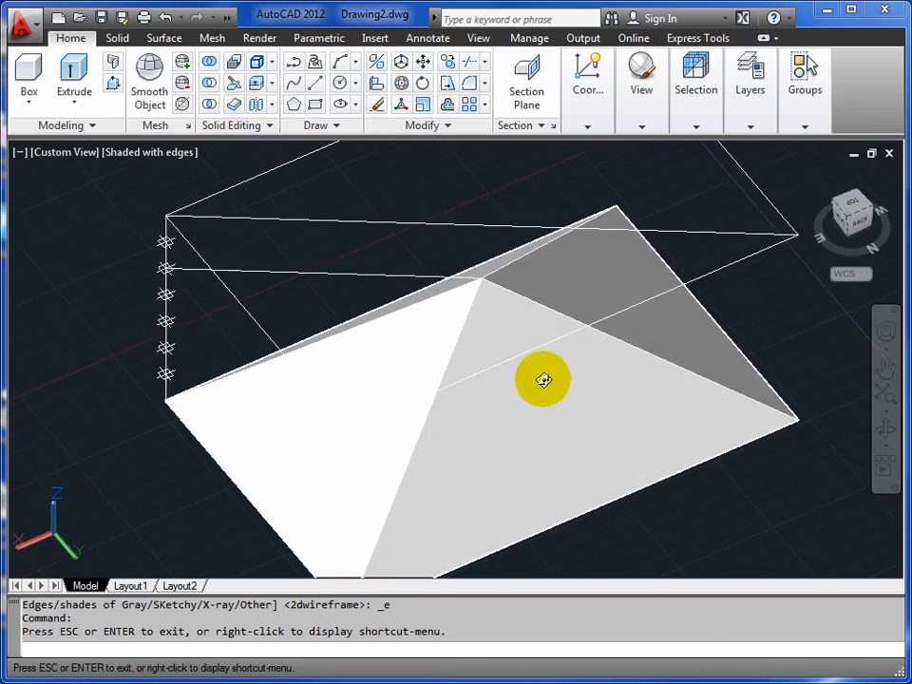
pyautogui.moveTo(543, 379); pyautogui.dragTo(235, 293)
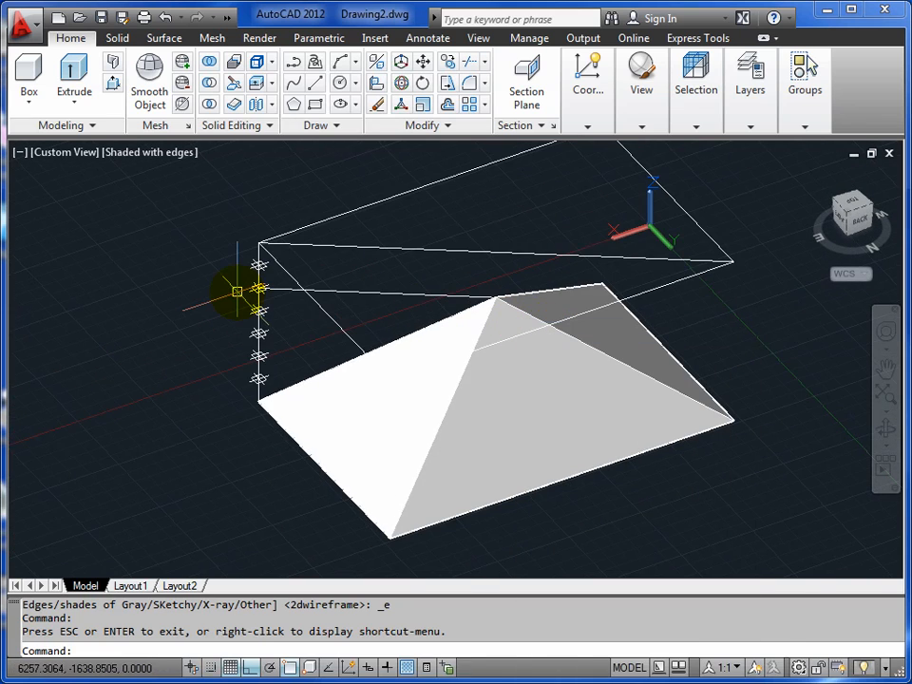
# Check the pyramid from above with PLAN, then return to an angled view and exit orbit
pyautogui.write('PLAN')
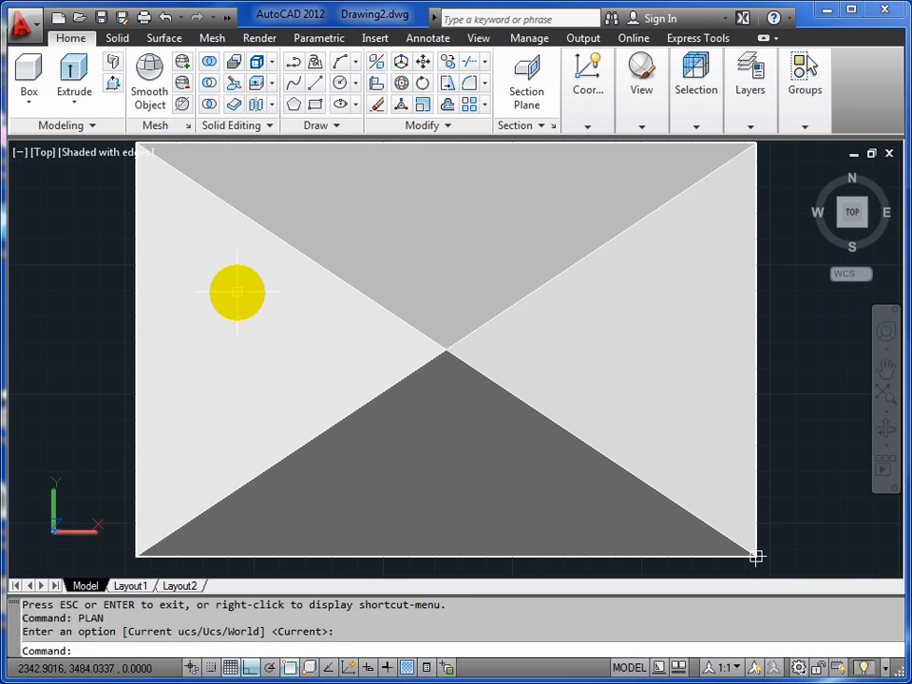
pyautogui.scroll(-3)
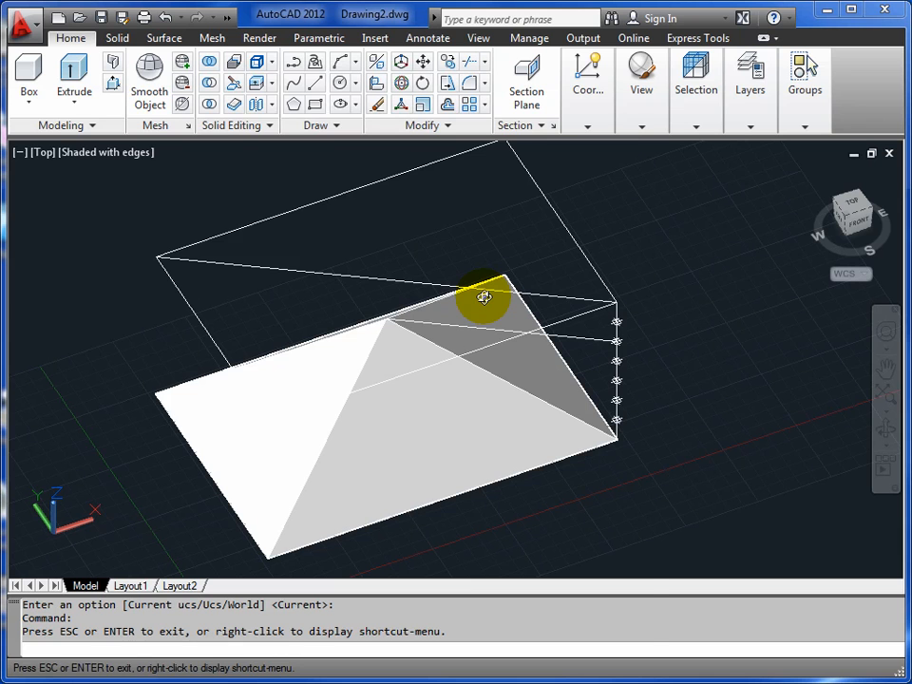
pyautogui.rightClick(483, 299)
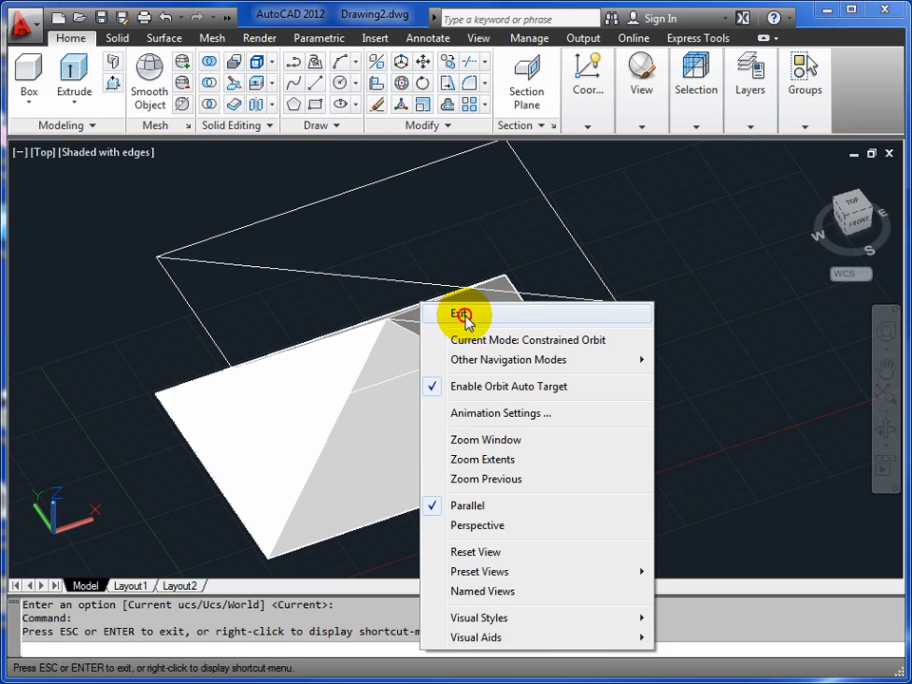
pyautogui.click(463, 315)
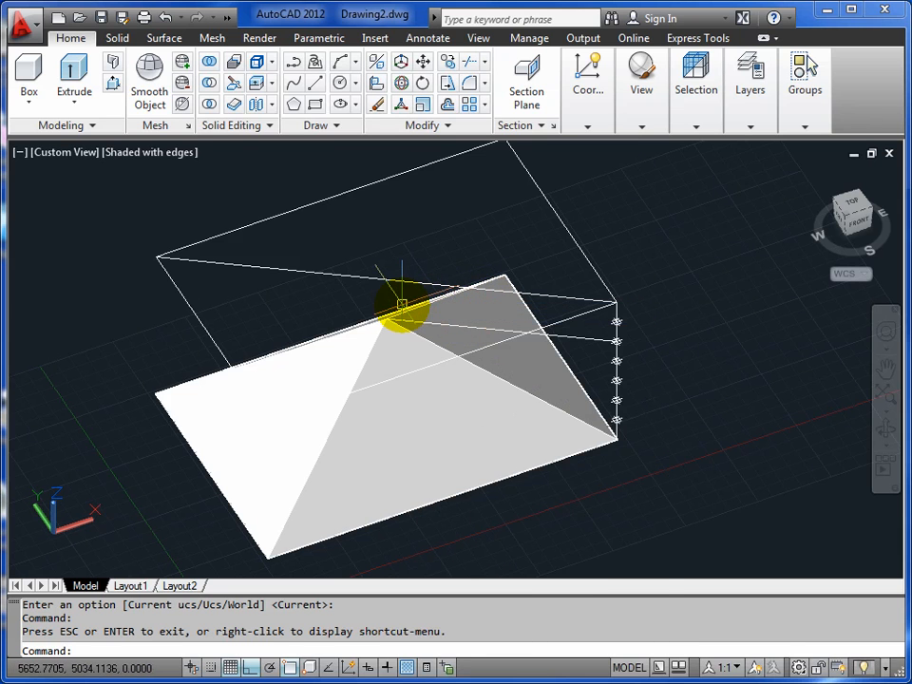